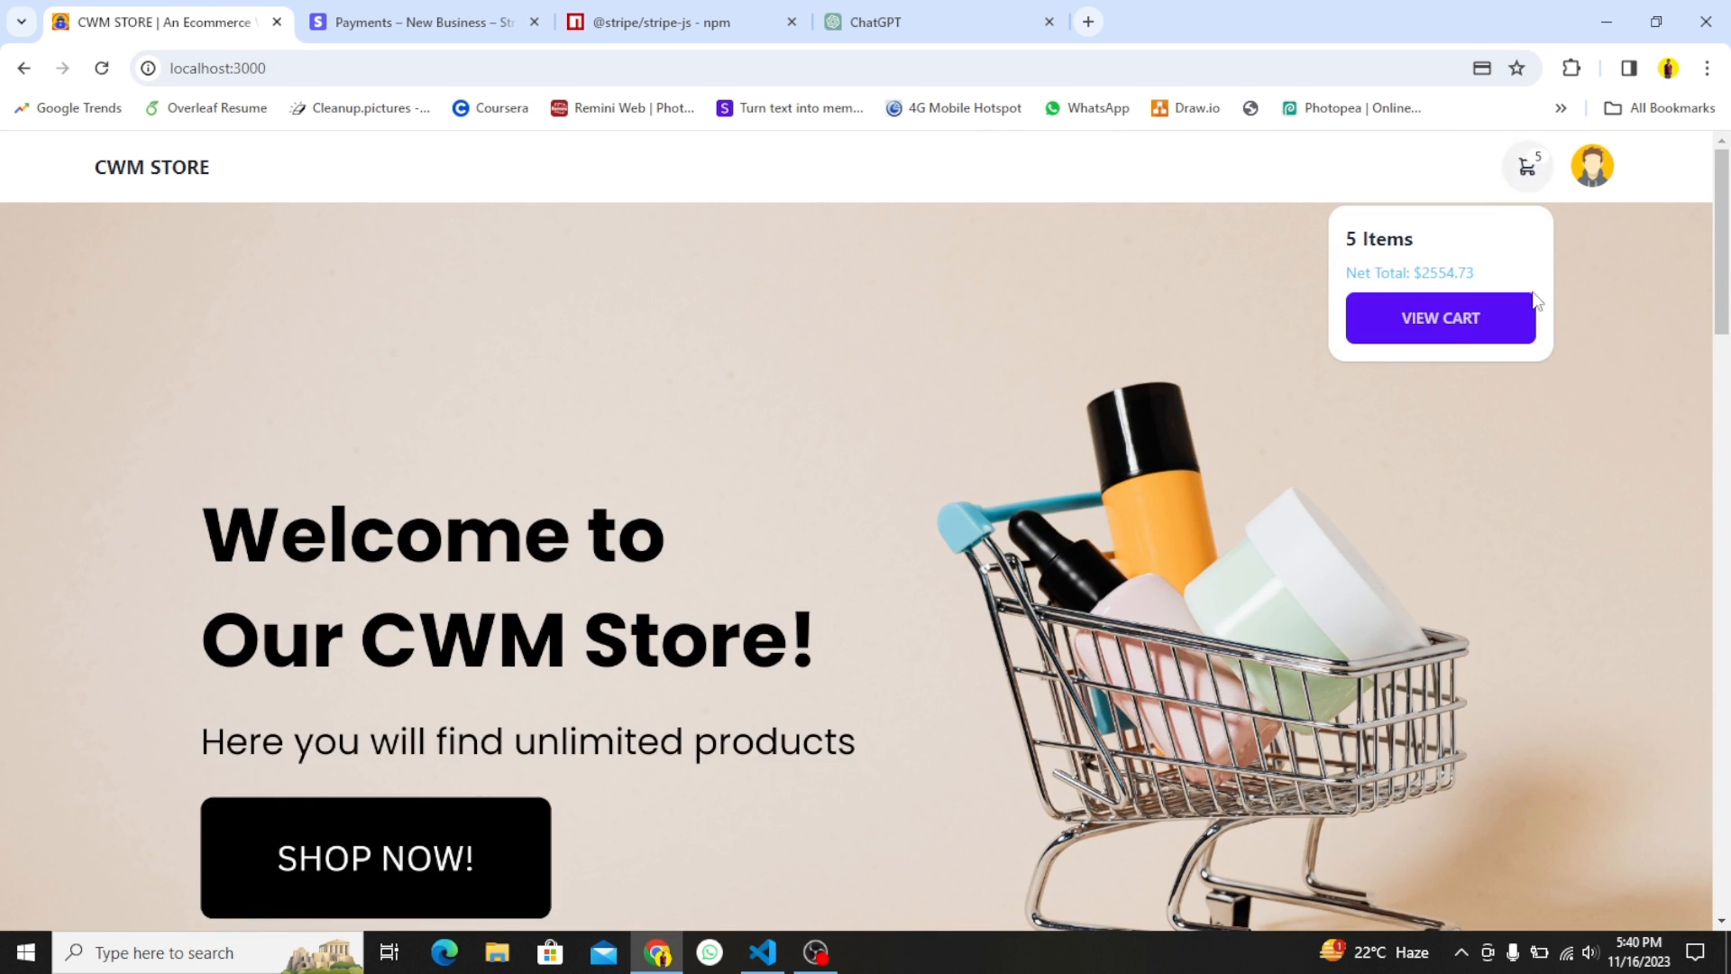
- Switch to VS Code with Cart.jsx and expand the client and src folders in Explorer
click(759, 952)
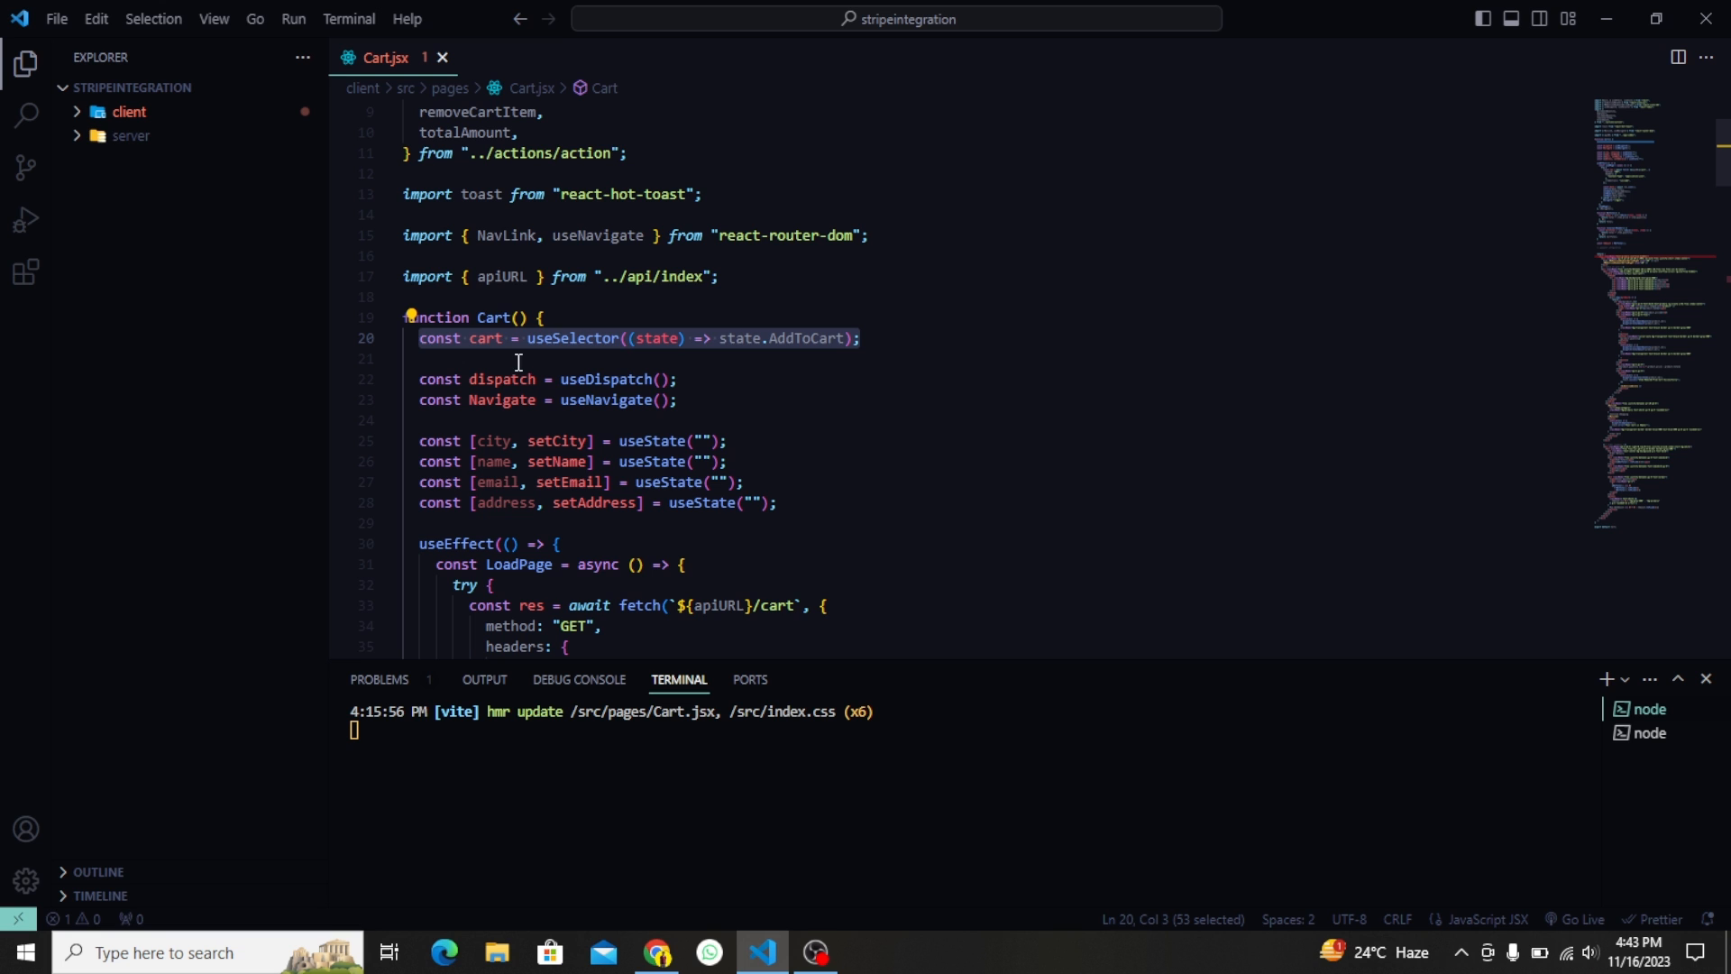
click(128, 112)
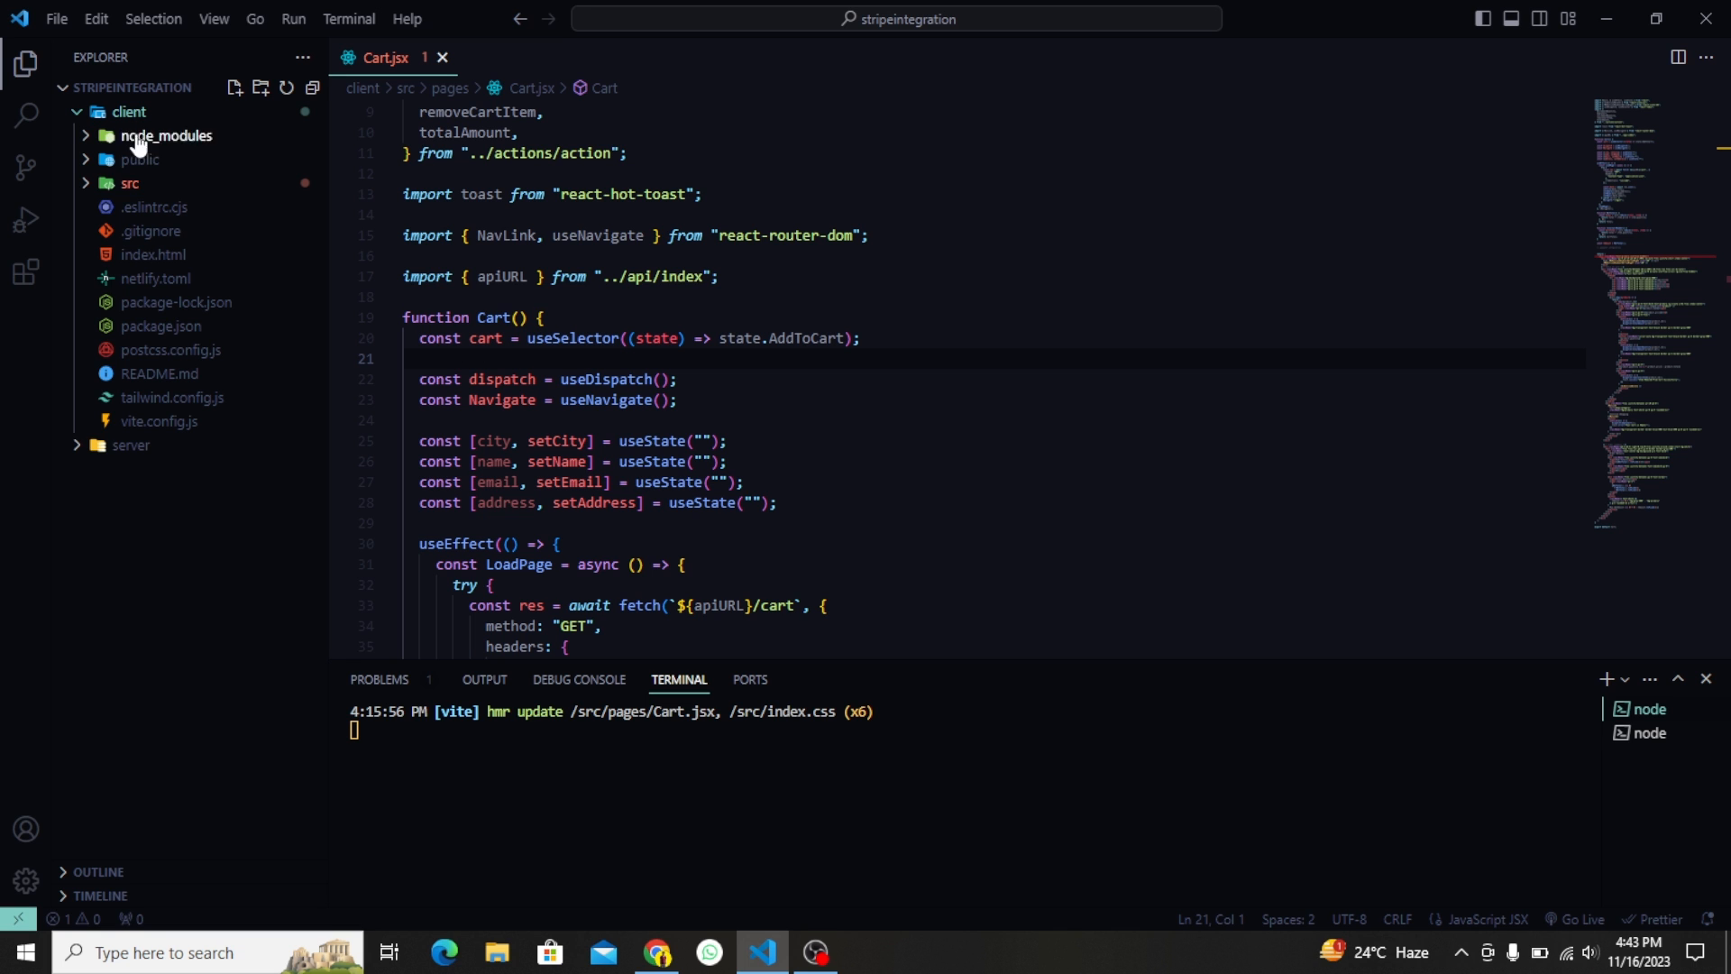
click(130, 182)
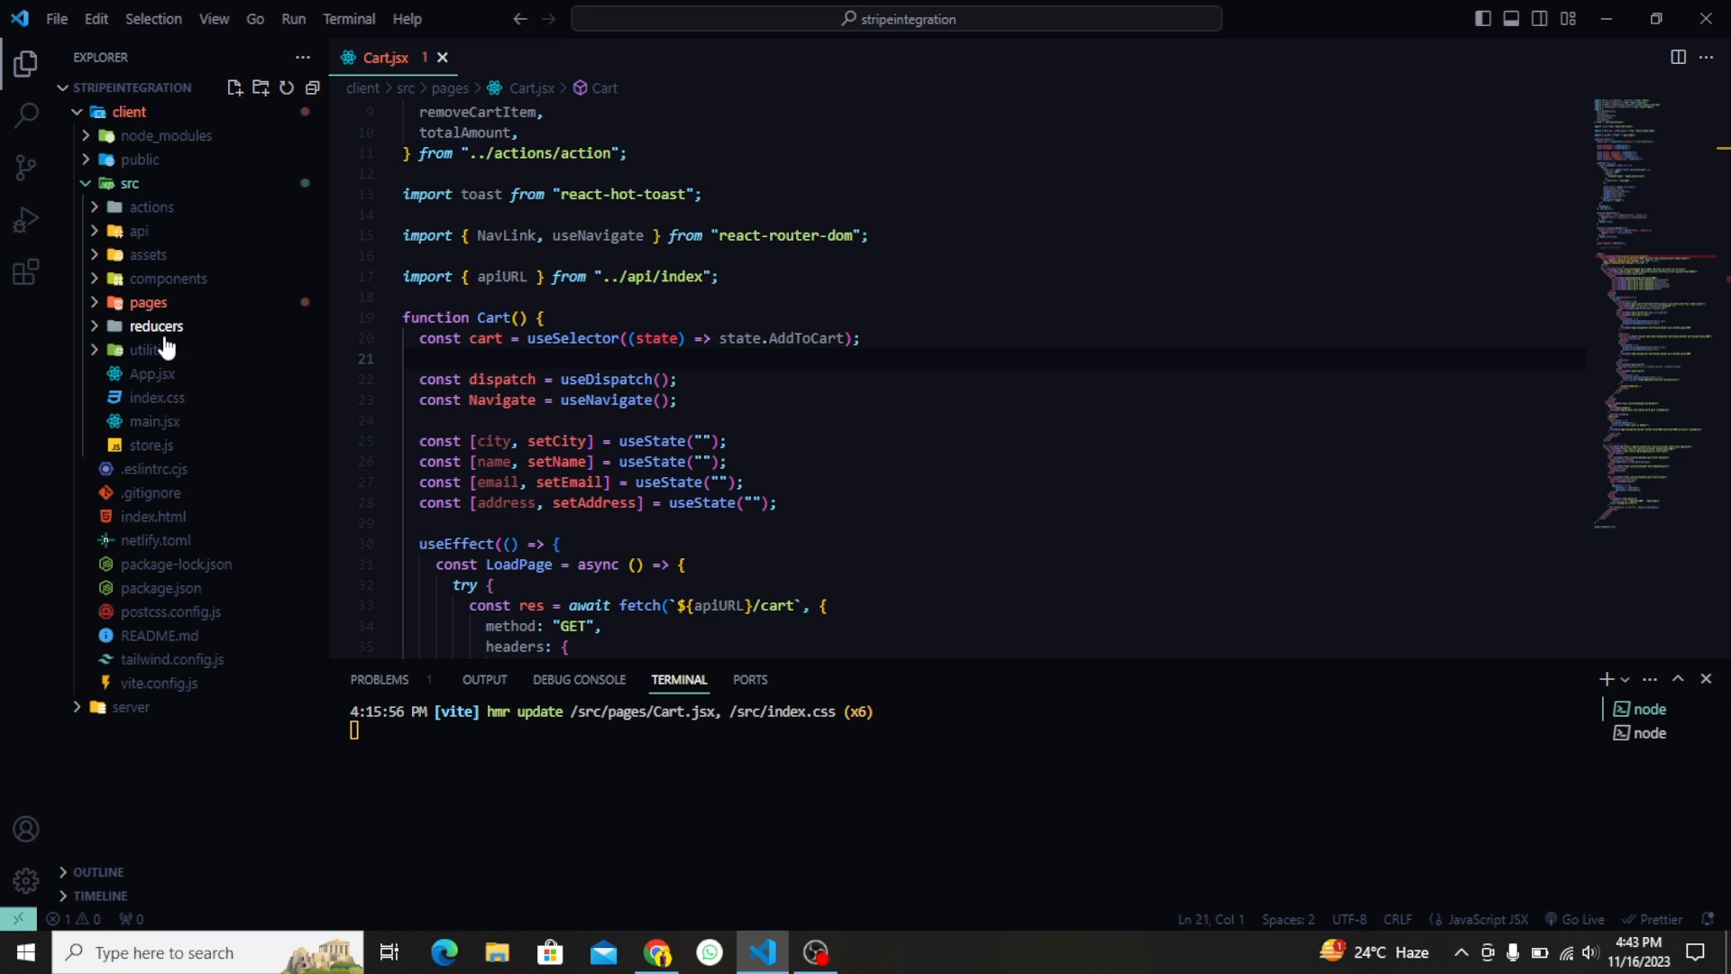
click(152, 206)
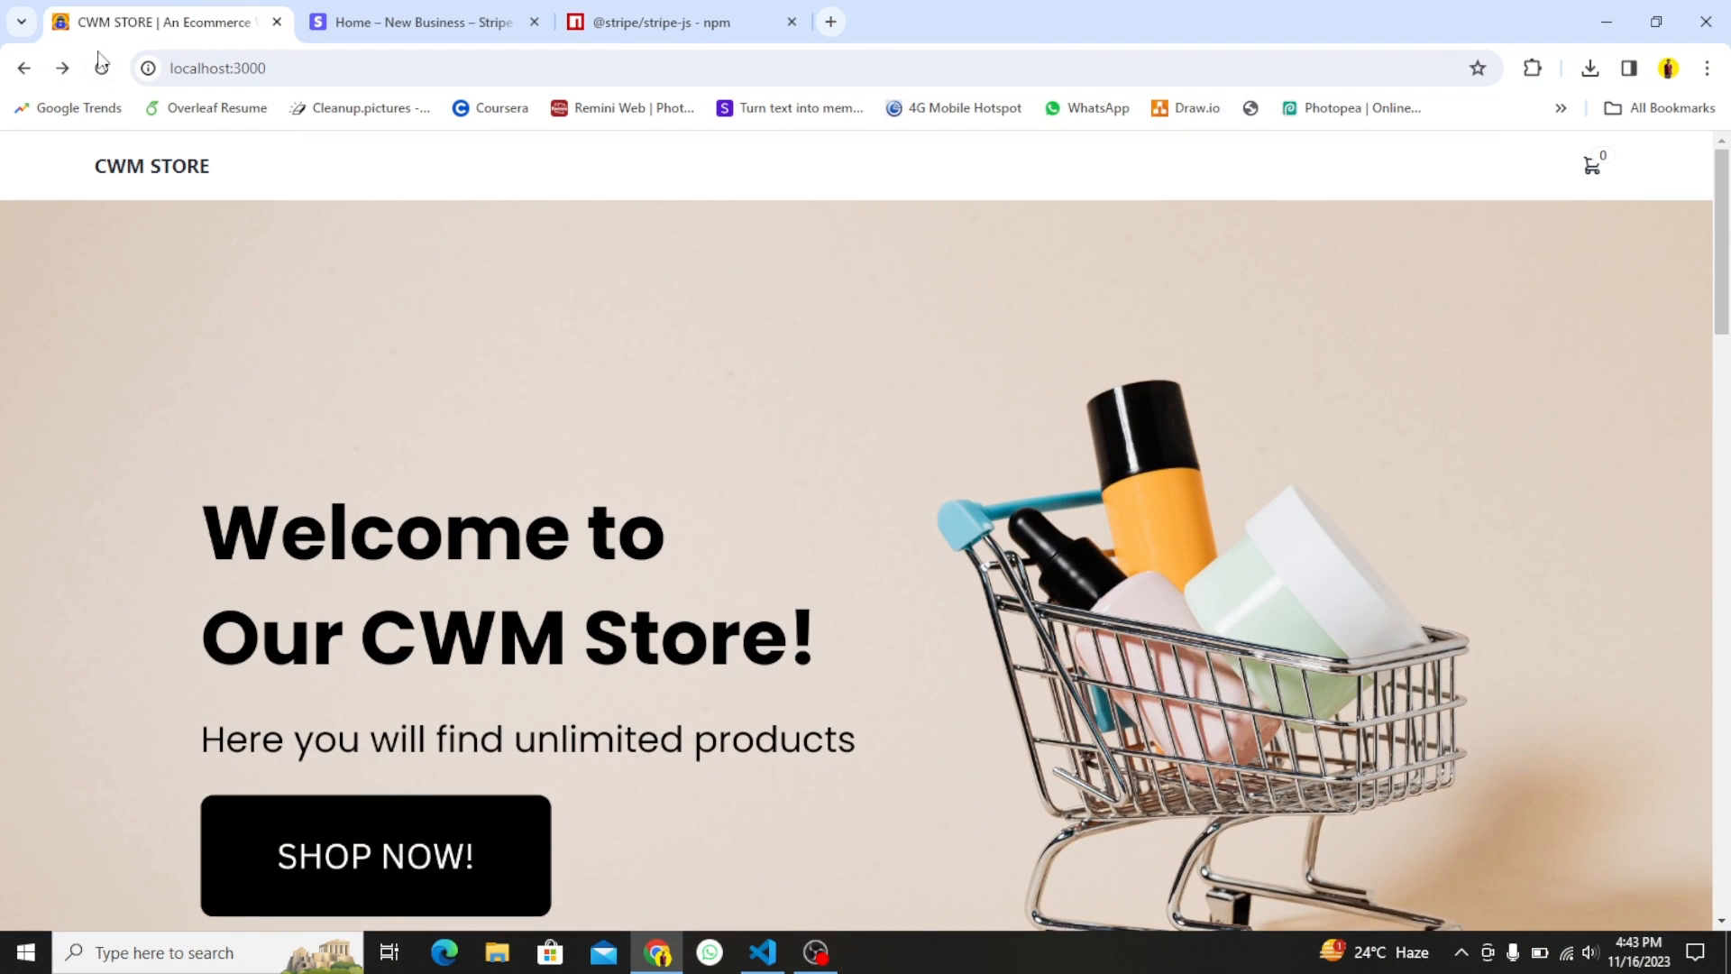
- Add Quantum X Pro, Urban Street Fleece Hoodie and TechFit Pro Smartwatch to the cart, then go to the cart
scroll(down, 3)
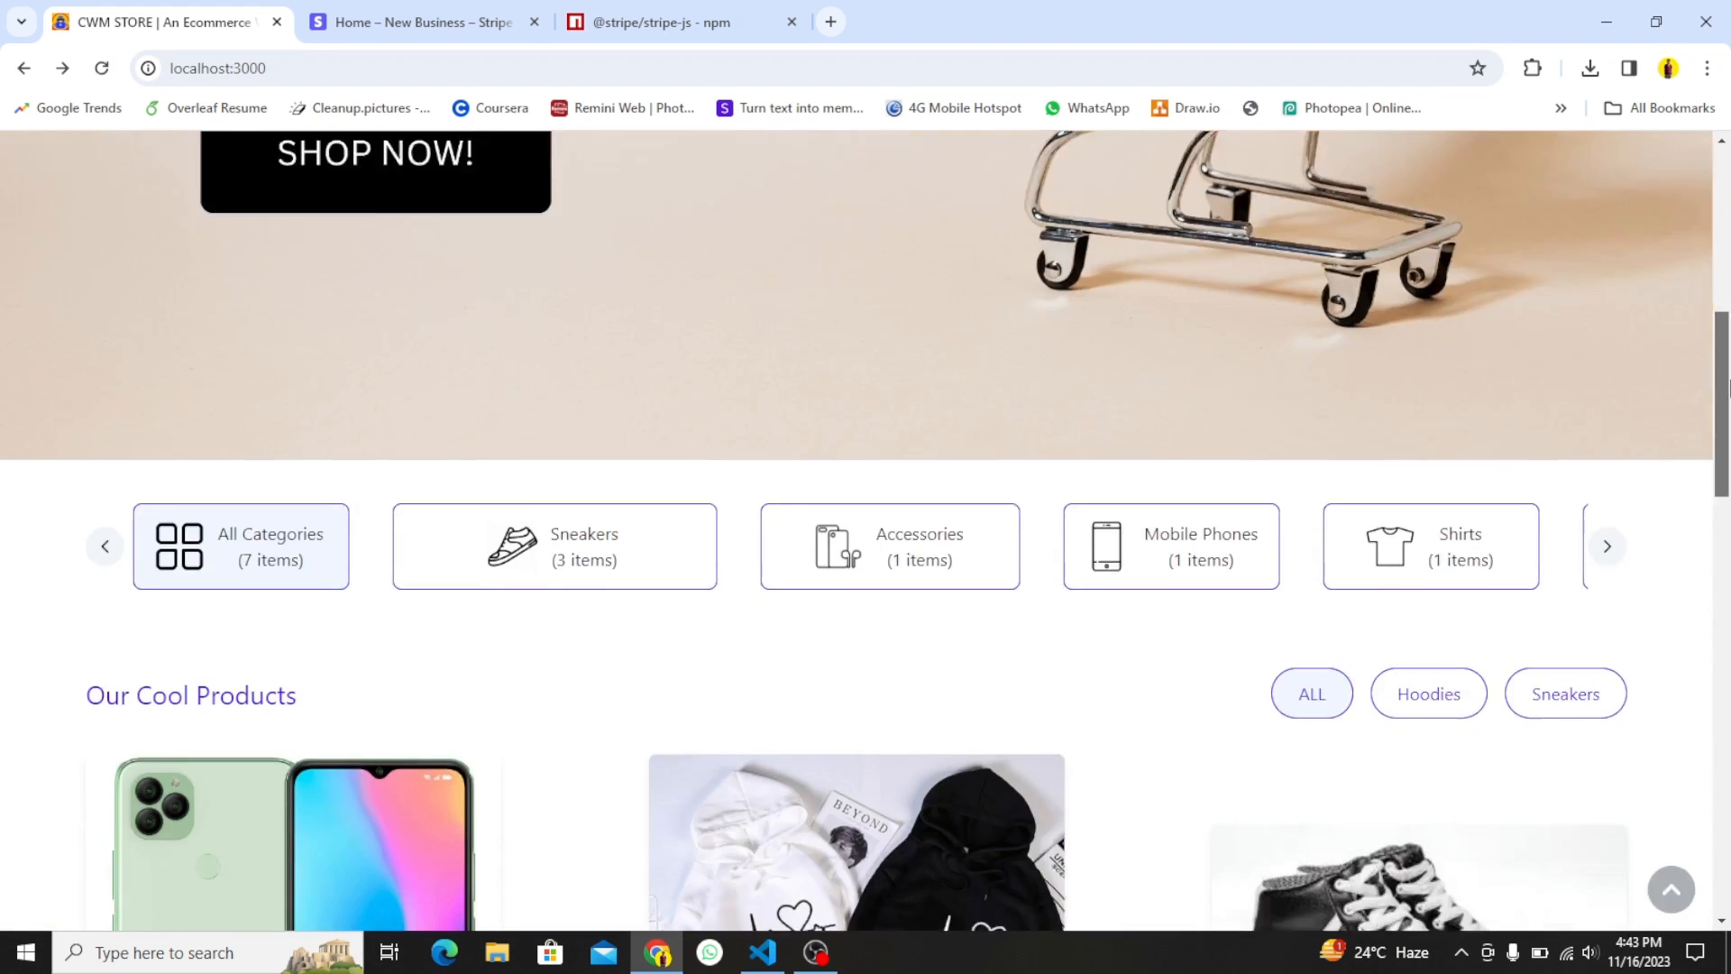
scroll(down, 3)
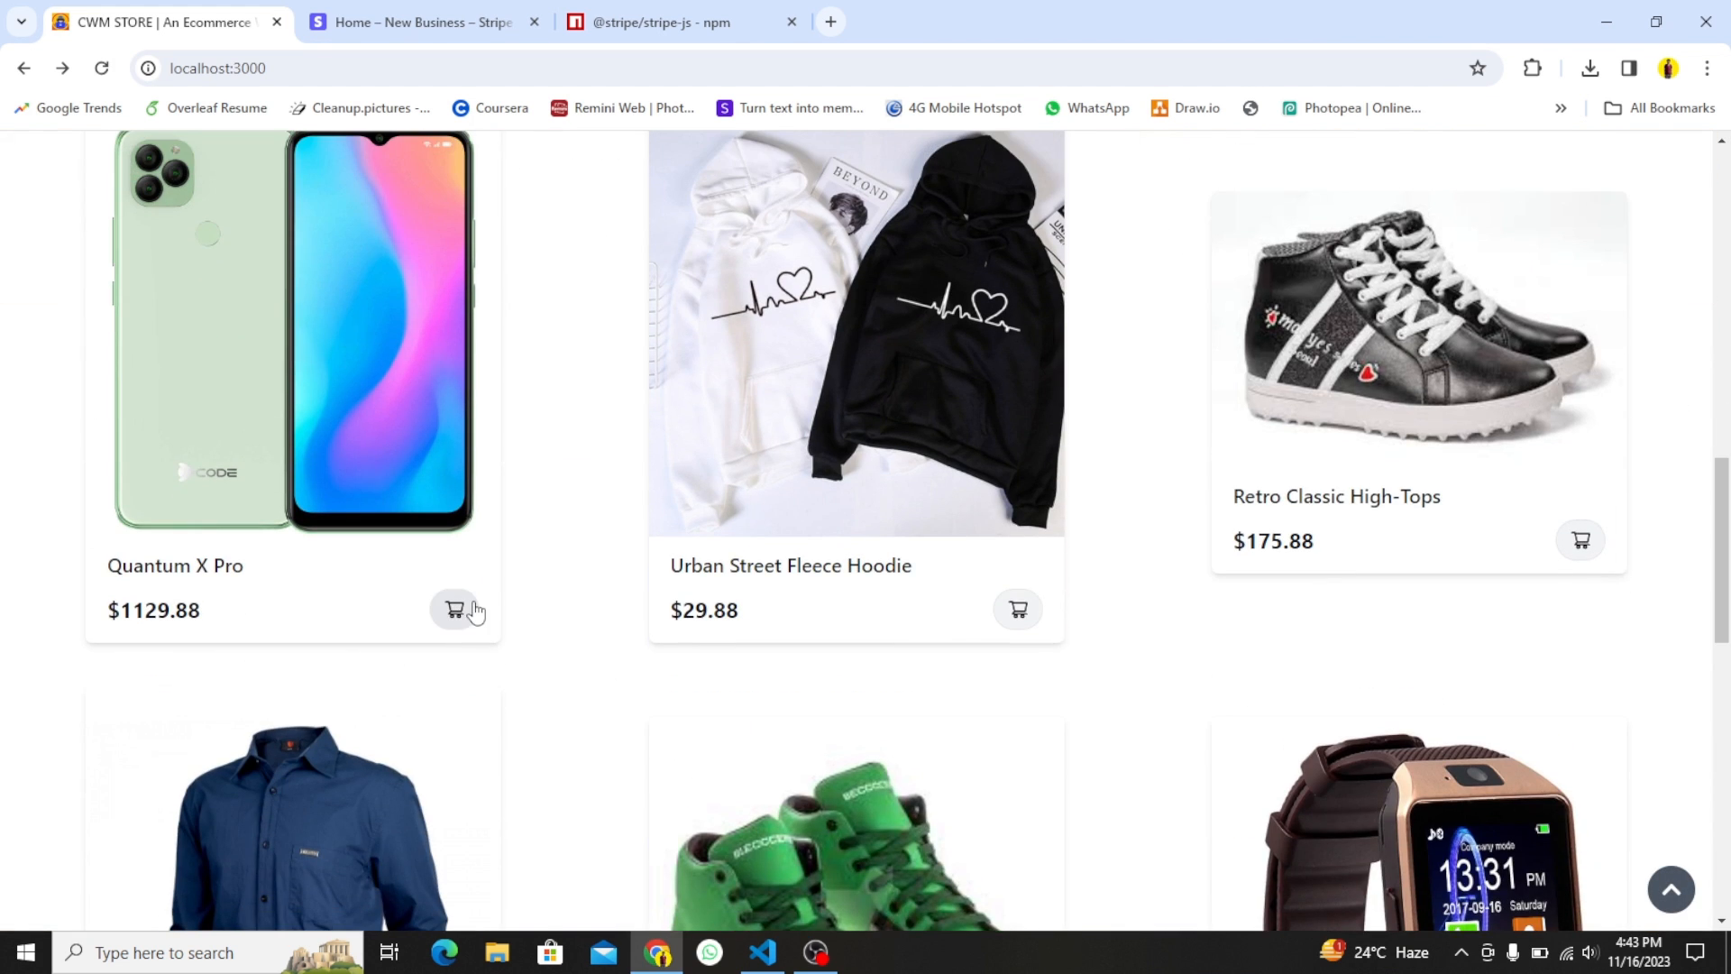
click(454, 609)
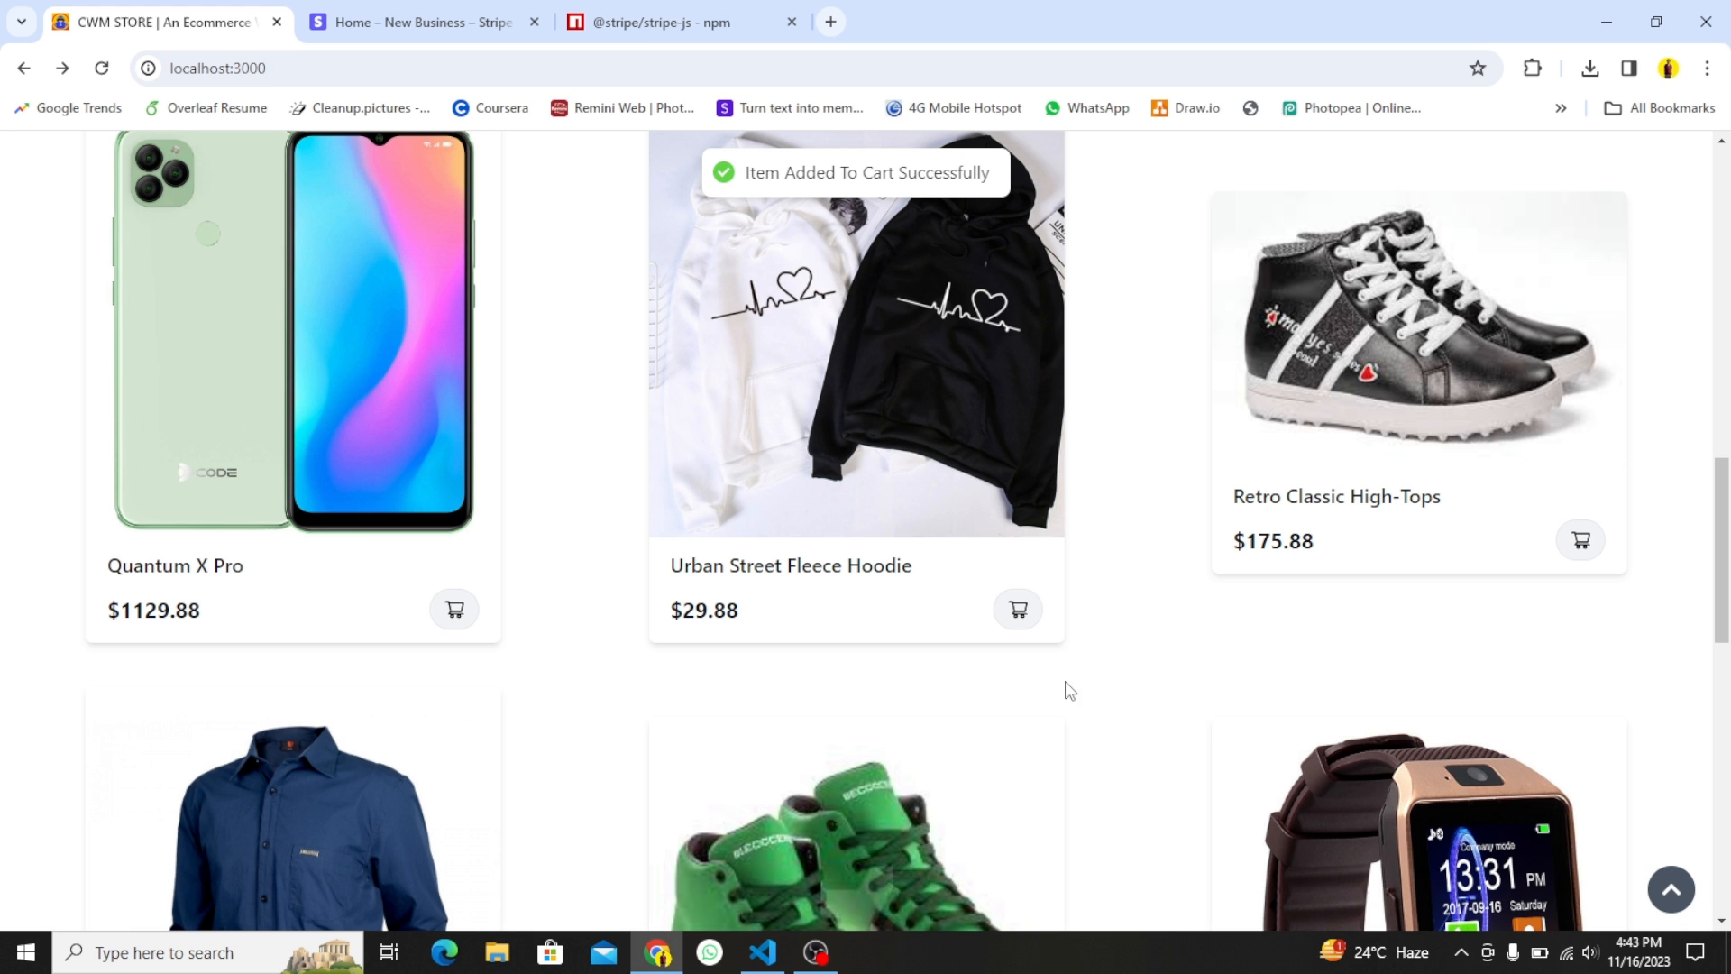
click(1015, 607)
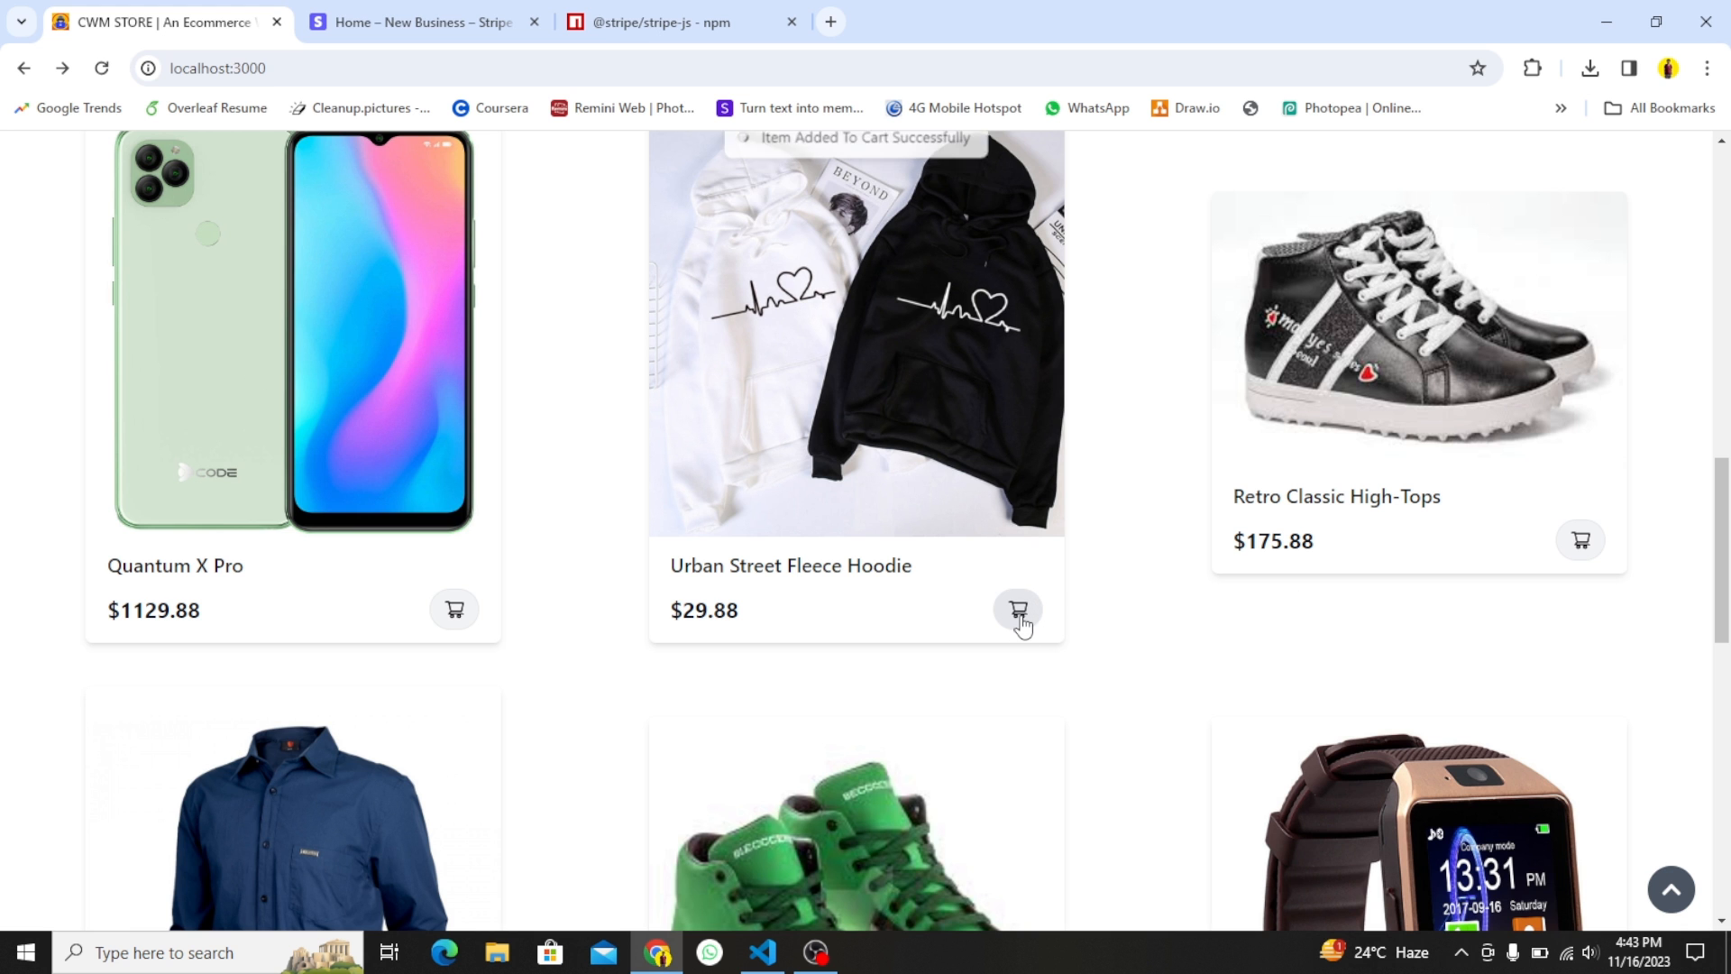
scroll(down, 3)
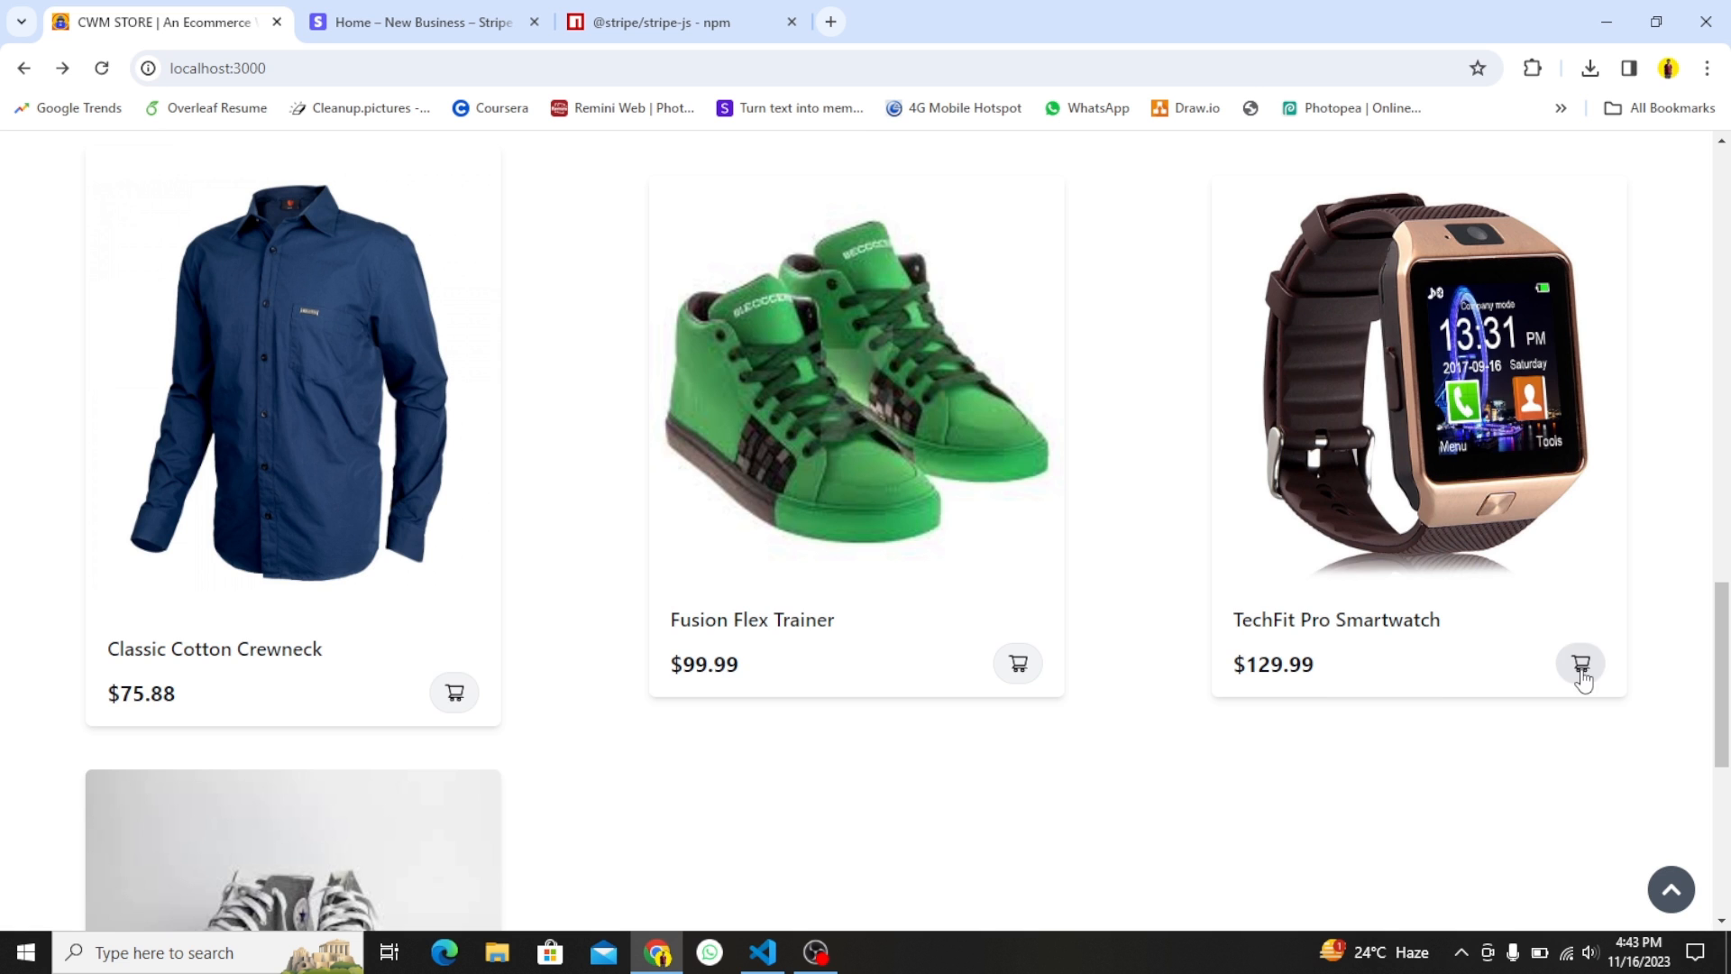
click(1581, 663)
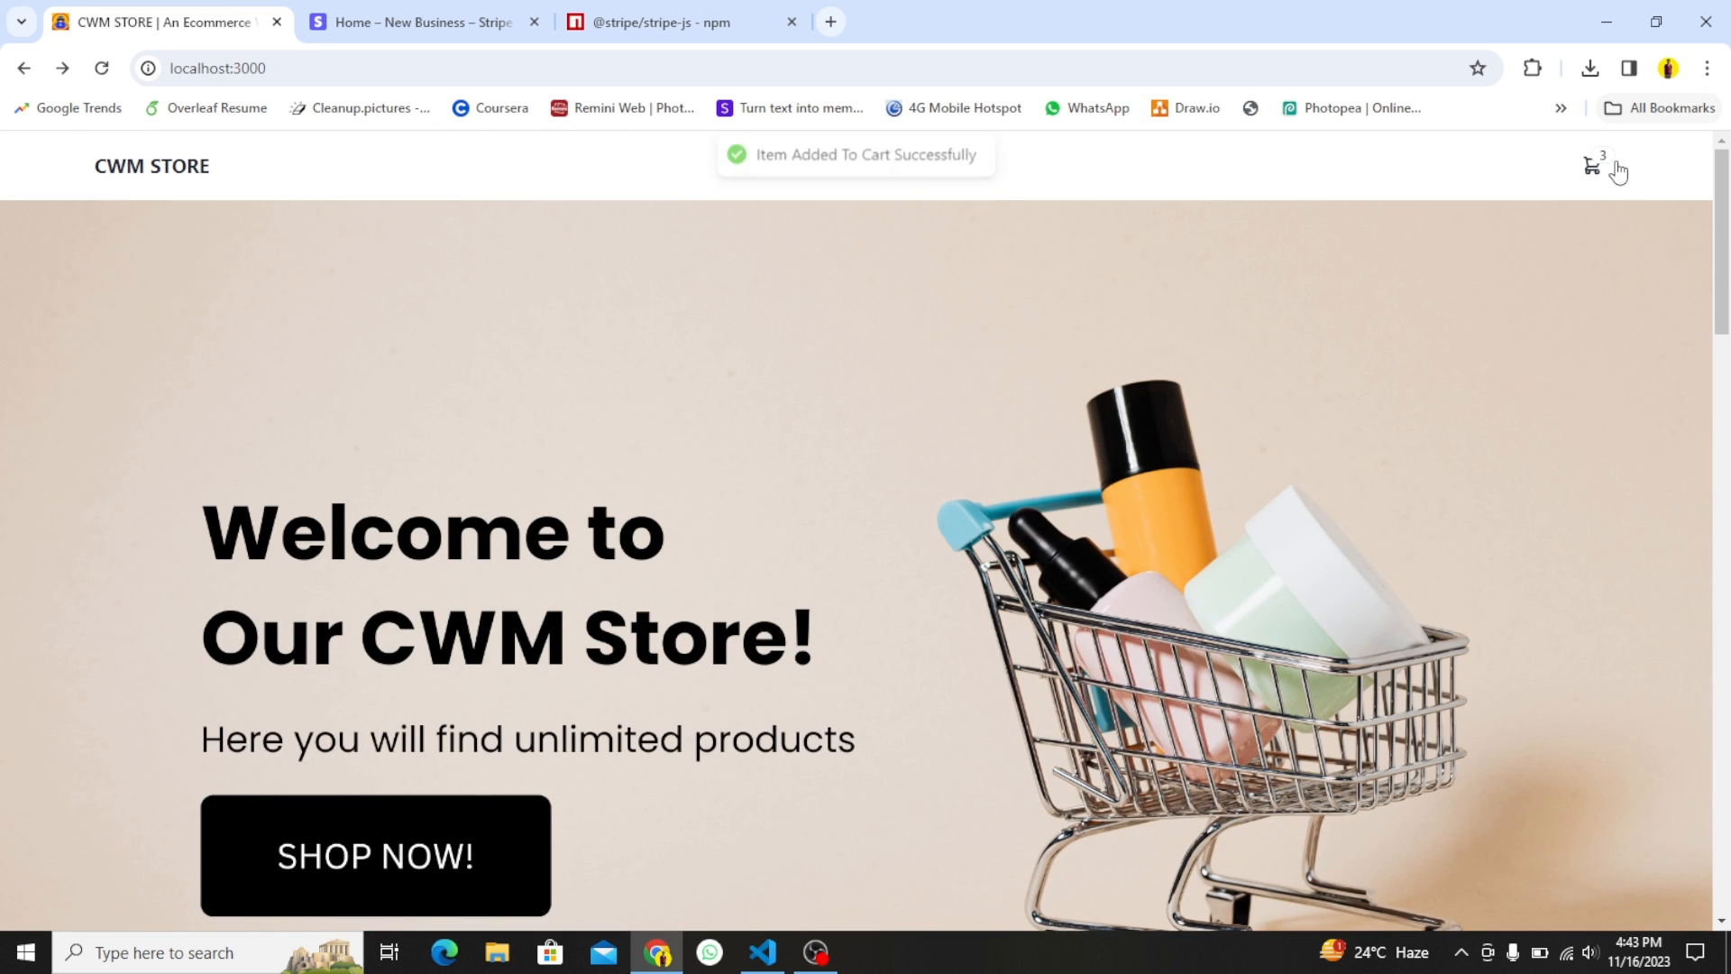
click(1592, 166)
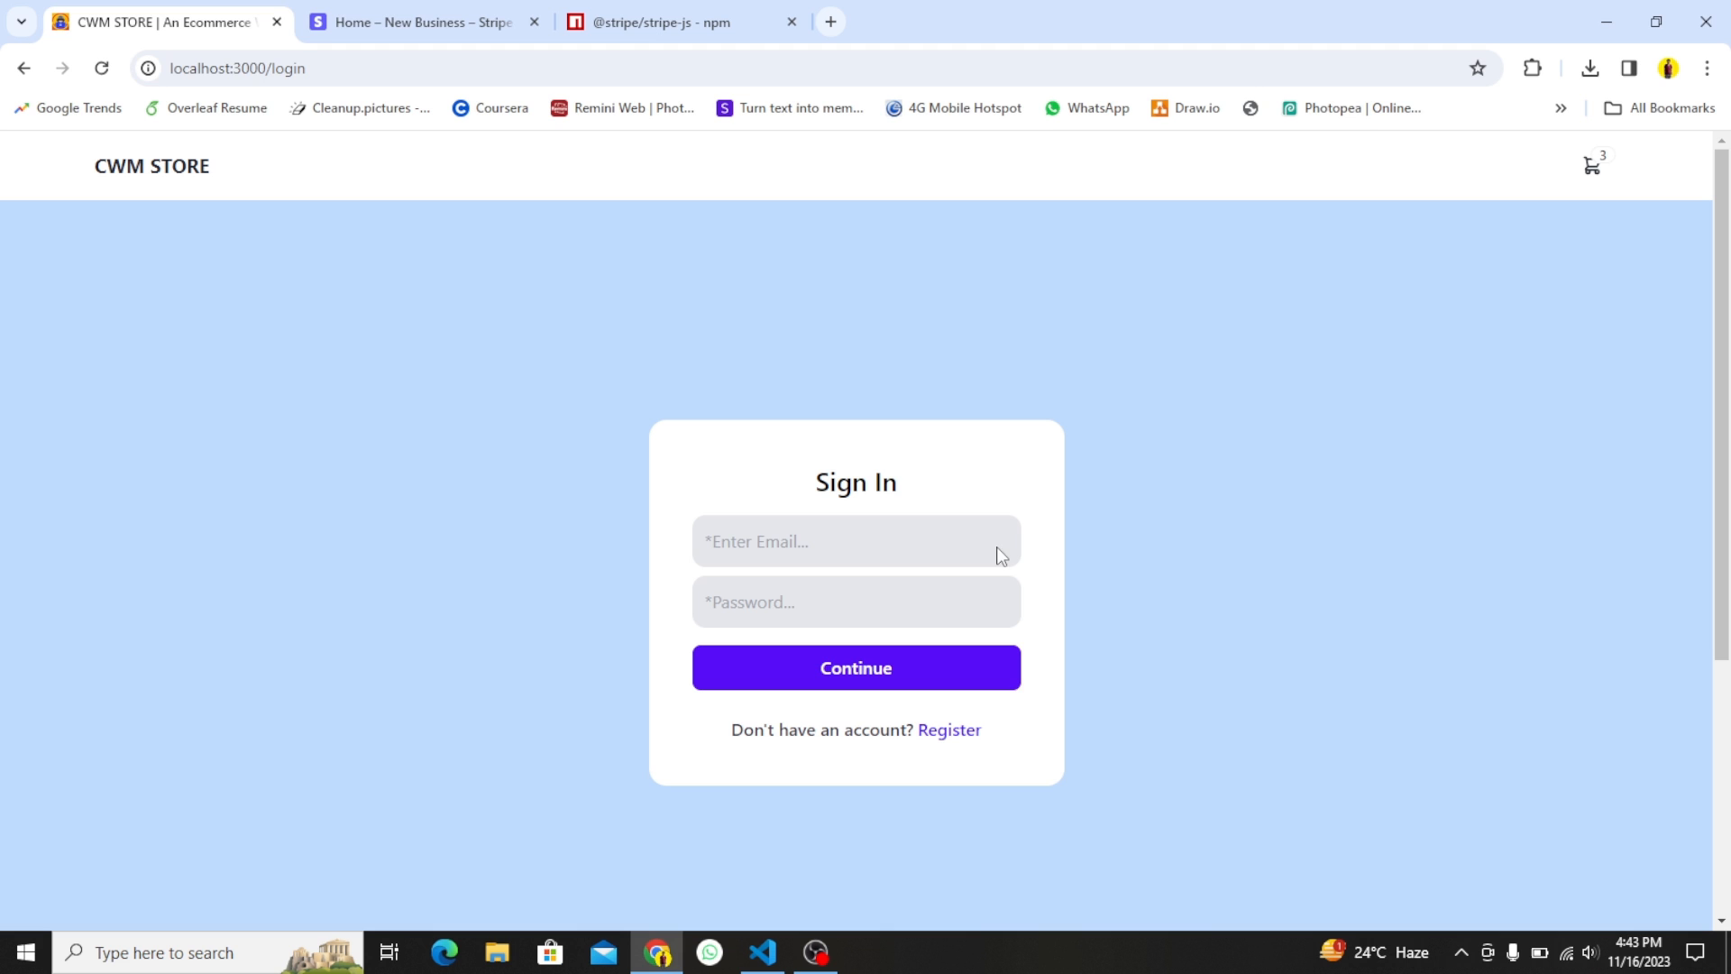
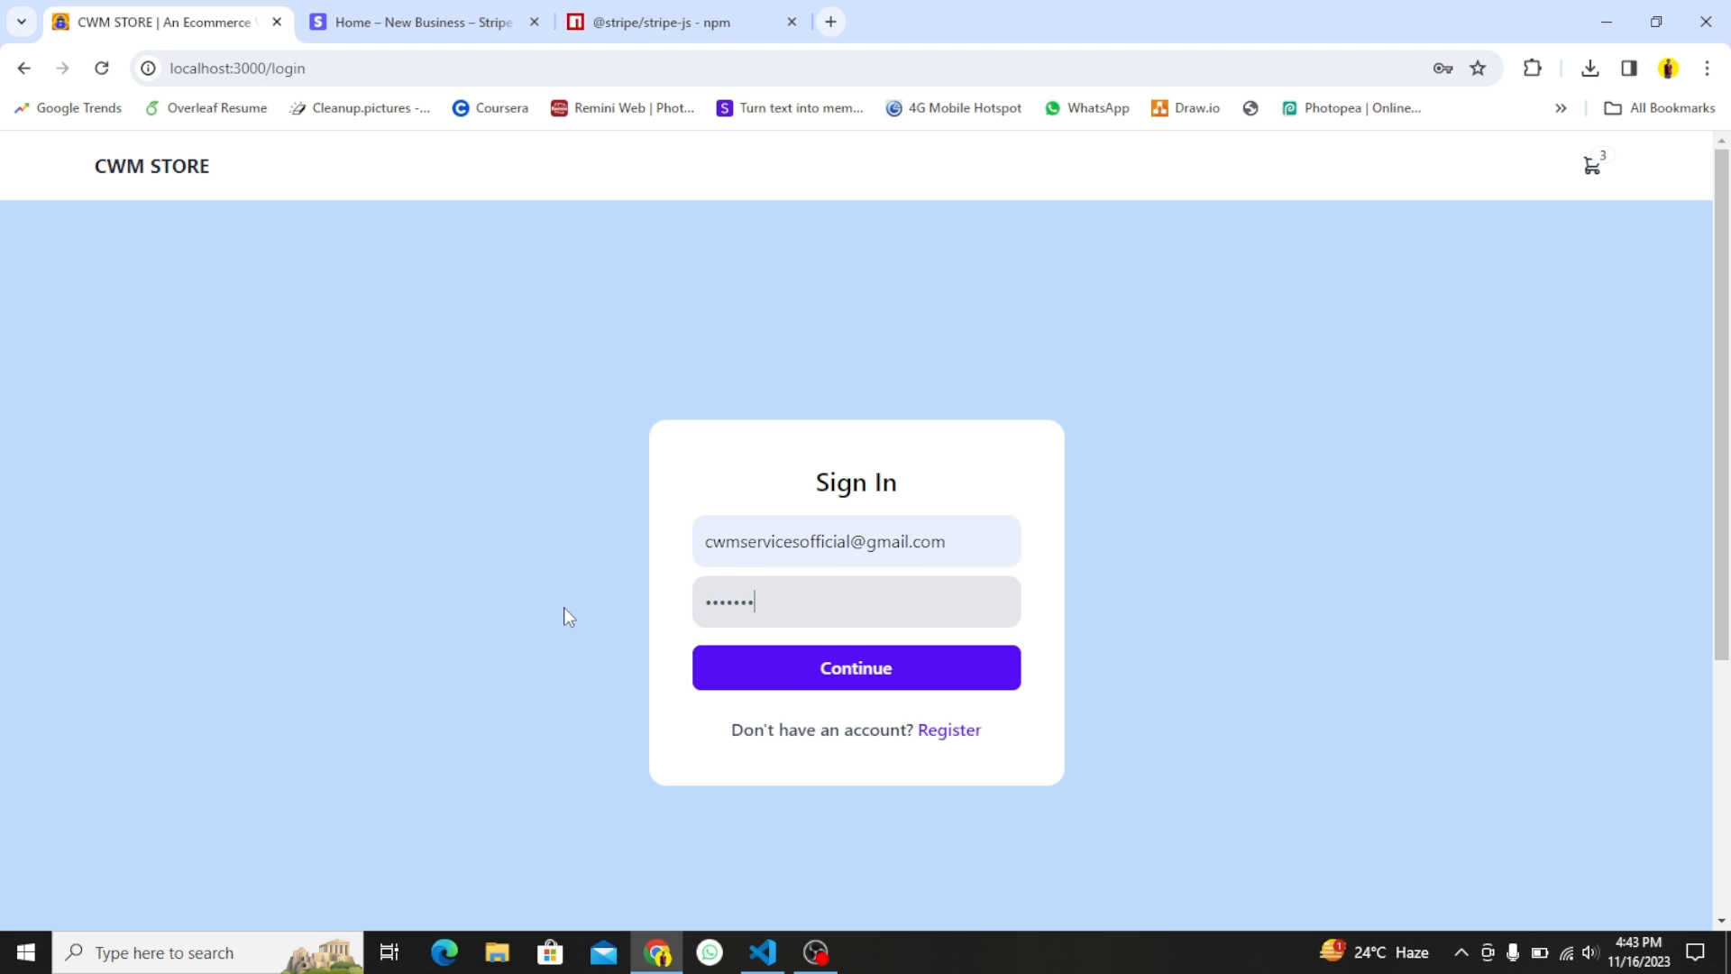
click(855, 667)
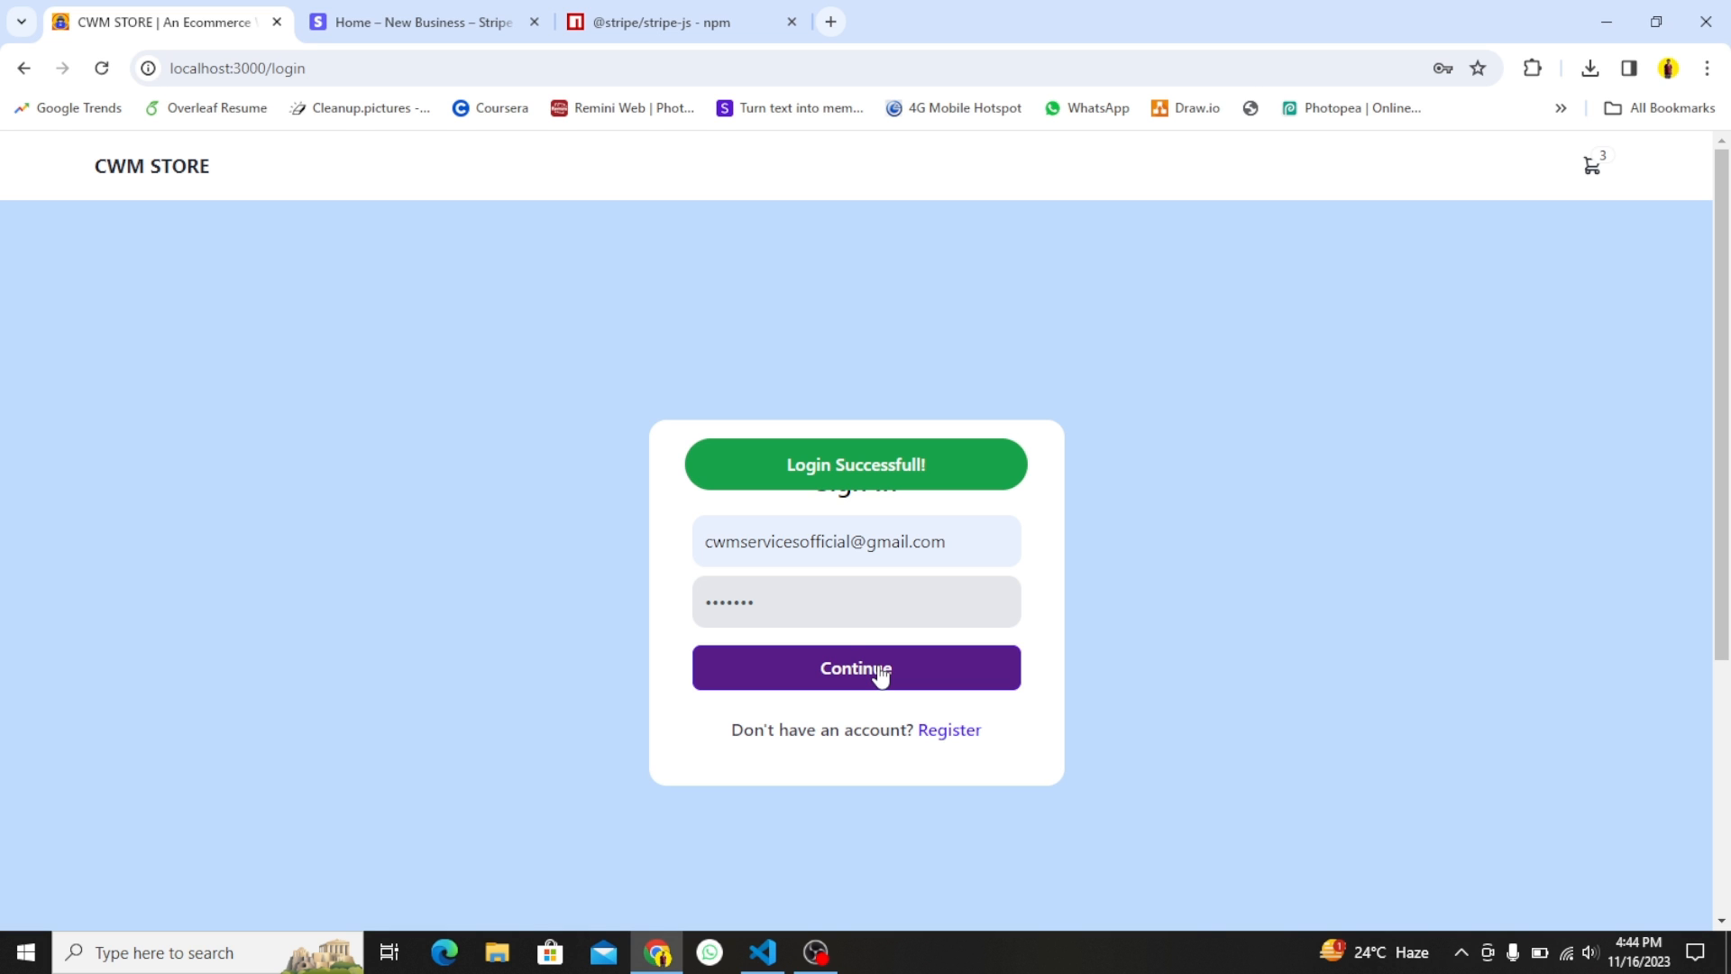
click(855, 667)
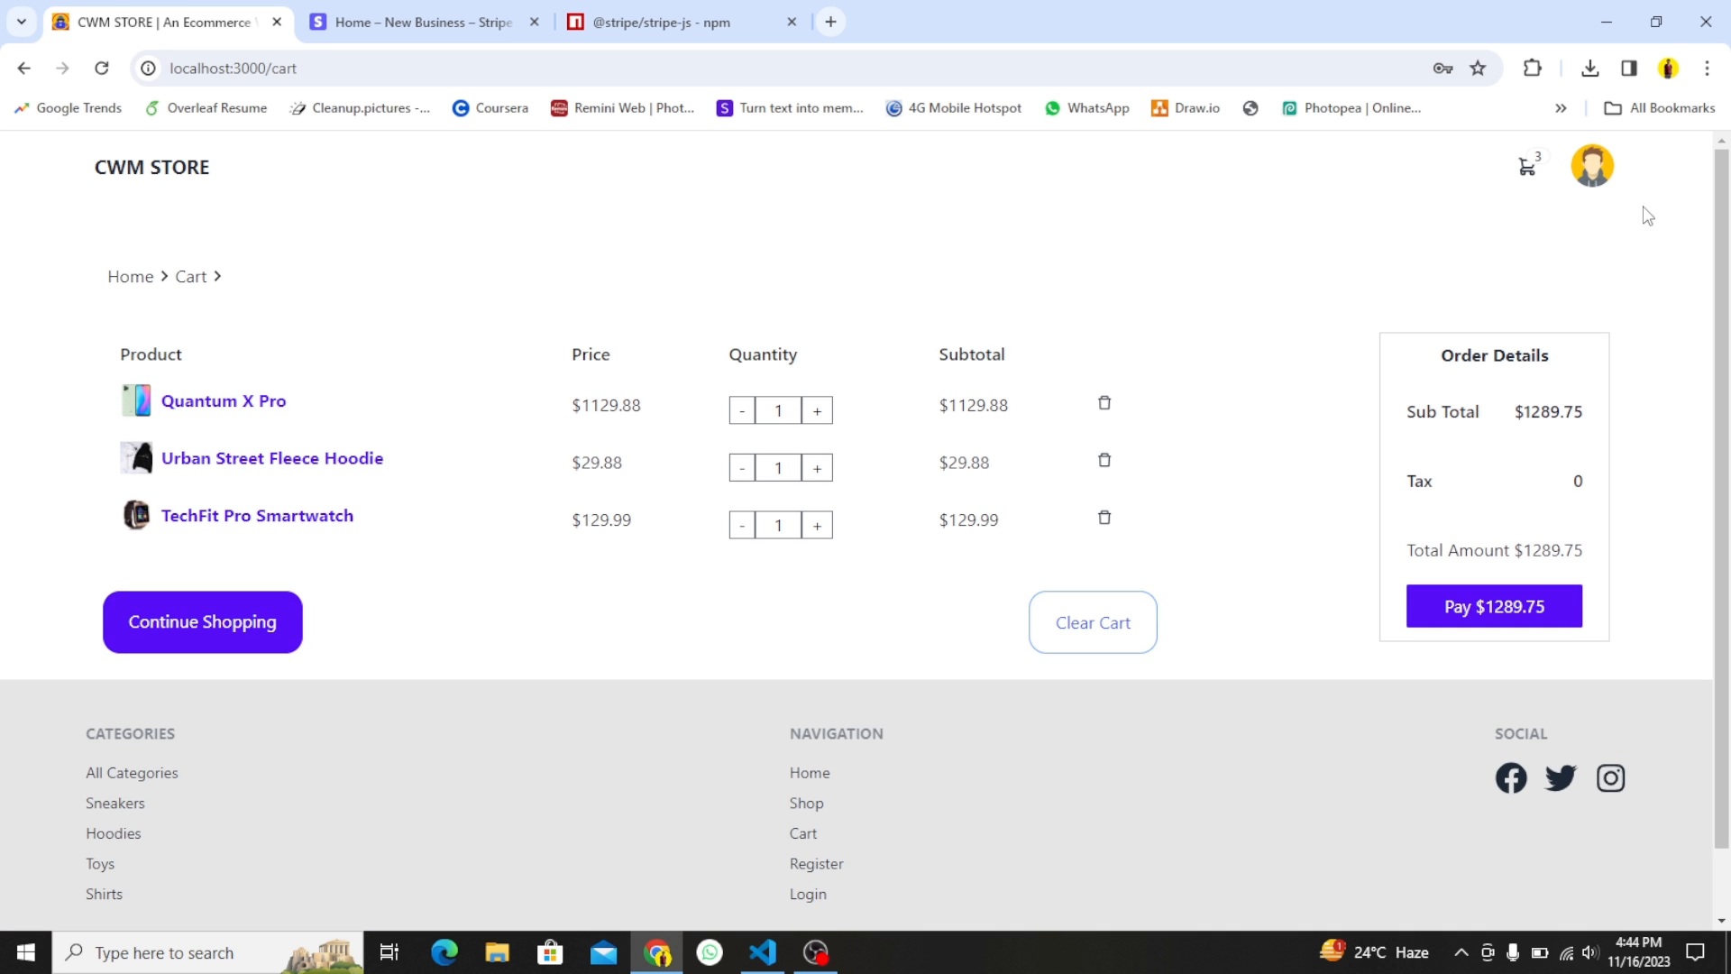
mouse_move(1277, 278)
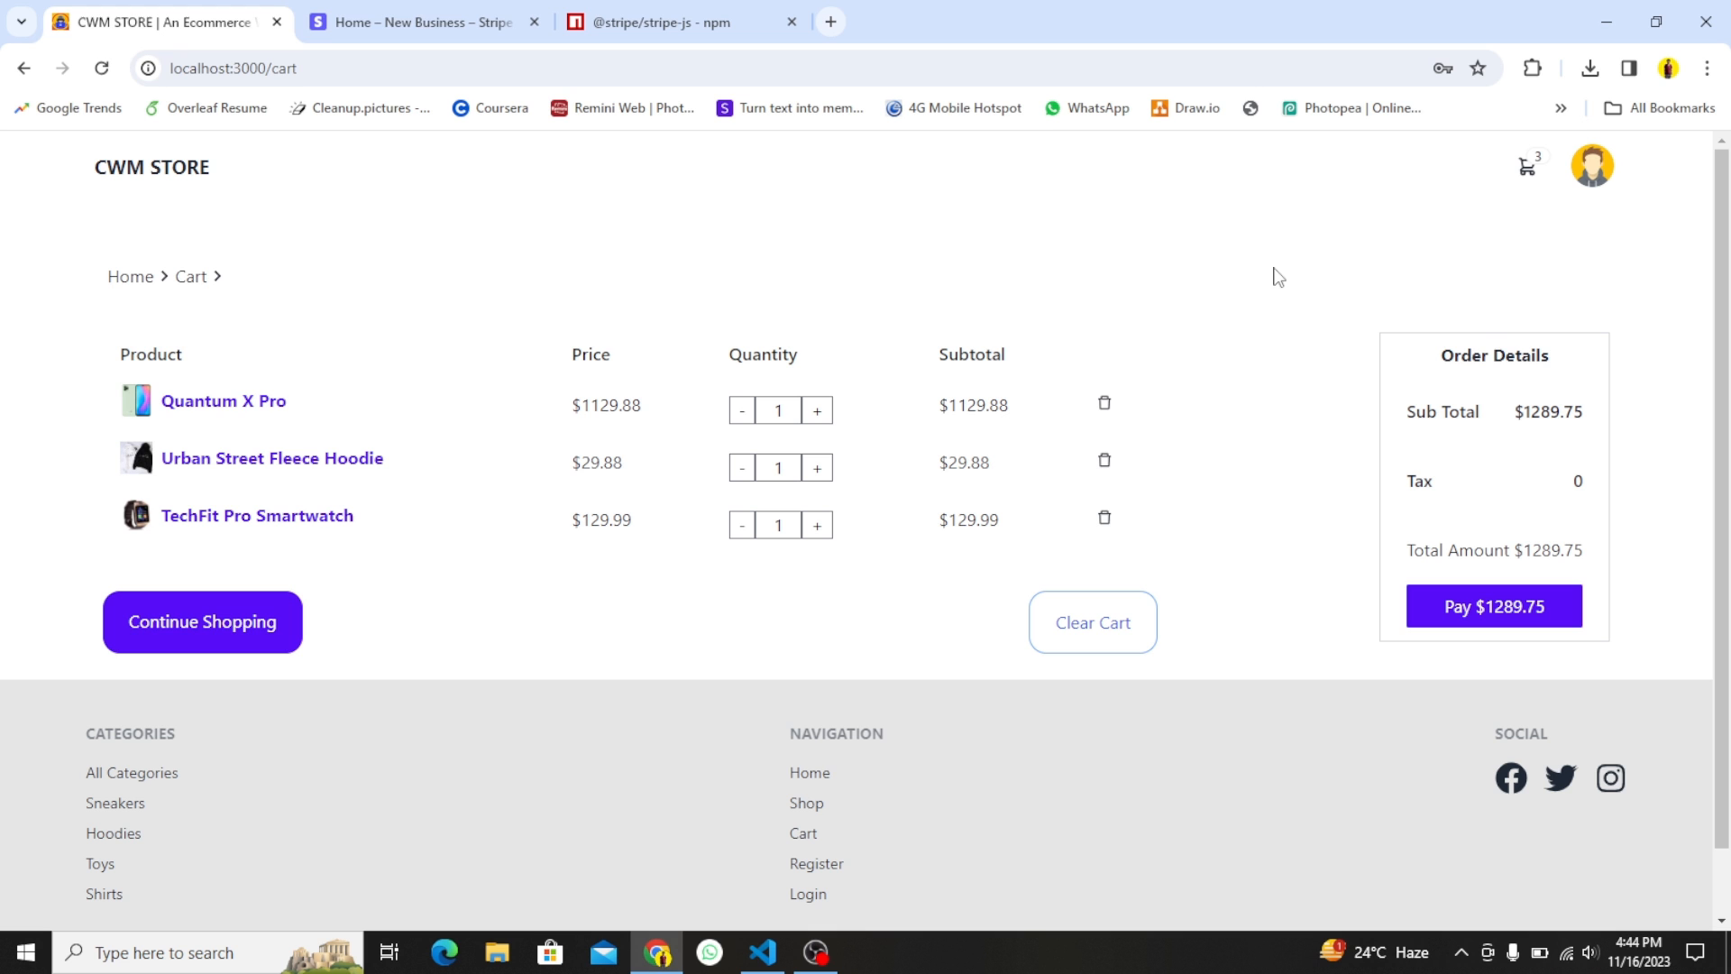
- Raise Quantum X Pro to two and remove the hoodie, briefly checking the Pay button code
click(817, 410)
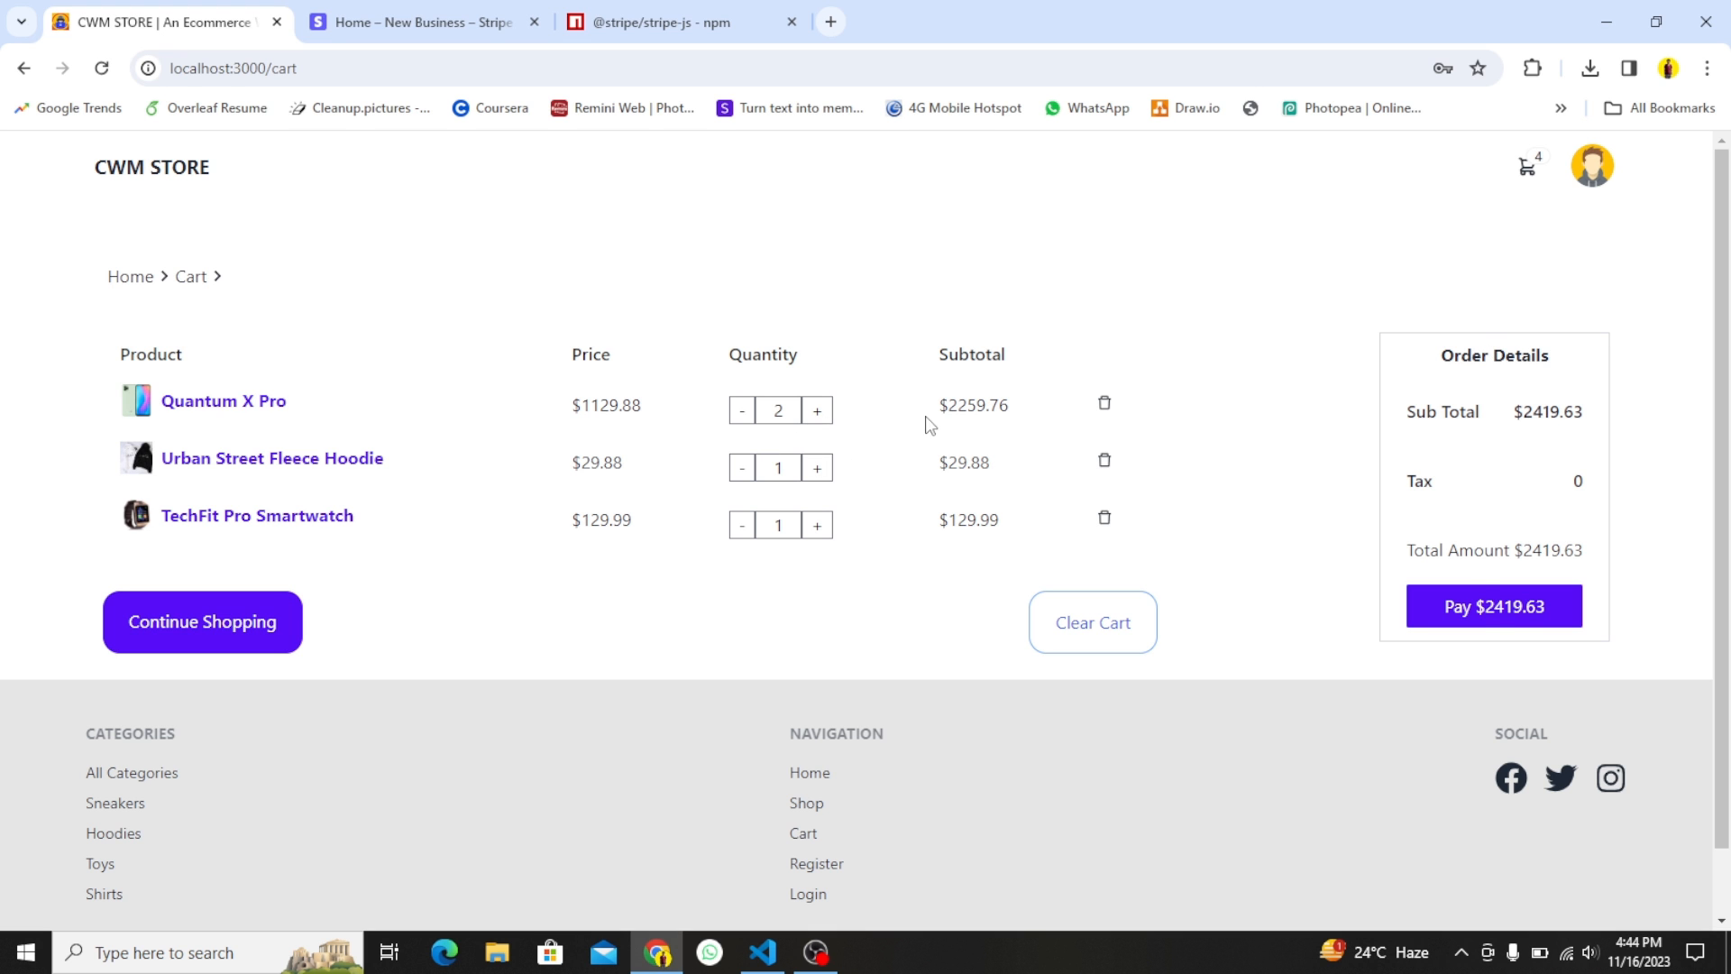
click(1104, 460)
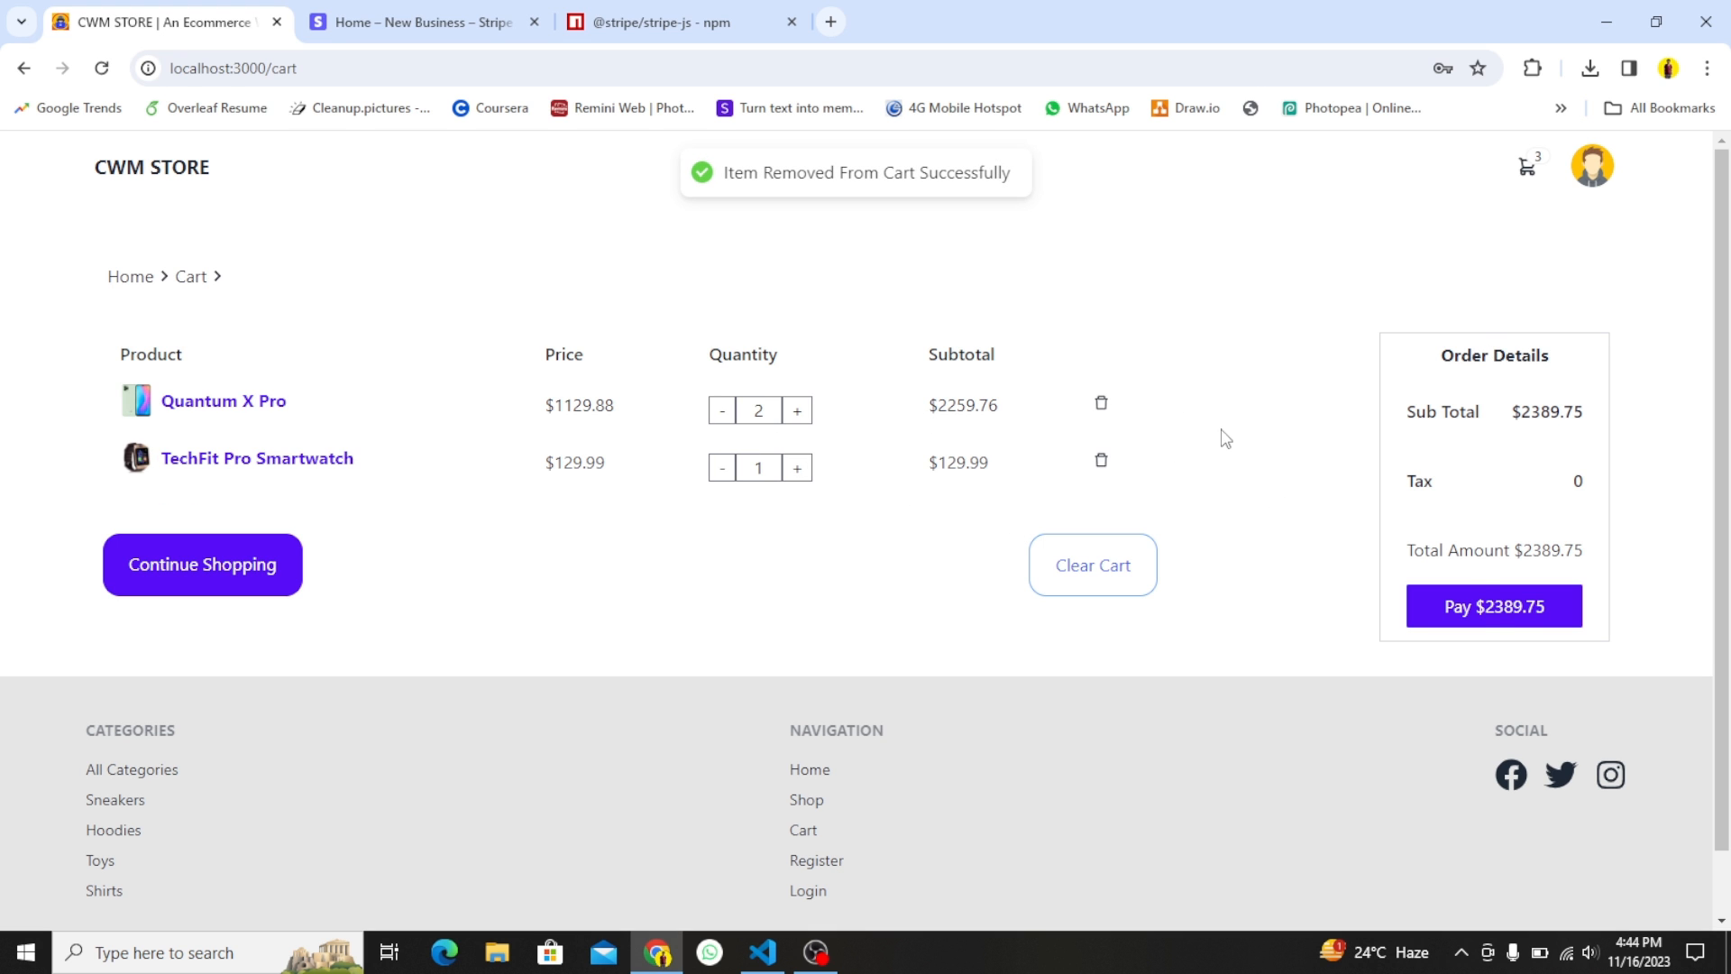
click(761, 952)
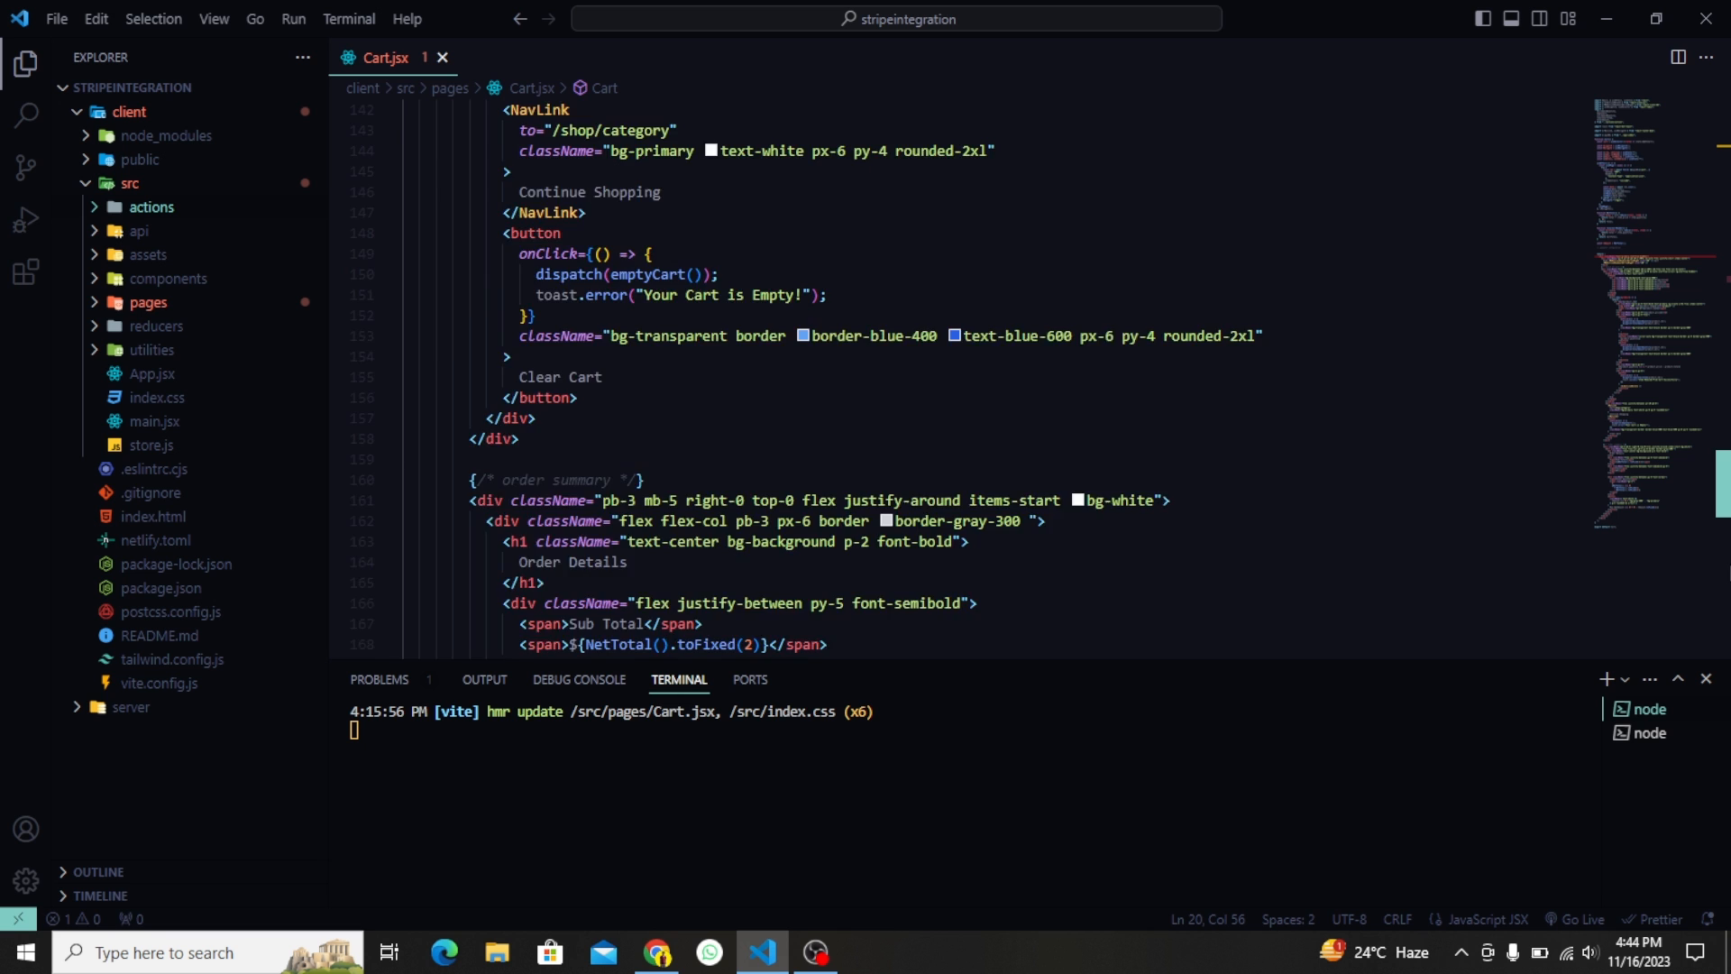
scroll(down, 3)
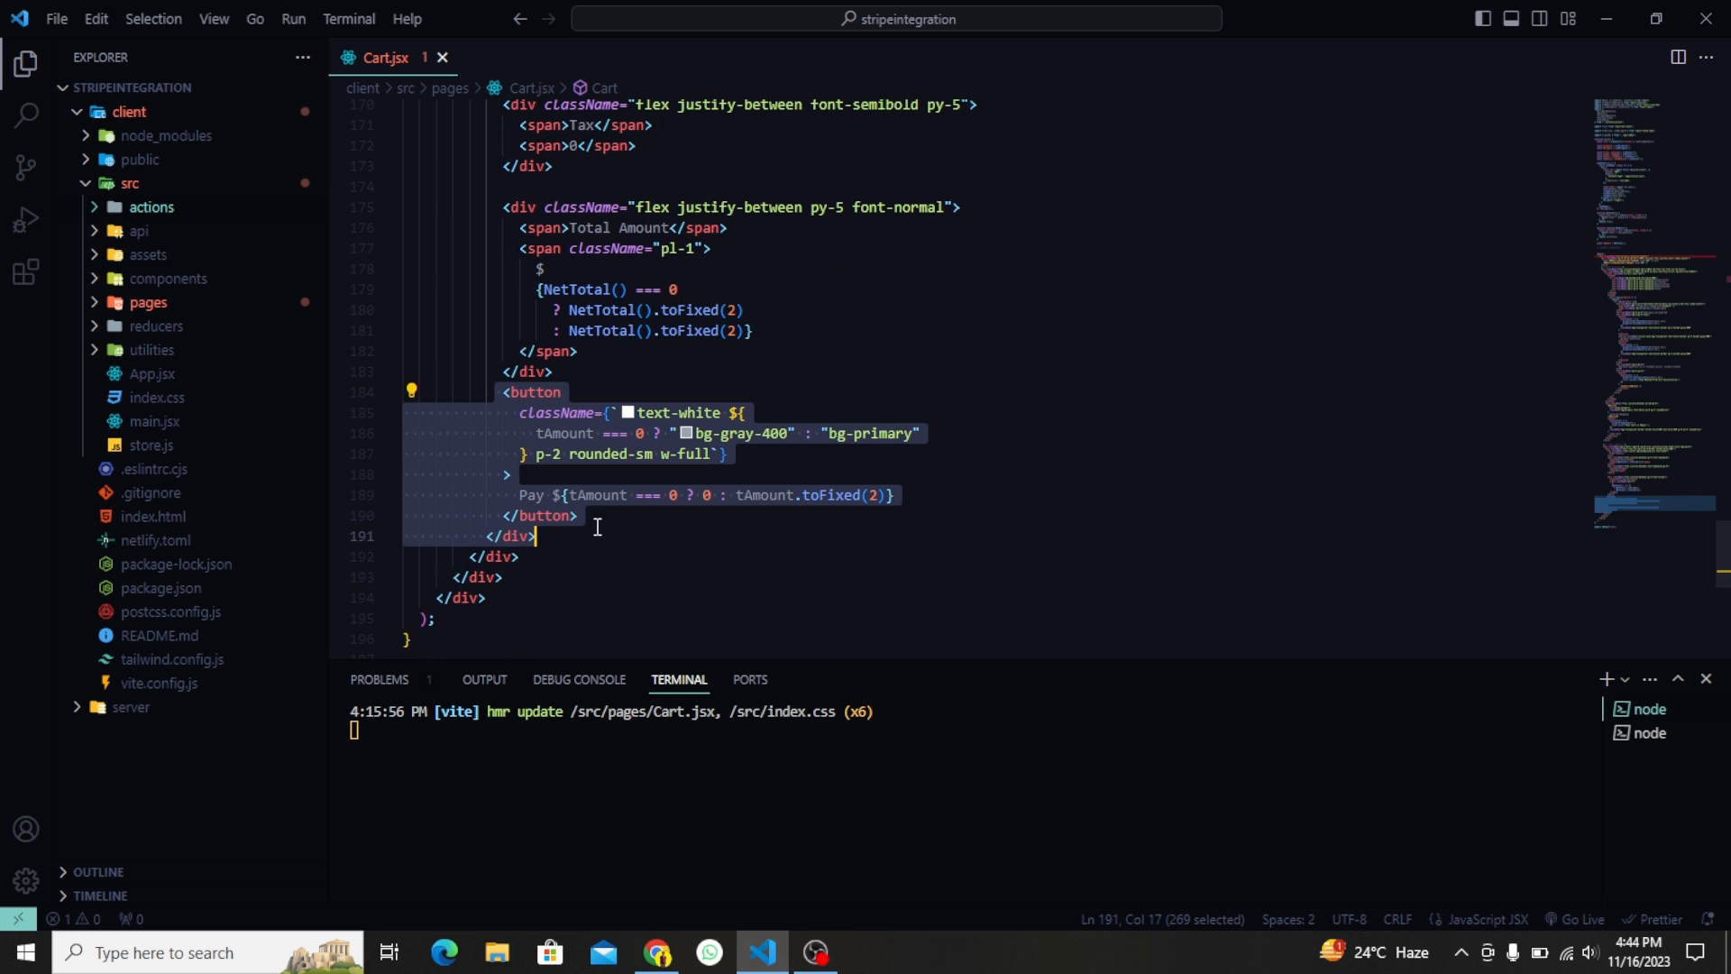
click(662, 494)
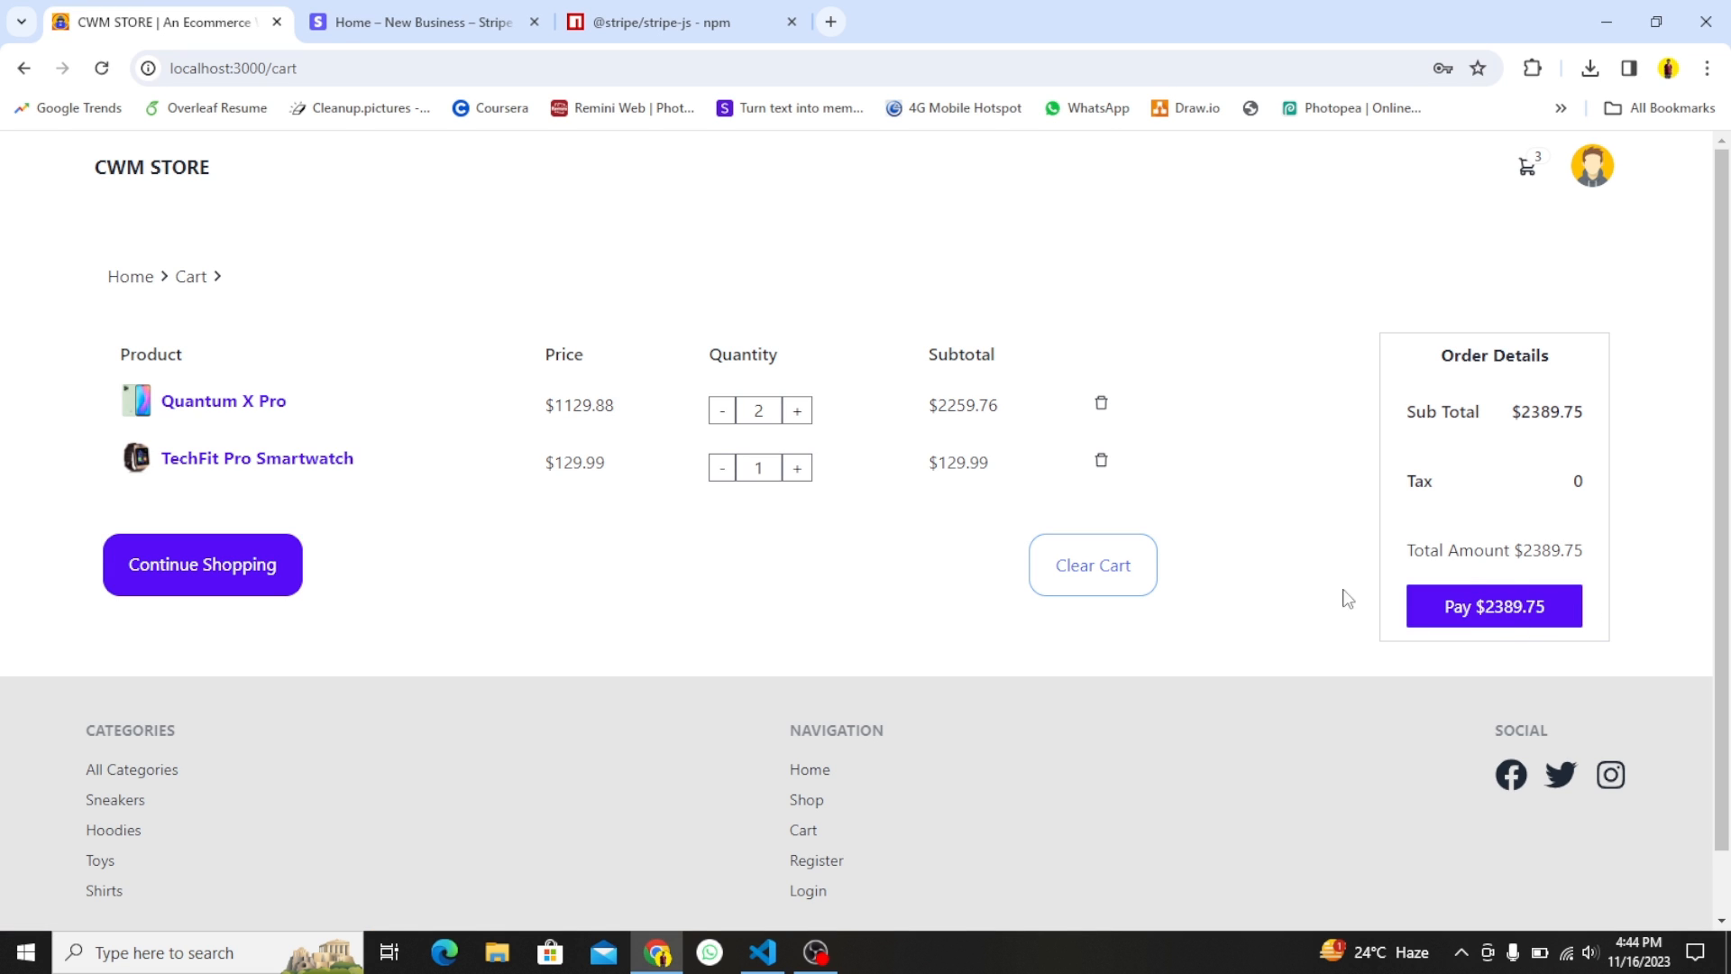
mouse_move(739, 890)
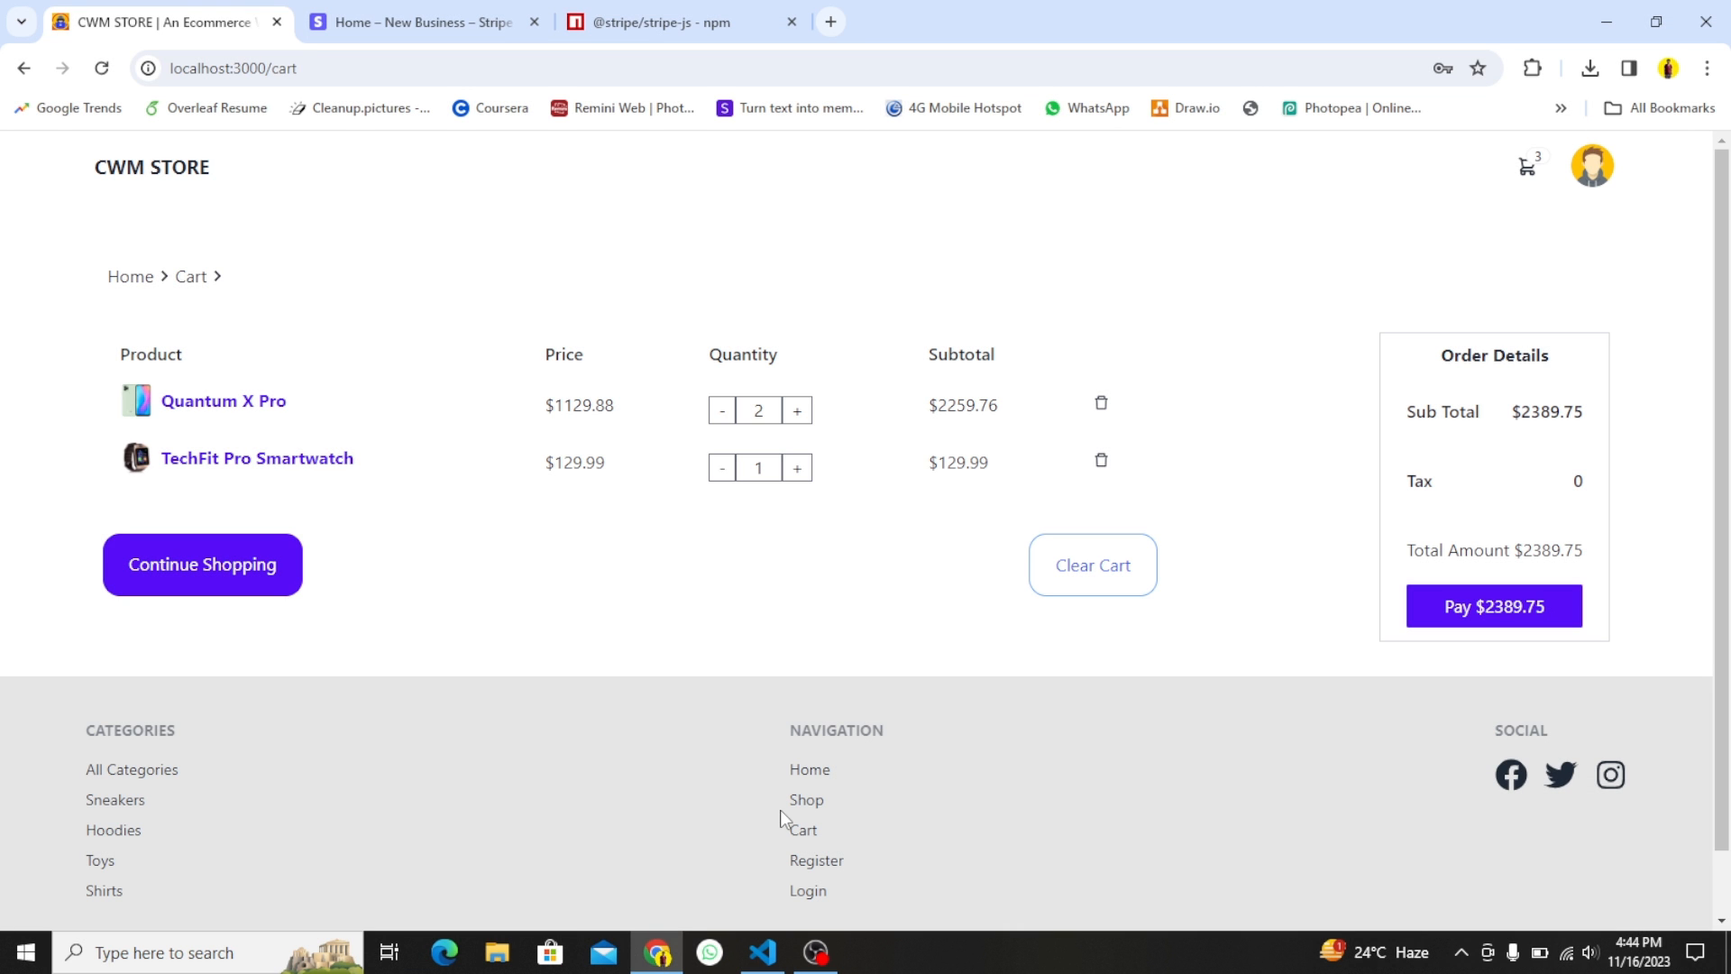
mouse_move(792, 893)
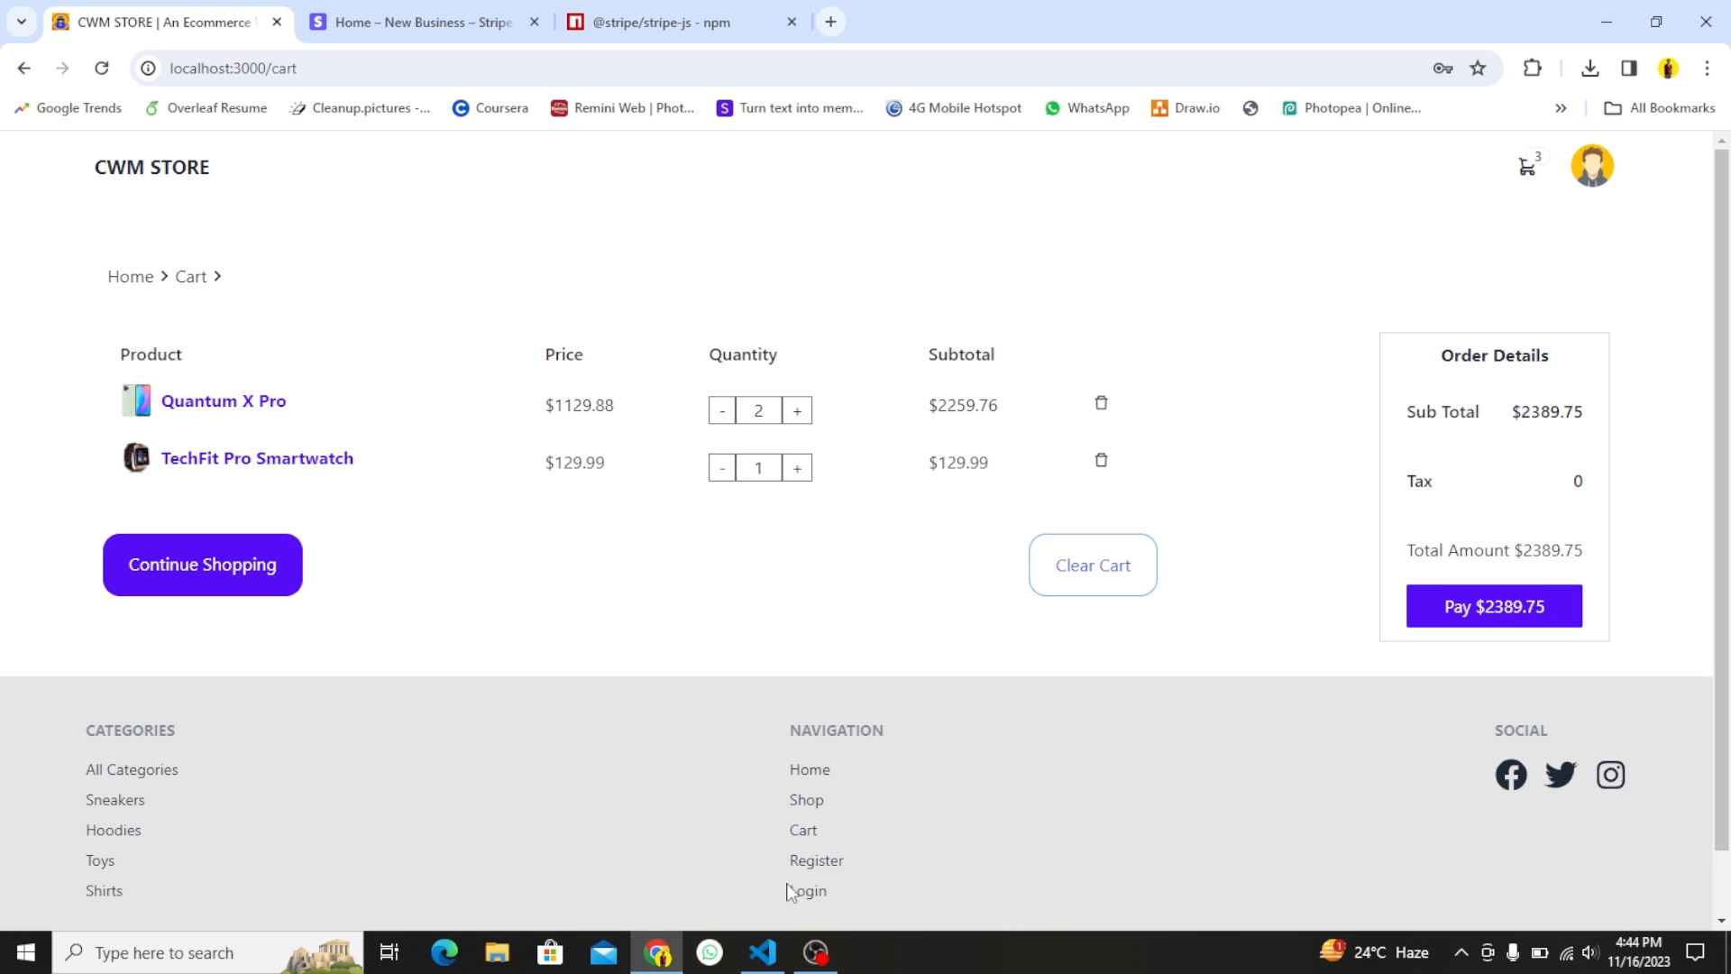
mouse_move(702, 916)
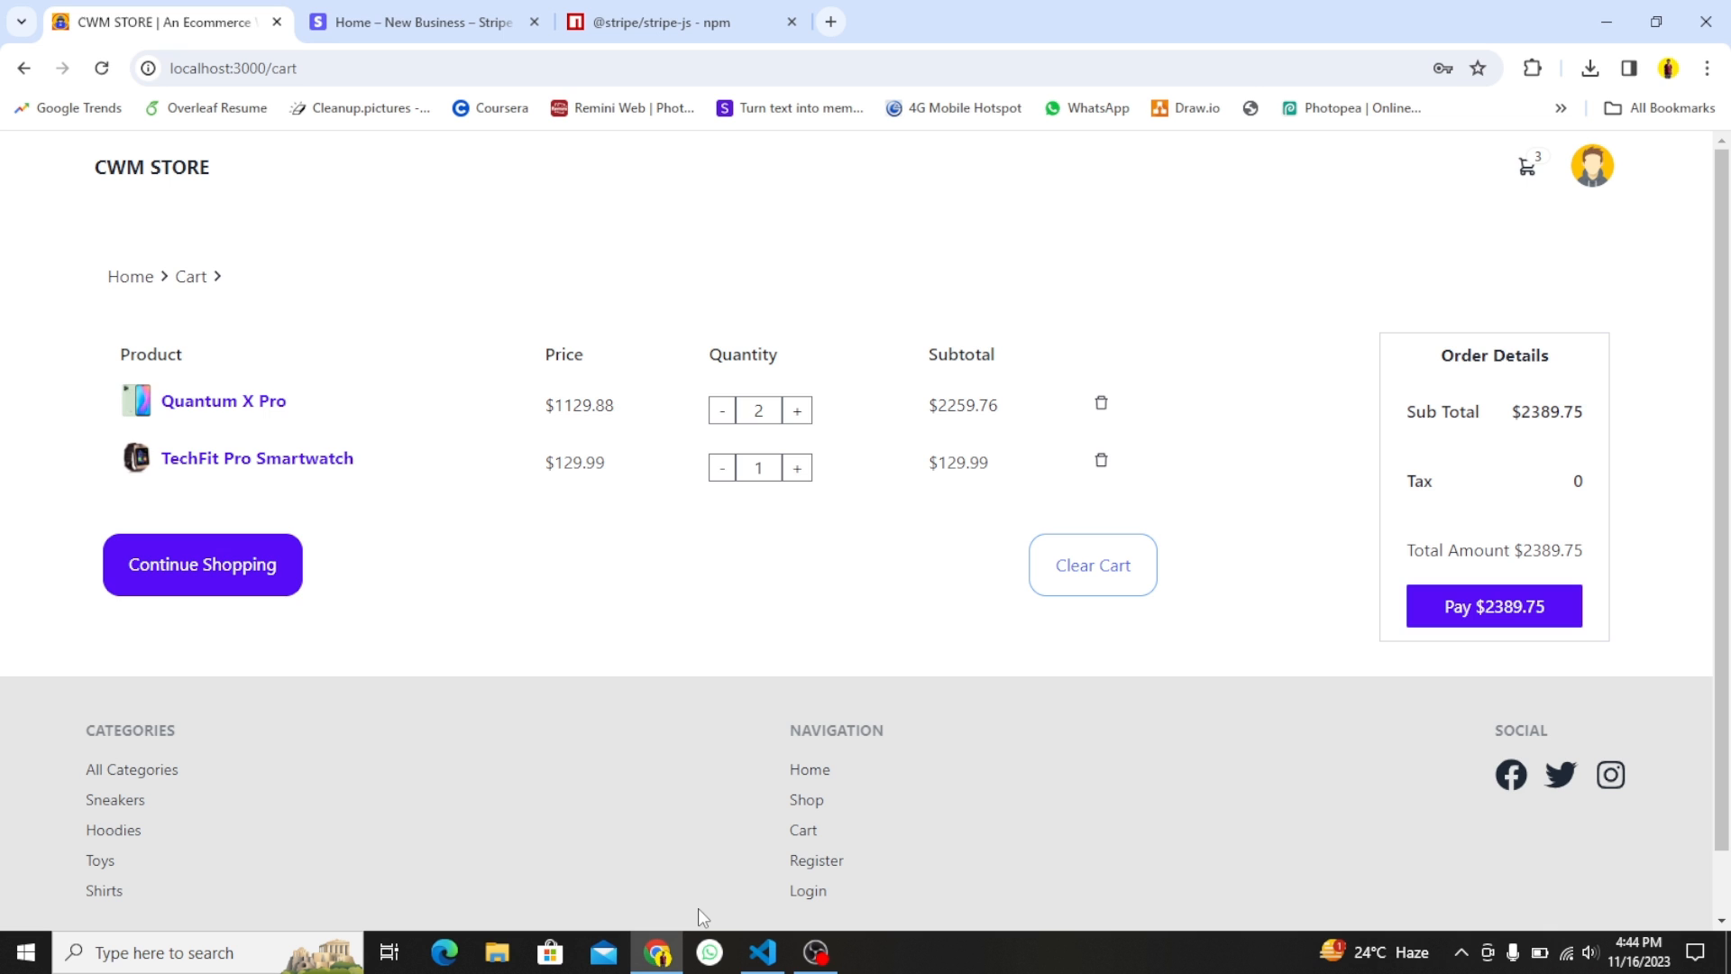
mouse_move(738, 877)
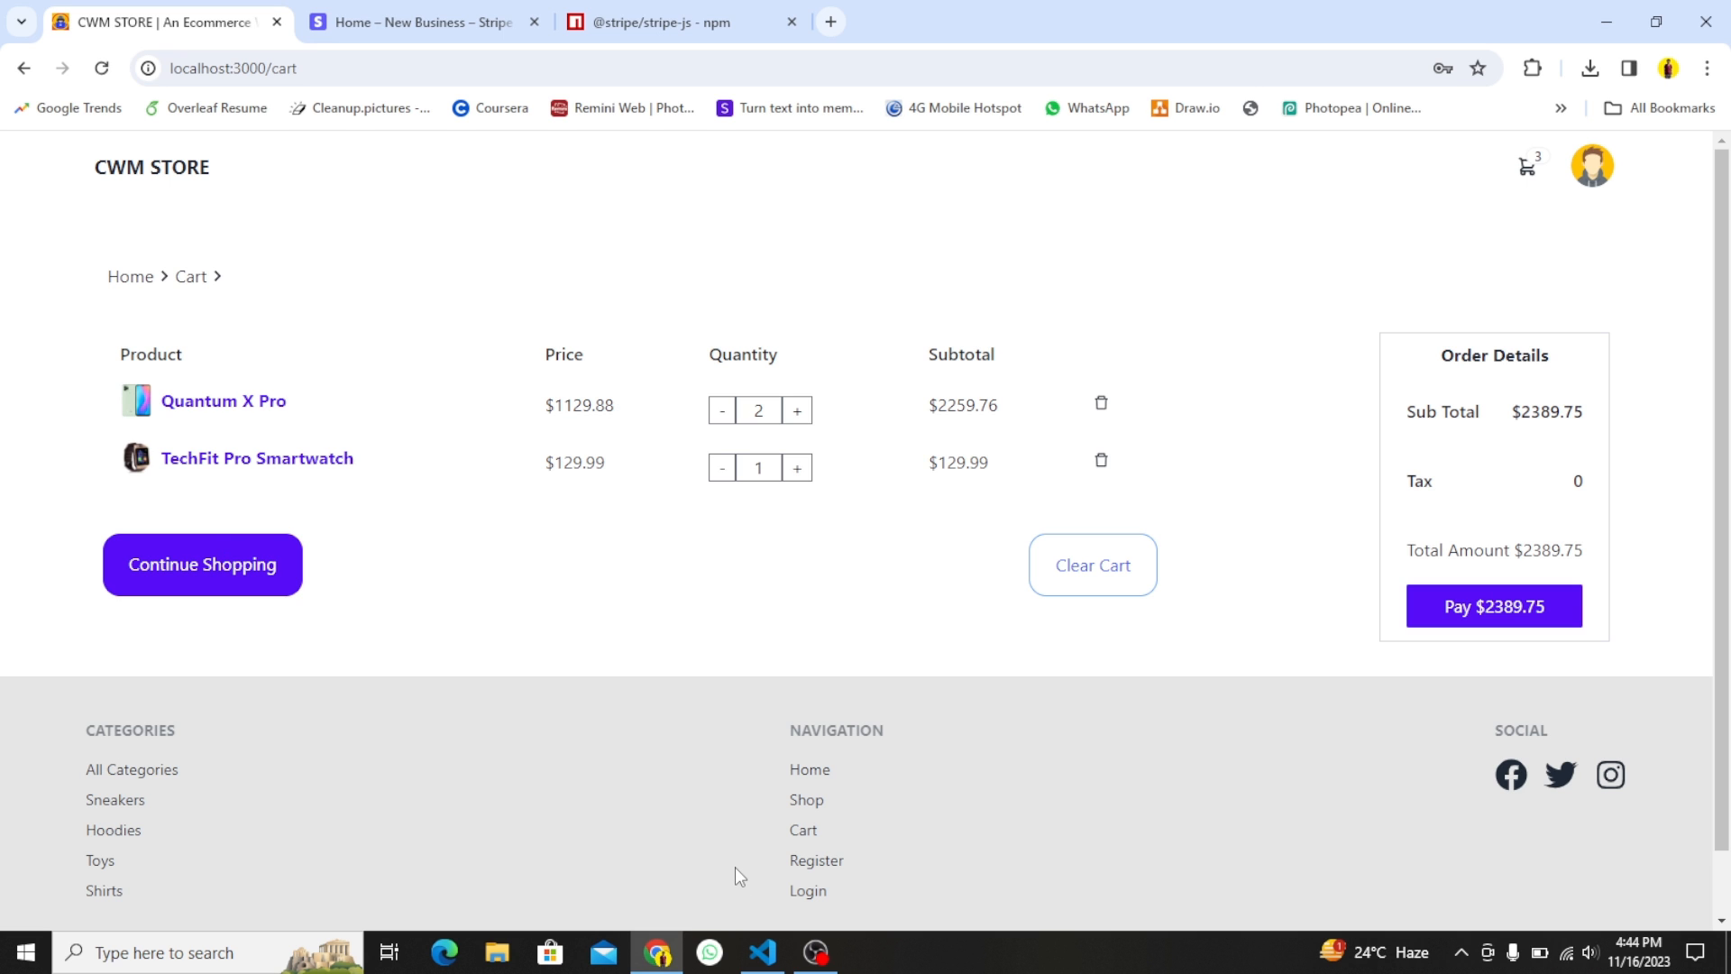
mouse_move(784, 818)
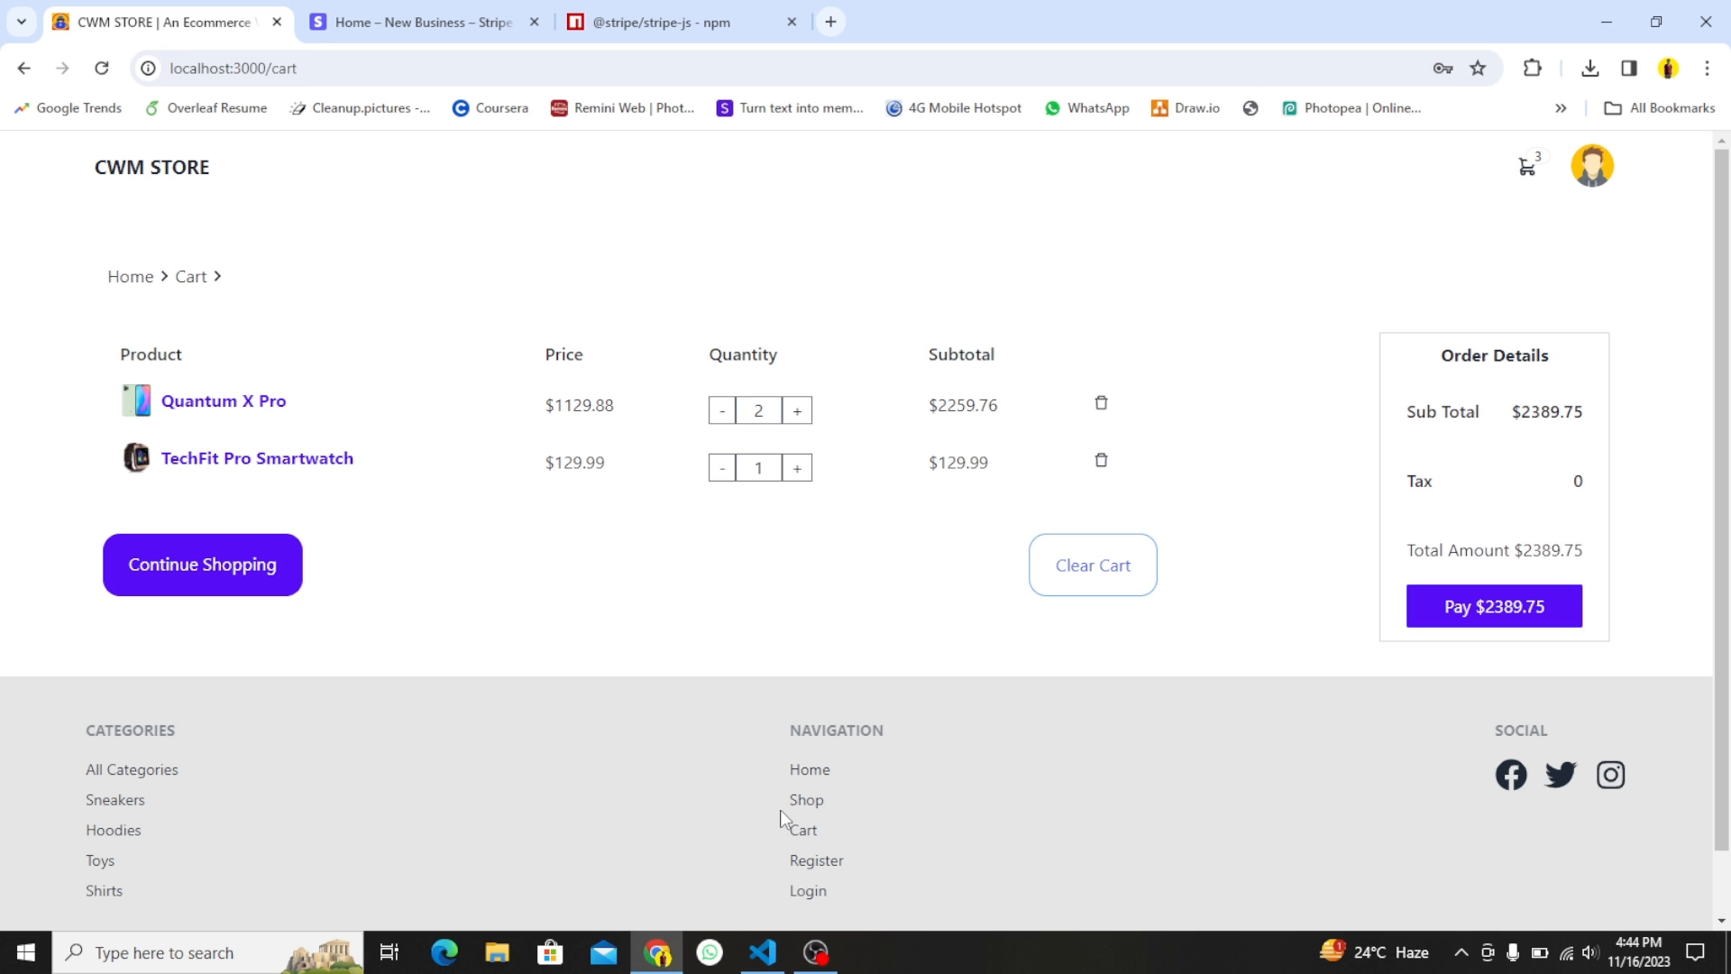
- Return to Cart.jsx in VS Code after reviewing the cart page
click(760, 952)
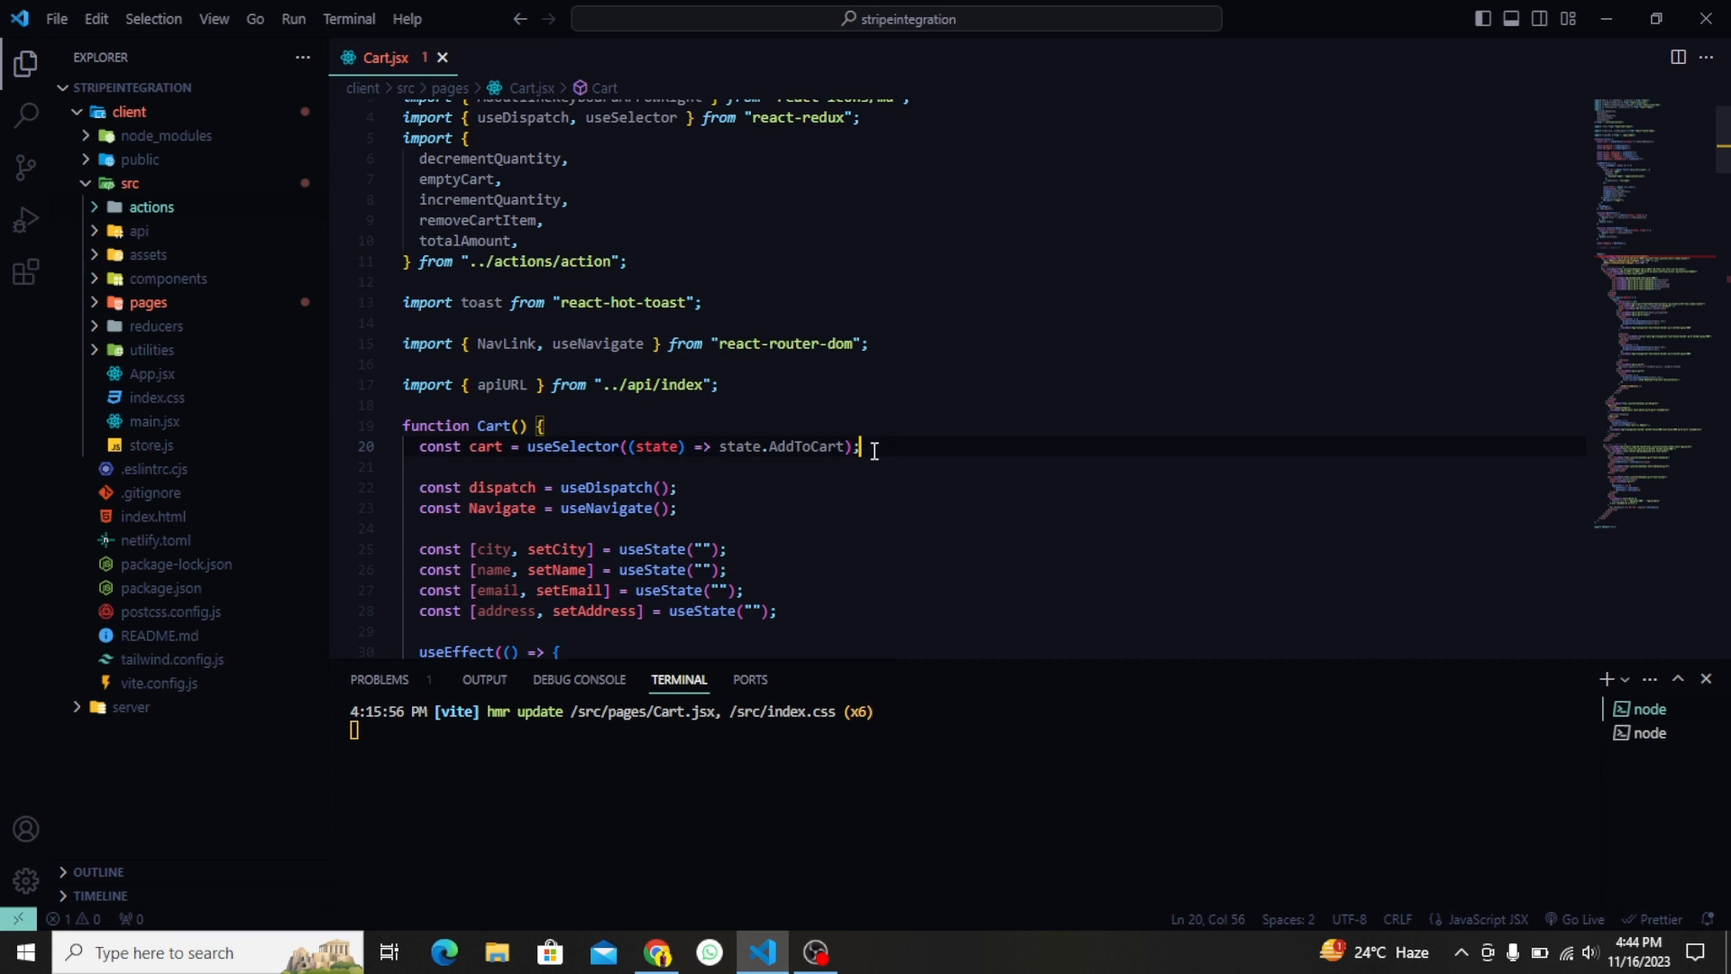
- Add console.log(cart) below the cart selector and switch back to the store
key(Enter)
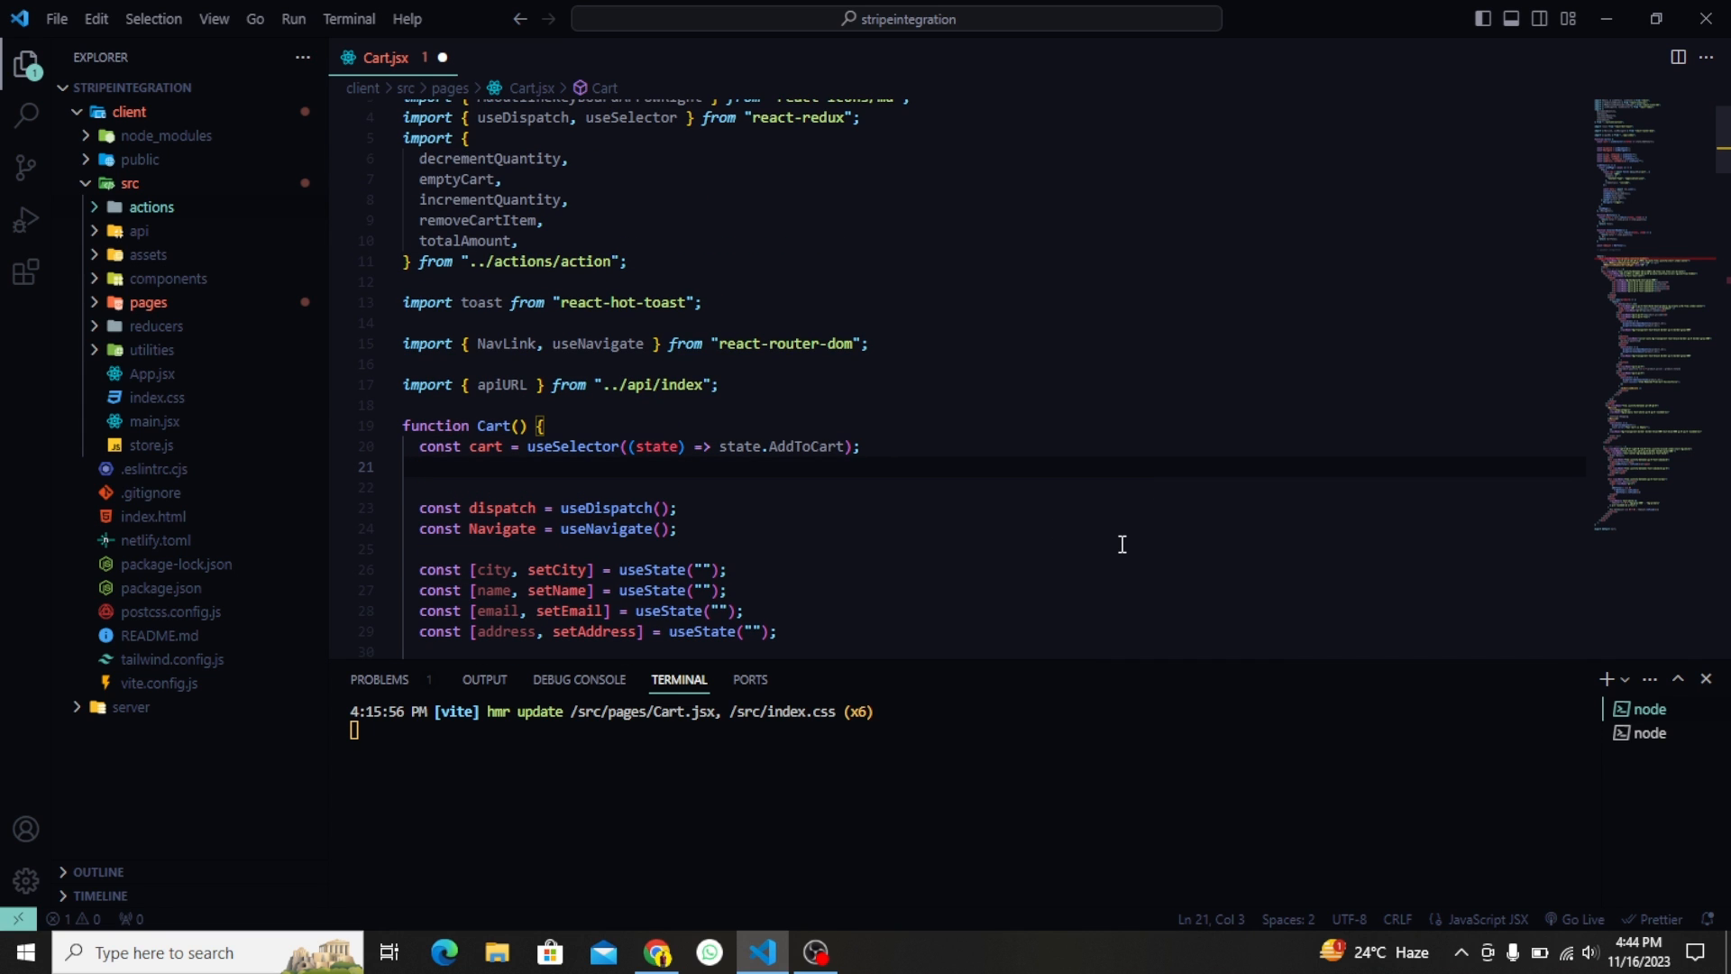
text(console.log(car)
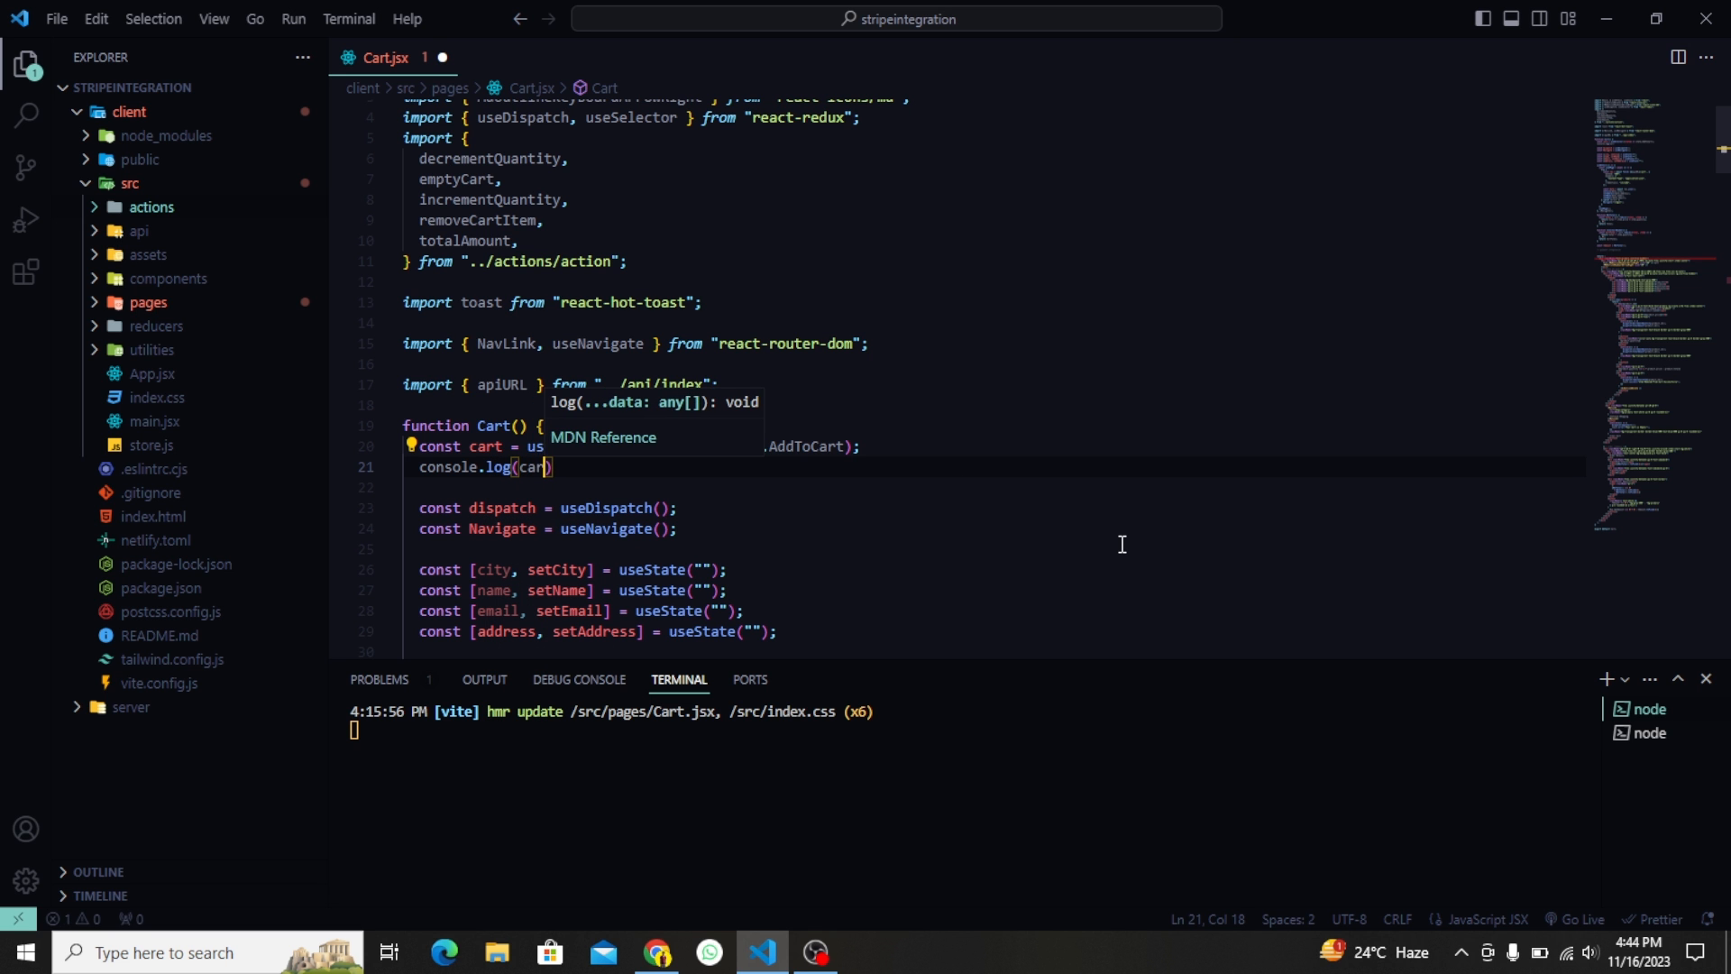
click(658, 952)
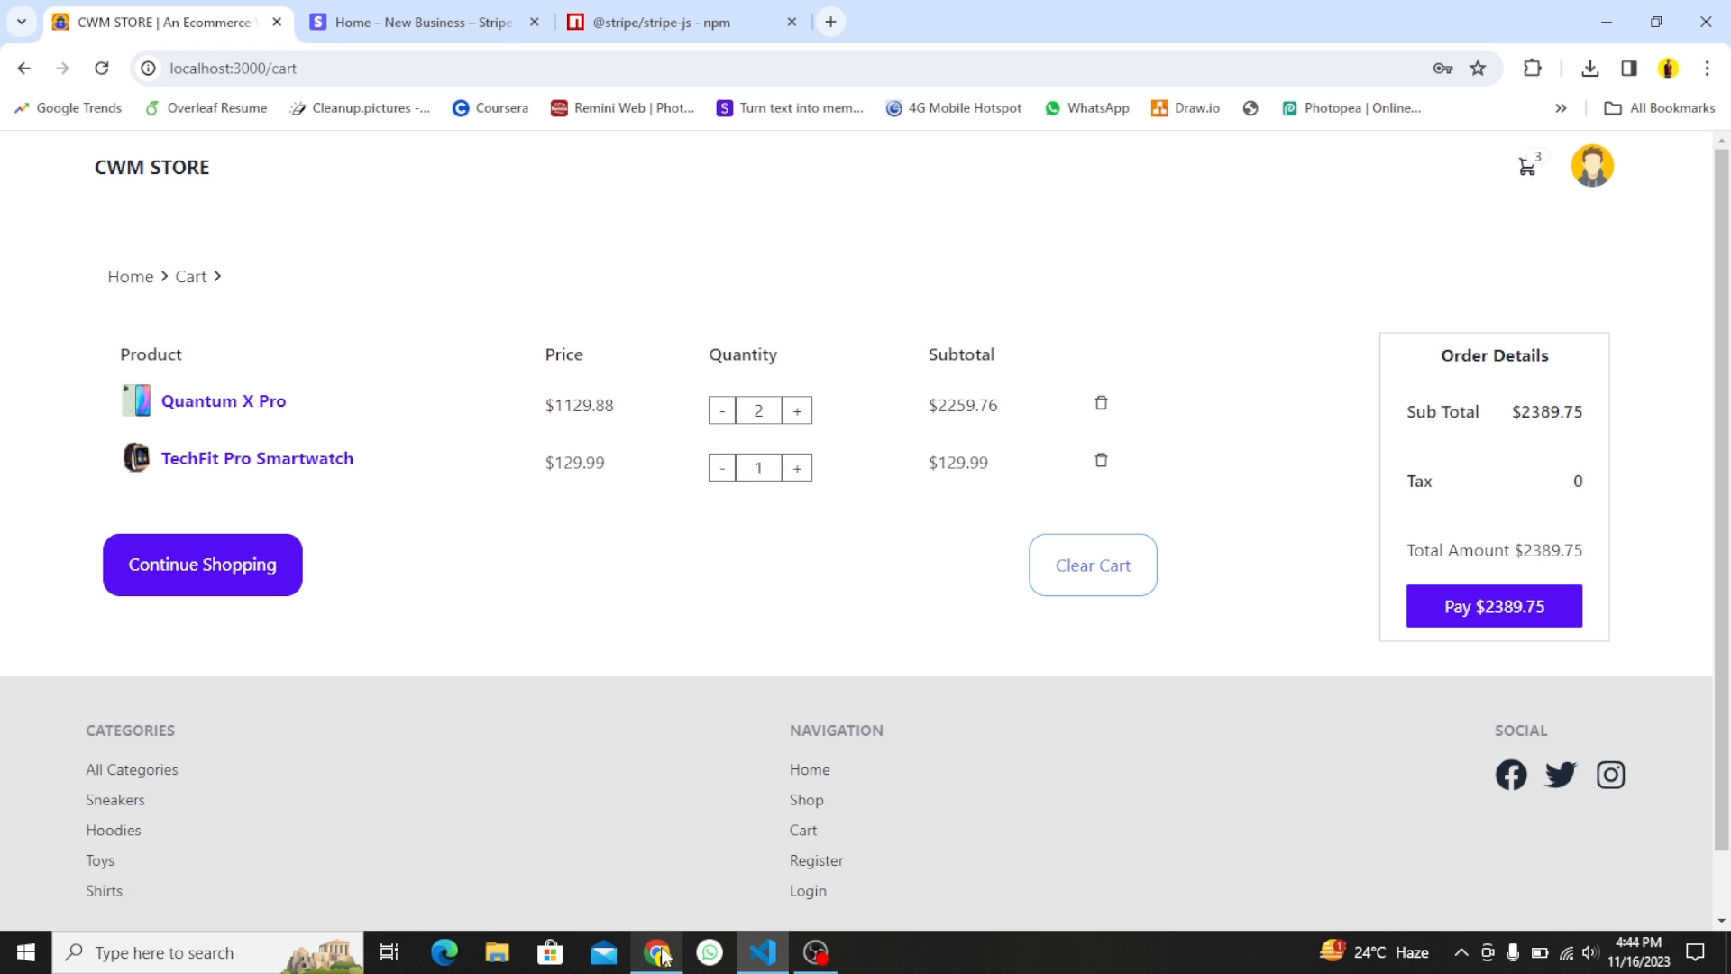
- Inspect the logged Array(2) cart items in the DevTools console, then close DevTools
right_click(552, 552)
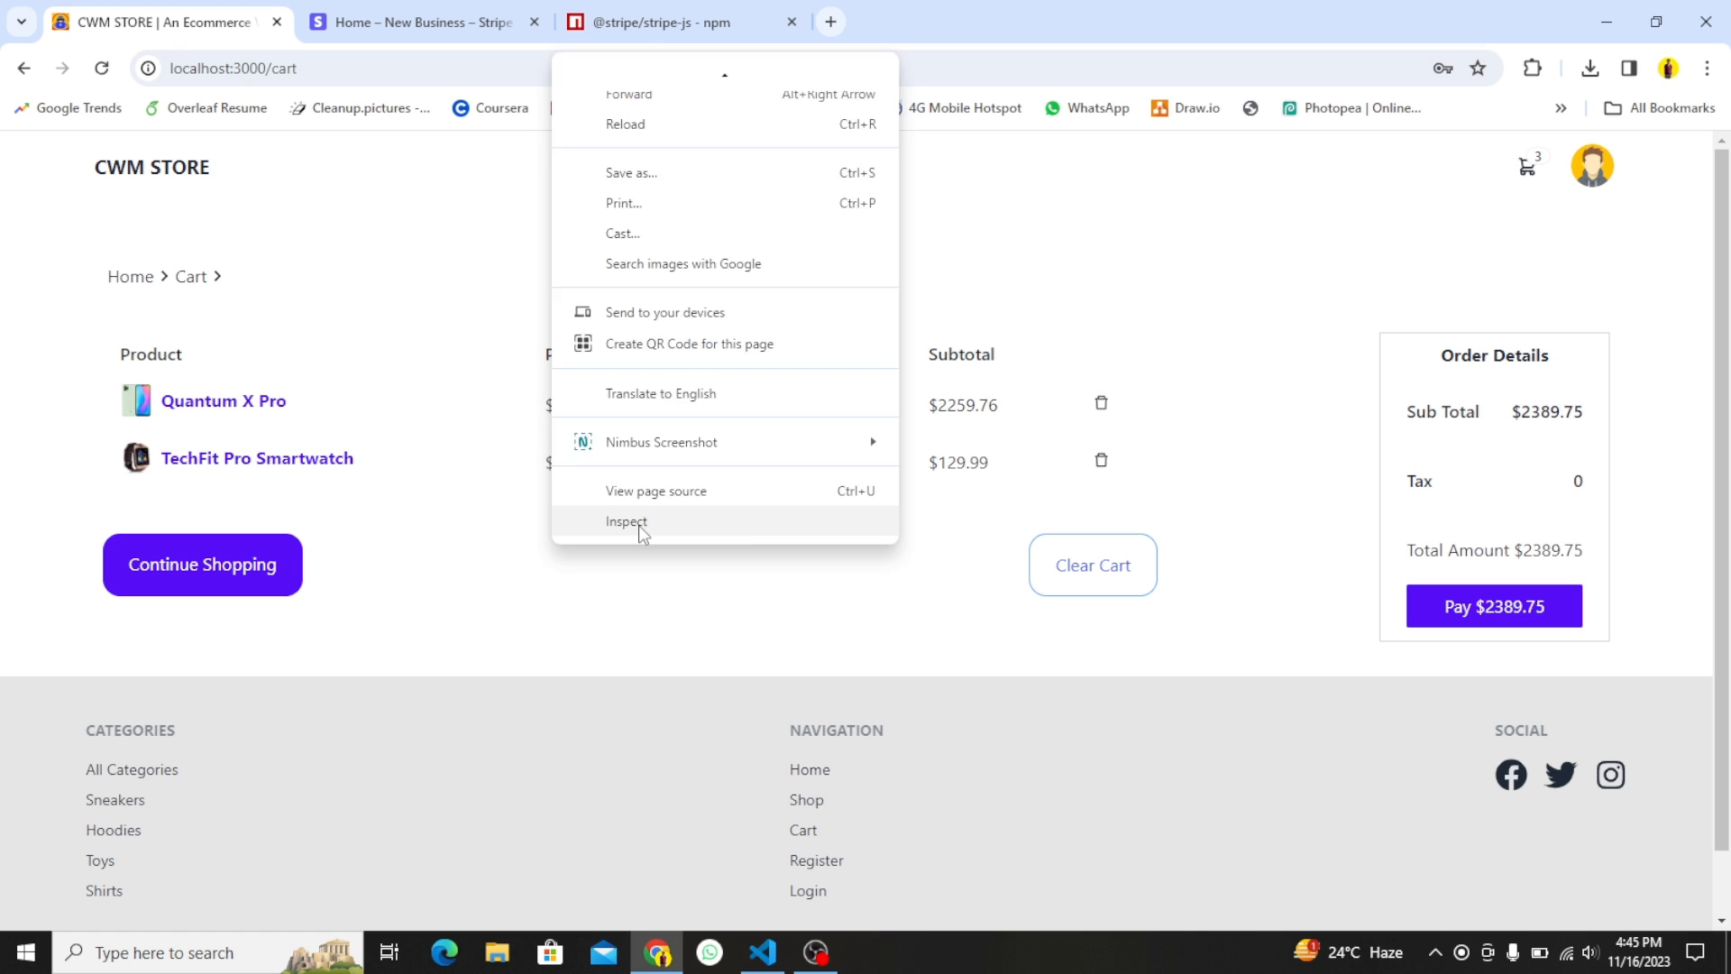
click(625, 521)
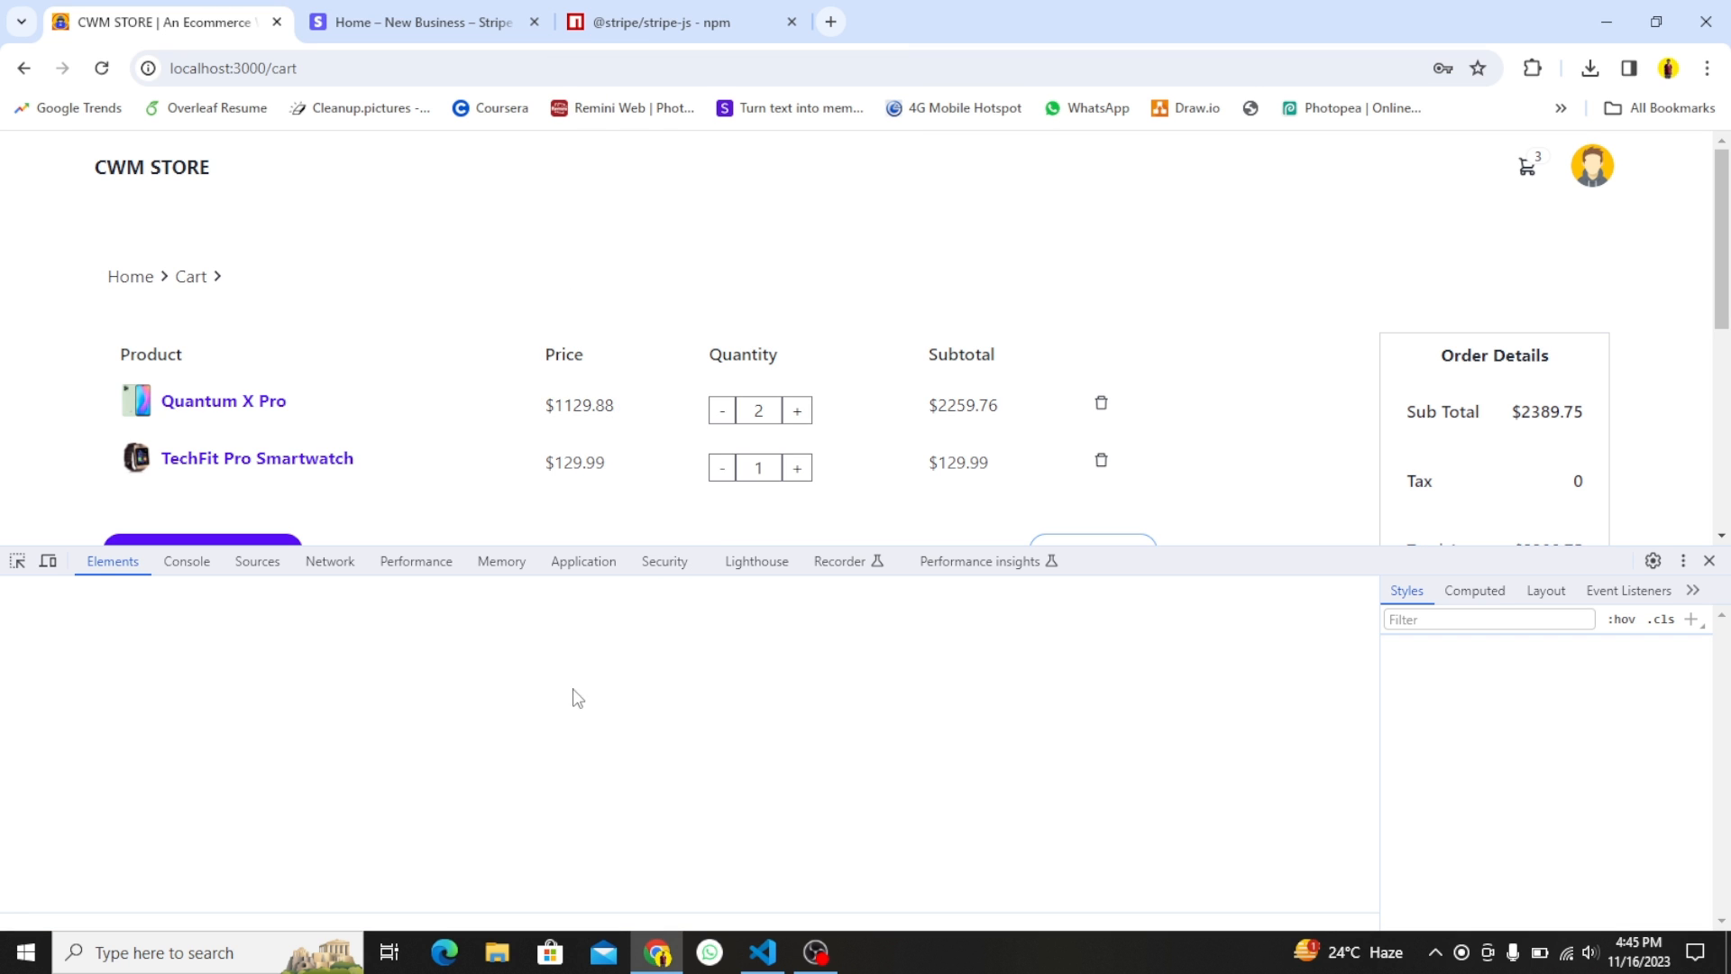
click(185, 560)
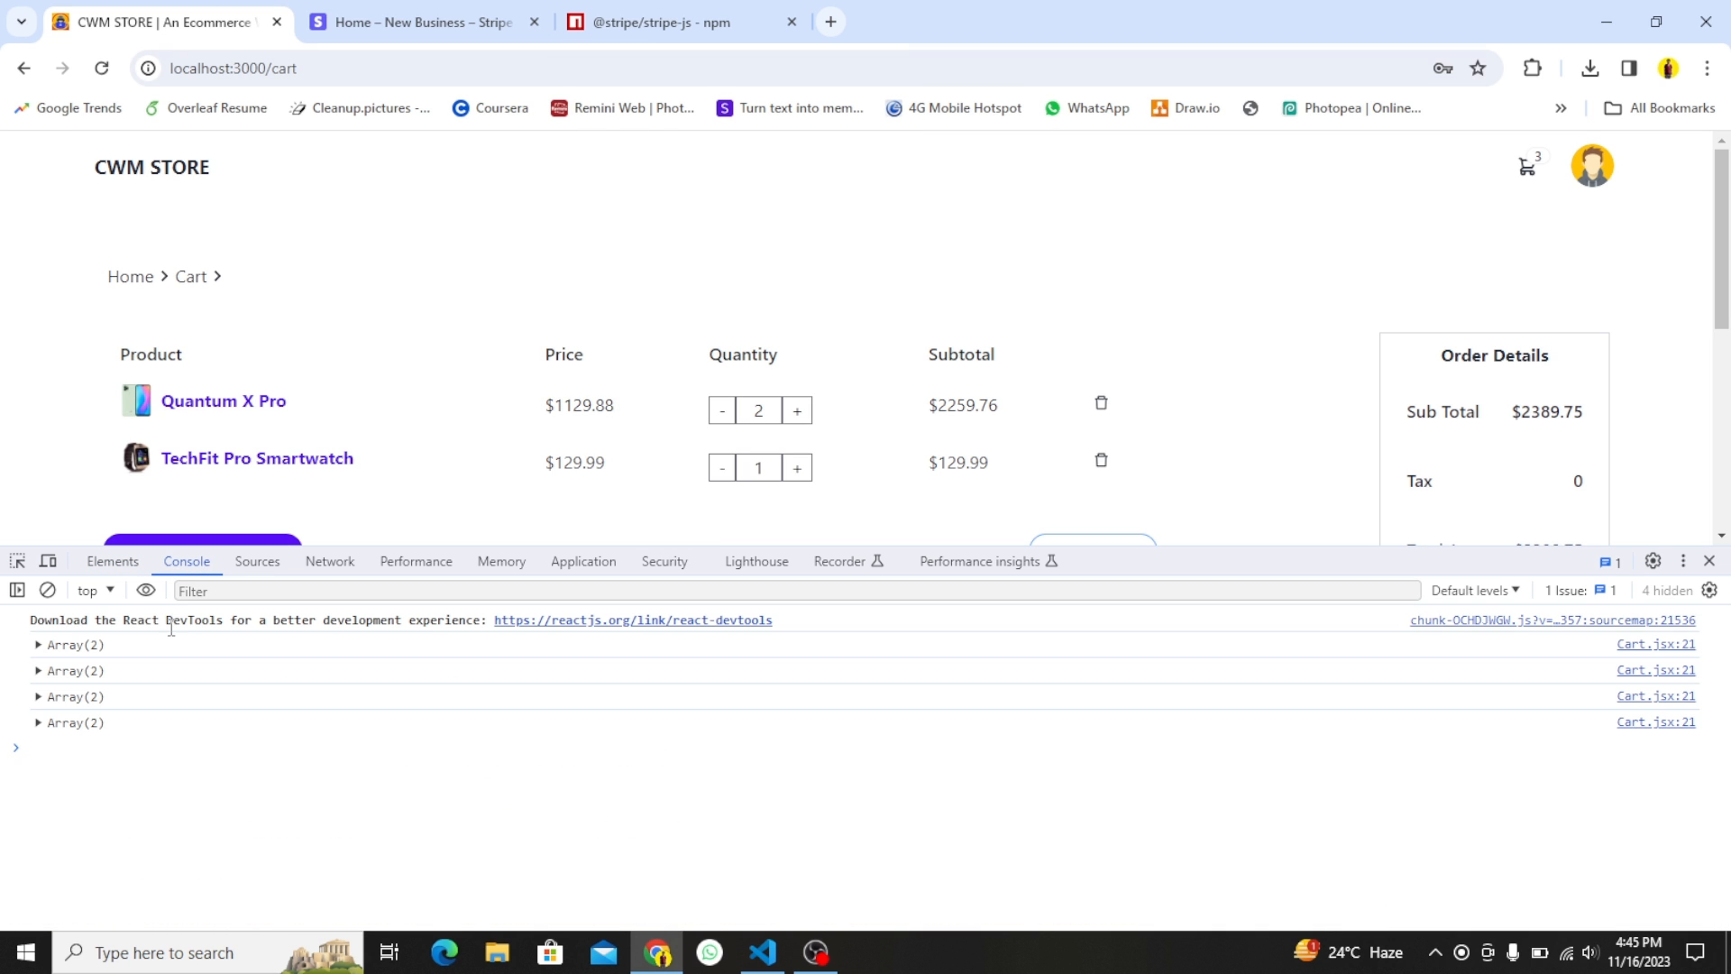
click(38, 696)
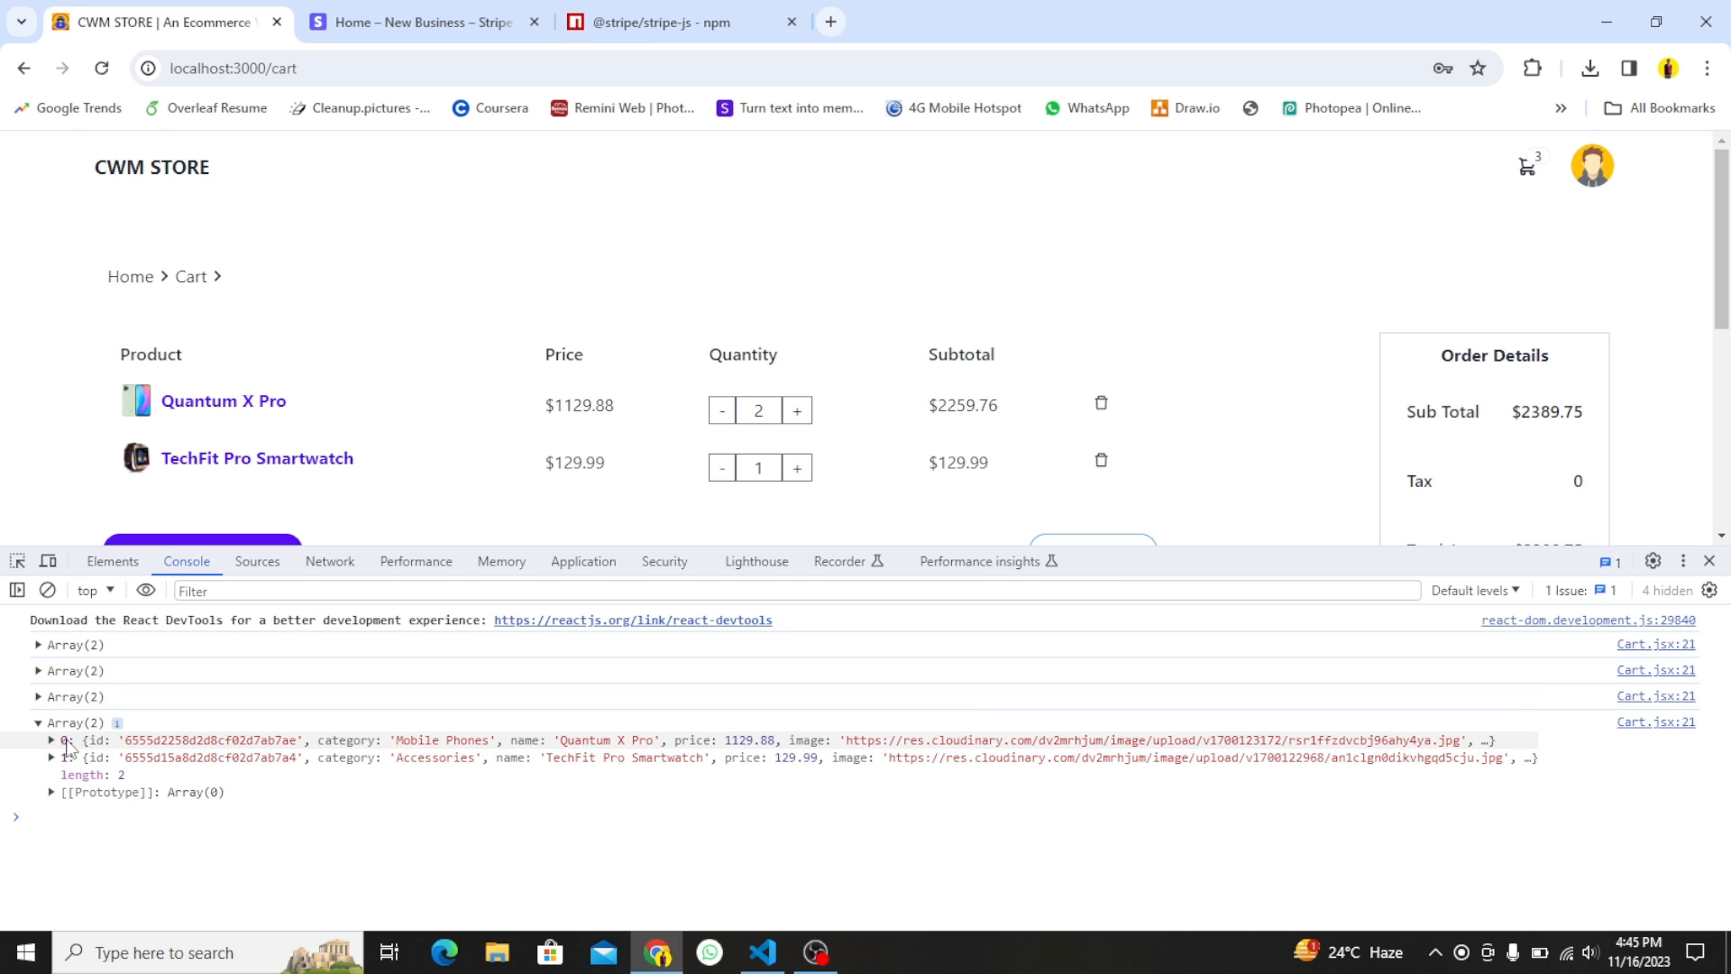
click(50, 741)
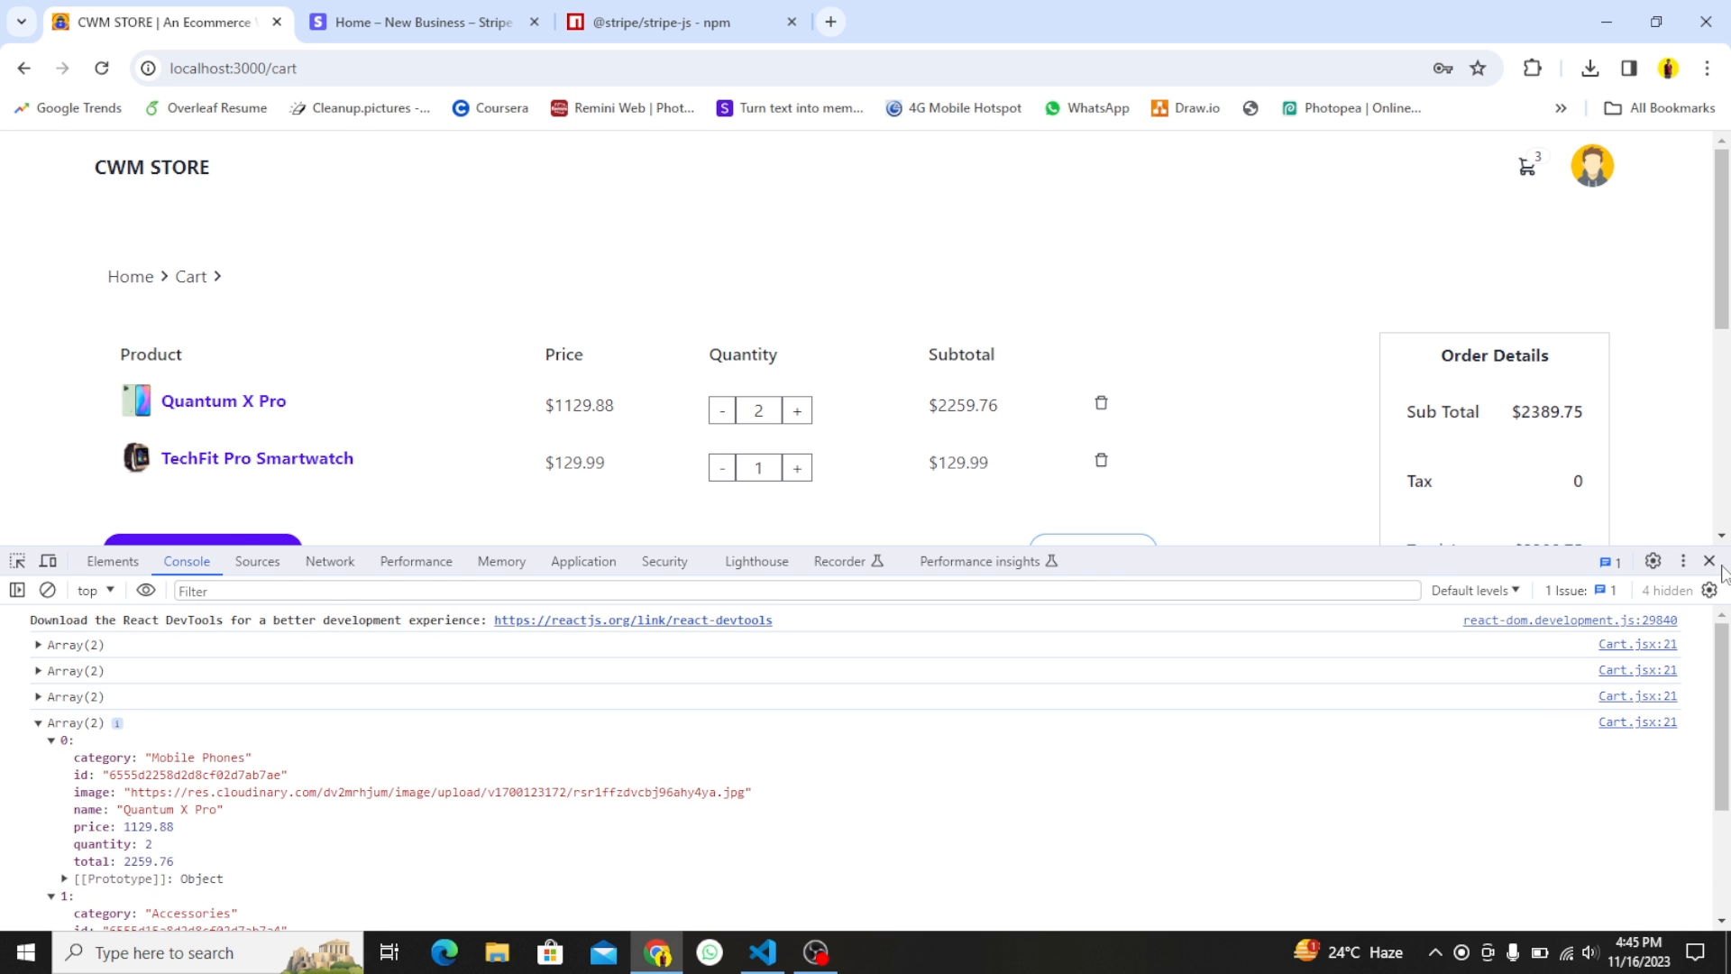
click(1708, 561)
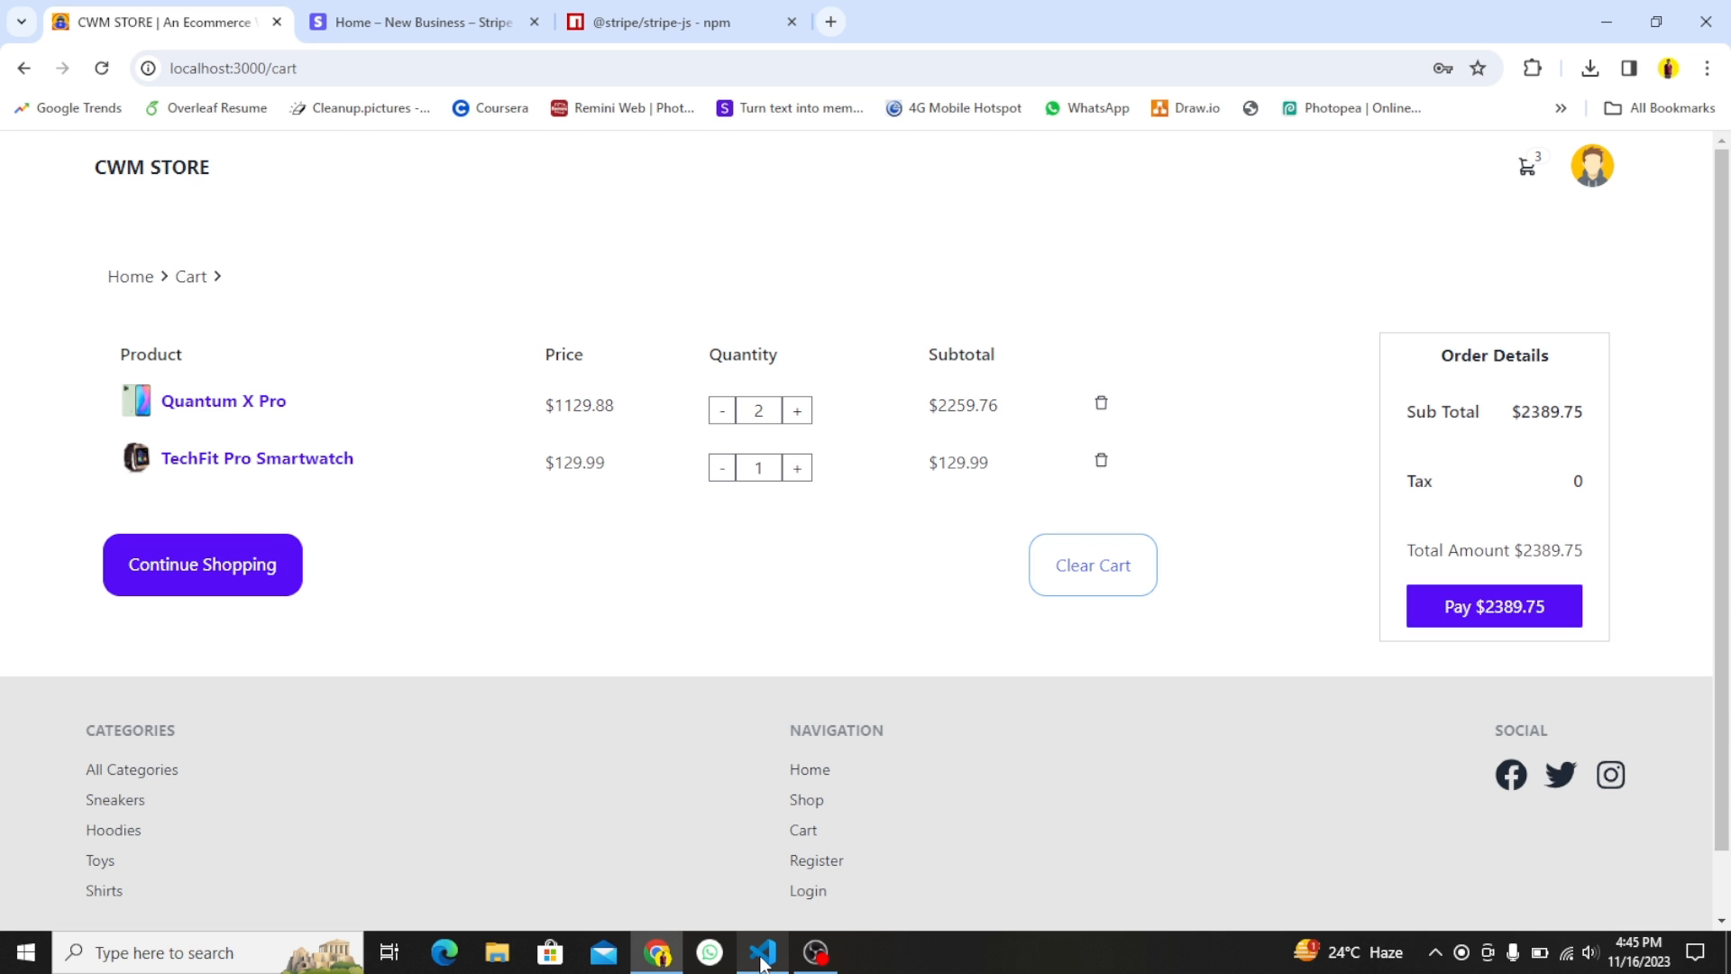
click(759, 953)
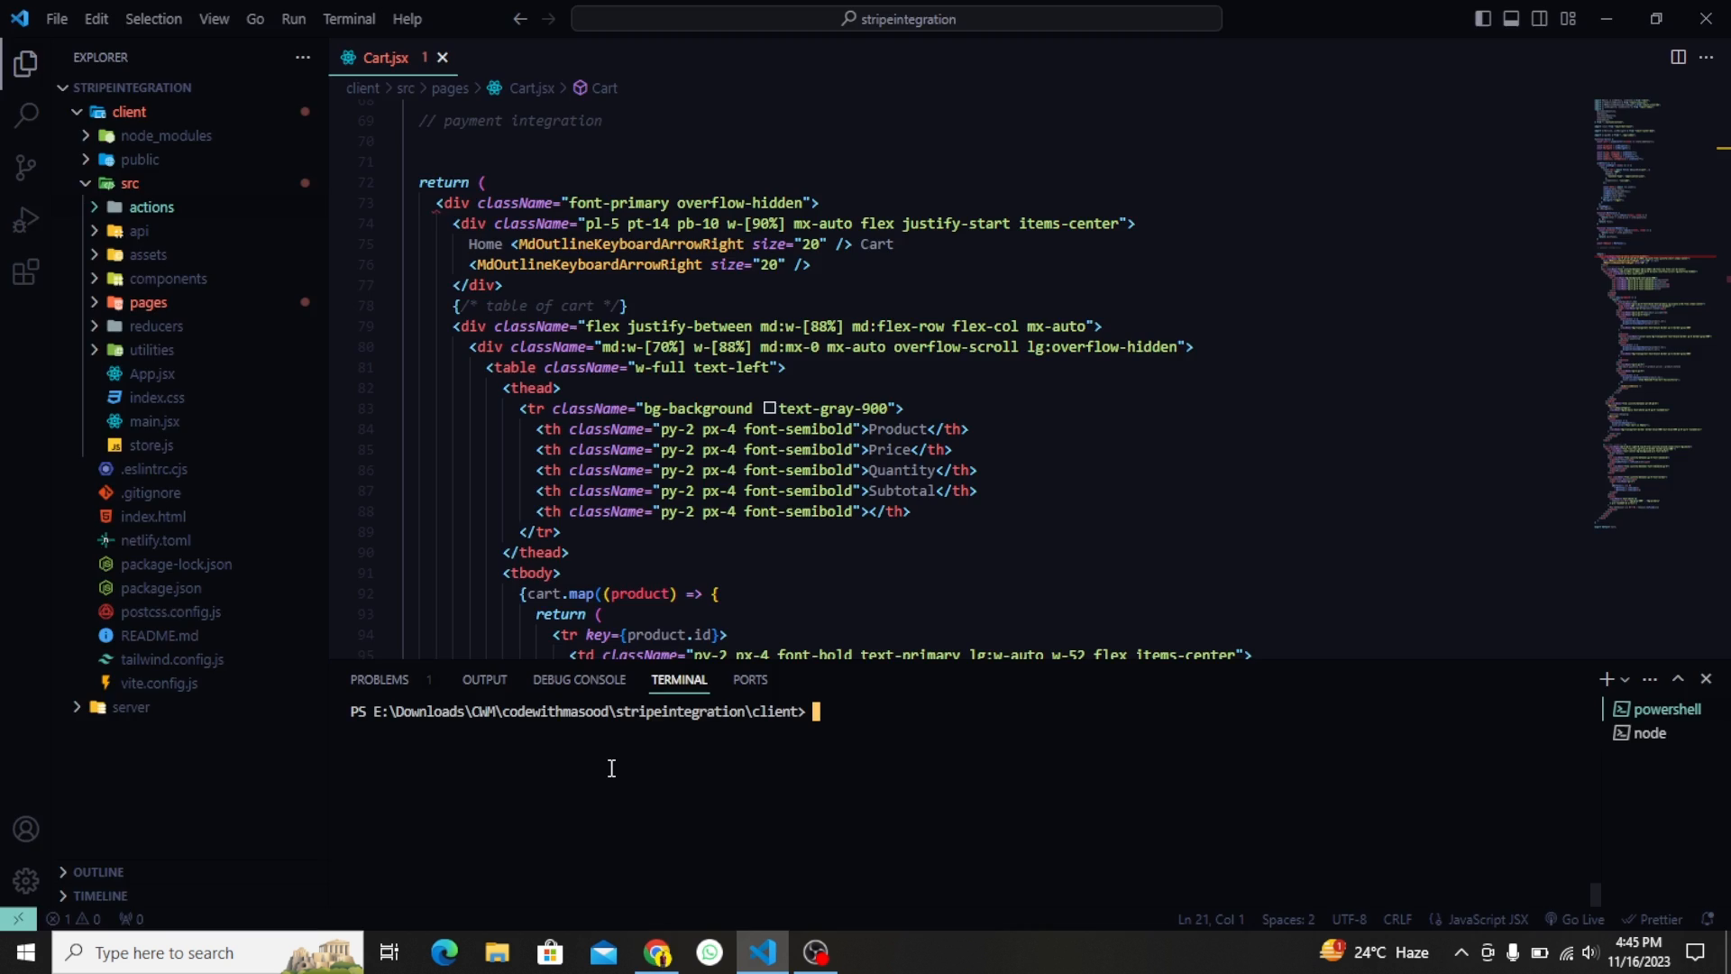
click(655, 952)
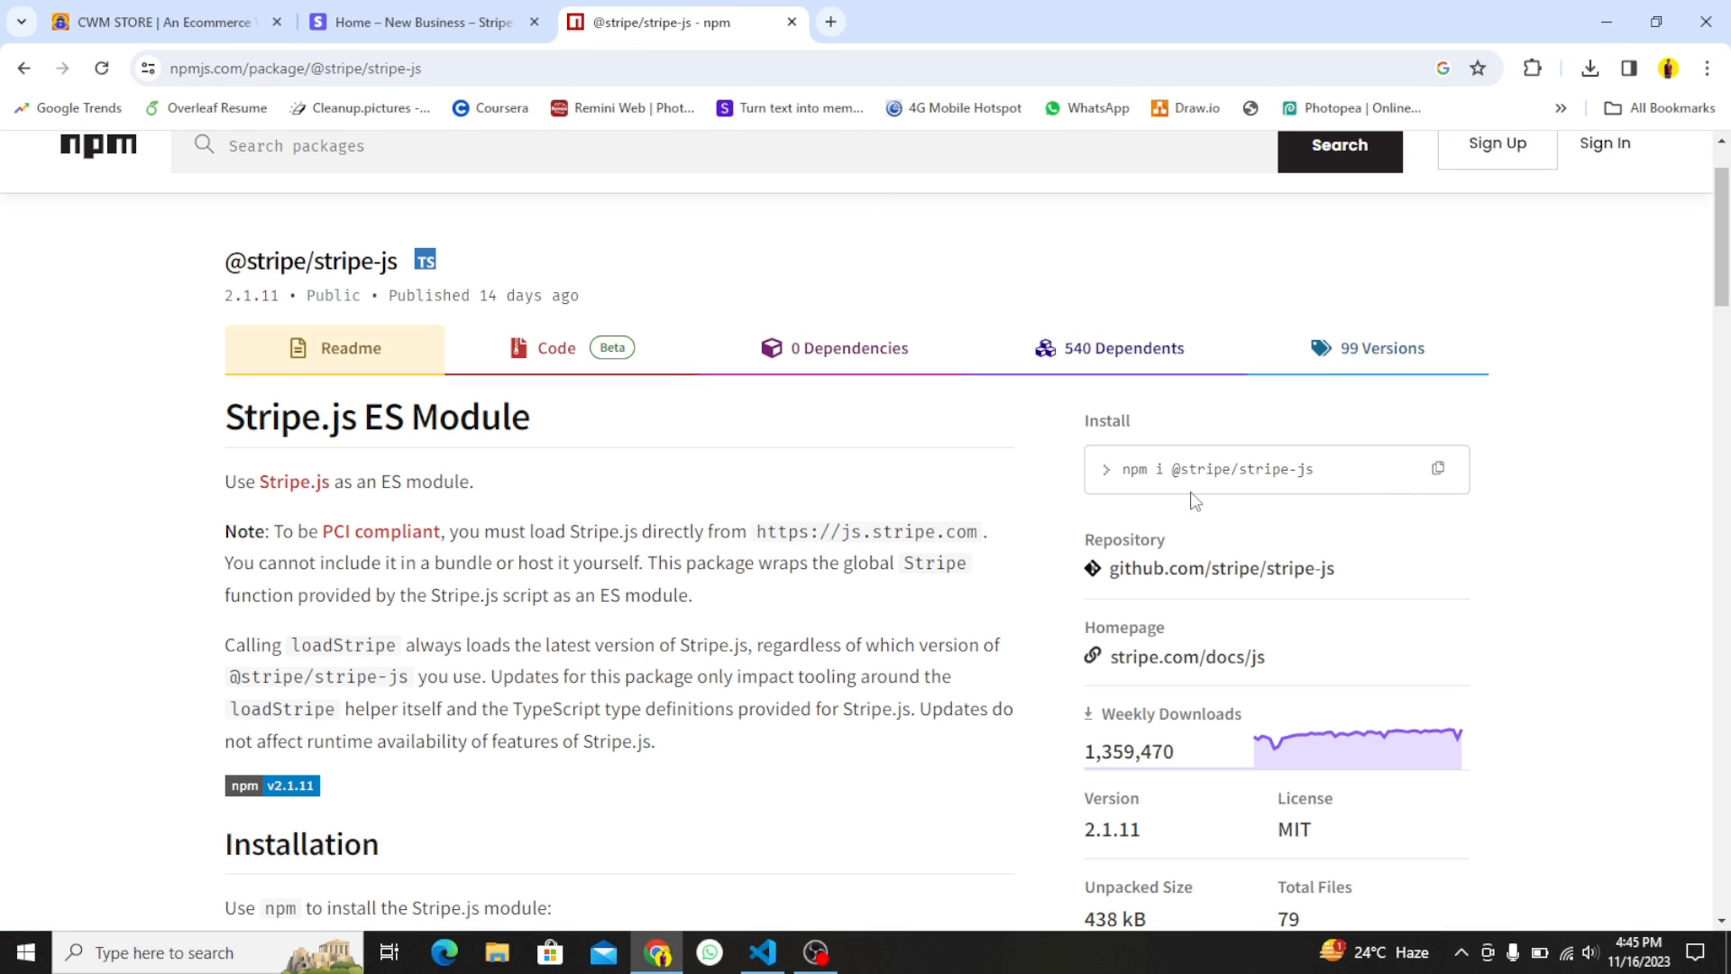
click(1437, 469)
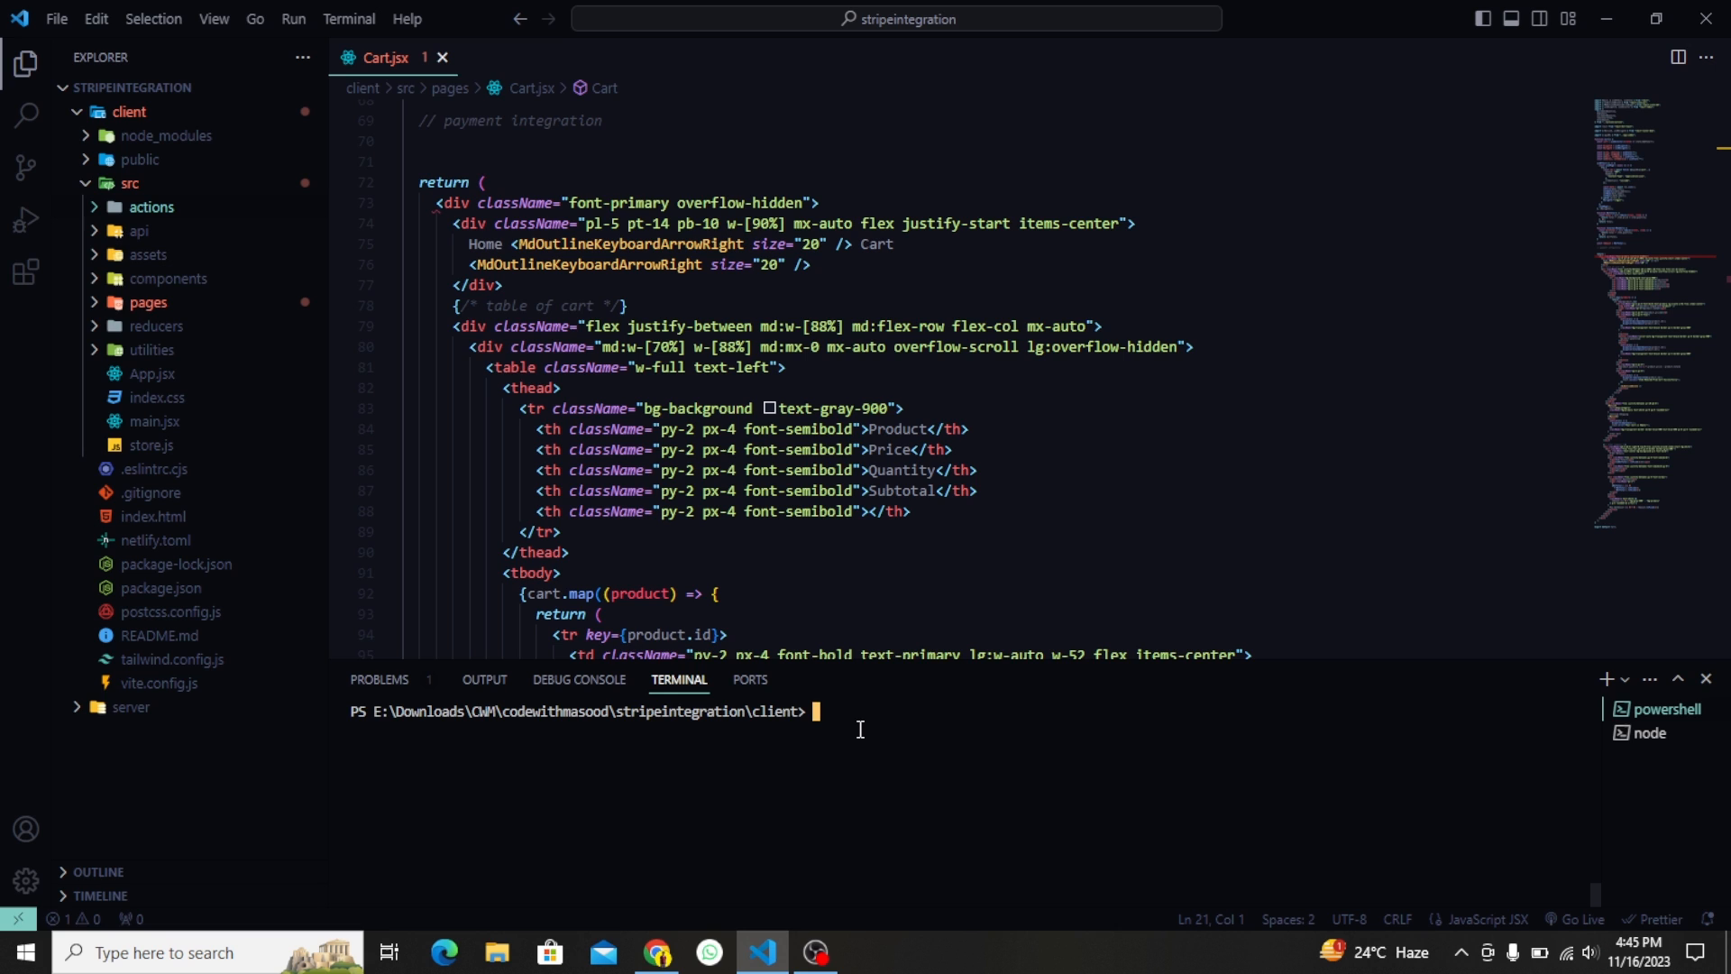
text(npm i @stripe/stripe-js)
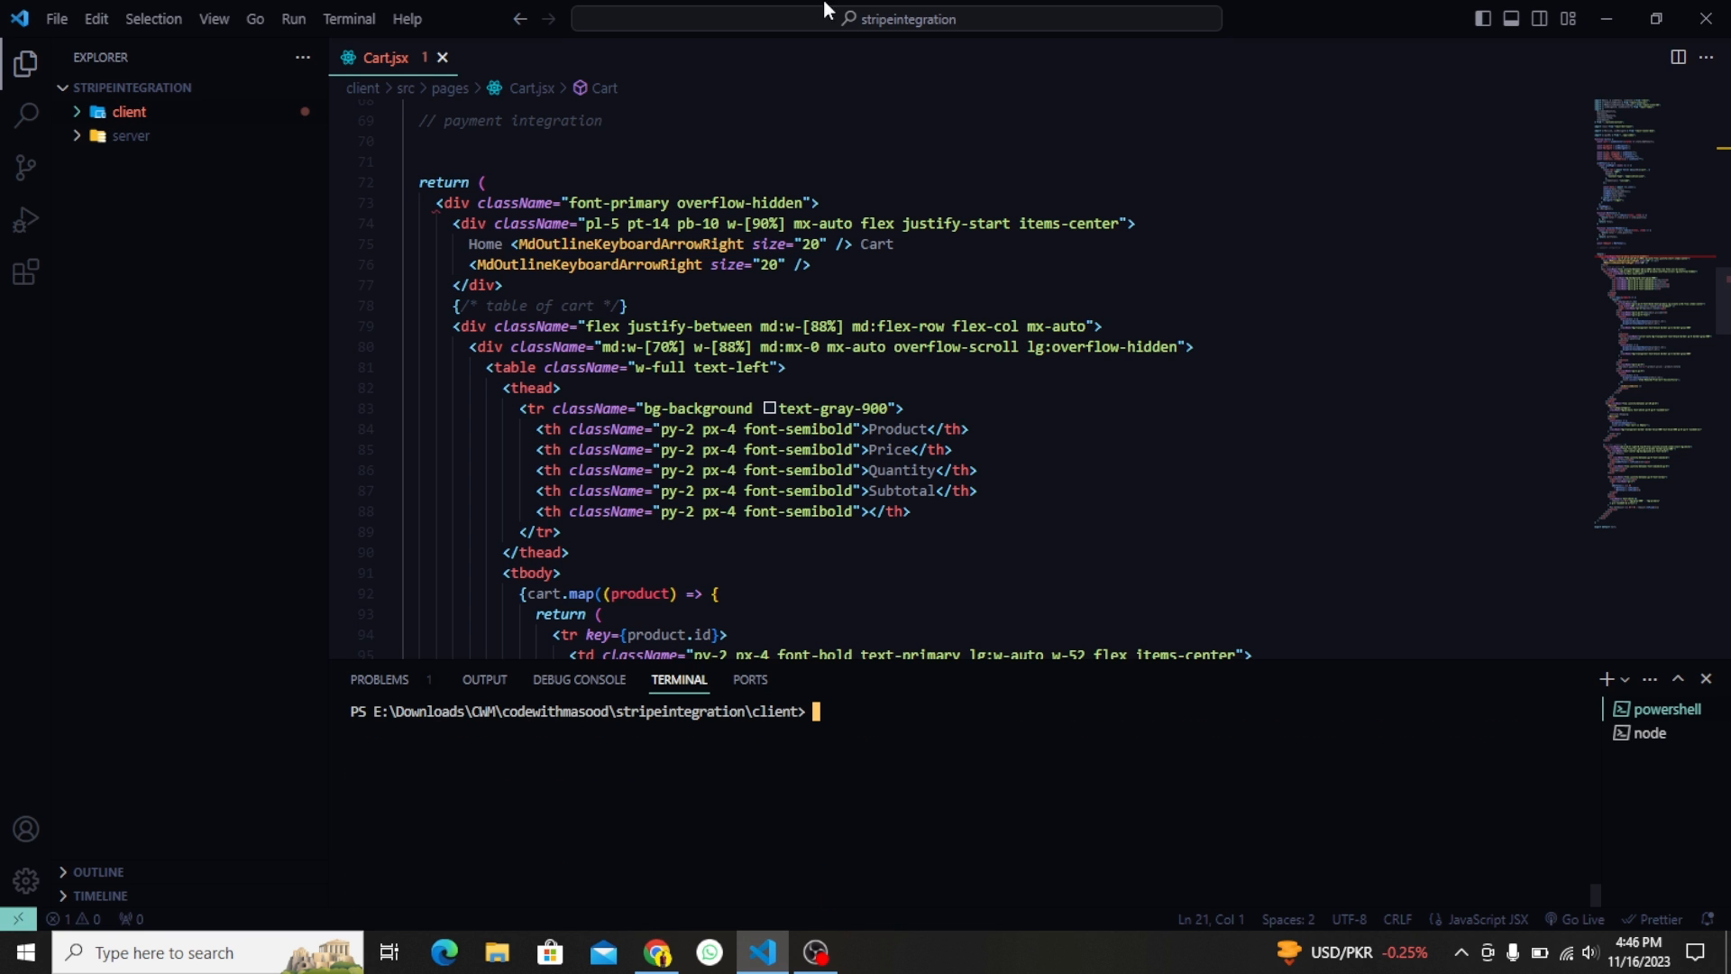
click(128, 112)
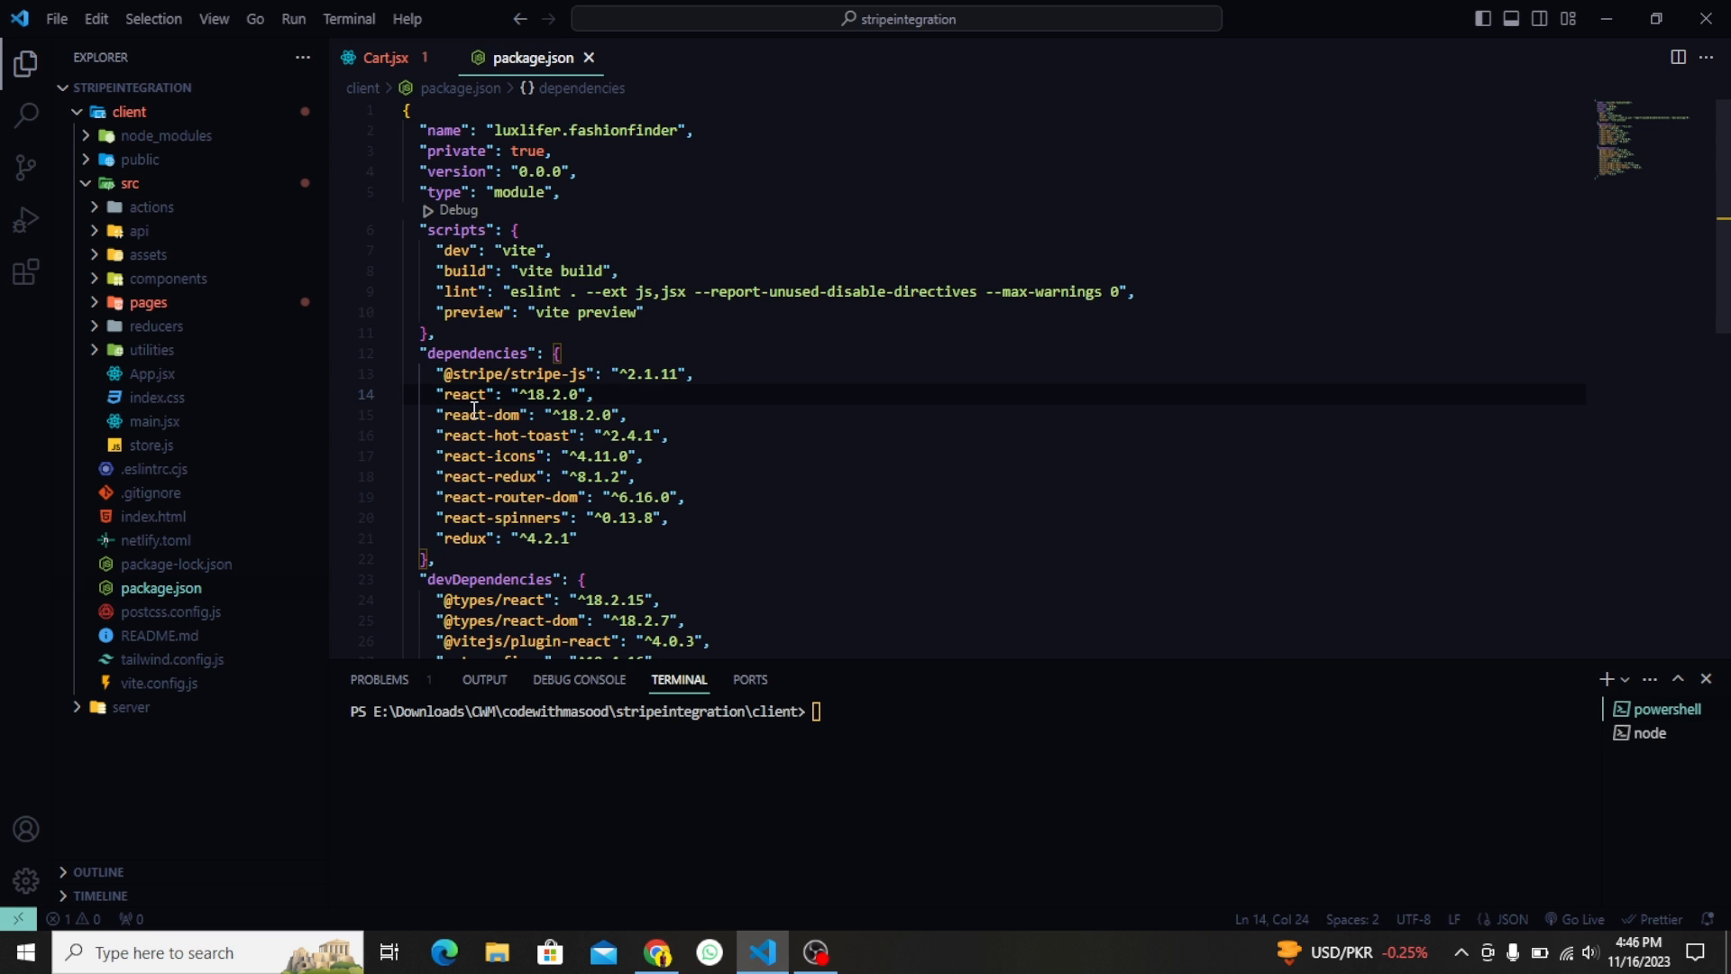
double_click(514, 373)
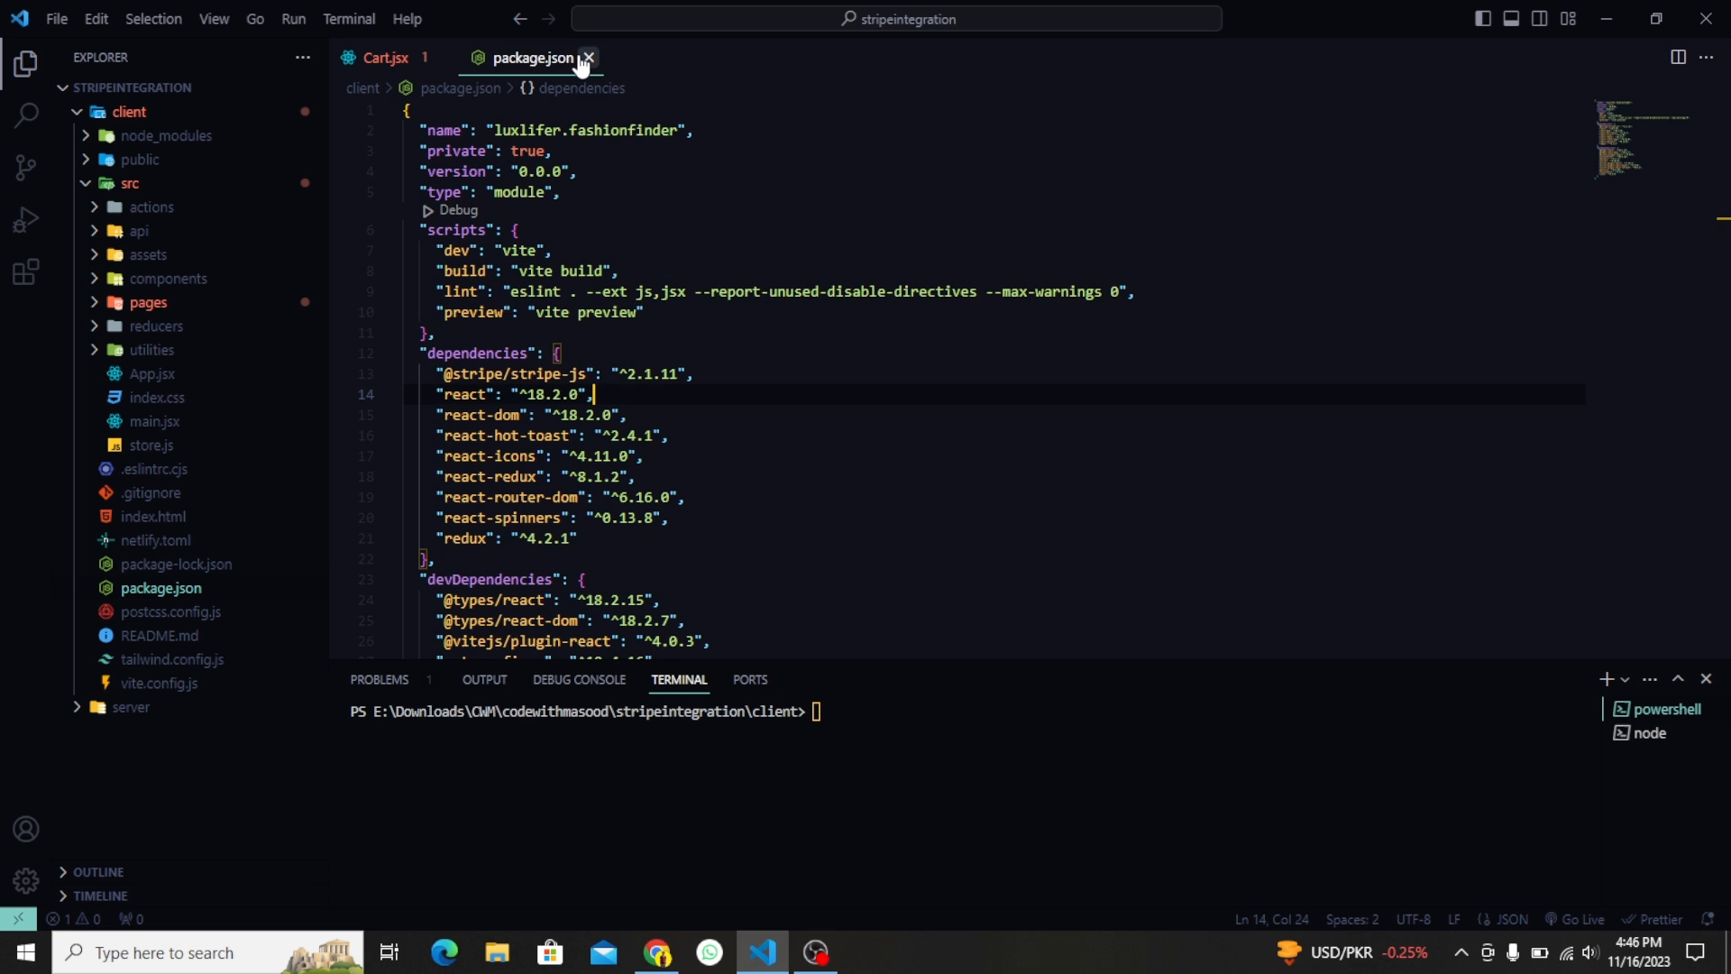
click(588, 58)
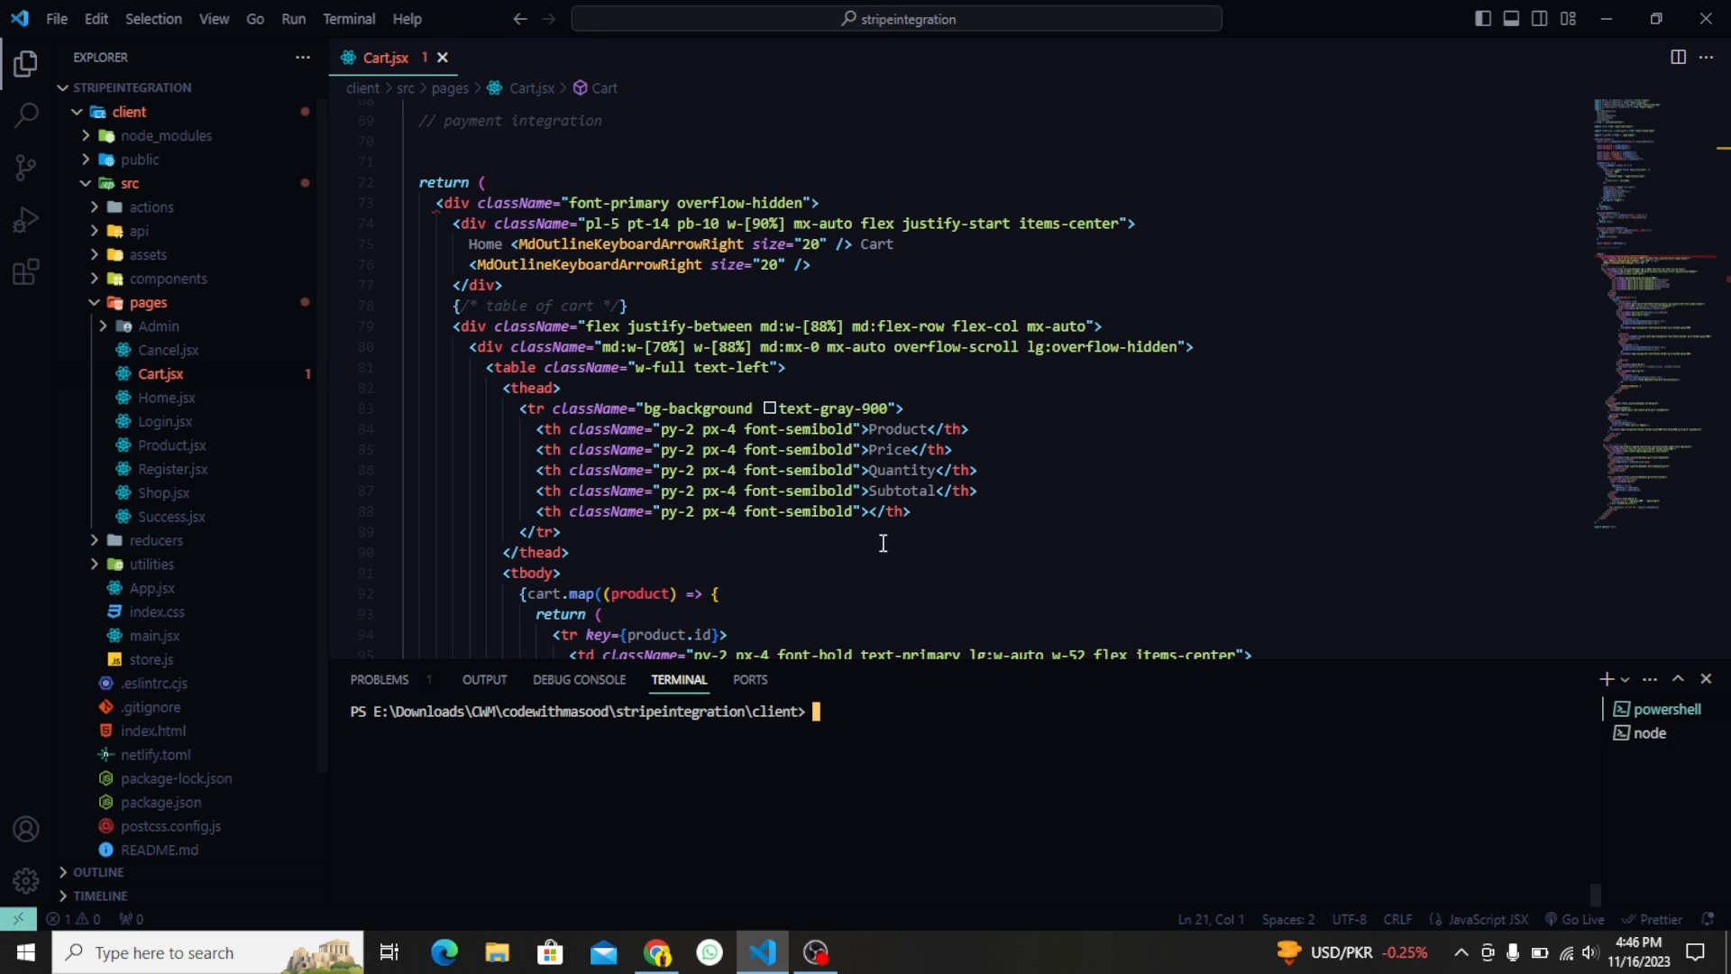
- Give the Pay button an onClick={makePayment} handler
scroll(down, 3)
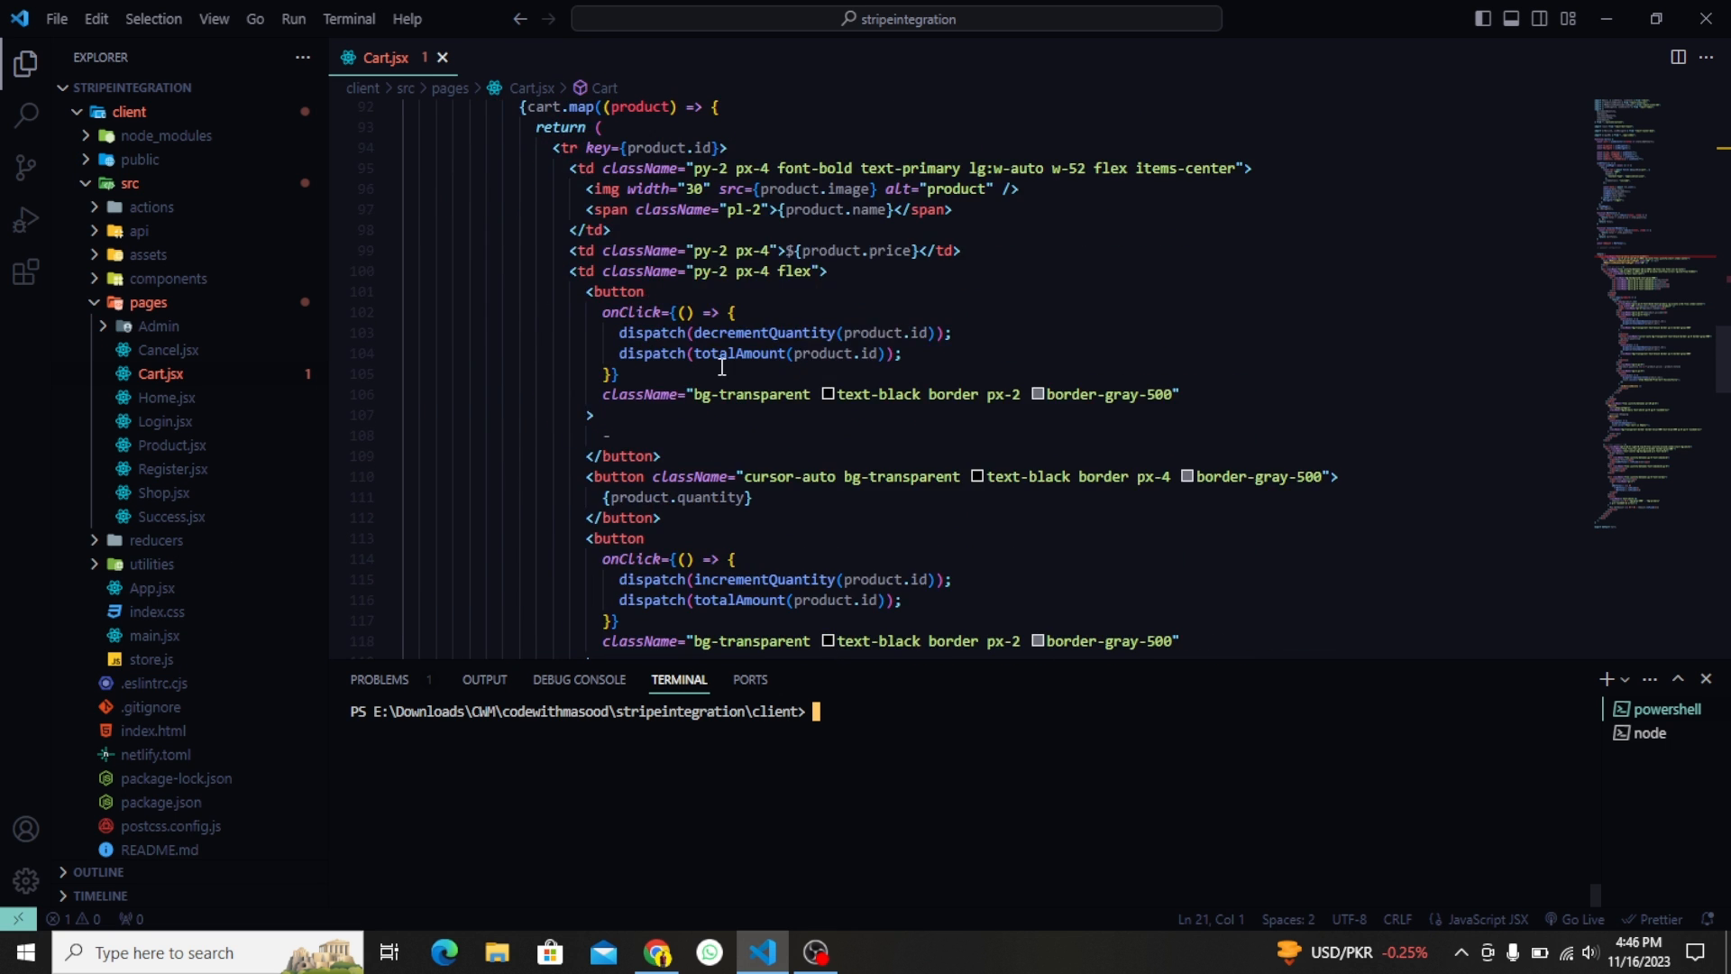
text(oncl)
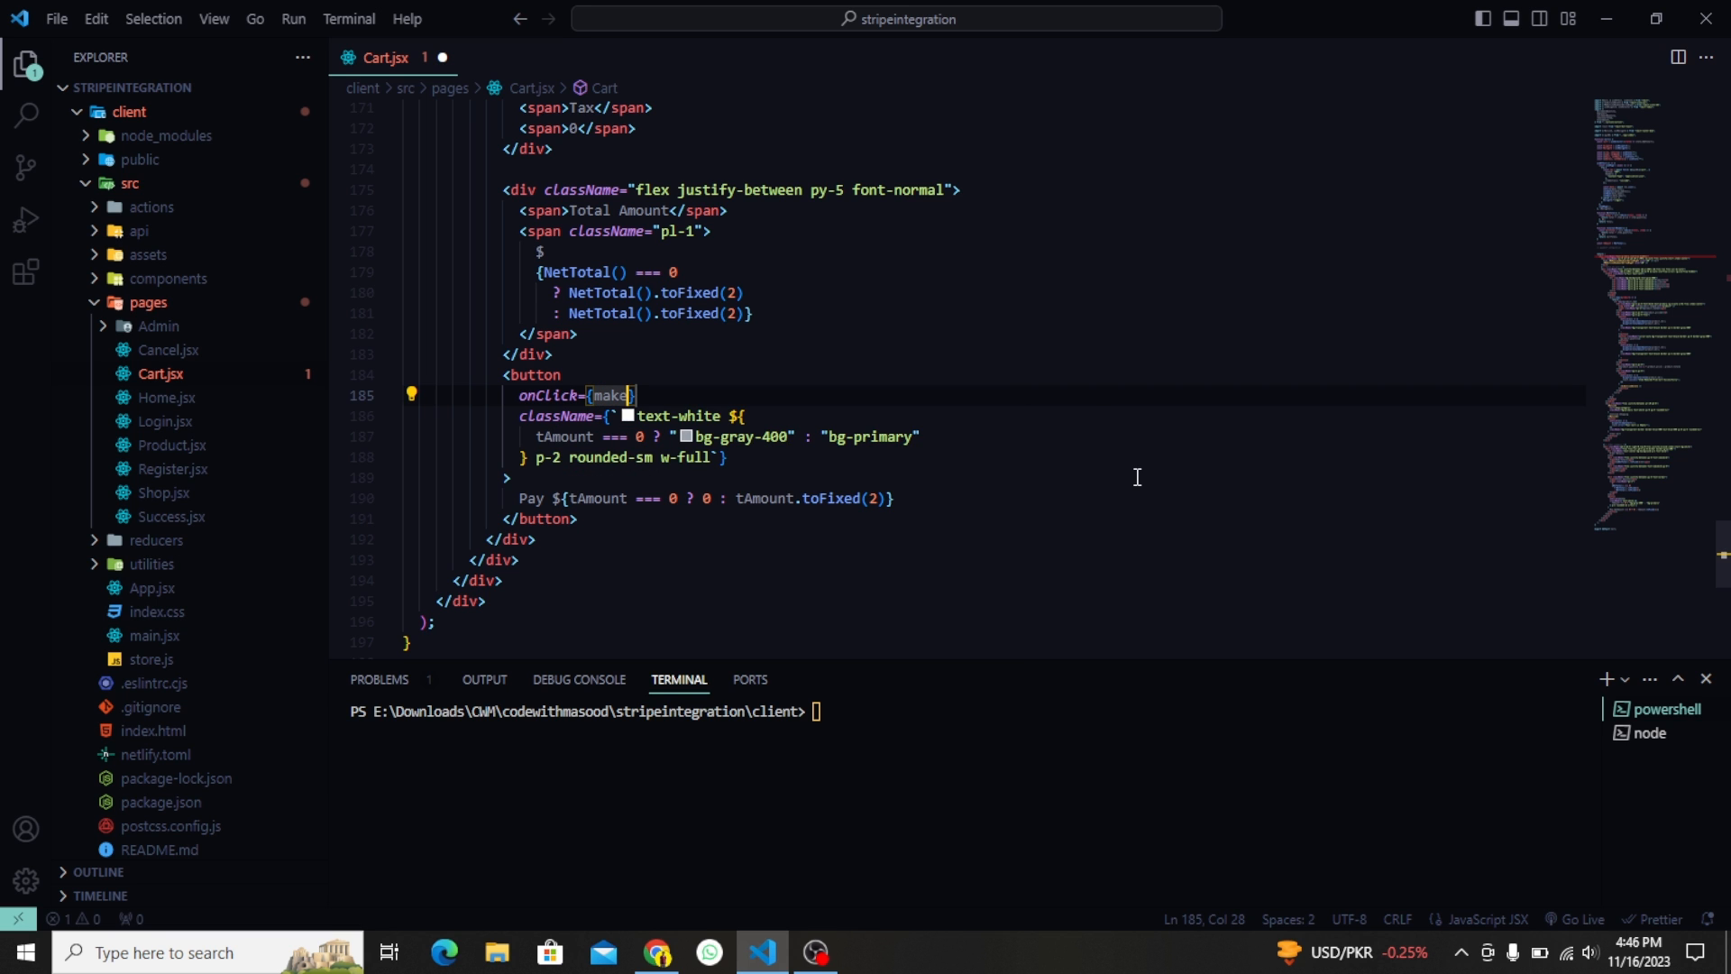
text(Paym)
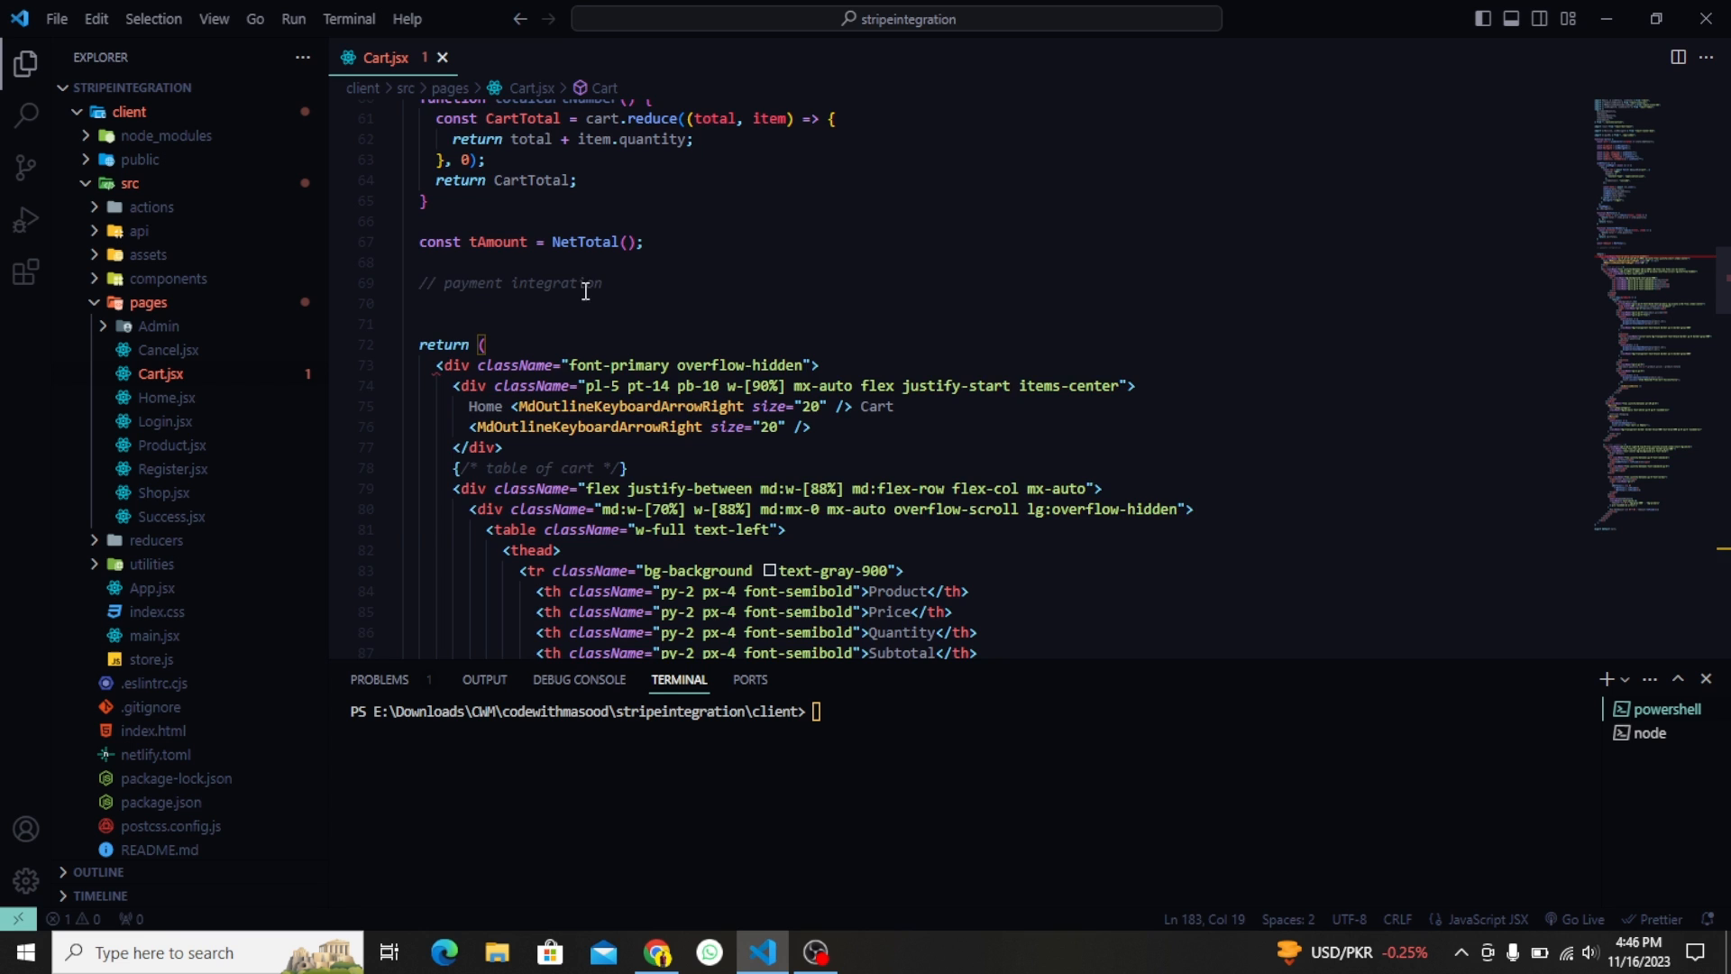
- Start const makePayment = async () => { } under the payment integration comment and begin an import
text(const m)
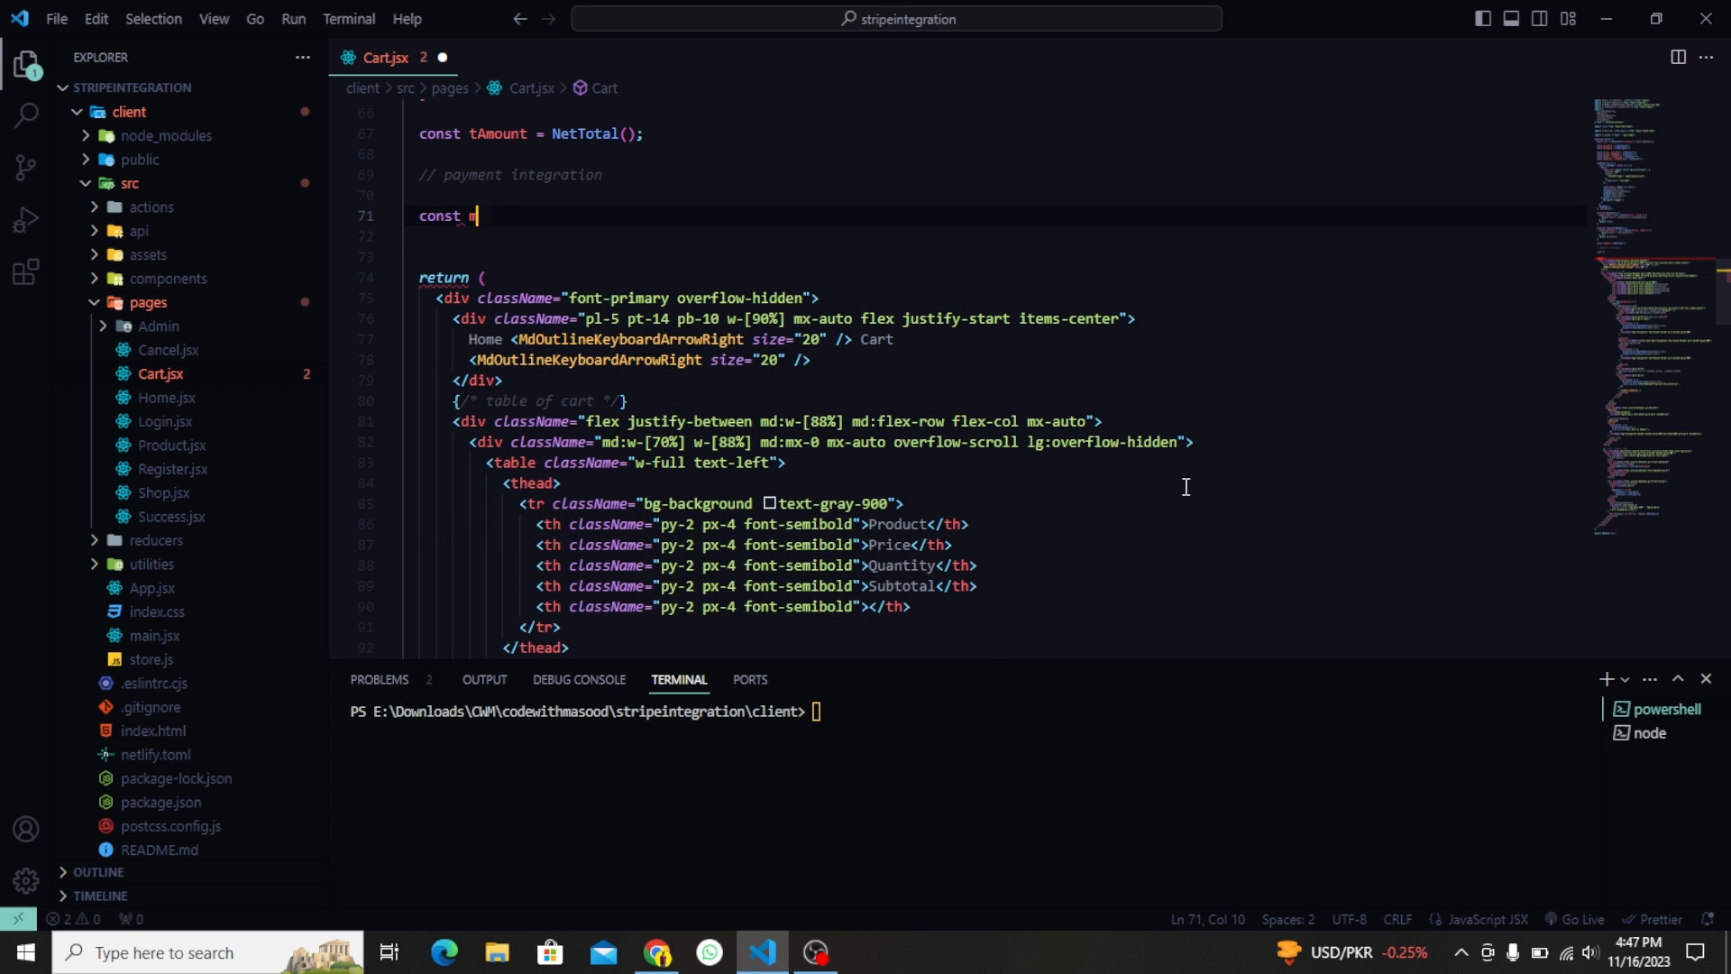
text(akePayment = async)
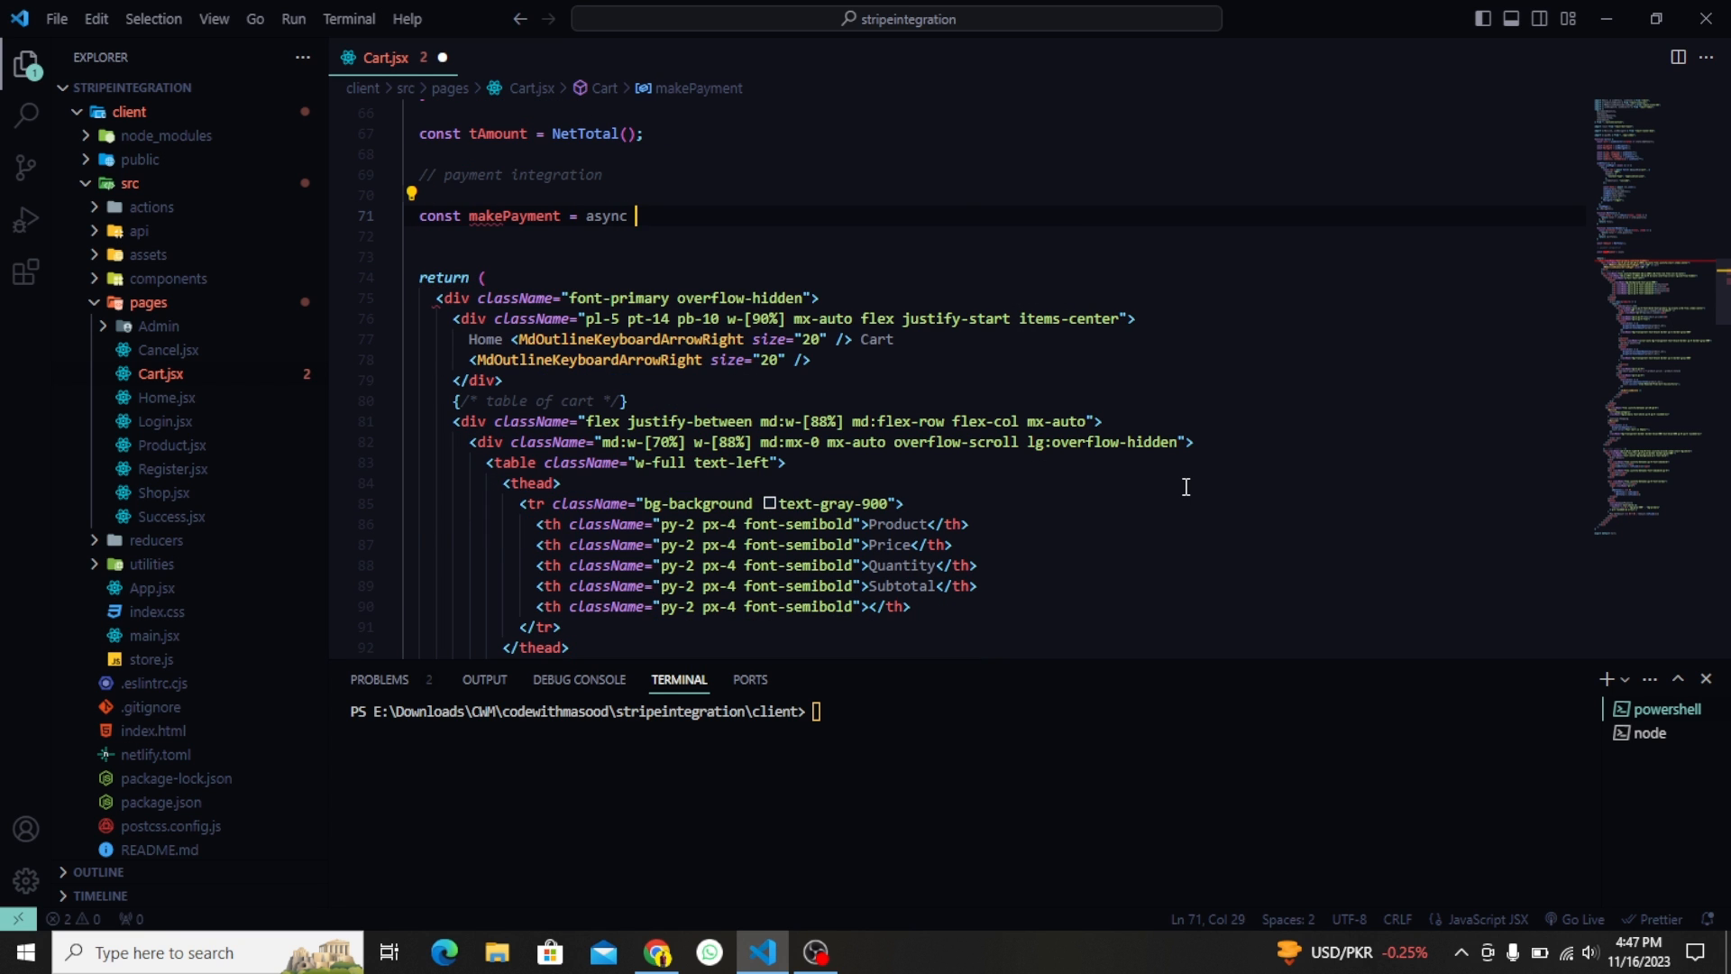
text(())
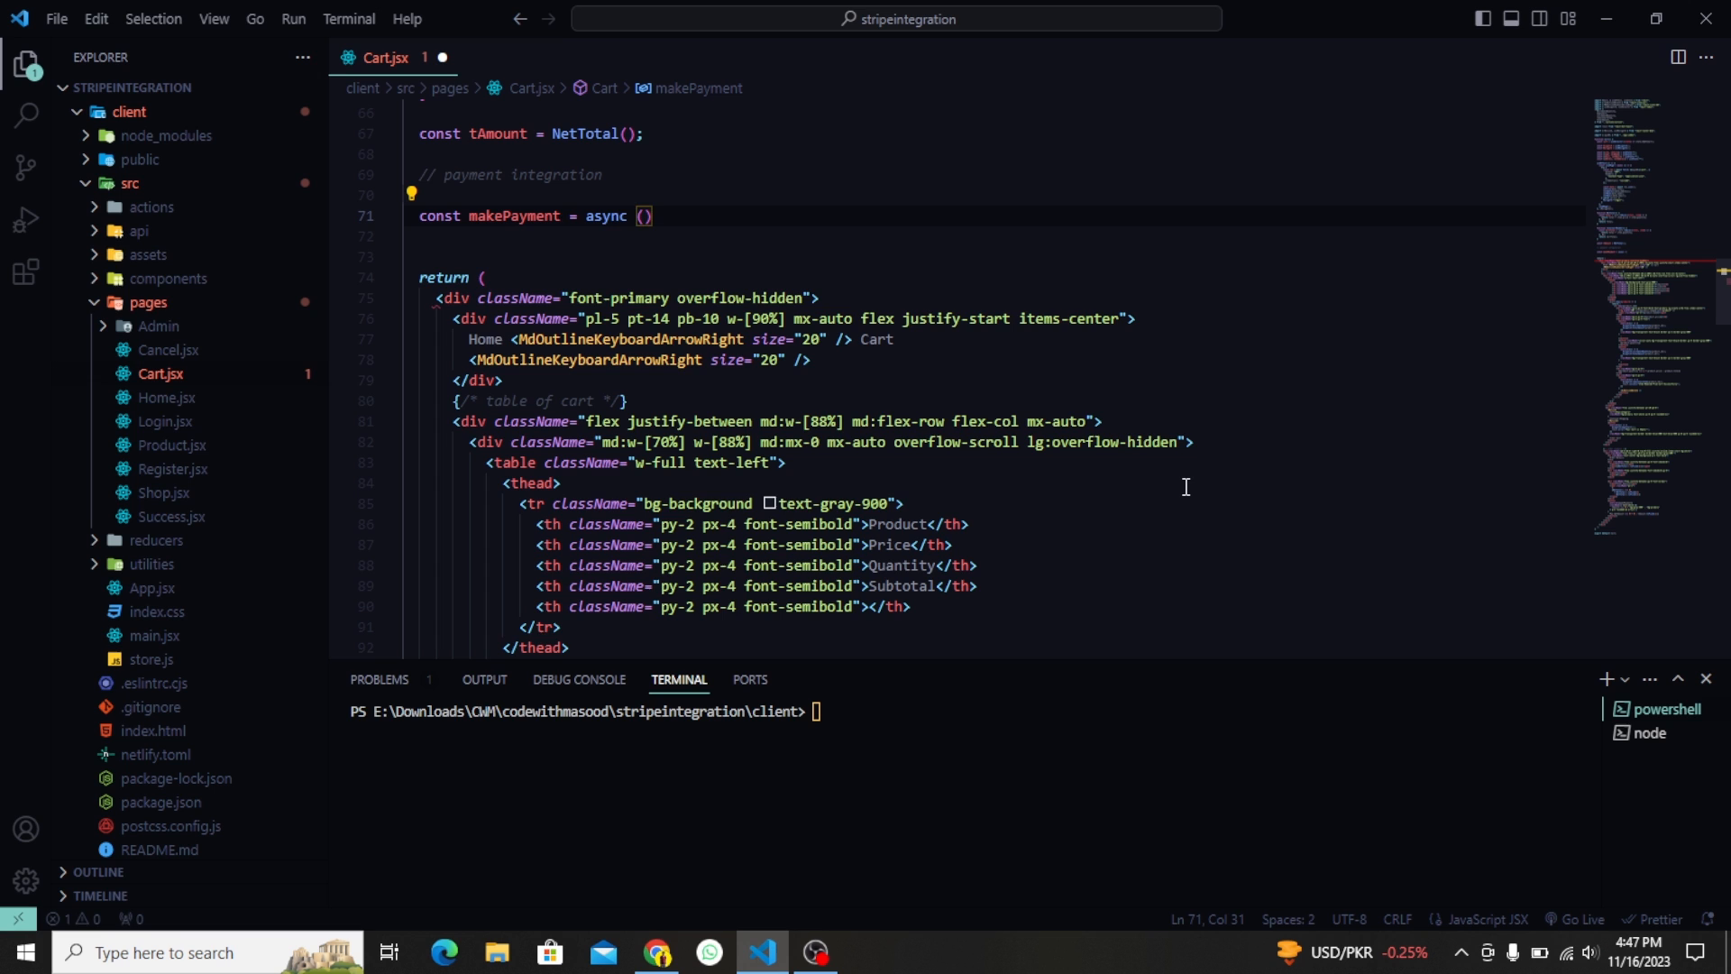
text(=>)
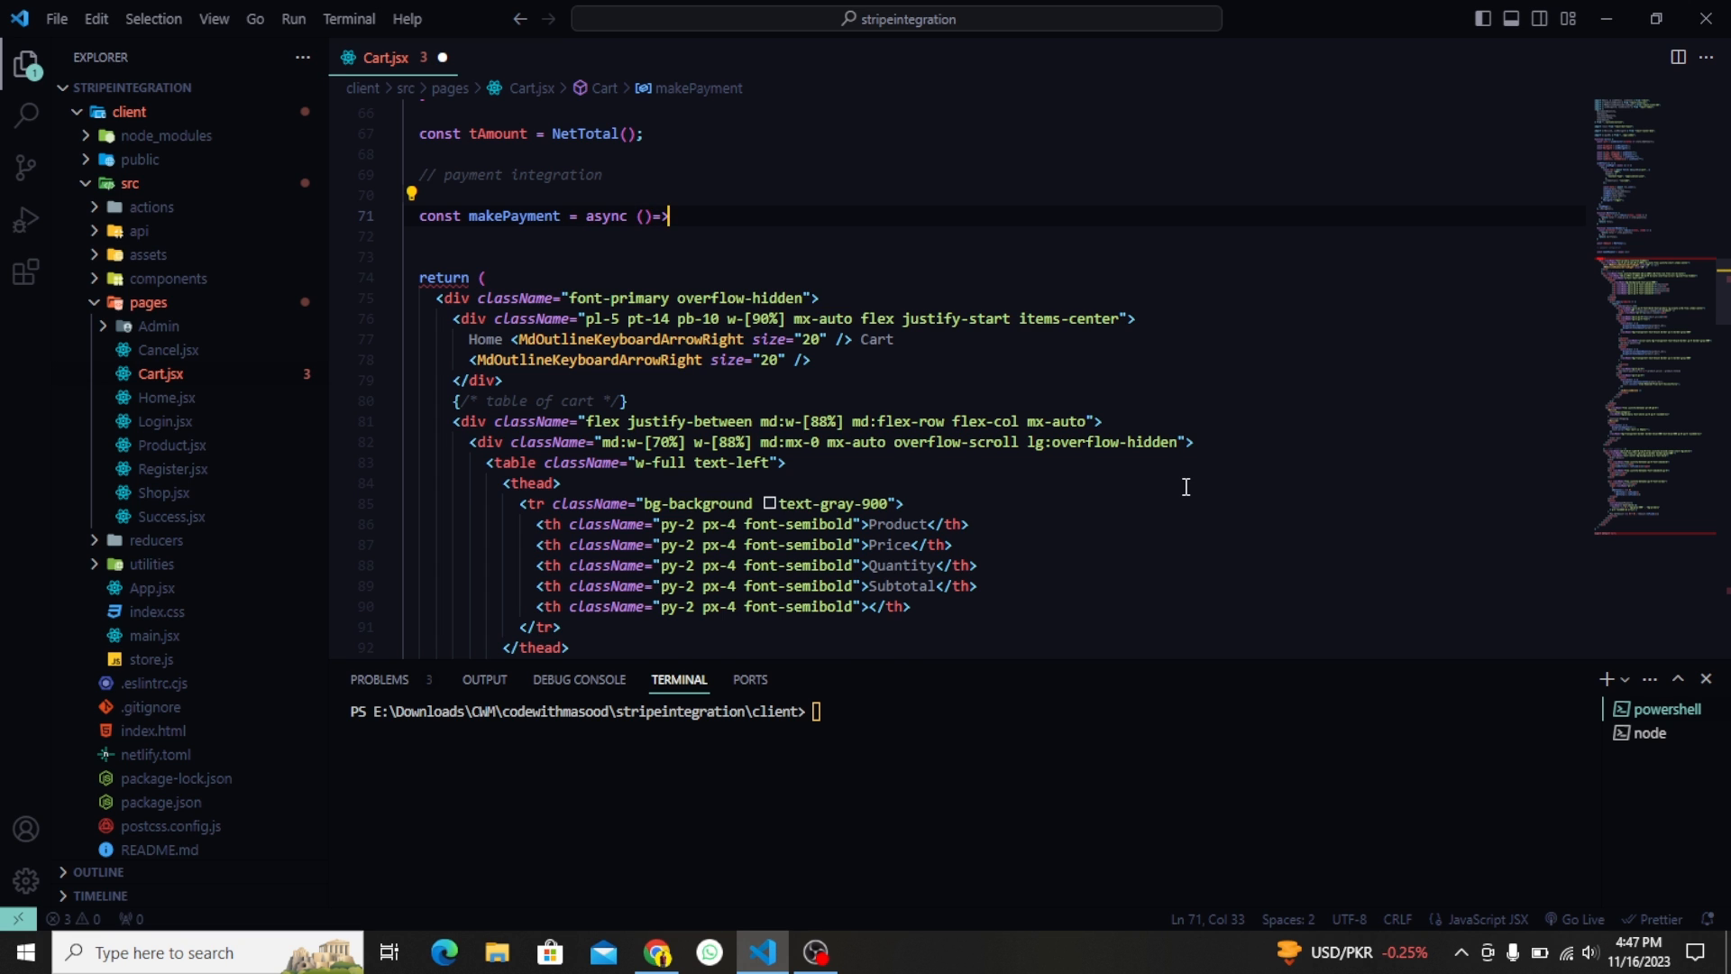
text({)
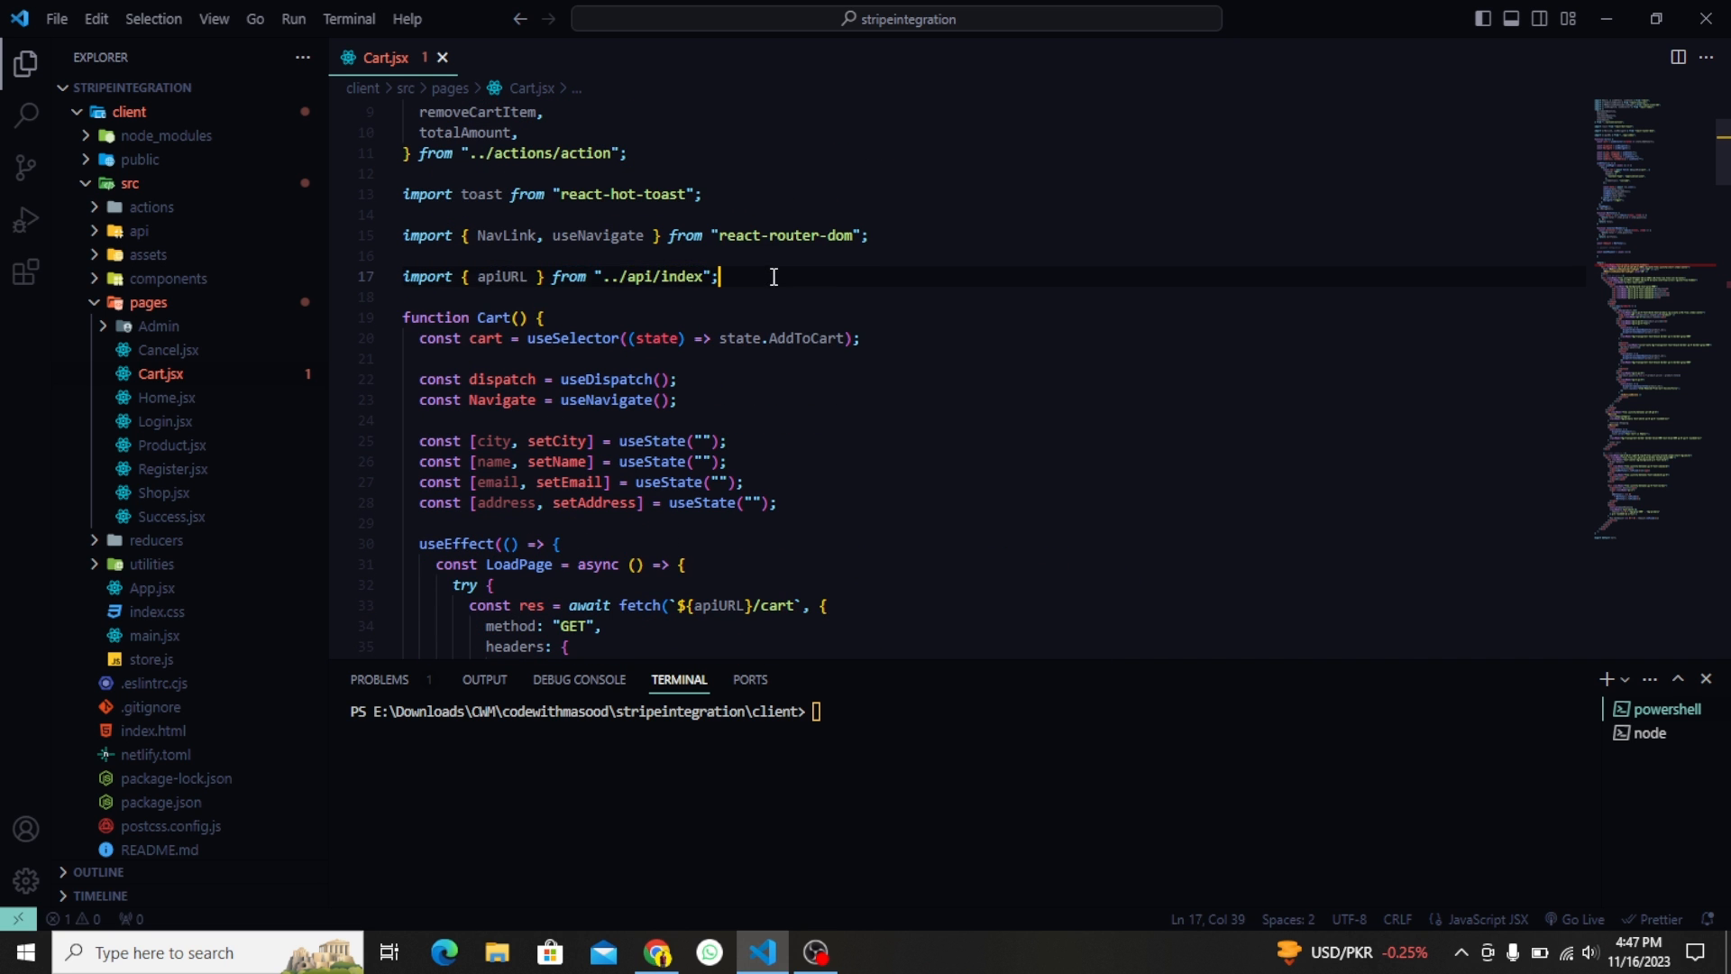
text(import)
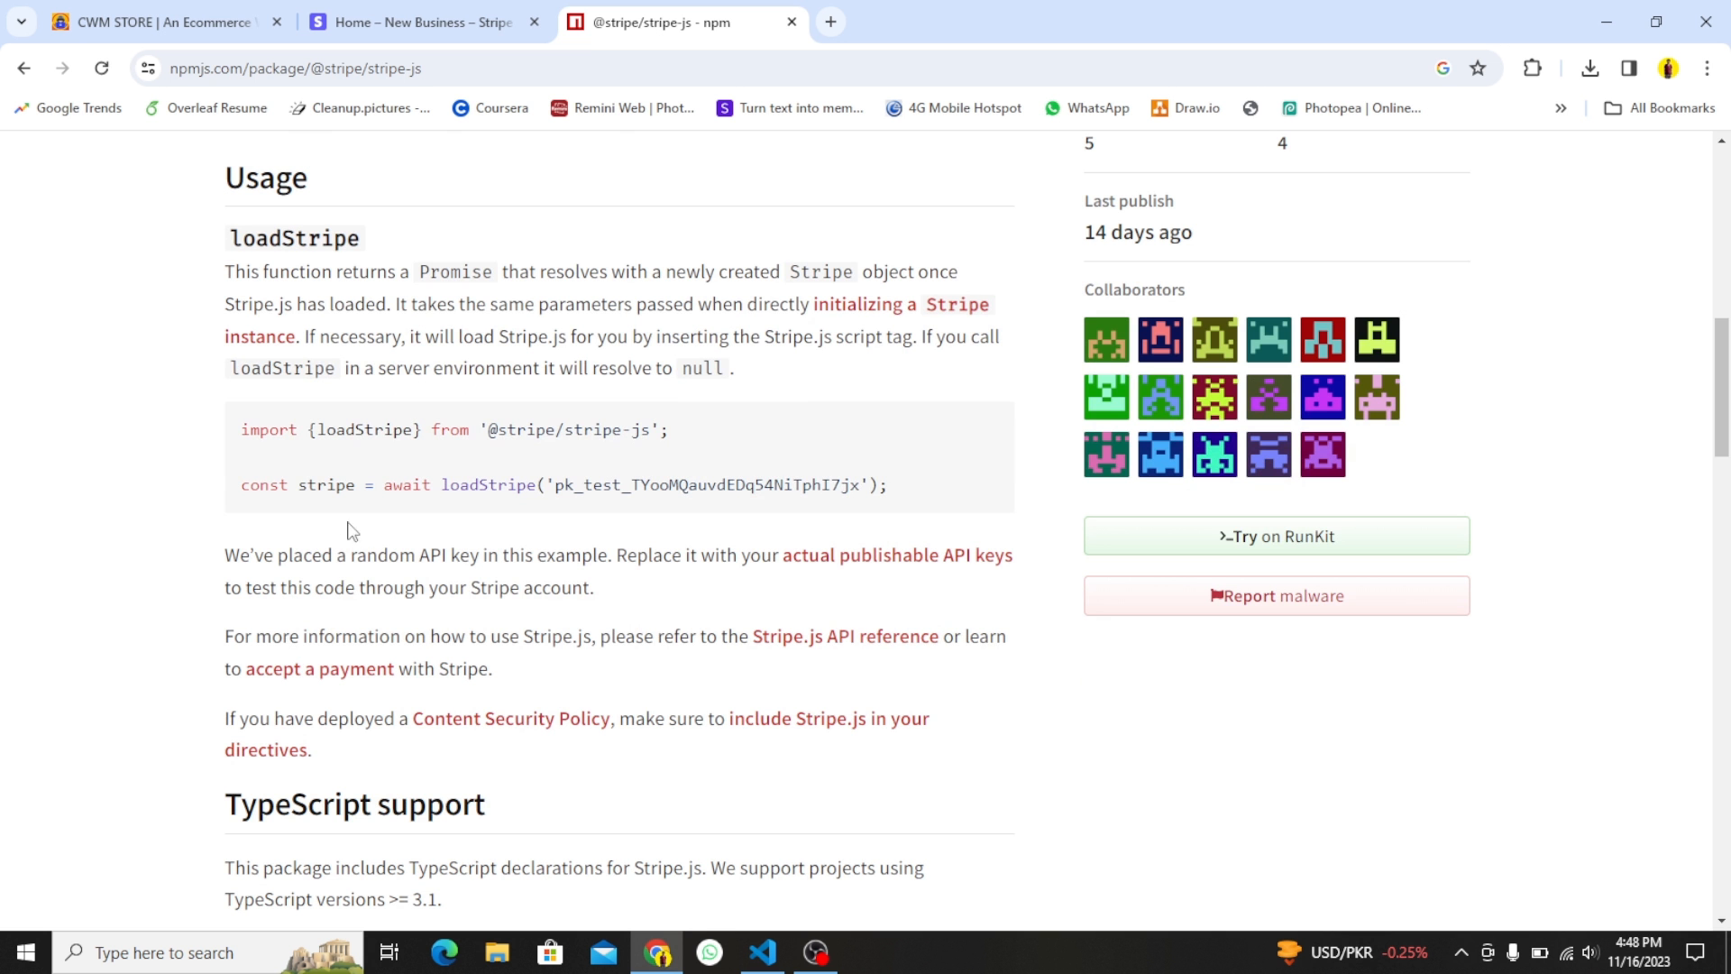
- Copy the loadStripe import into Cart.jsx and begin const stripe = await loadStripe("") in makePayment
drag(240, 430, 602, 429)
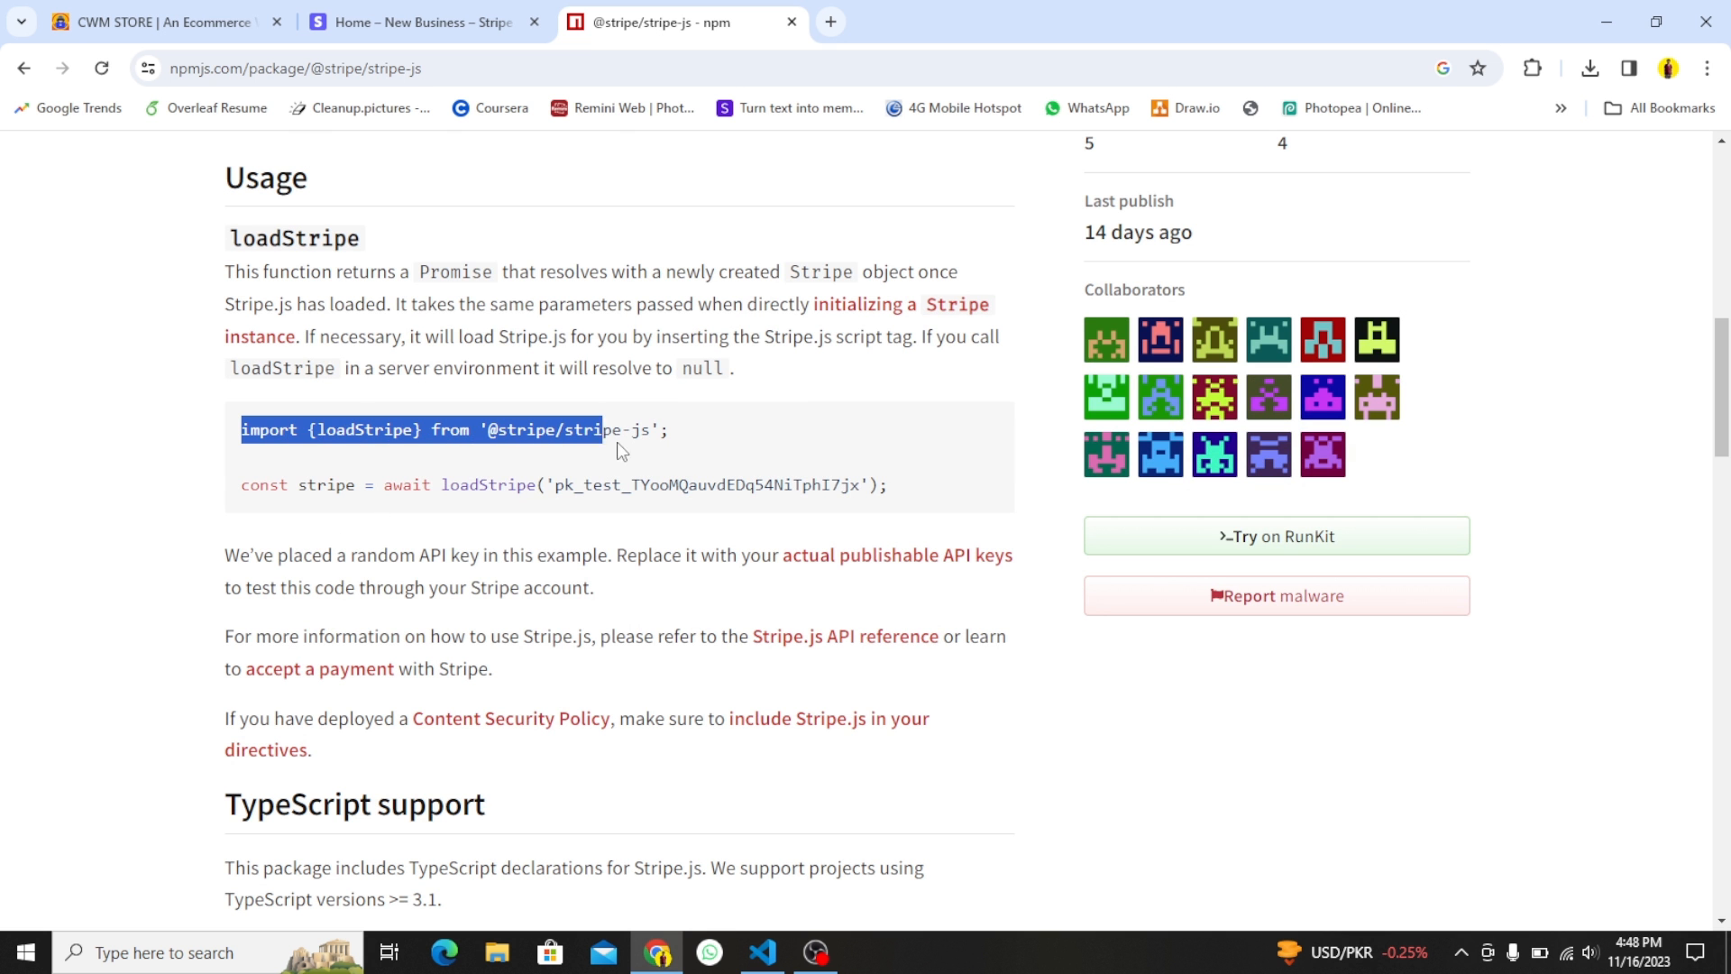
click(761, 952)
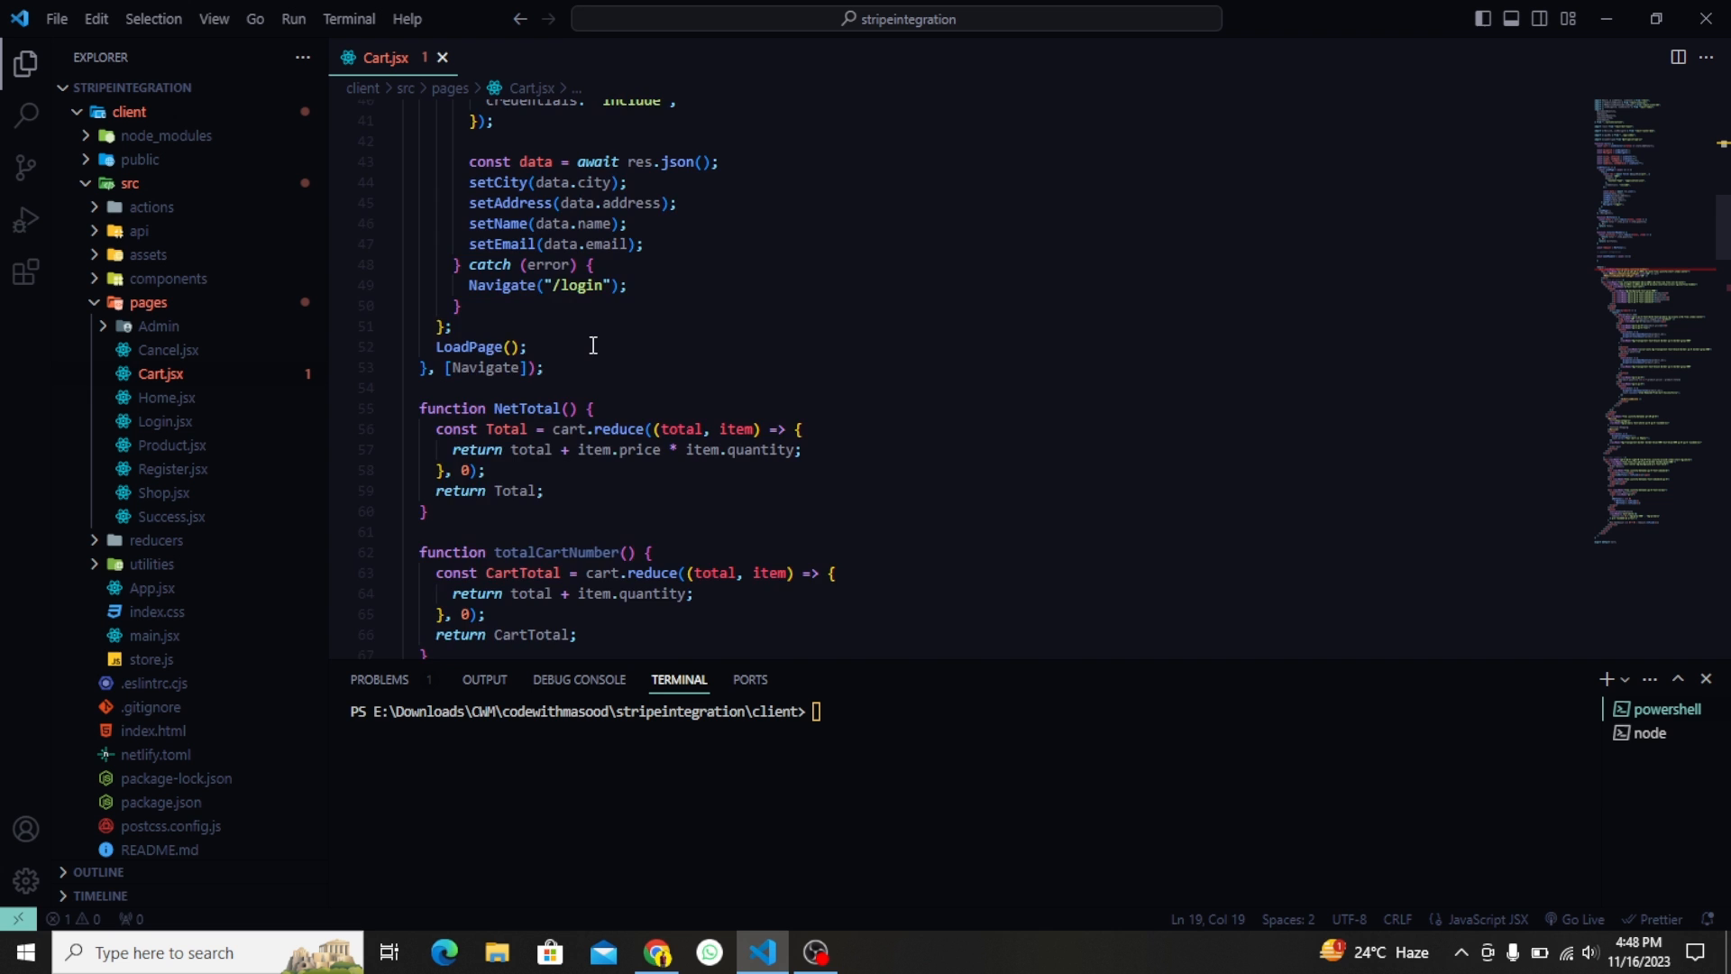
text(stripe = await)
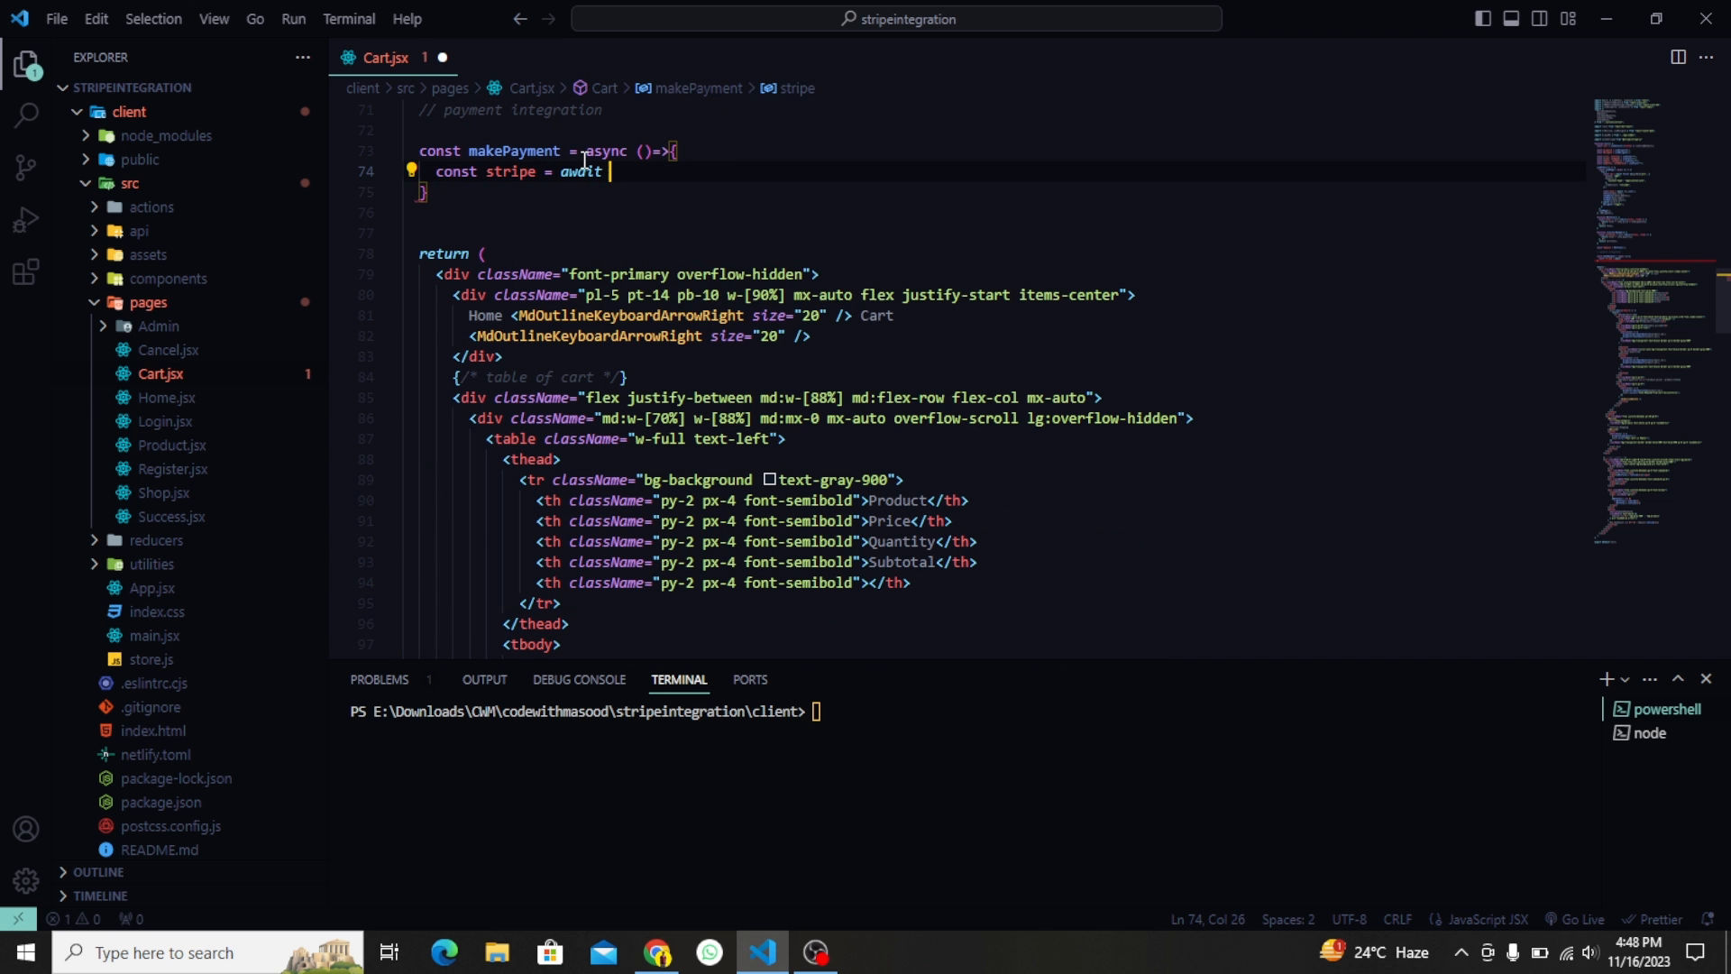
text(loadStripe(""))
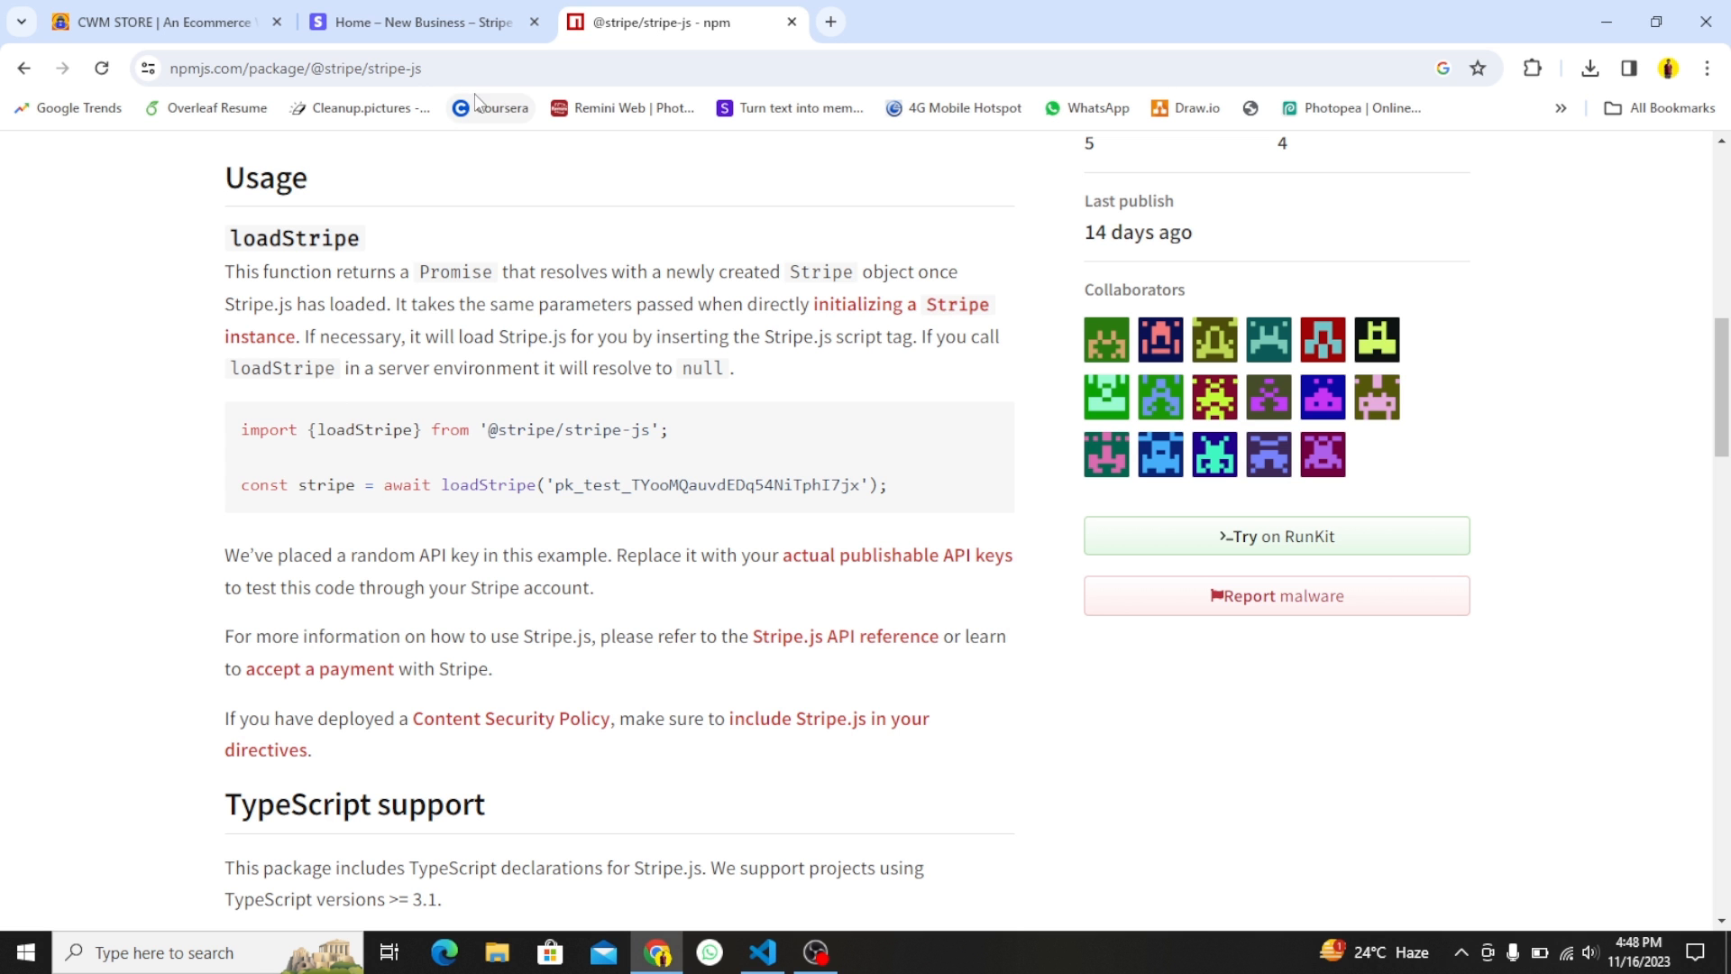
- Copy the test publishable key from the Stripe Dashboard and return to Cart.jsx
click(420, 22)
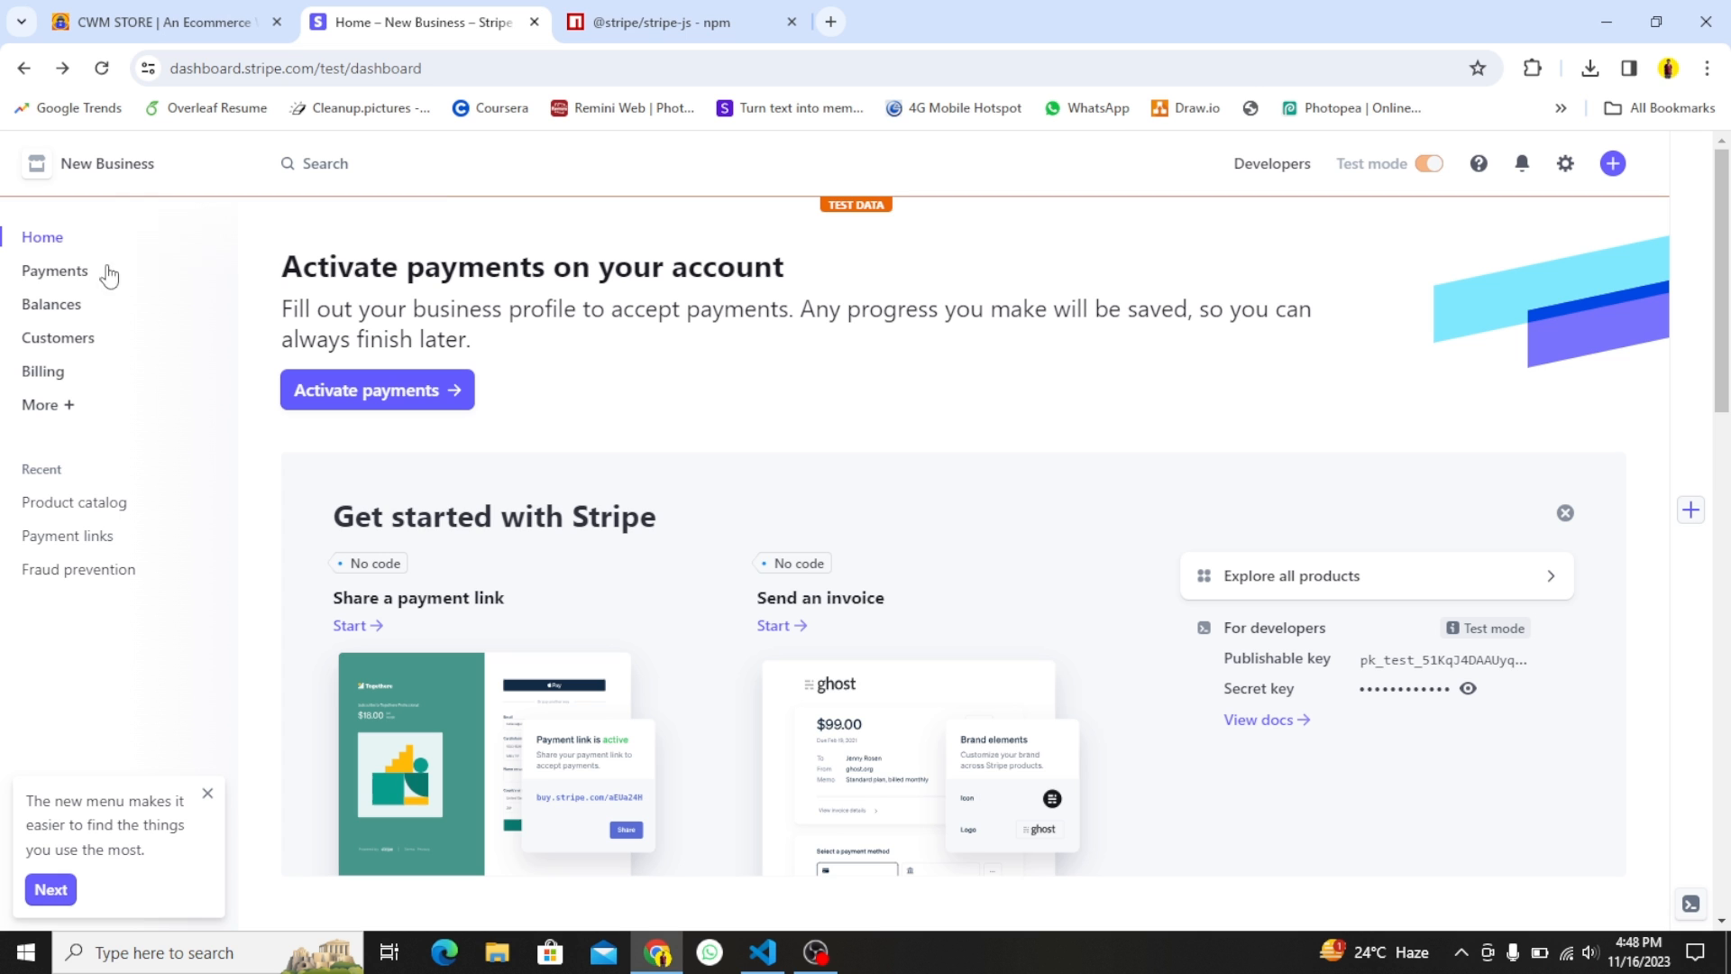
mouse_move(1513, 678)
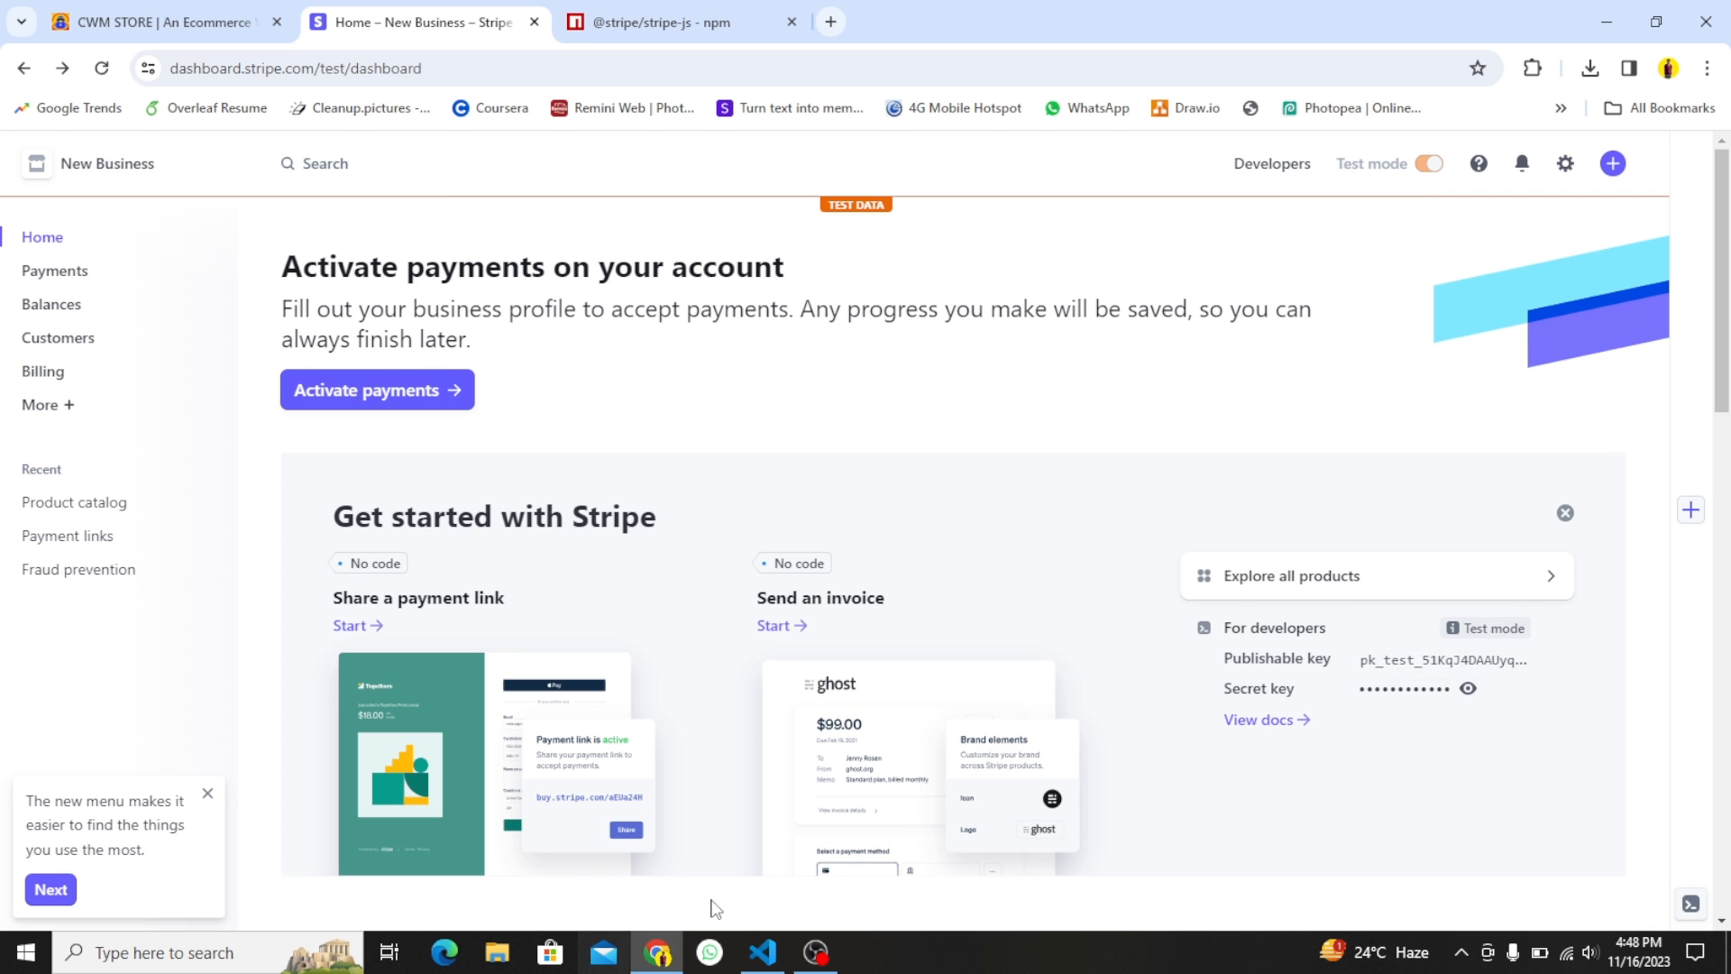
click(761, 952)
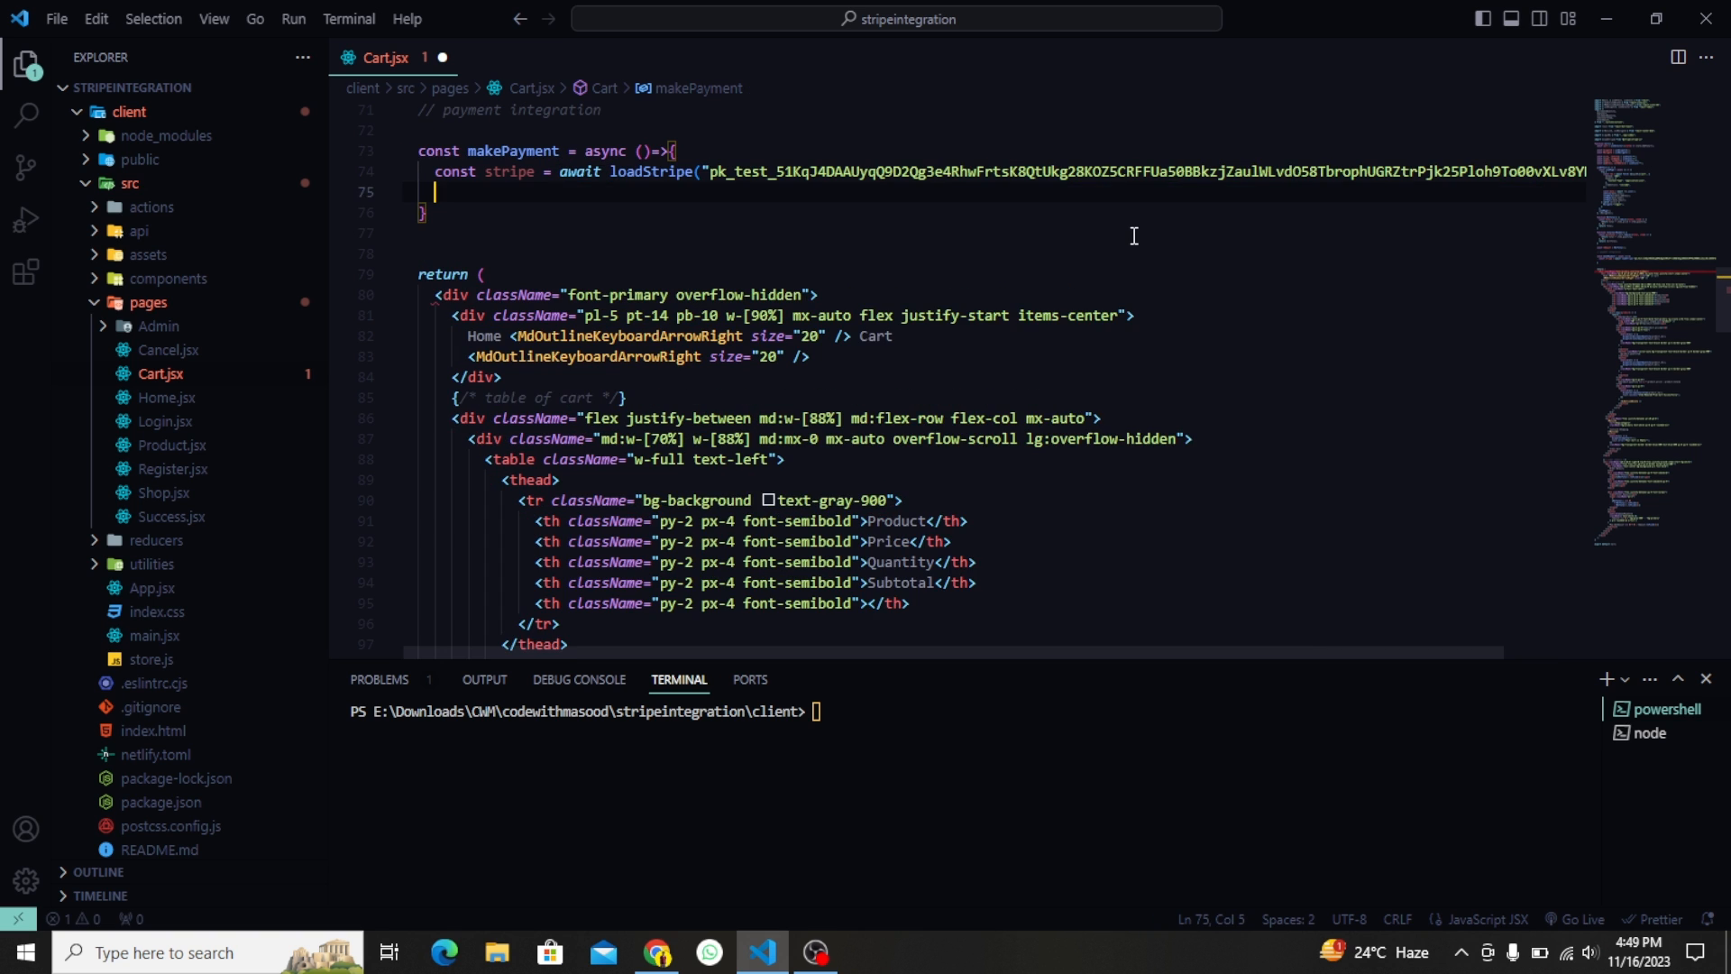
- Start a new line beneath the loadStripe call holding the publishable key
key(enter)
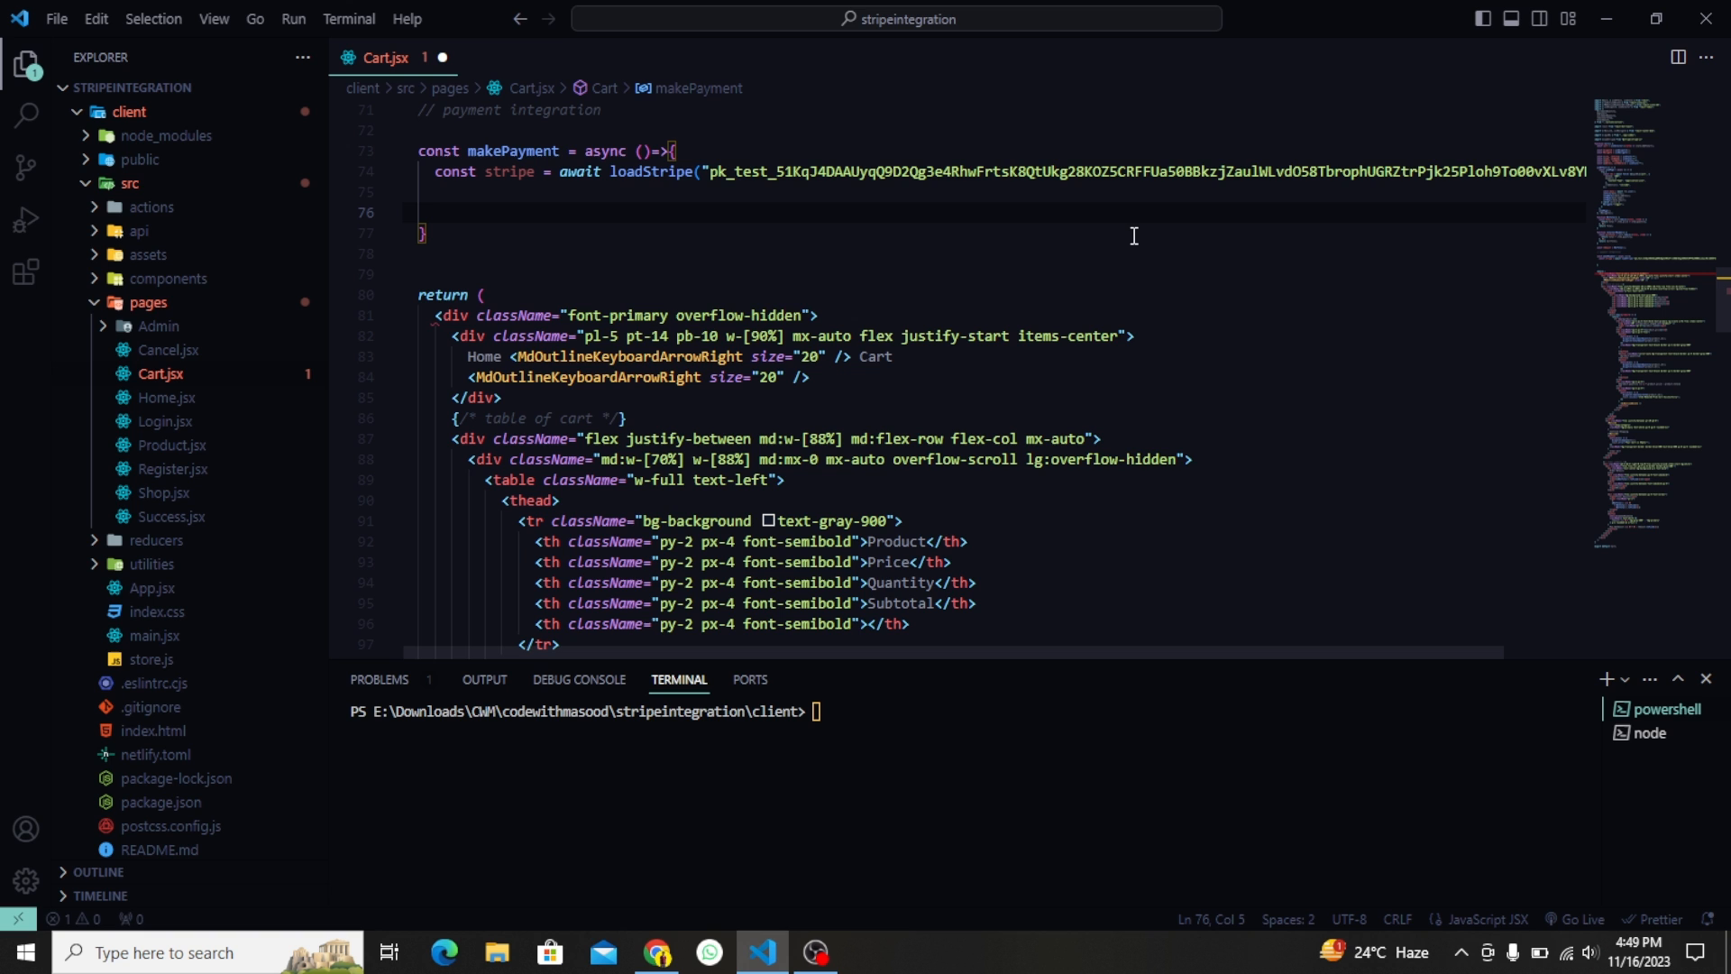
mouse_move(665, 430)
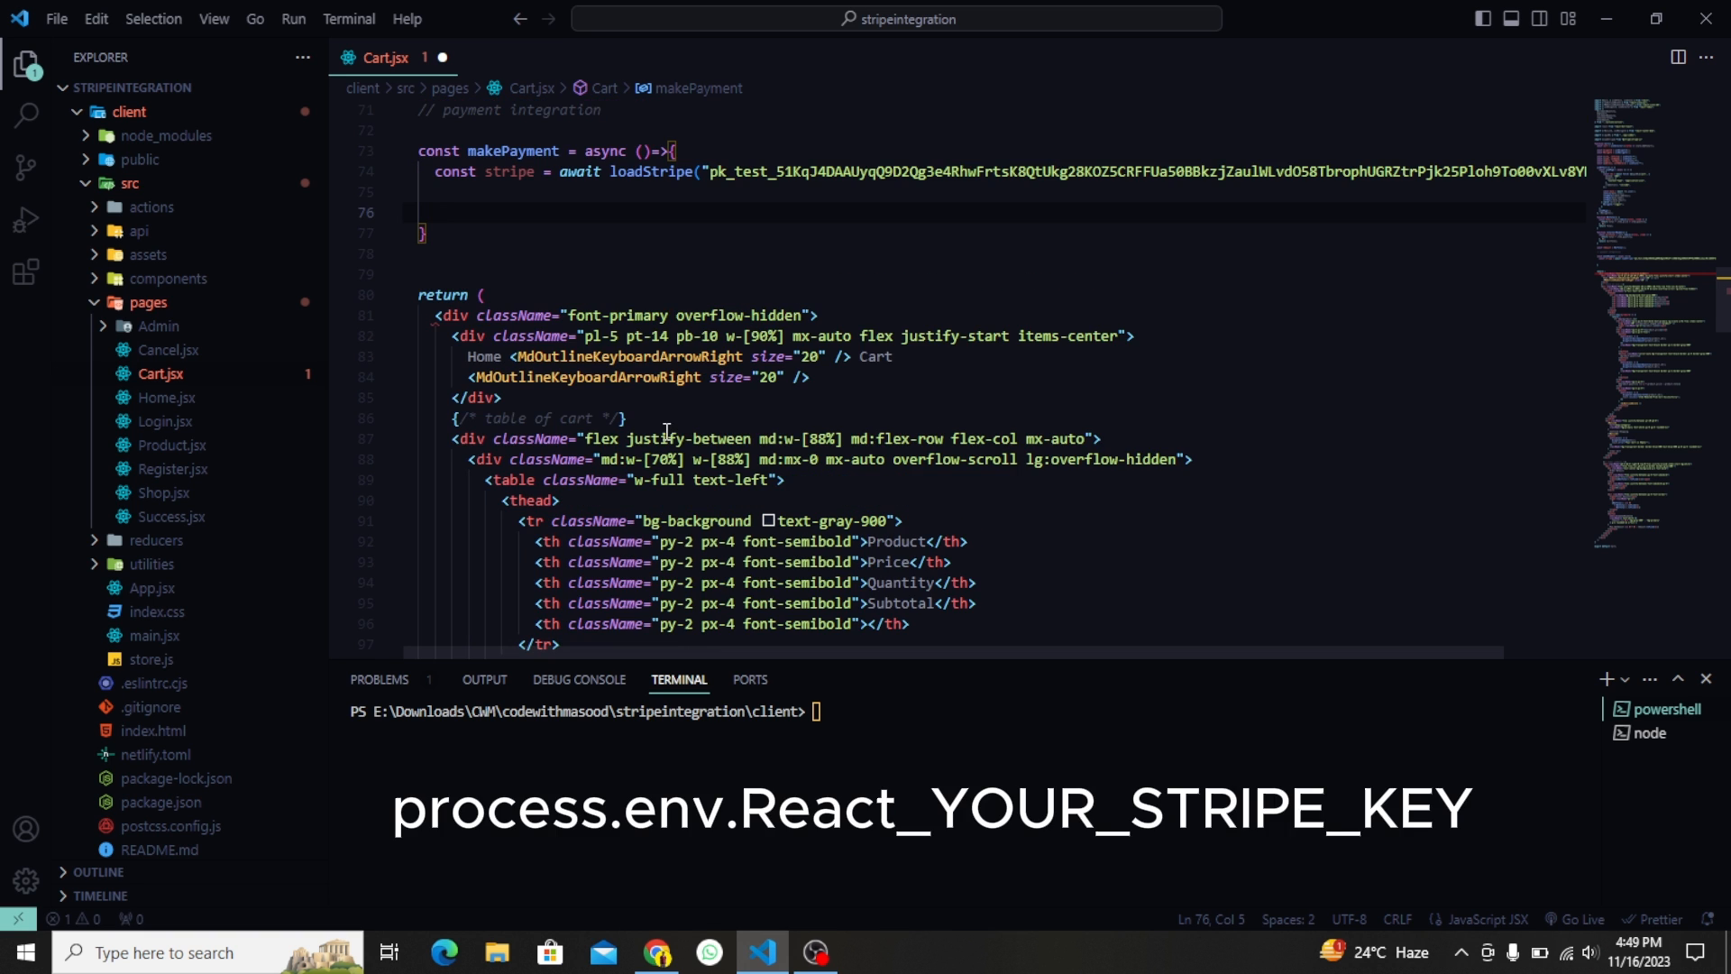
mouse_move(1177, 401)
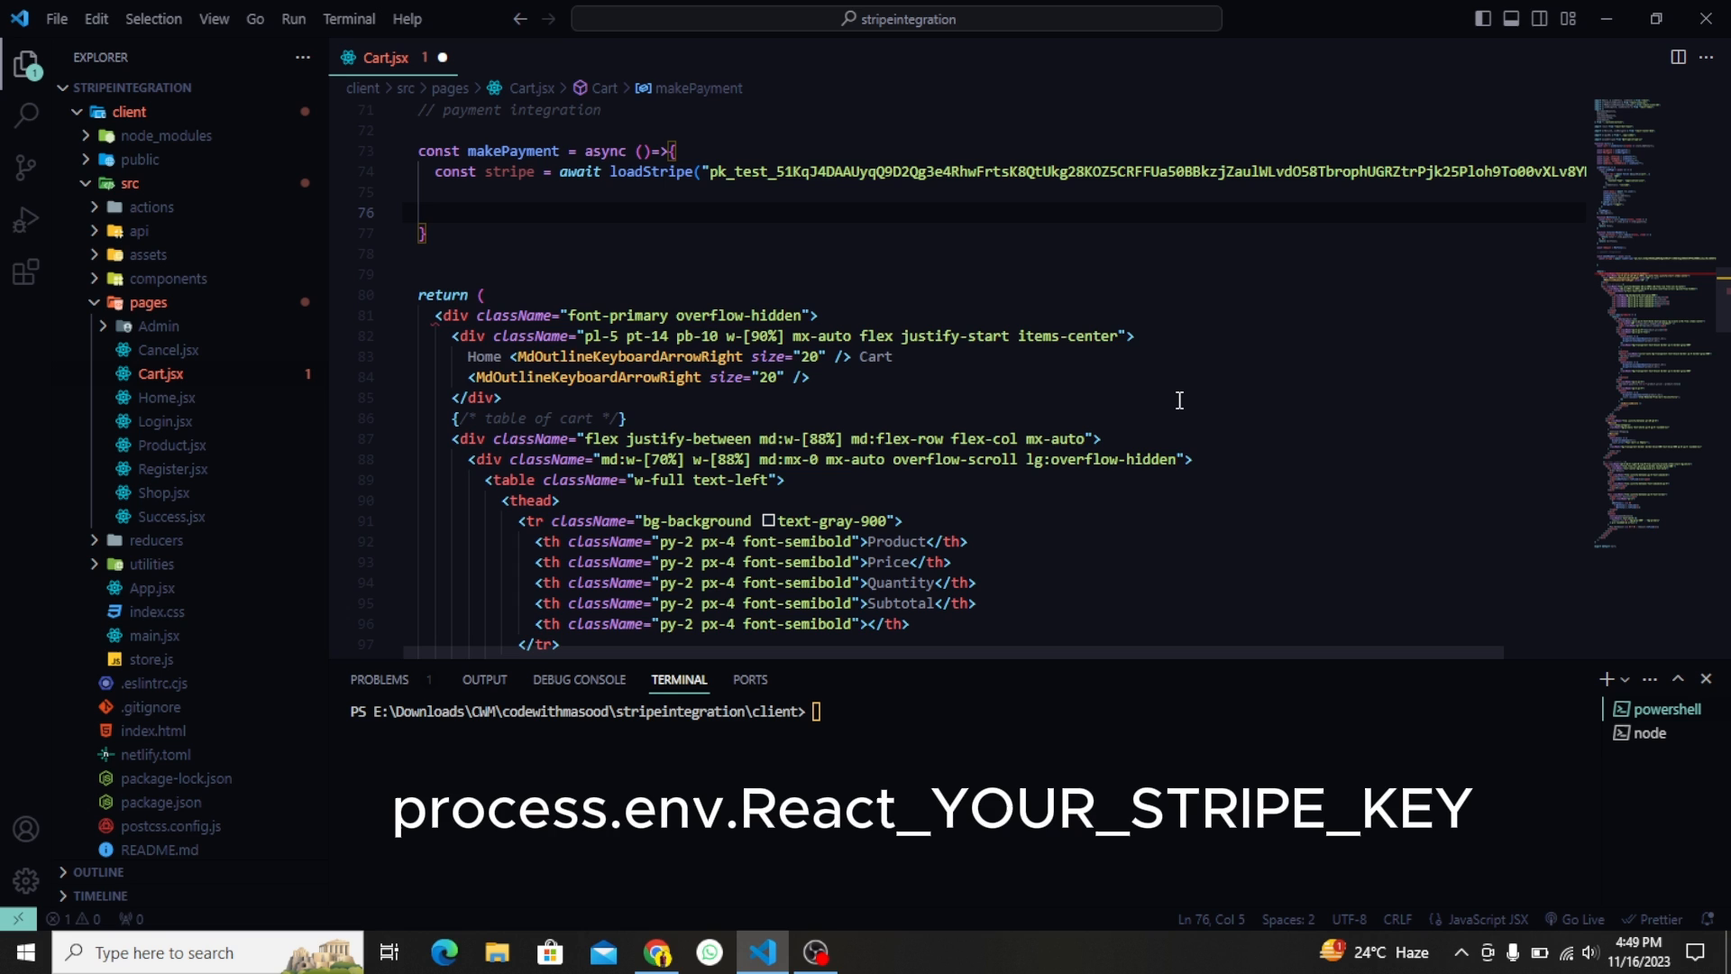
mouse_move(1125, 440)
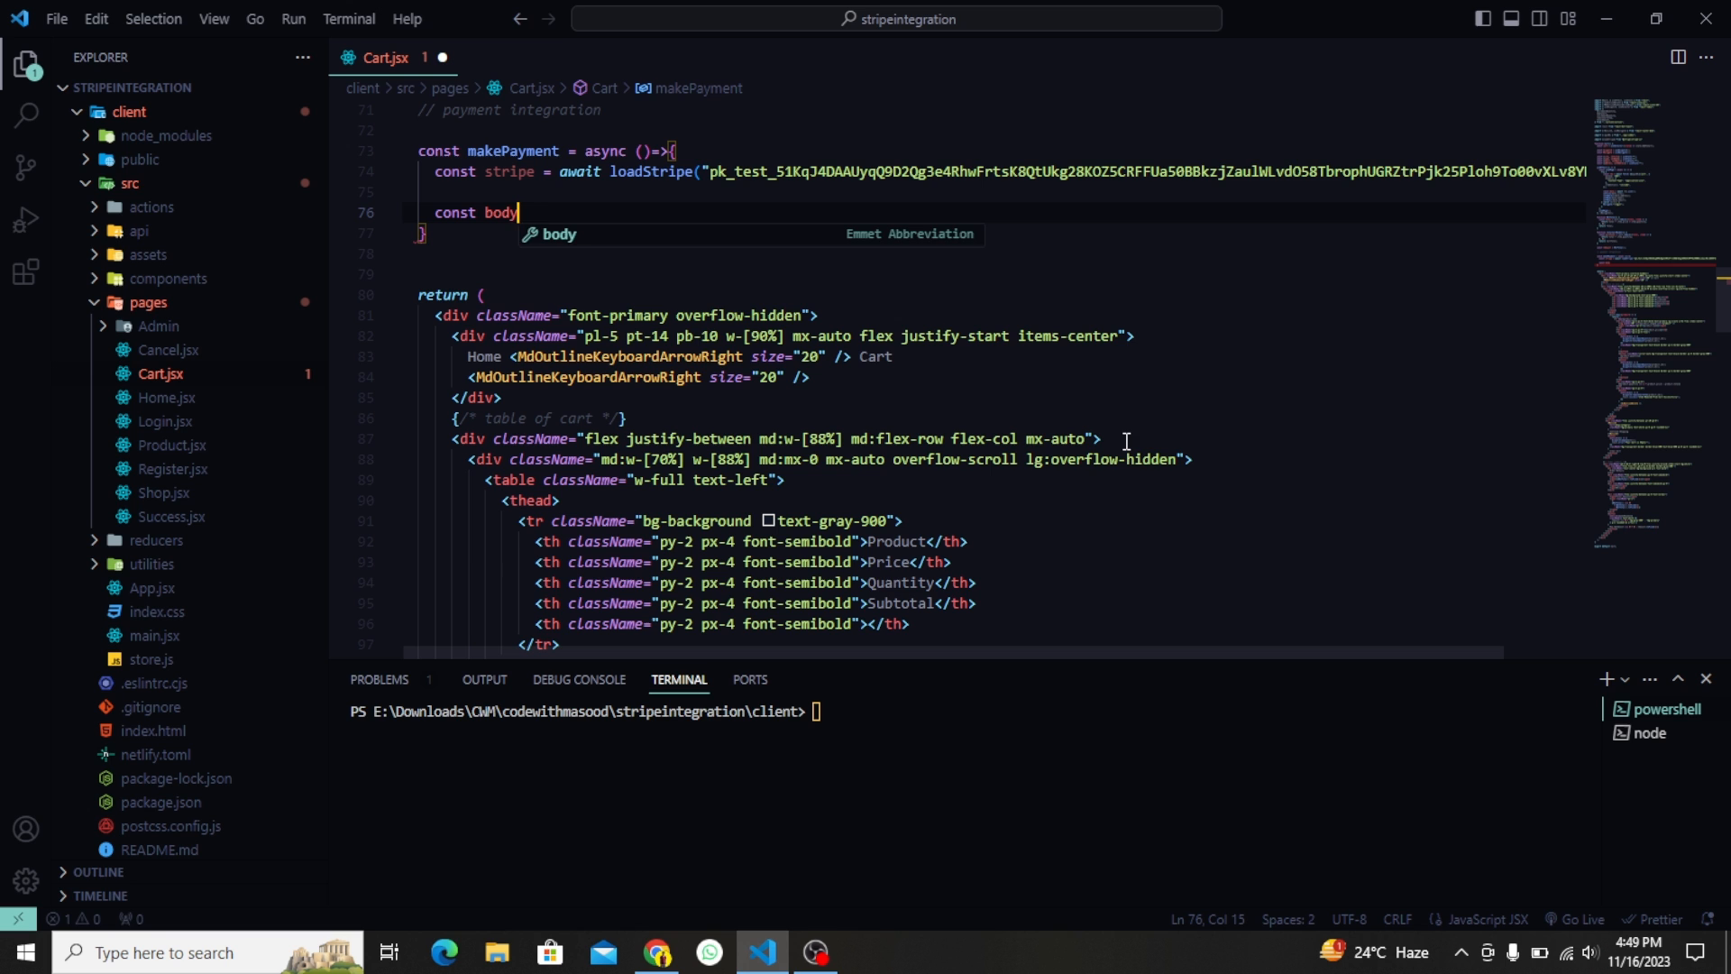
- Define const body = { products: cart } inside makePayment and save Cart.jsx
text(= {)
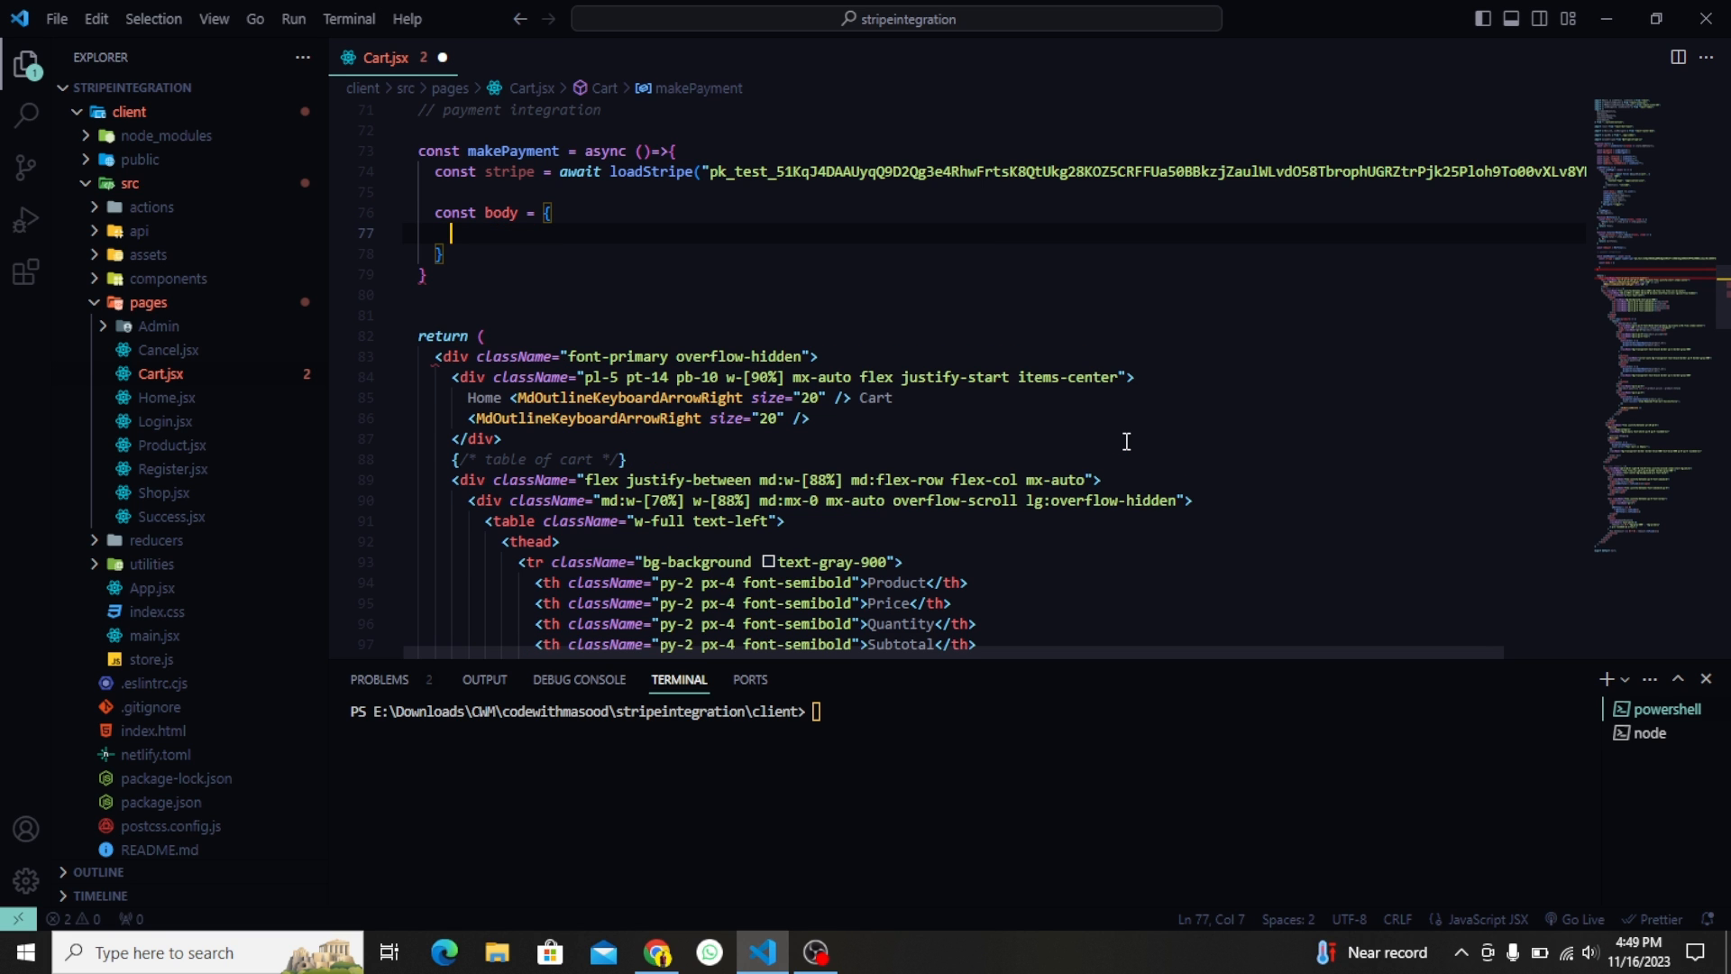
text(products)
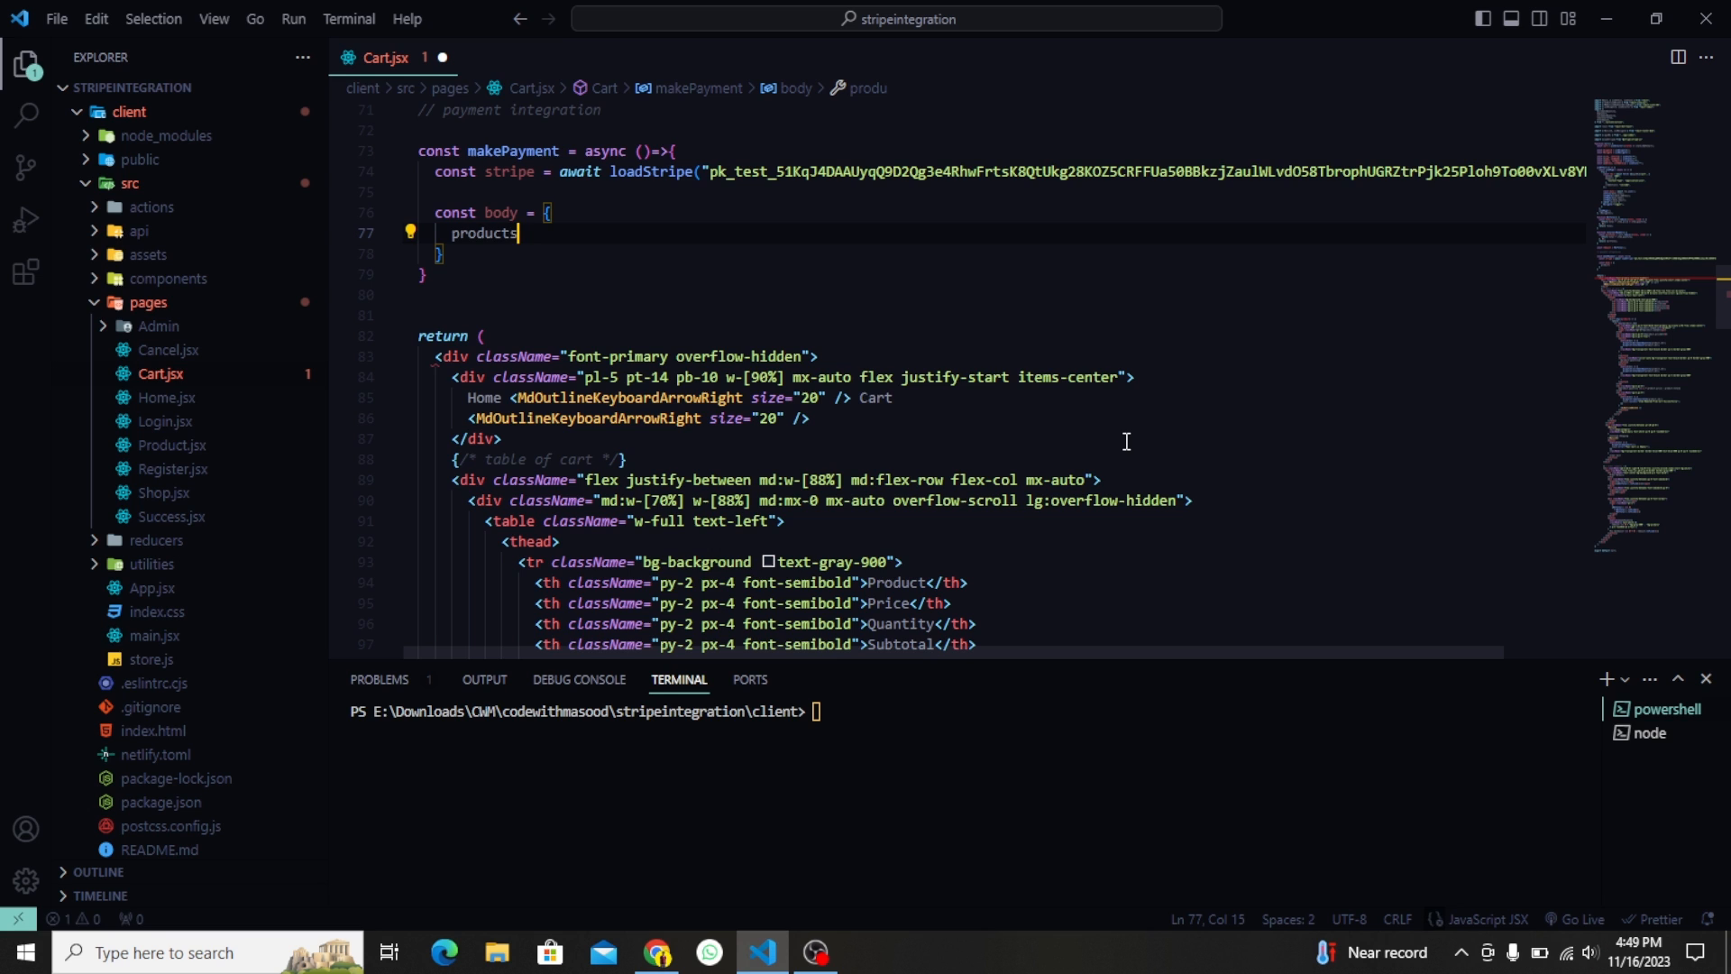
text(: cart;)
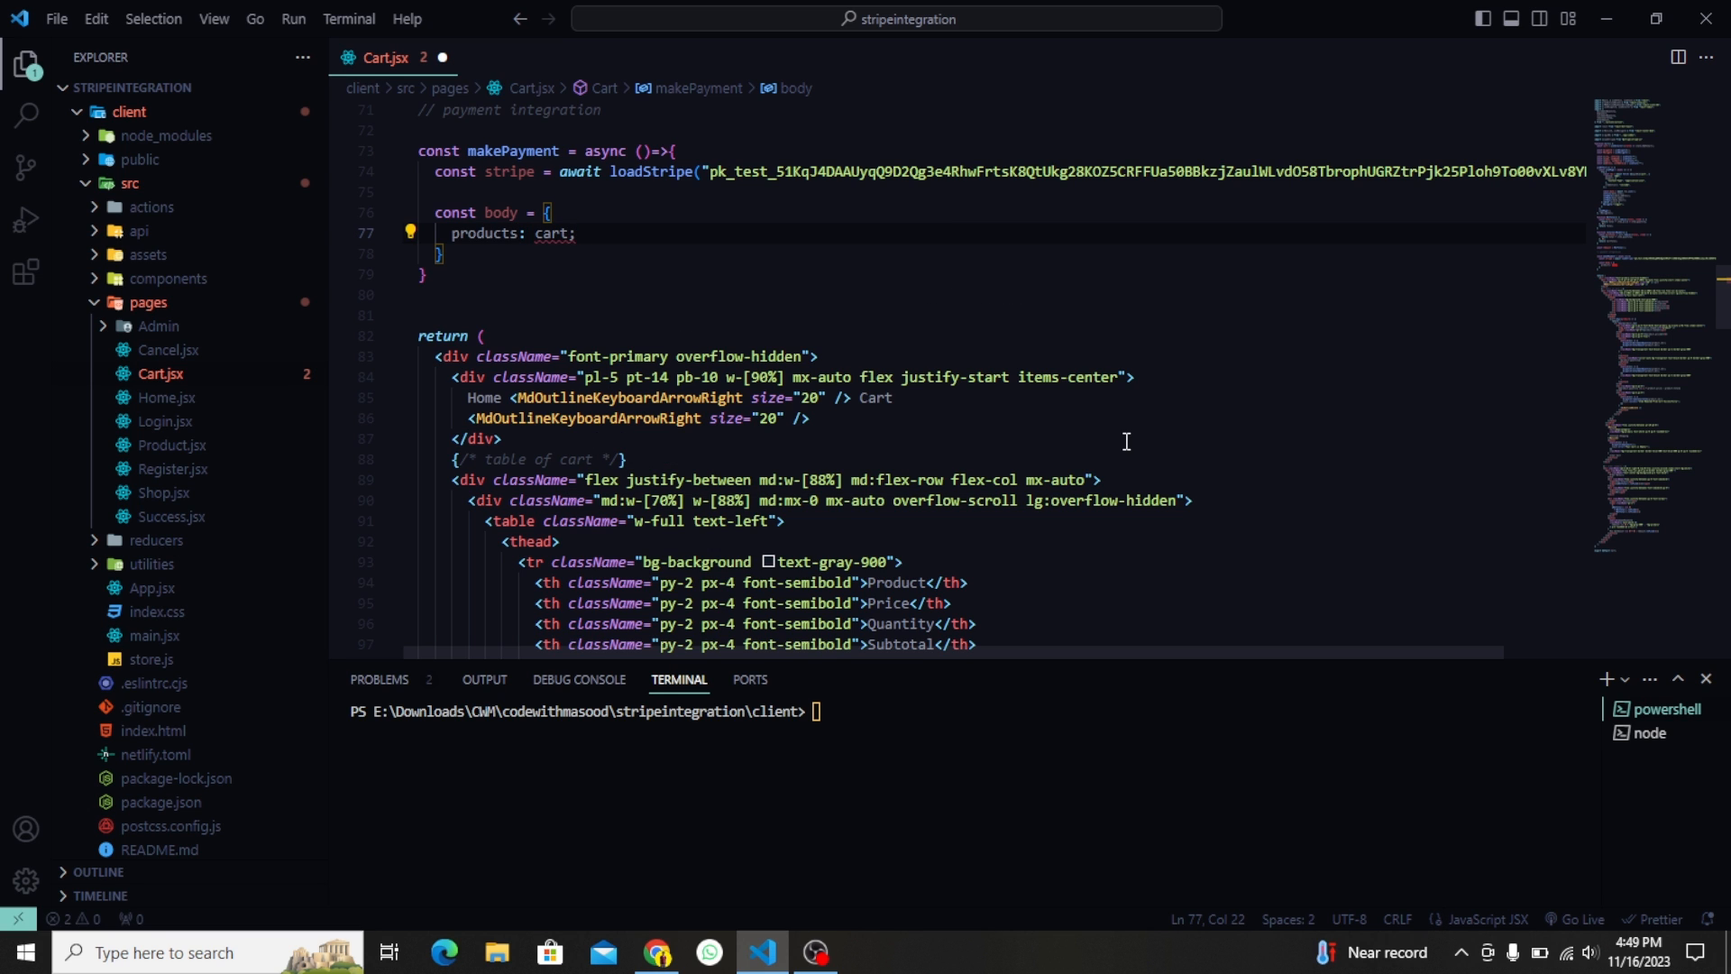
key(Backspace)
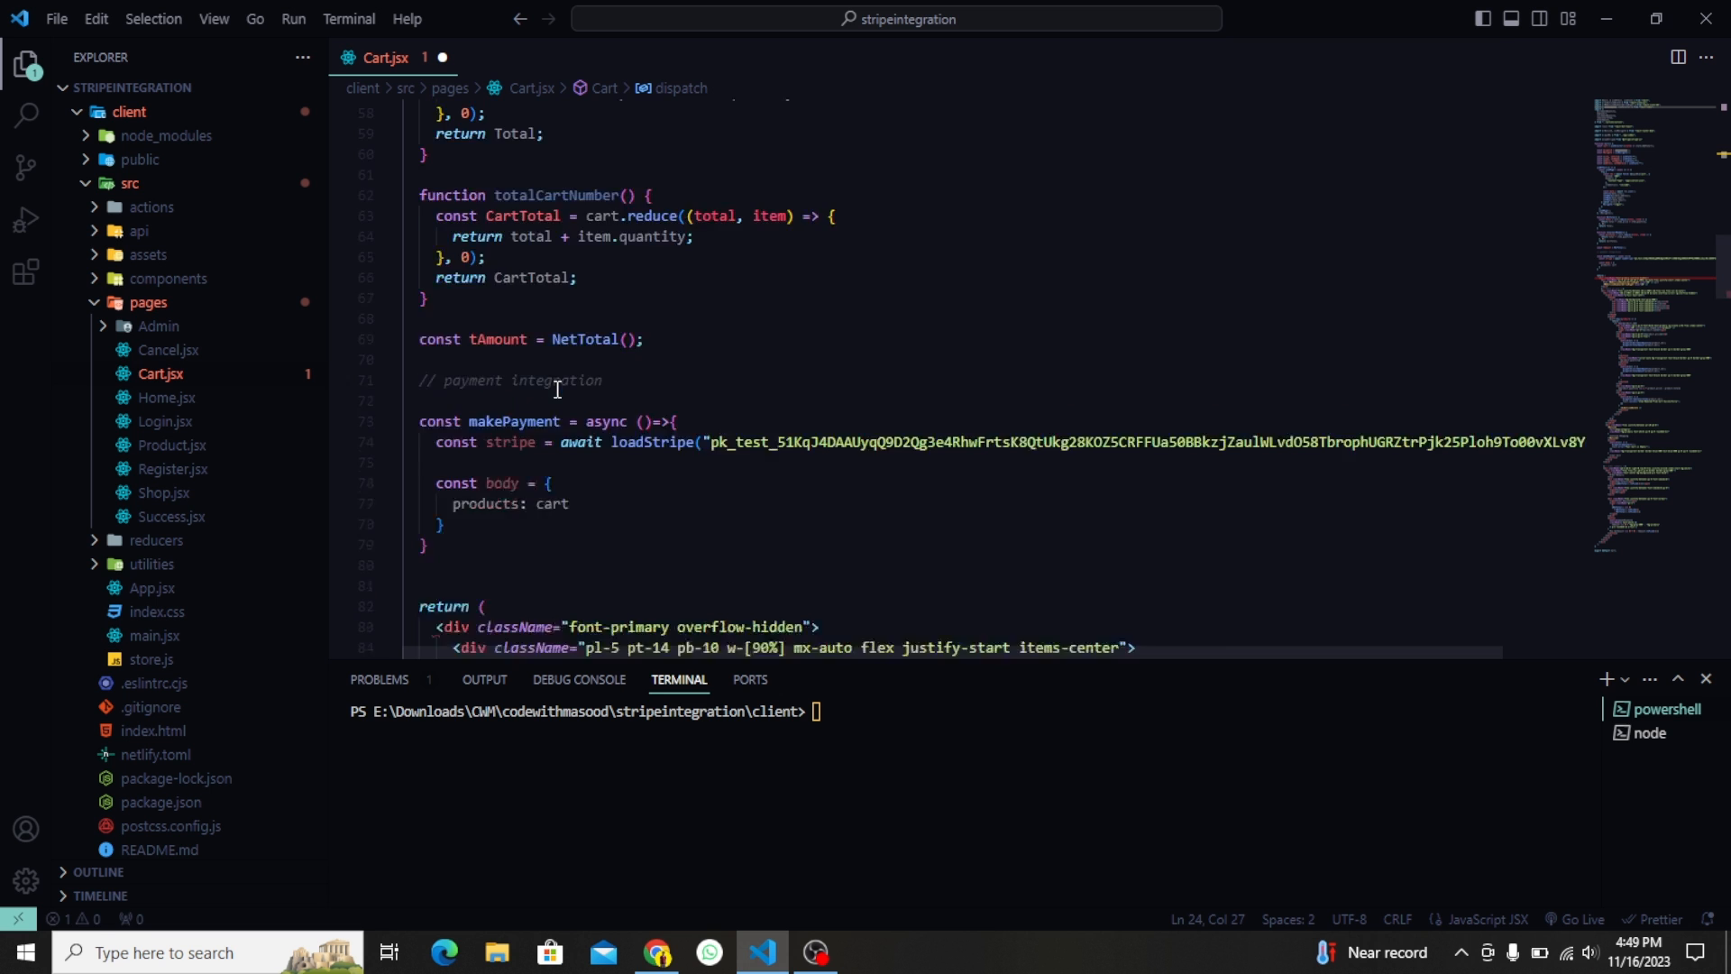
scroll(down, 3)
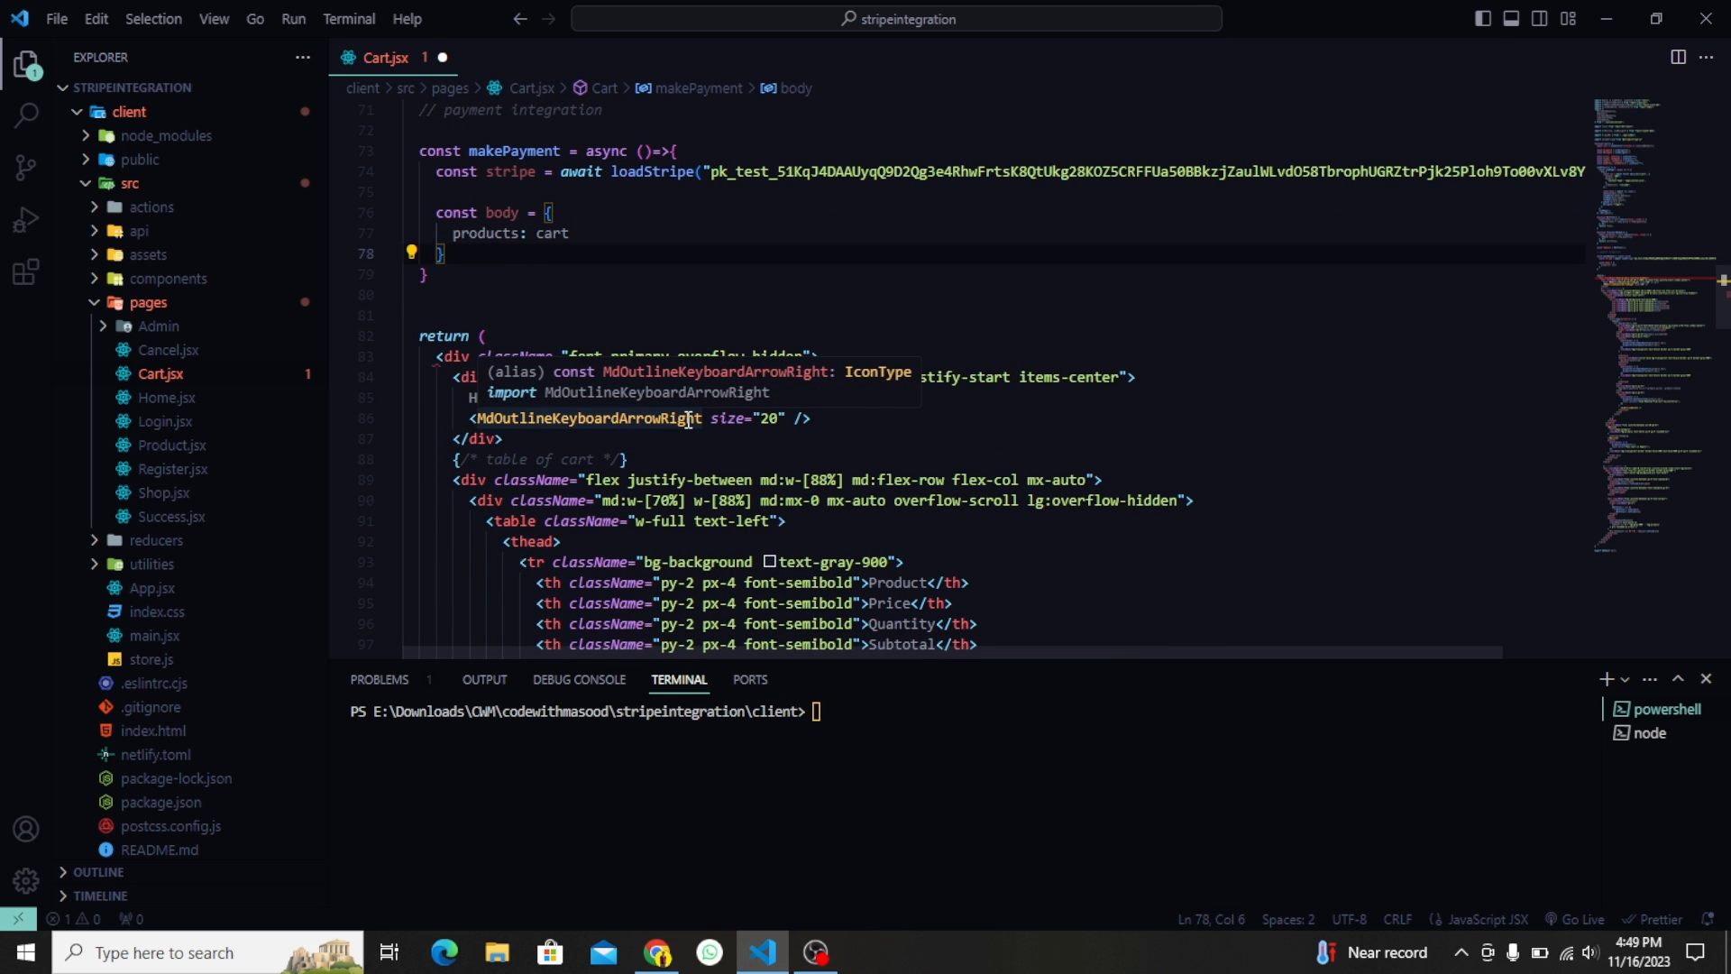
- Add JSON headers and fetch POST ${apiURL}/create-checkout-session with the stringified body
text(const headers=)
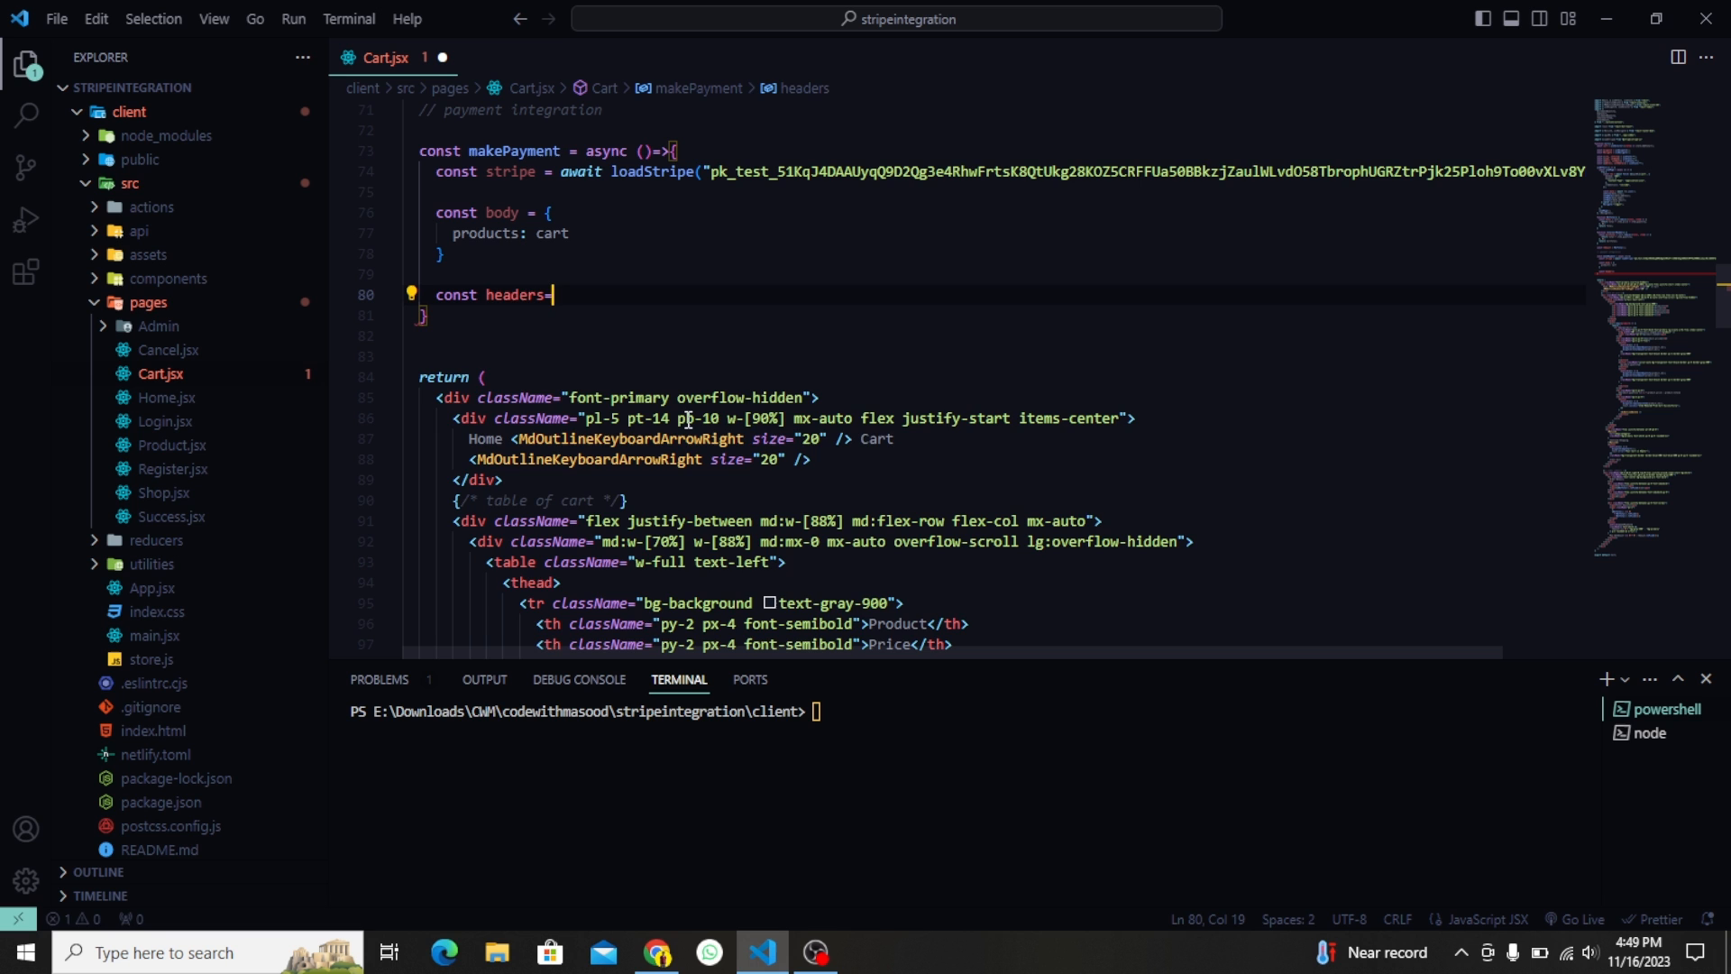
text({")
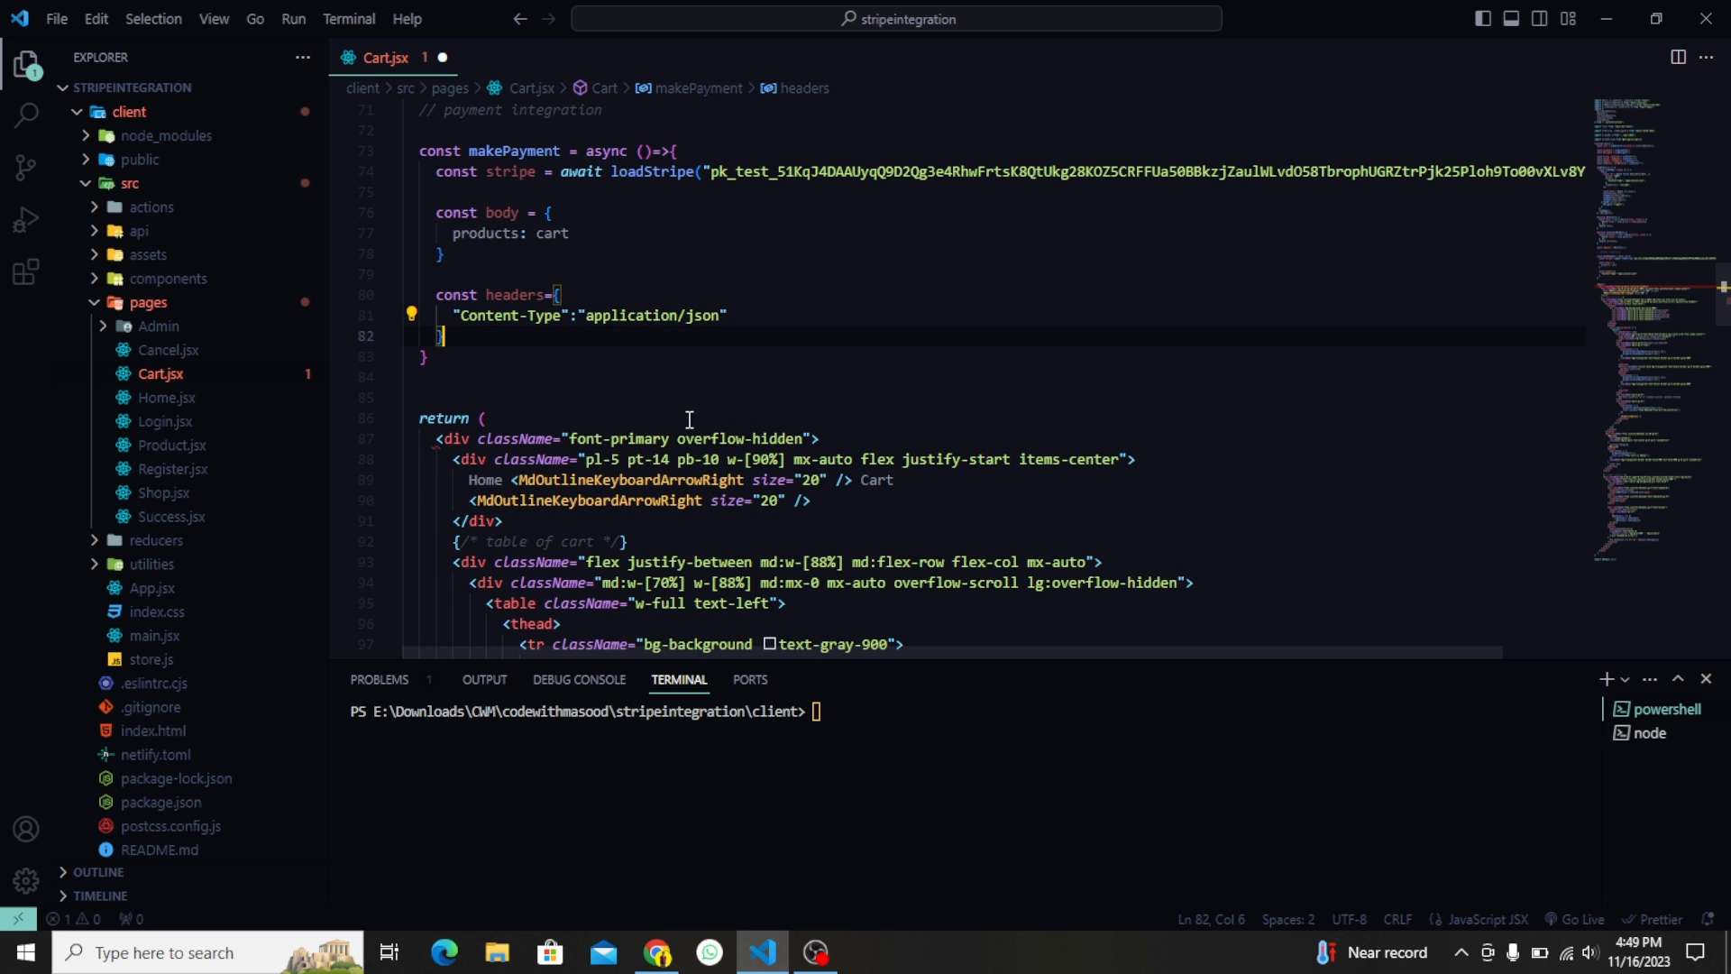
text(const response = await fetch(`)
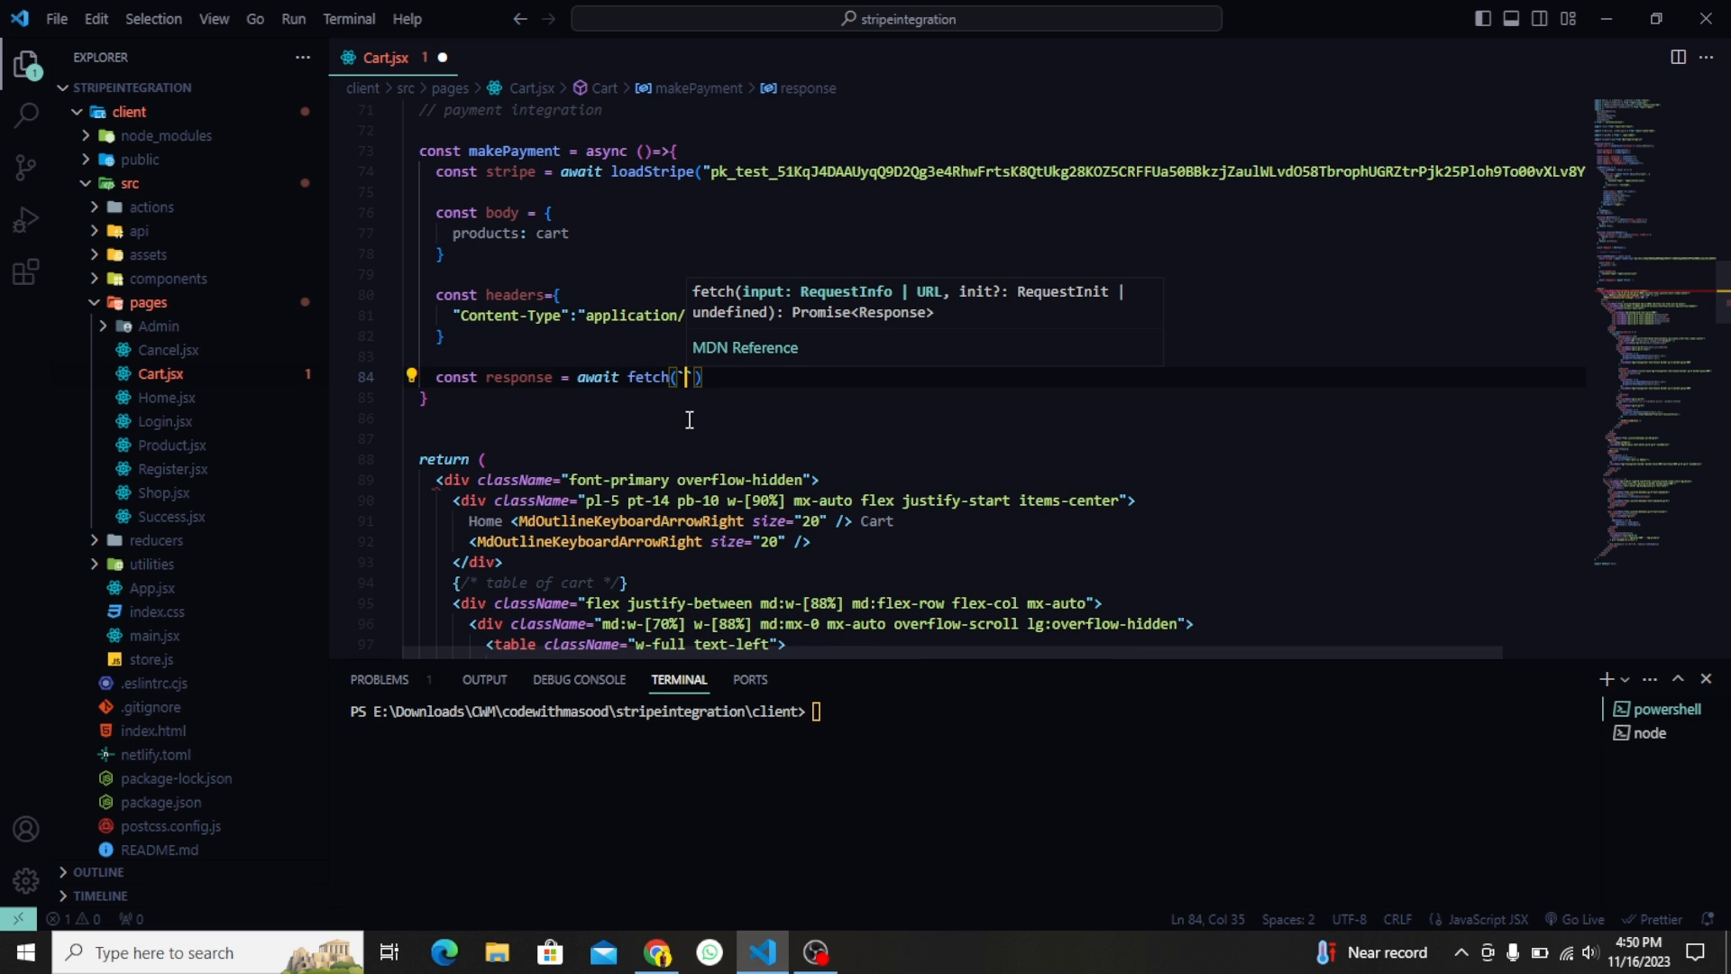
text(${apiURL}/)
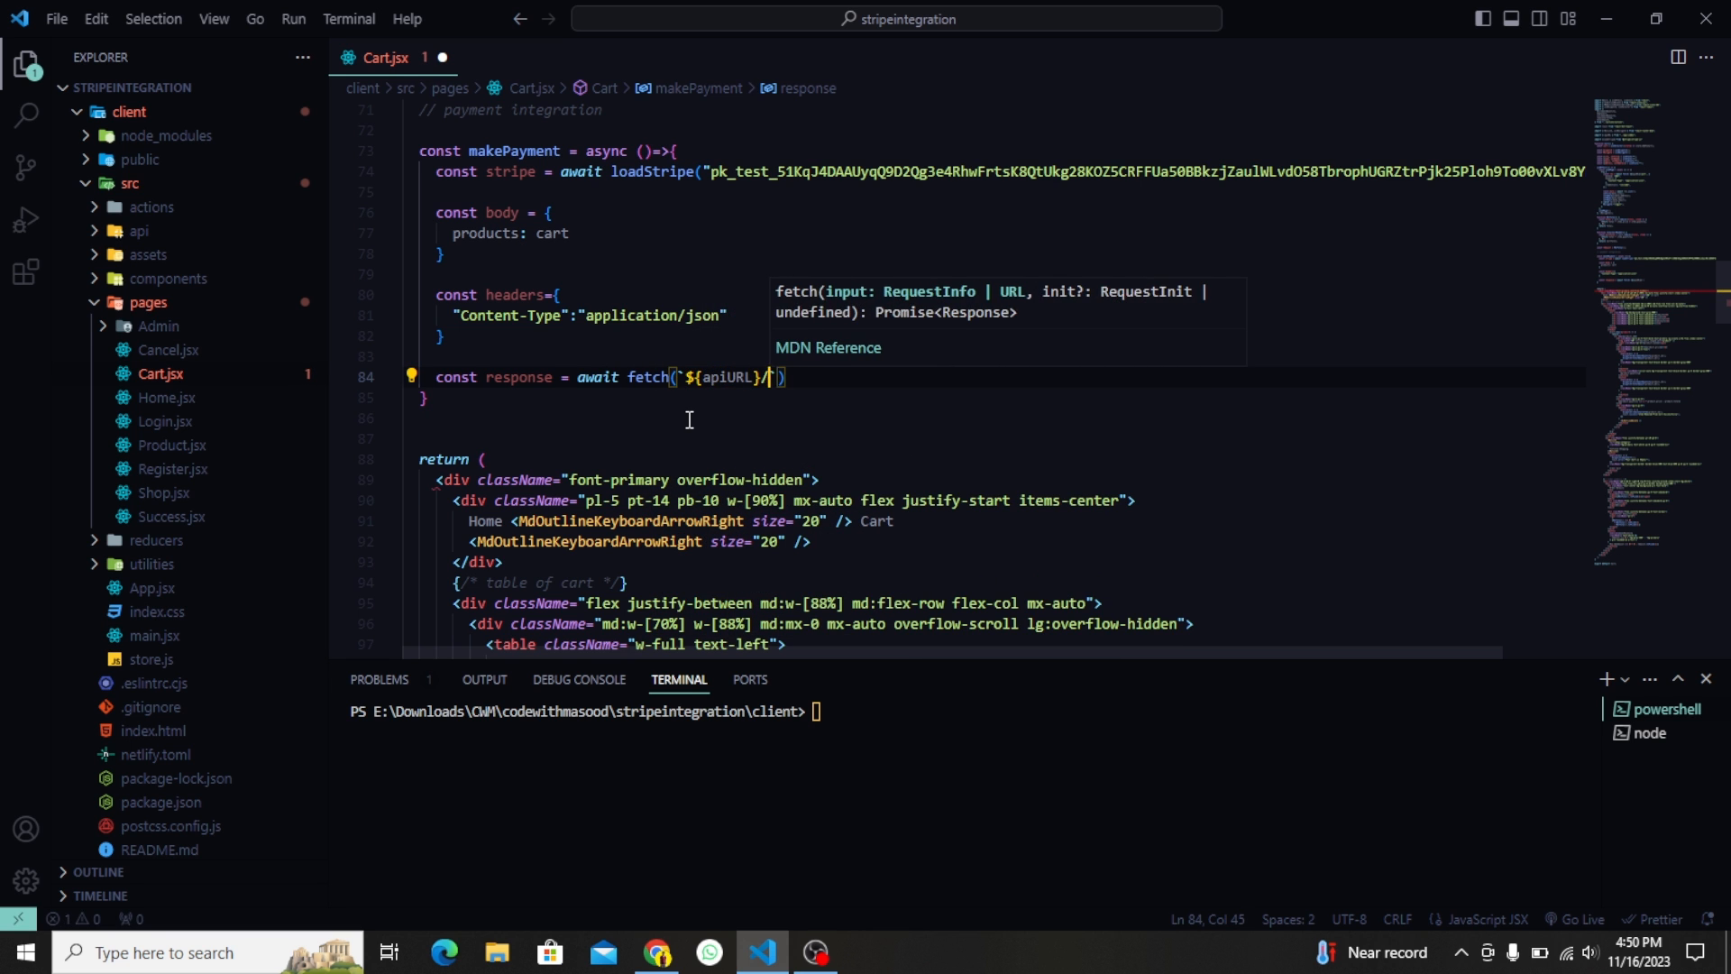
text(create-checkout)
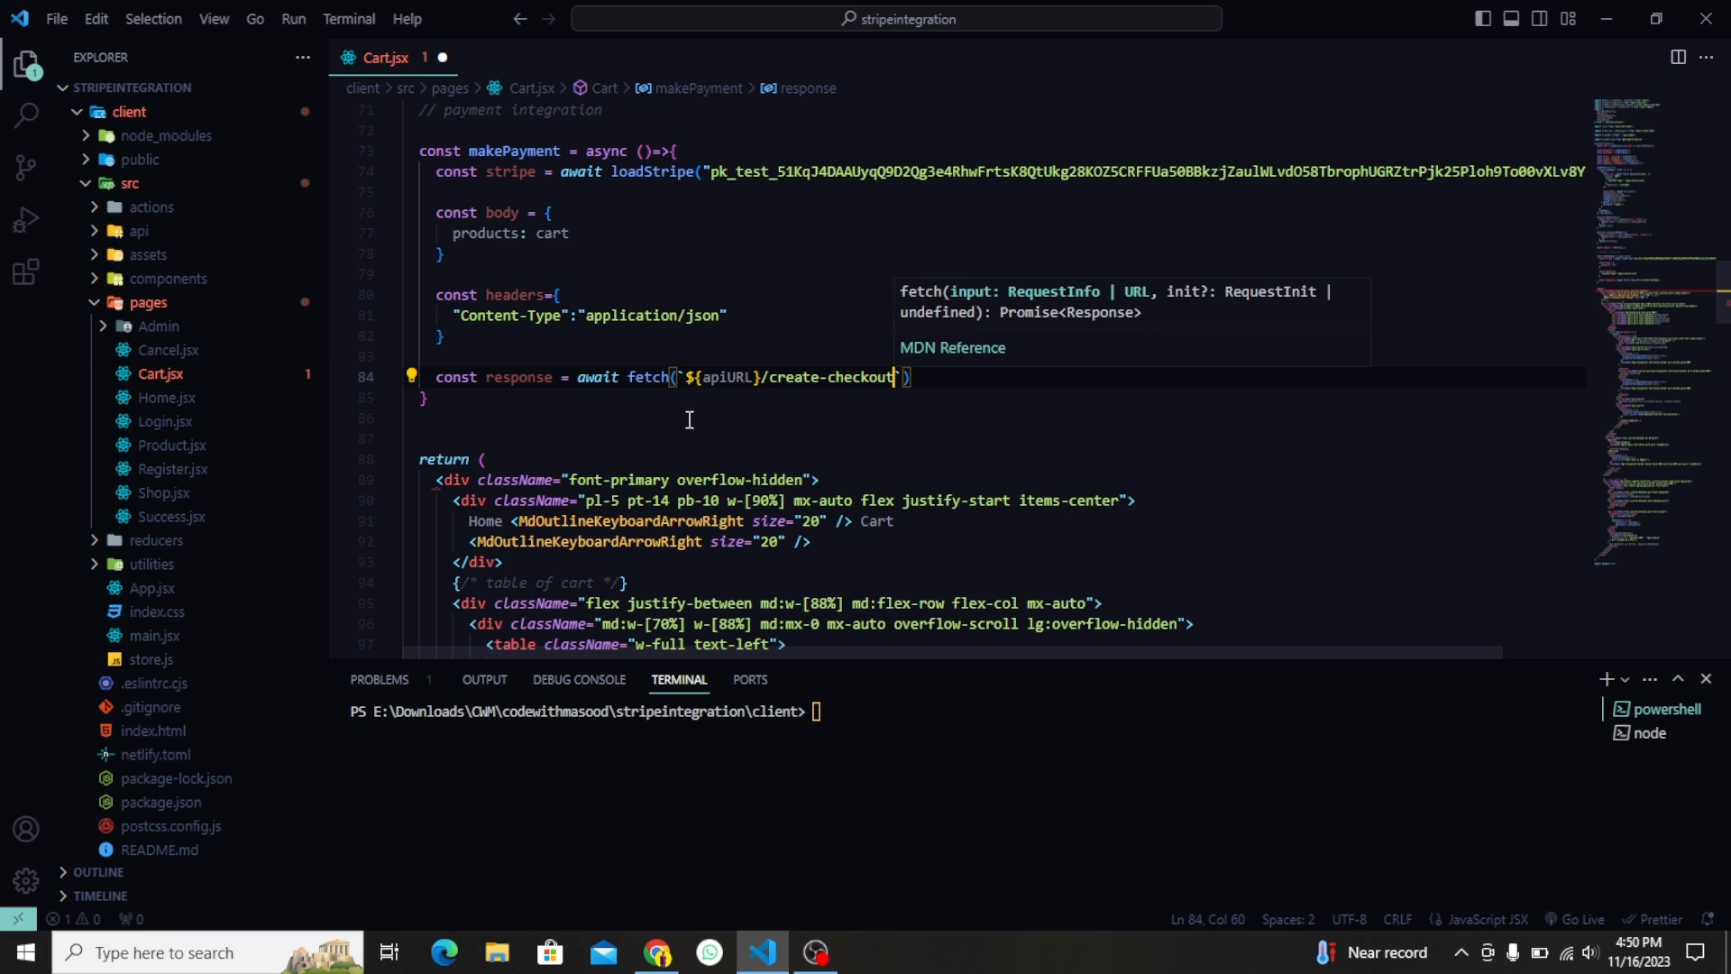
text(-session)
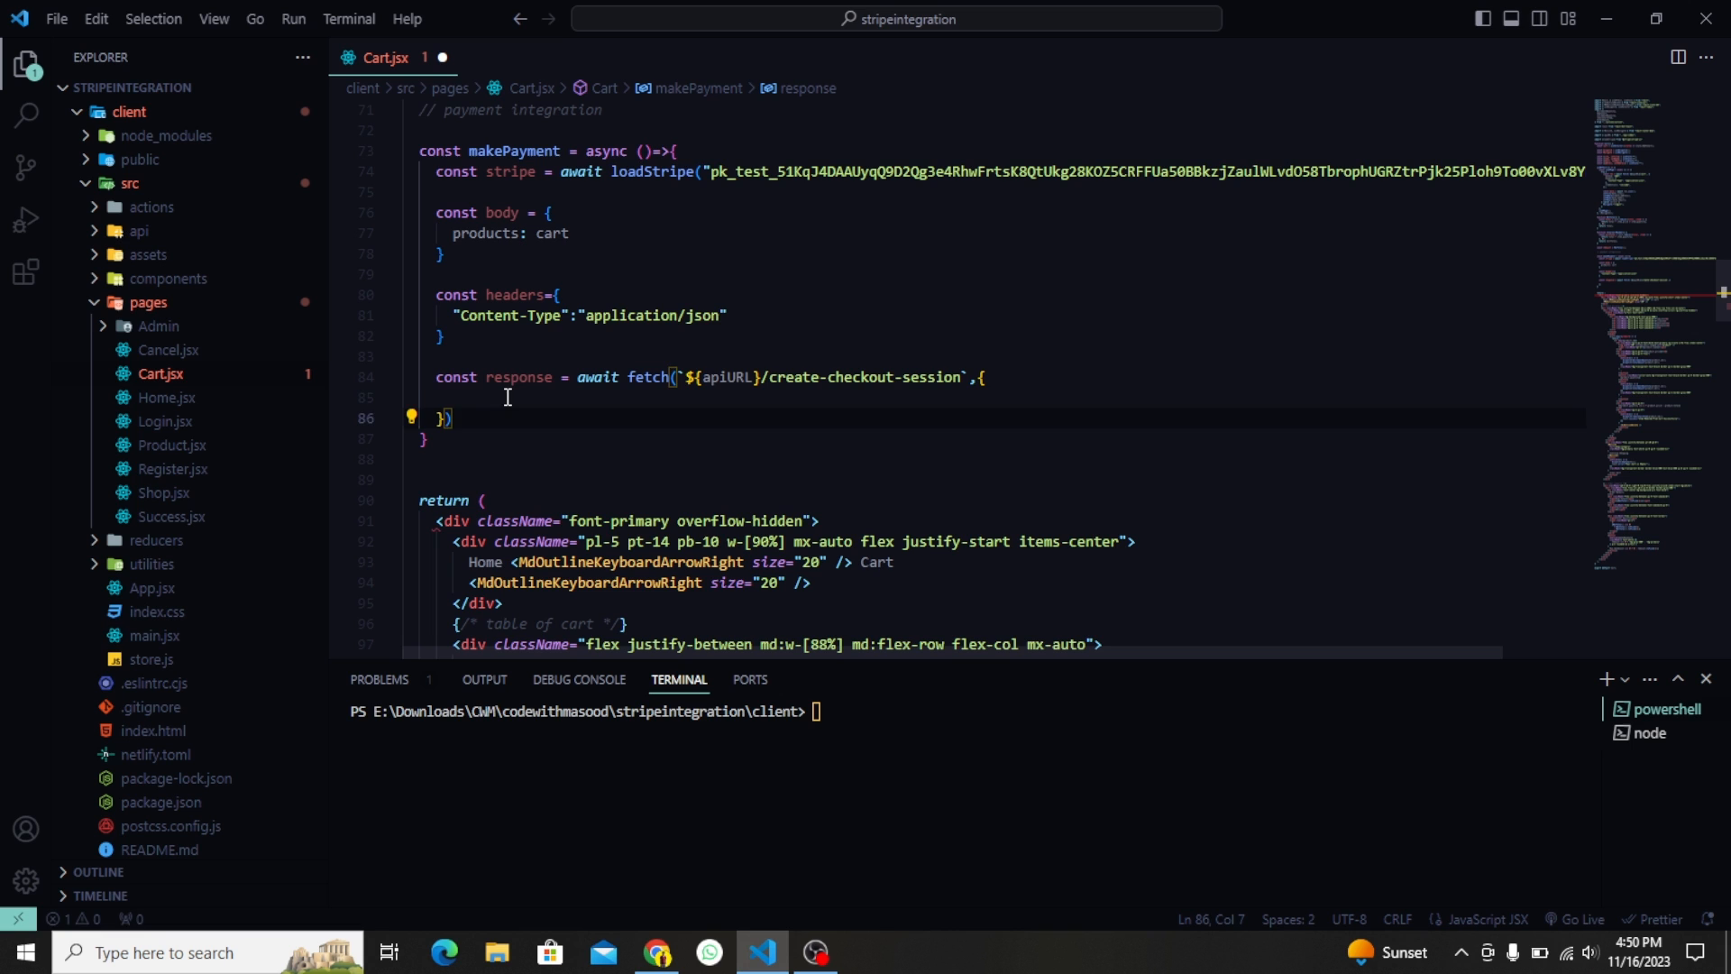
text(method:"POST",)
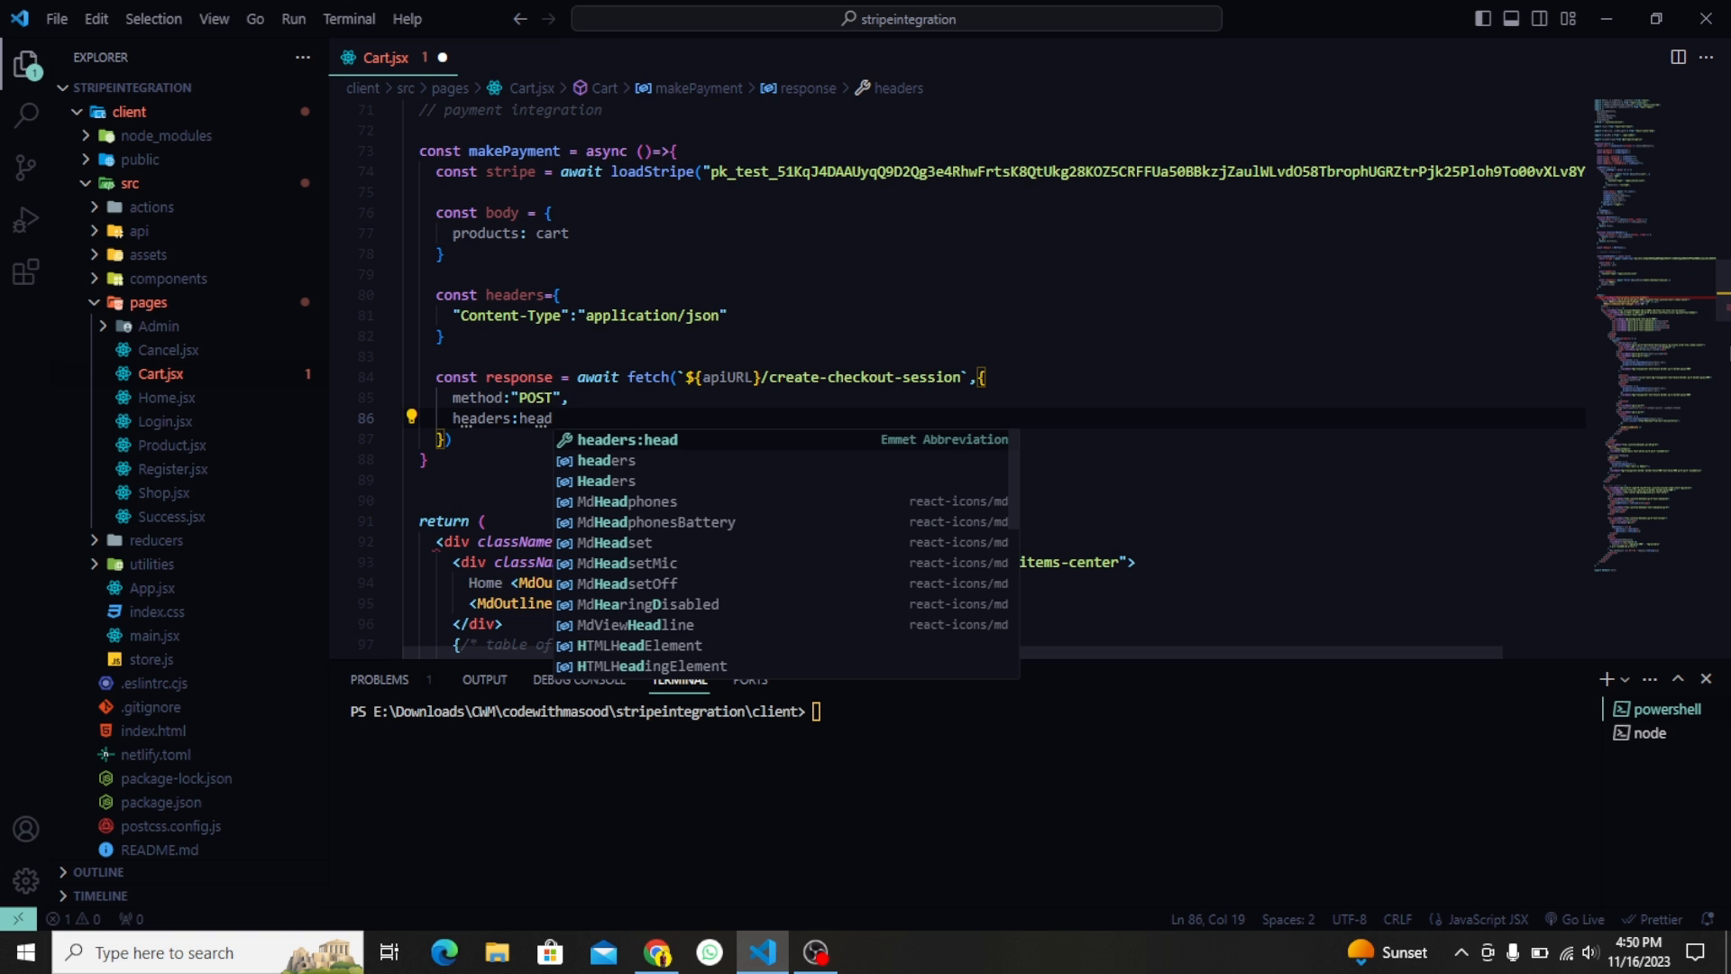
text(ers,)
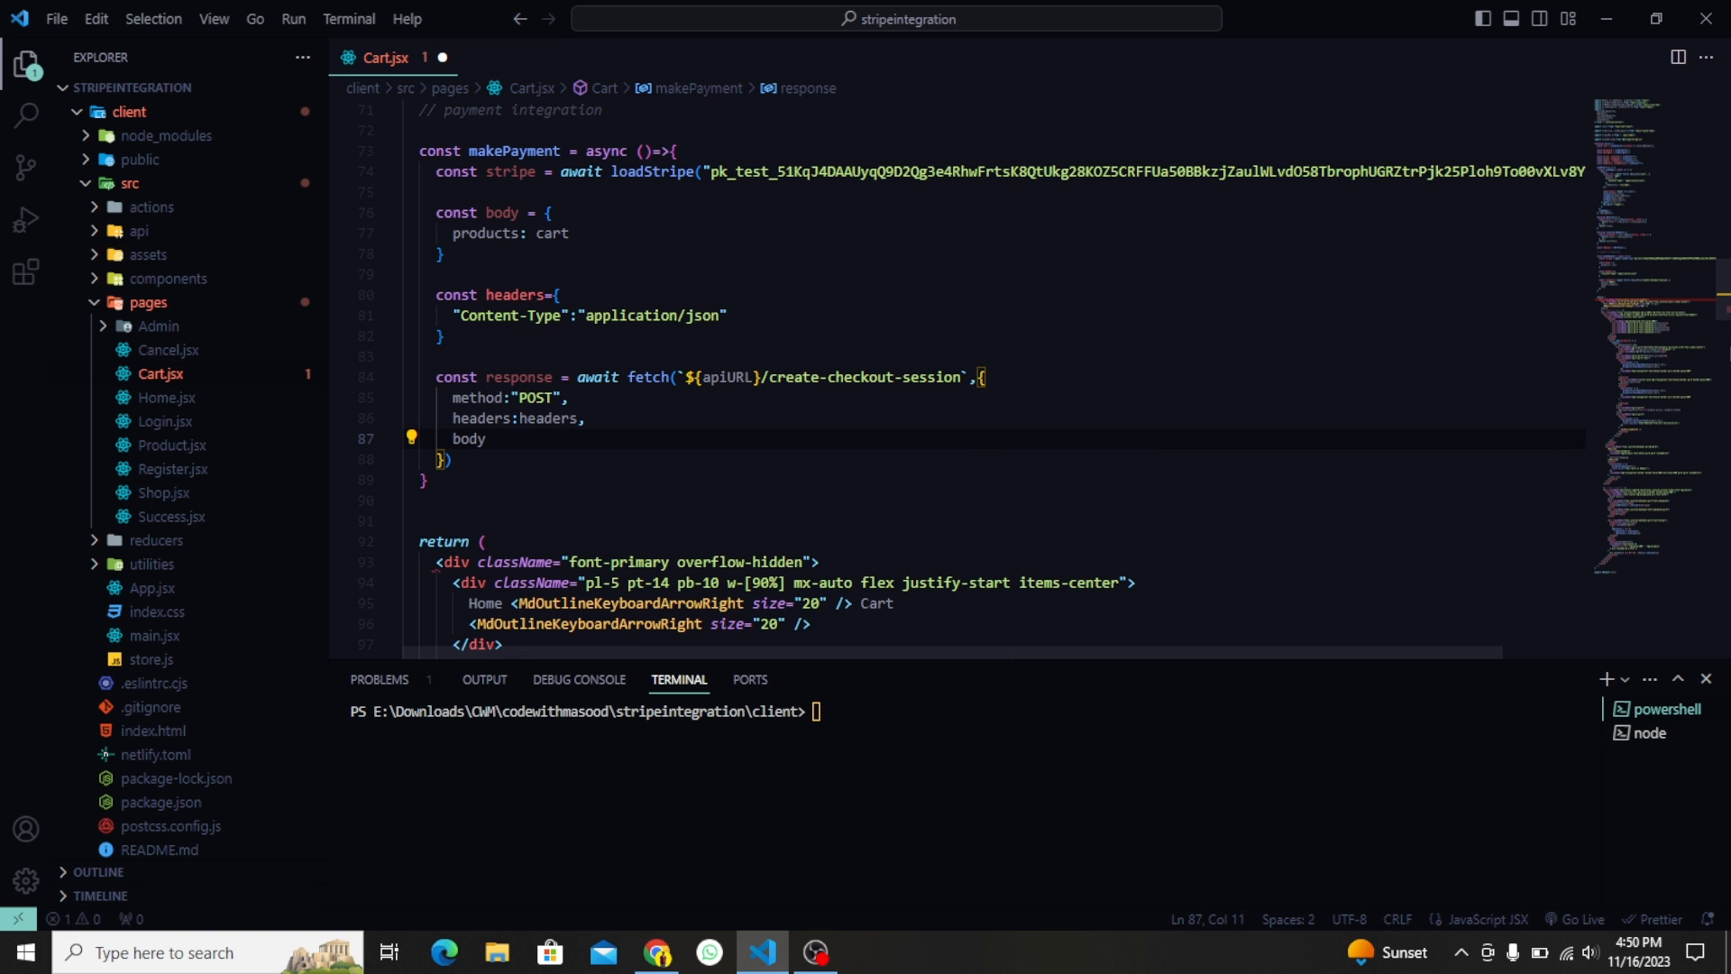
text(:JSON.stringify(body)
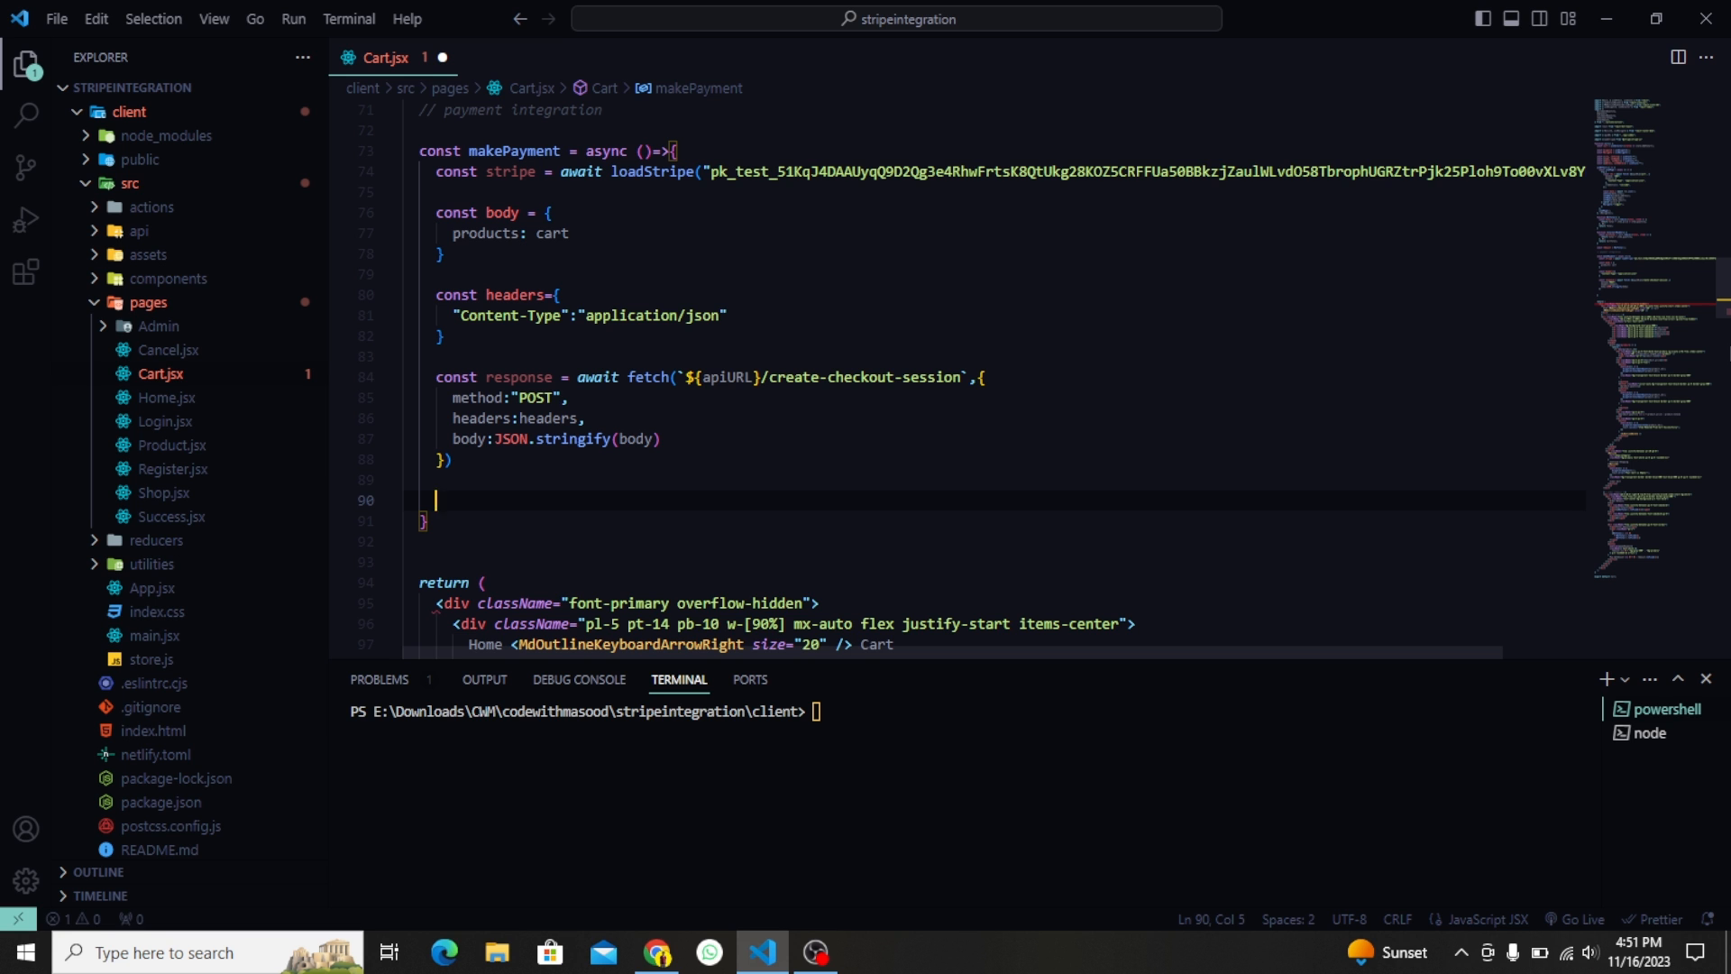
- Parse the session from response.json() and call stripe.redirectToCheckout with its sessionId
text(const session)
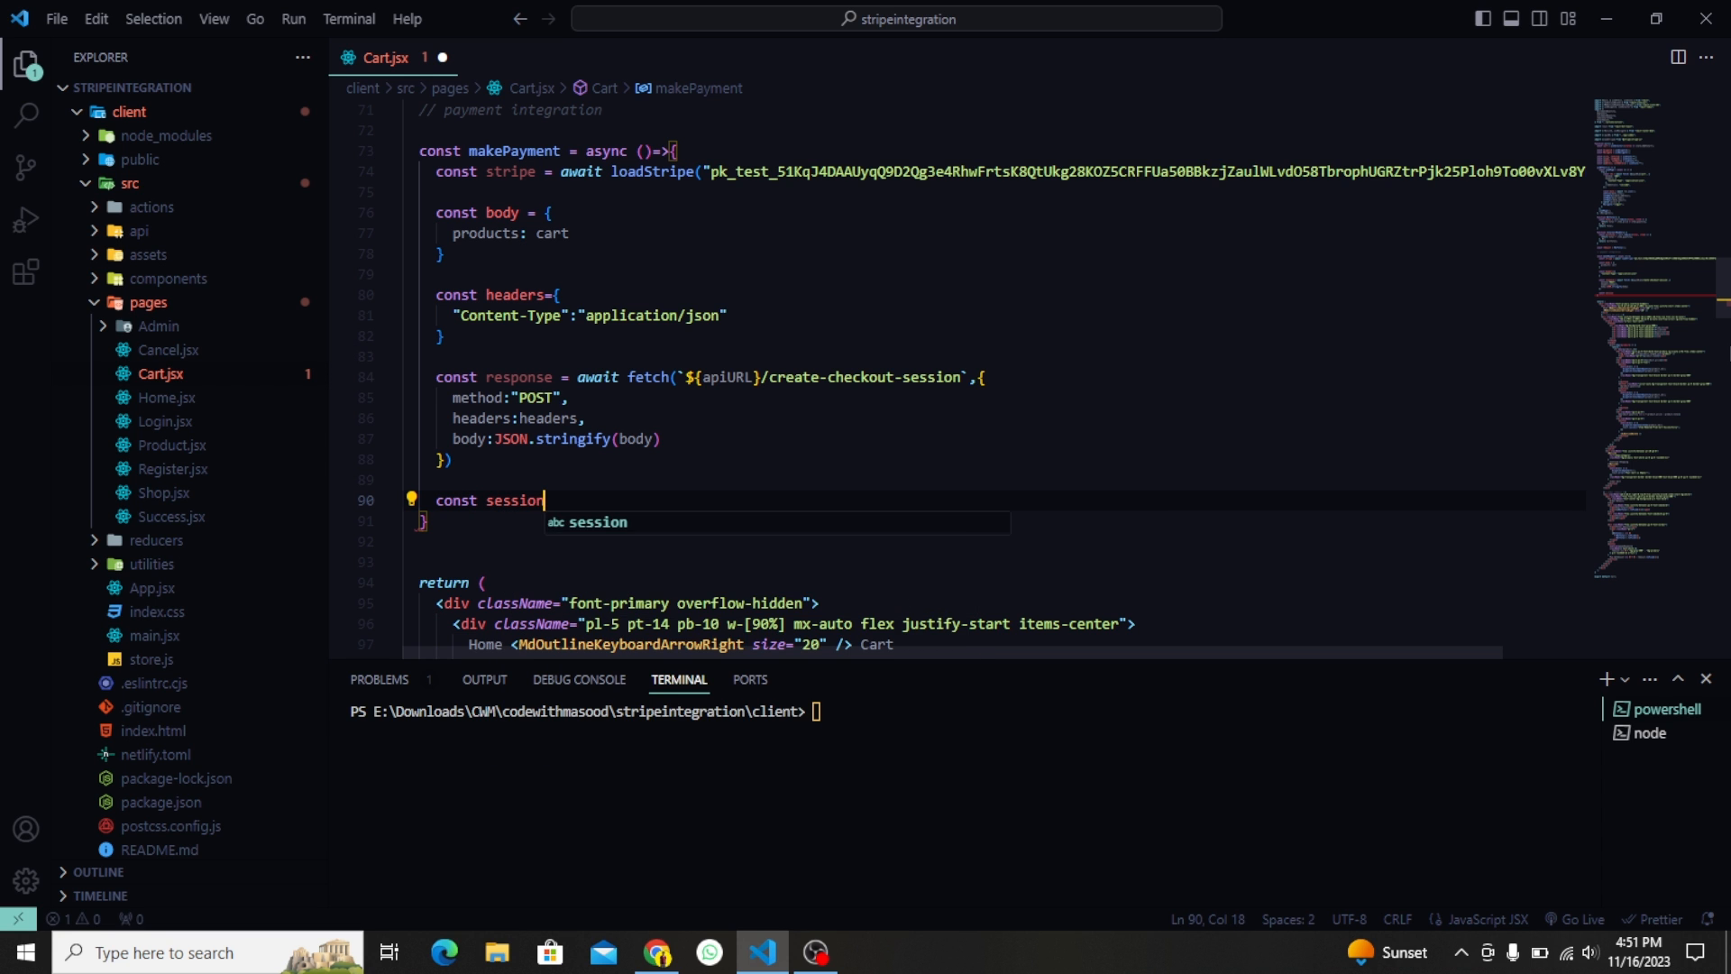
text(= await response.json();)
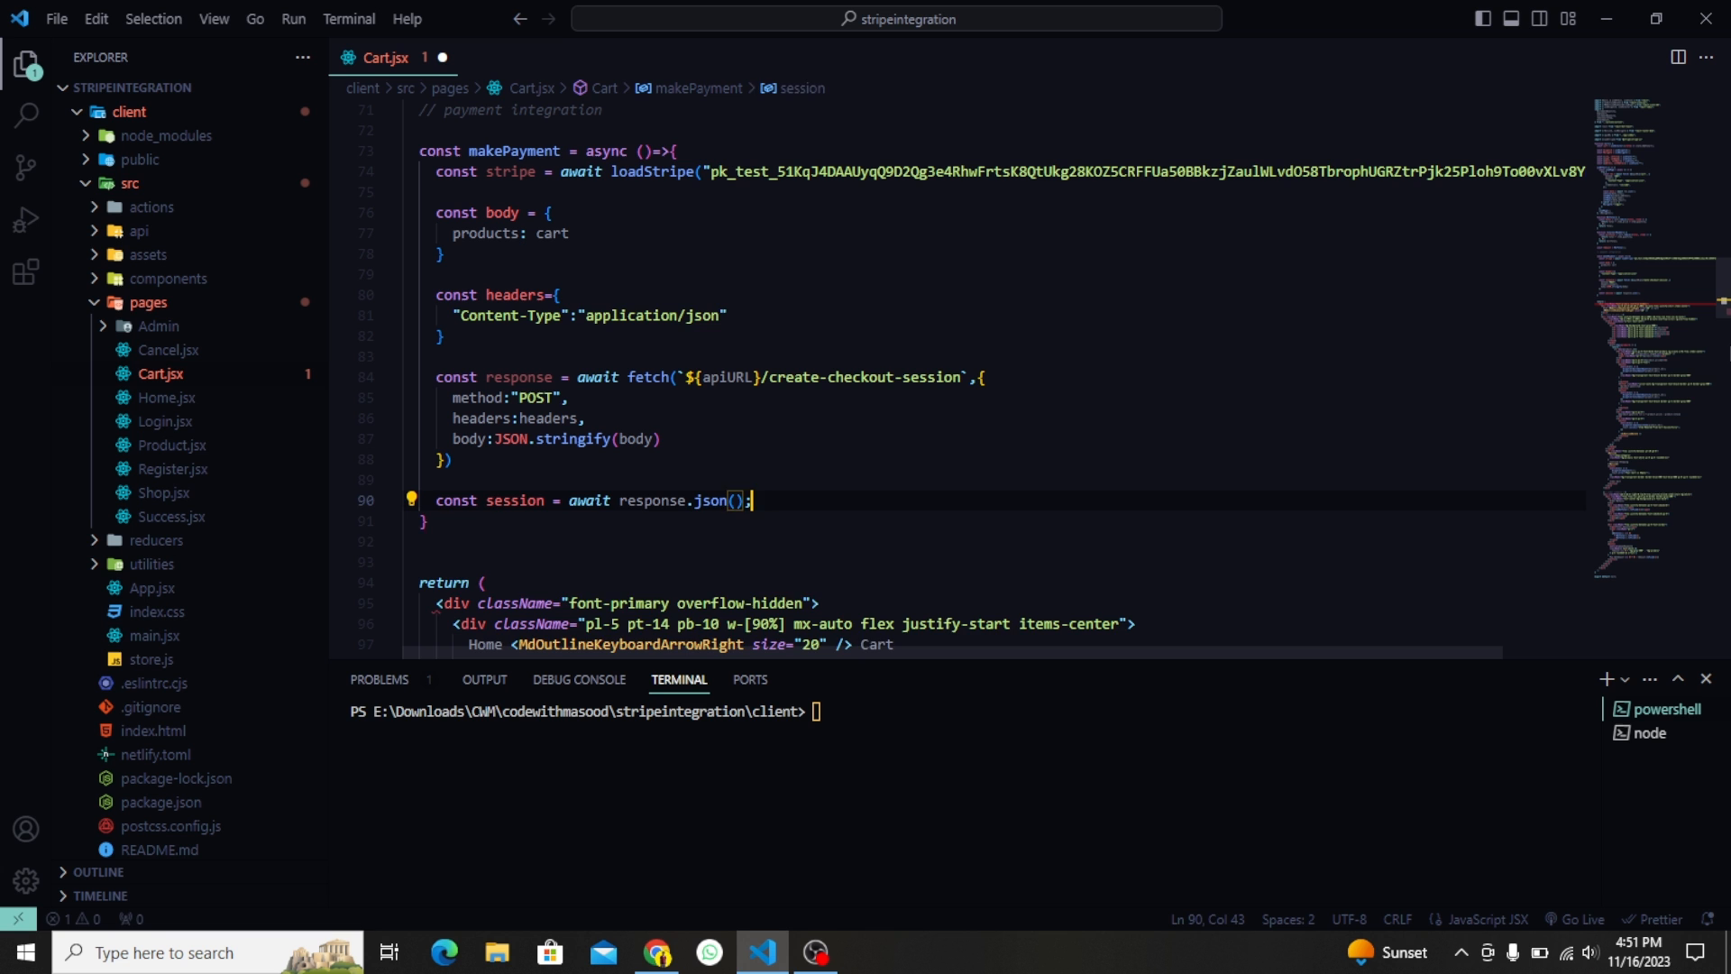
text(const result = stripe.redirectToCheckout{)
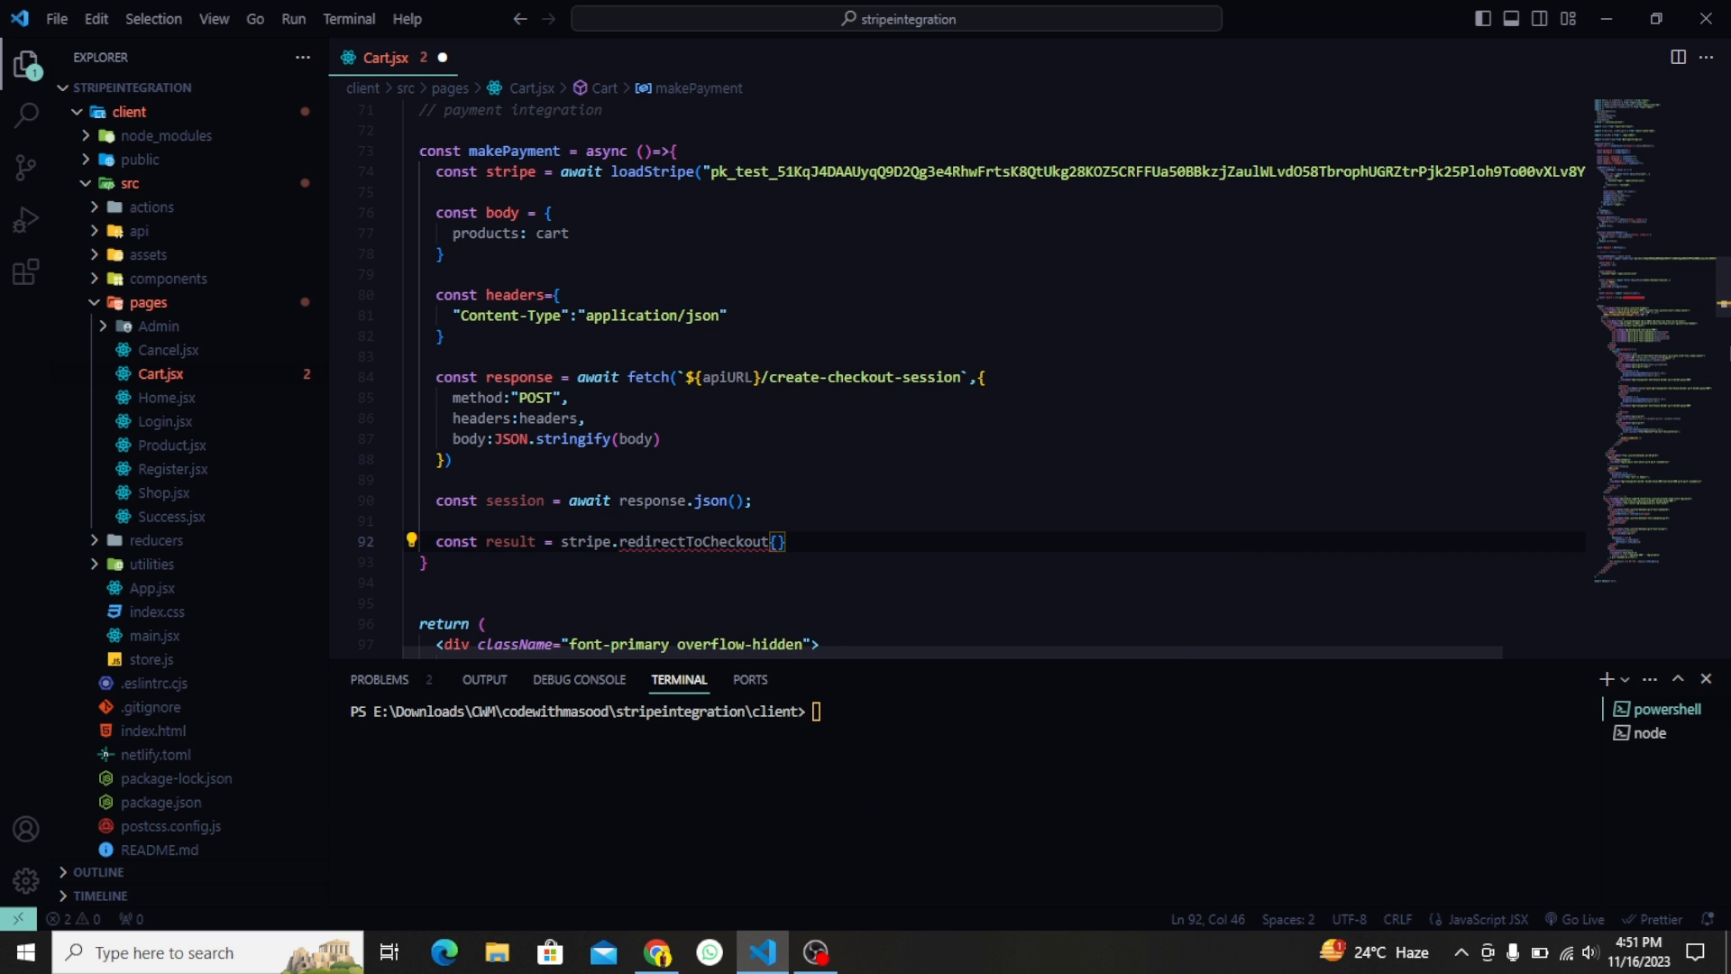
text(sessionId:session.id)
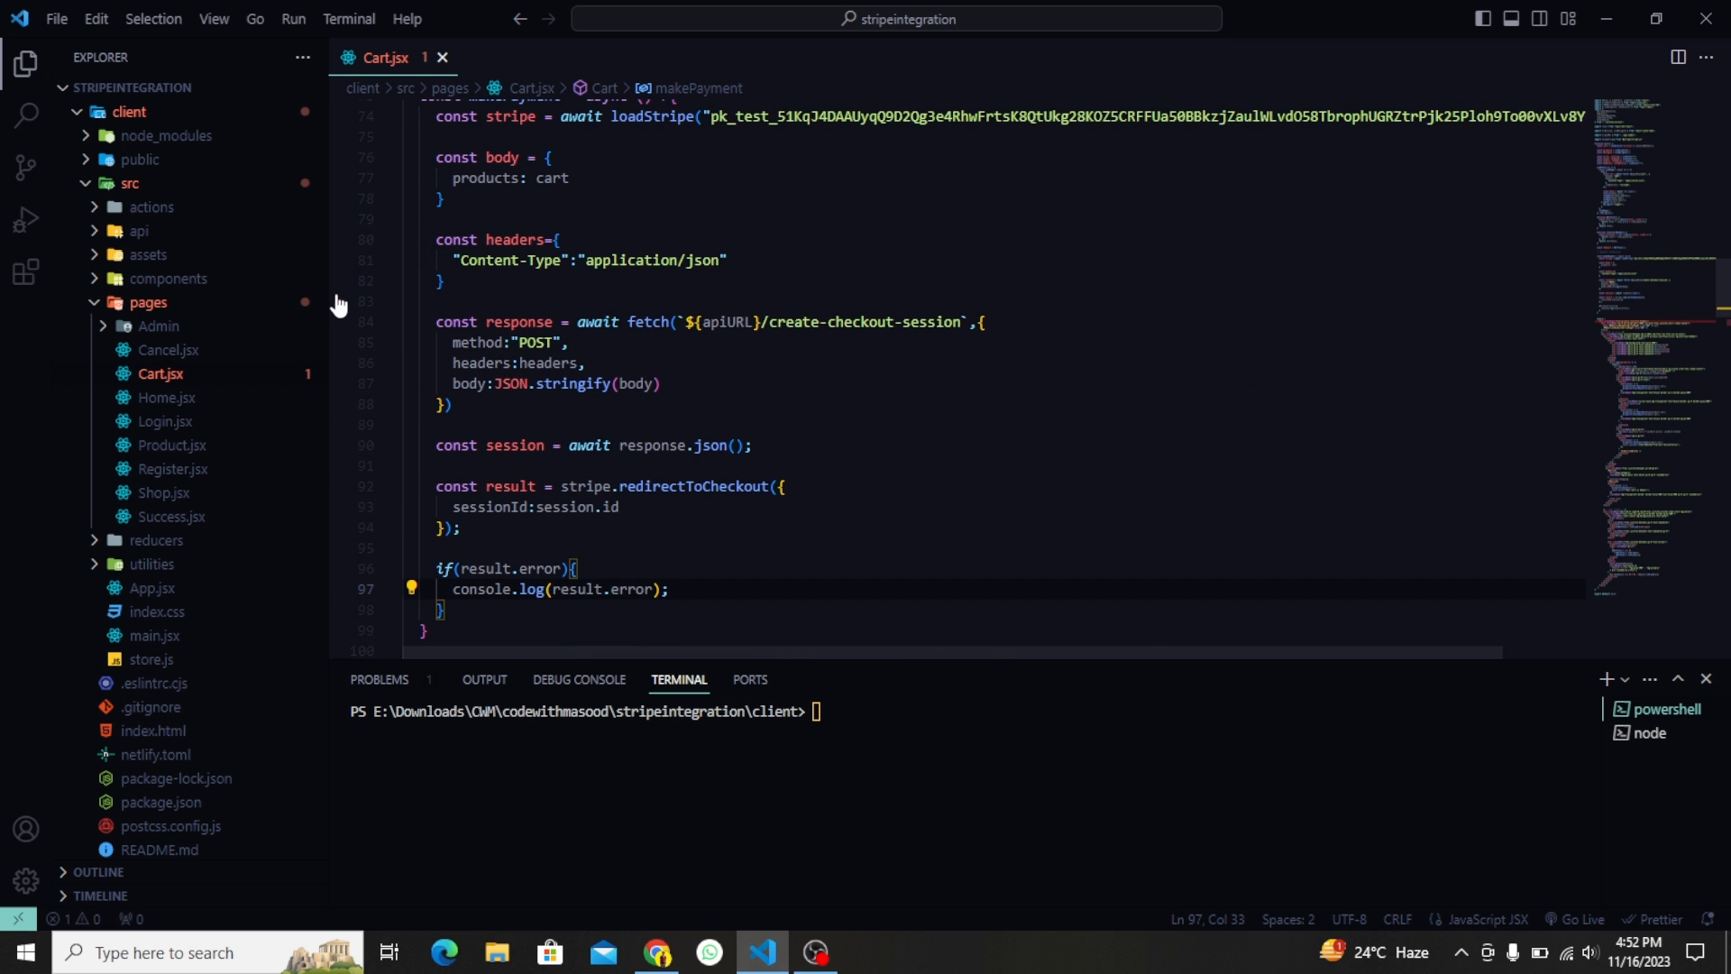
- Open server/Routes/Routes.js at the checkout Stripe payment api comment
click(128, 110)
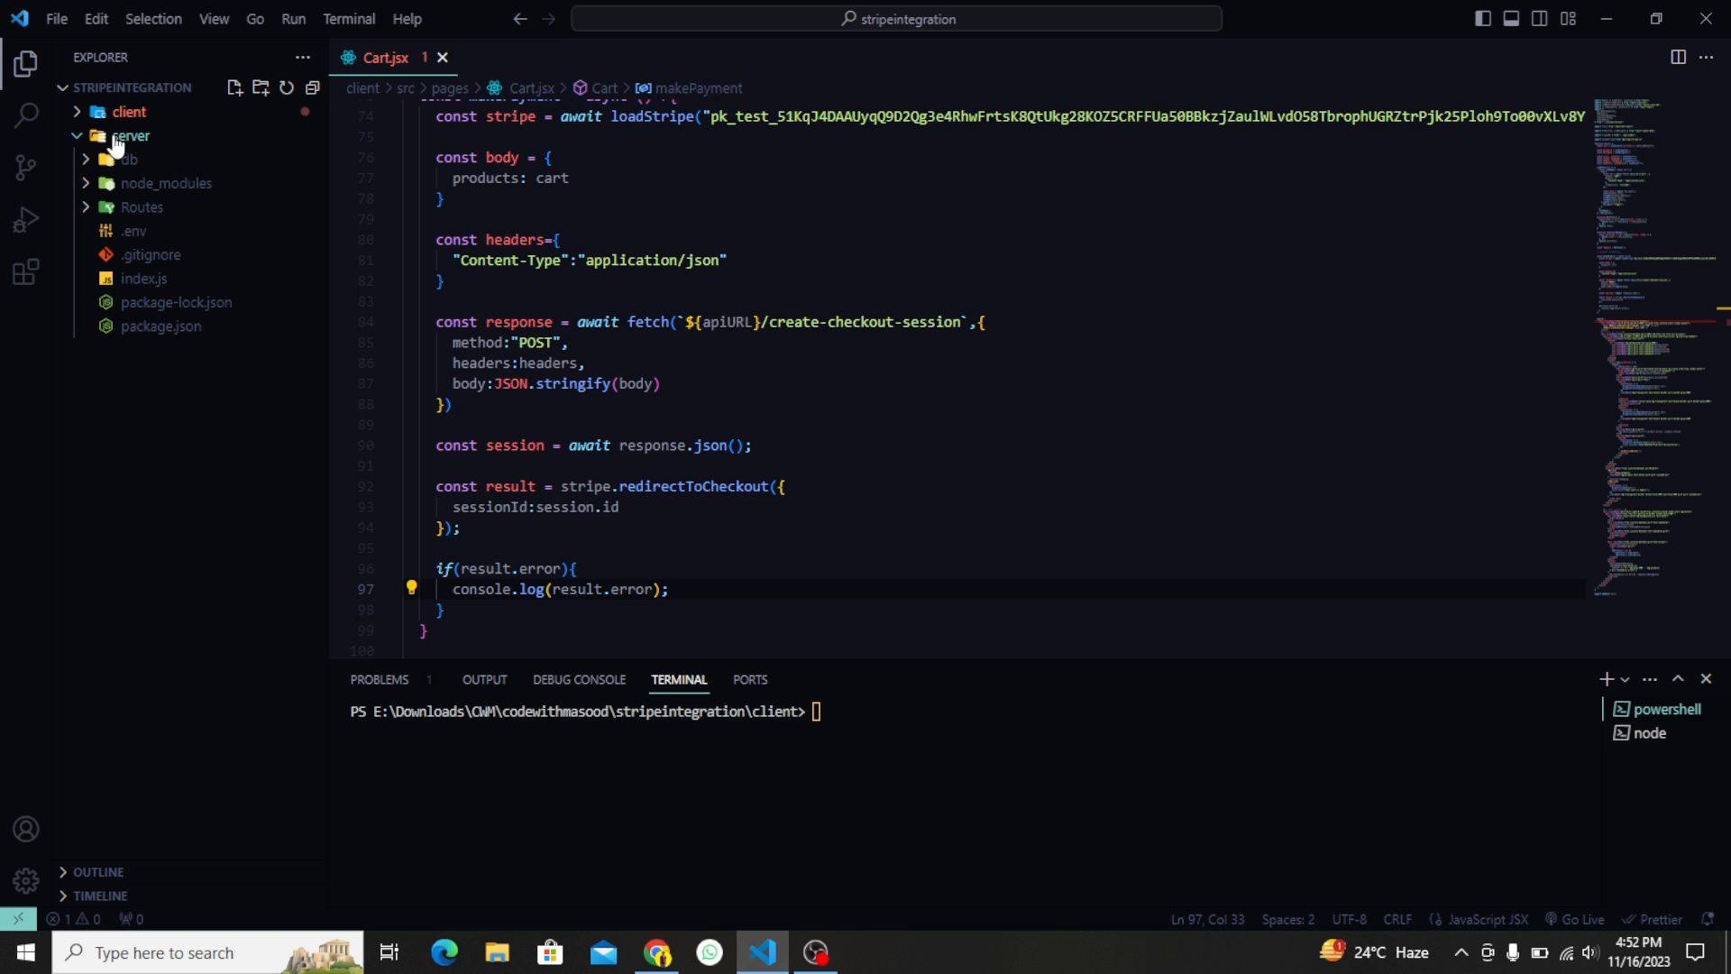
click(141, 206)
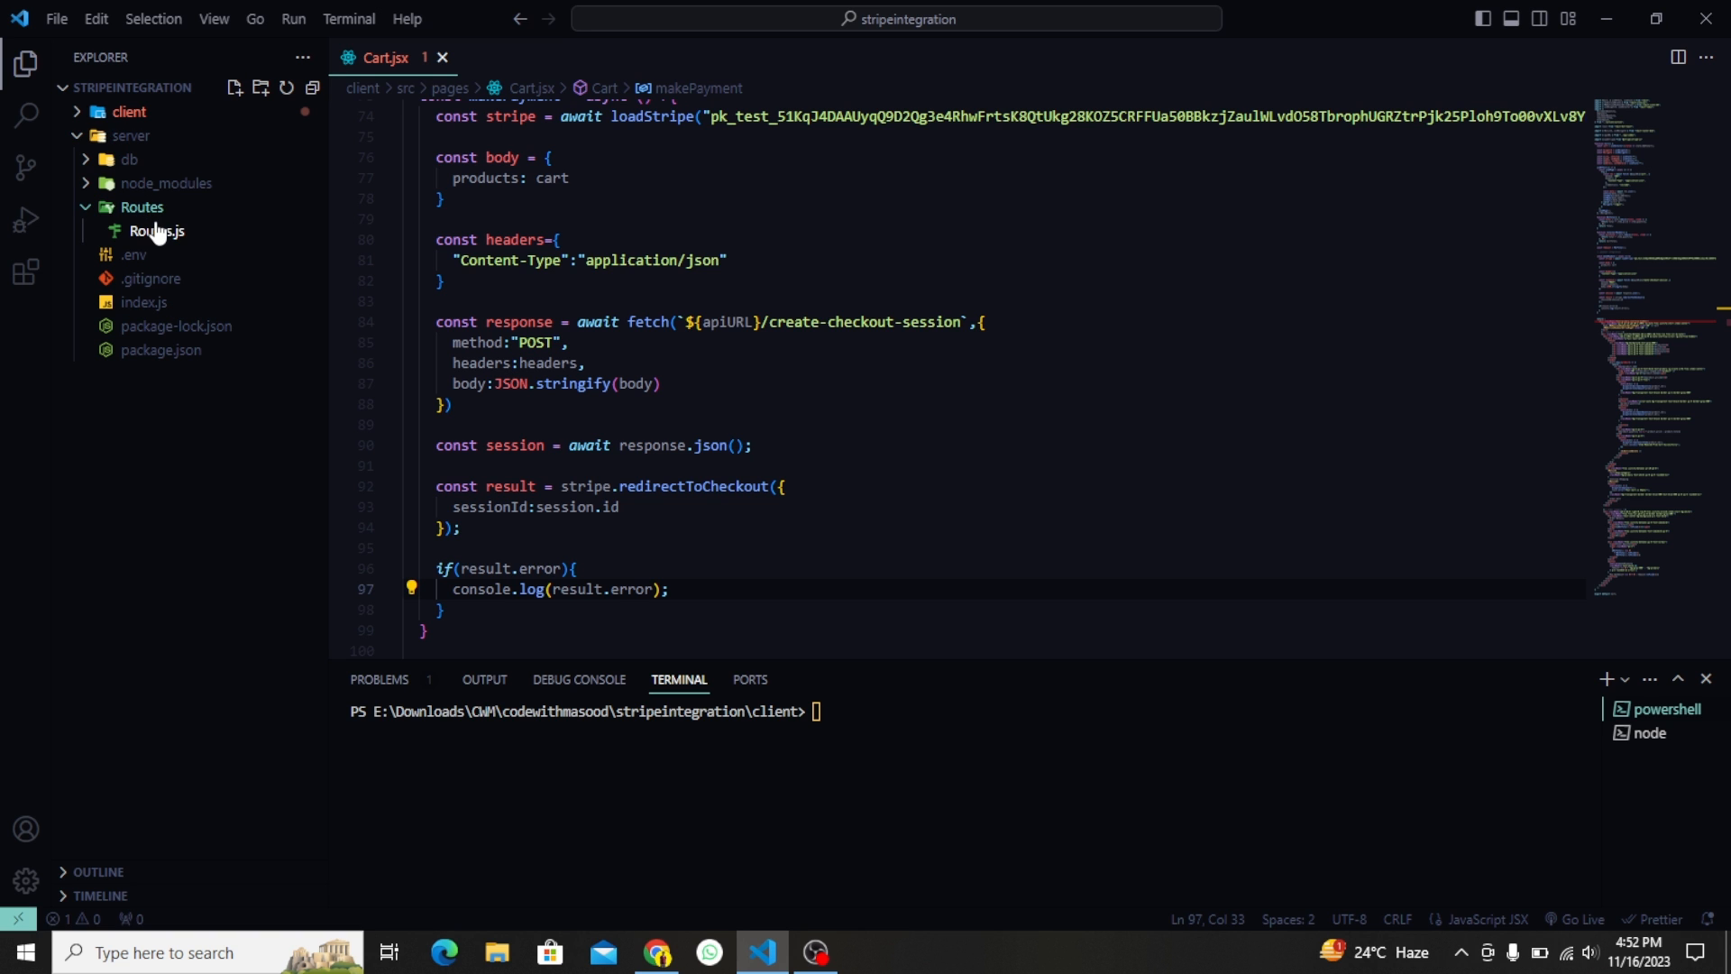
click(155, 231)
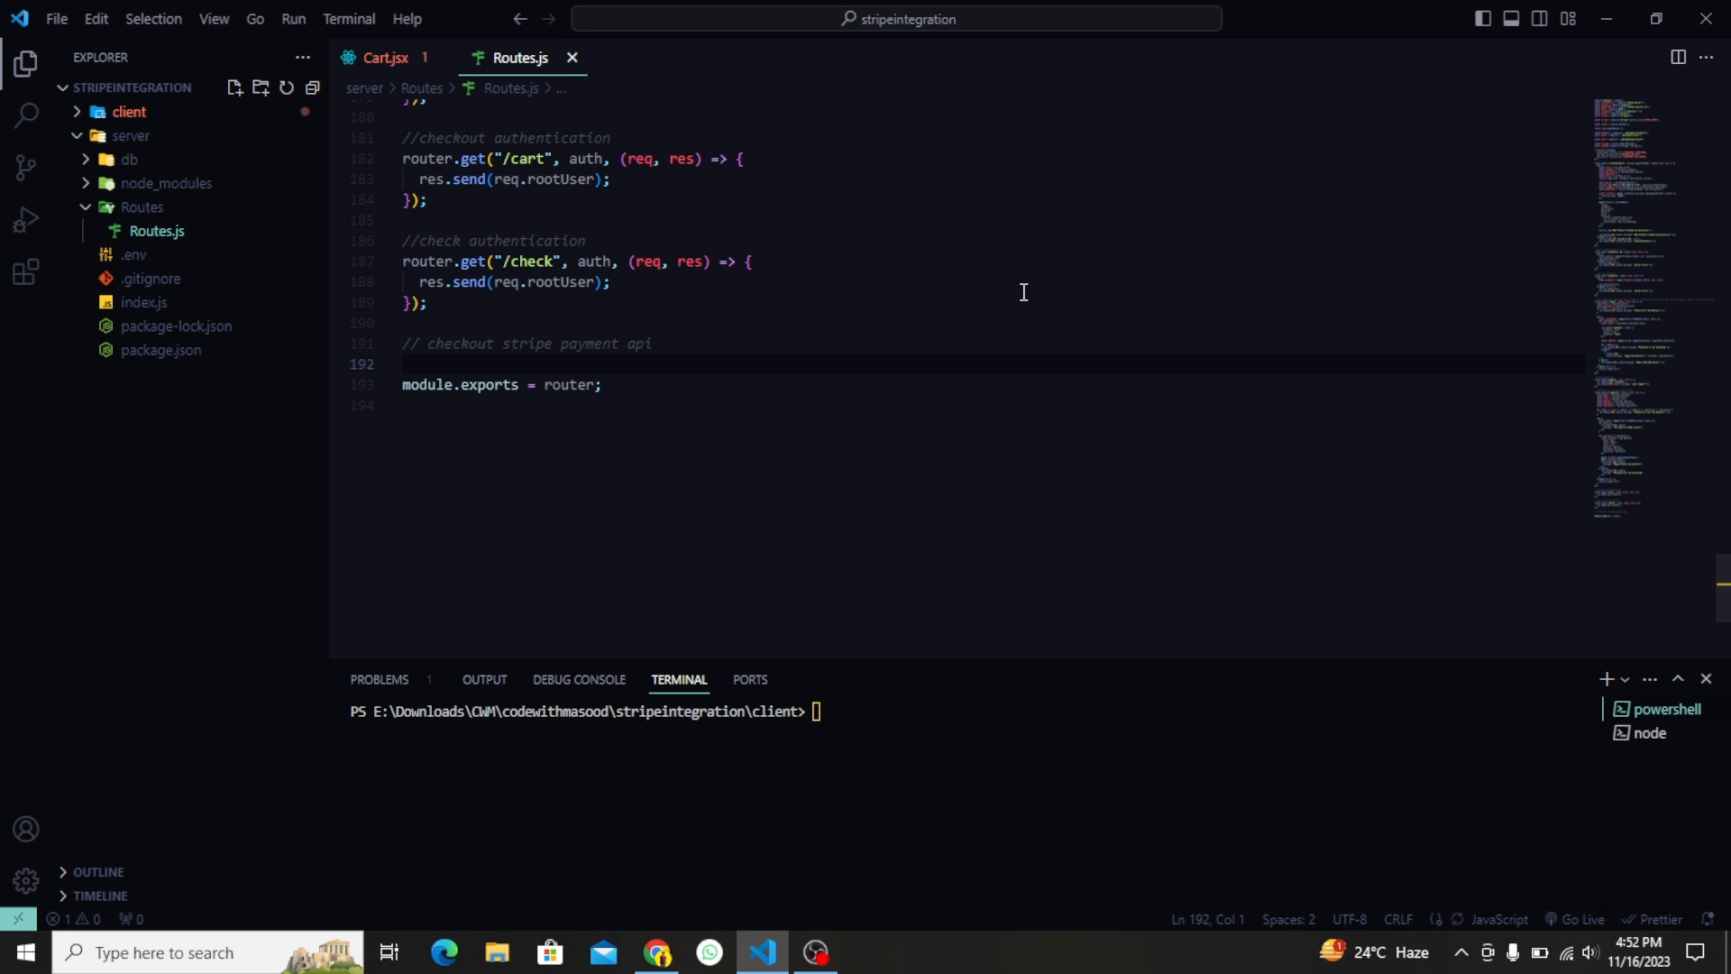
key(enter)
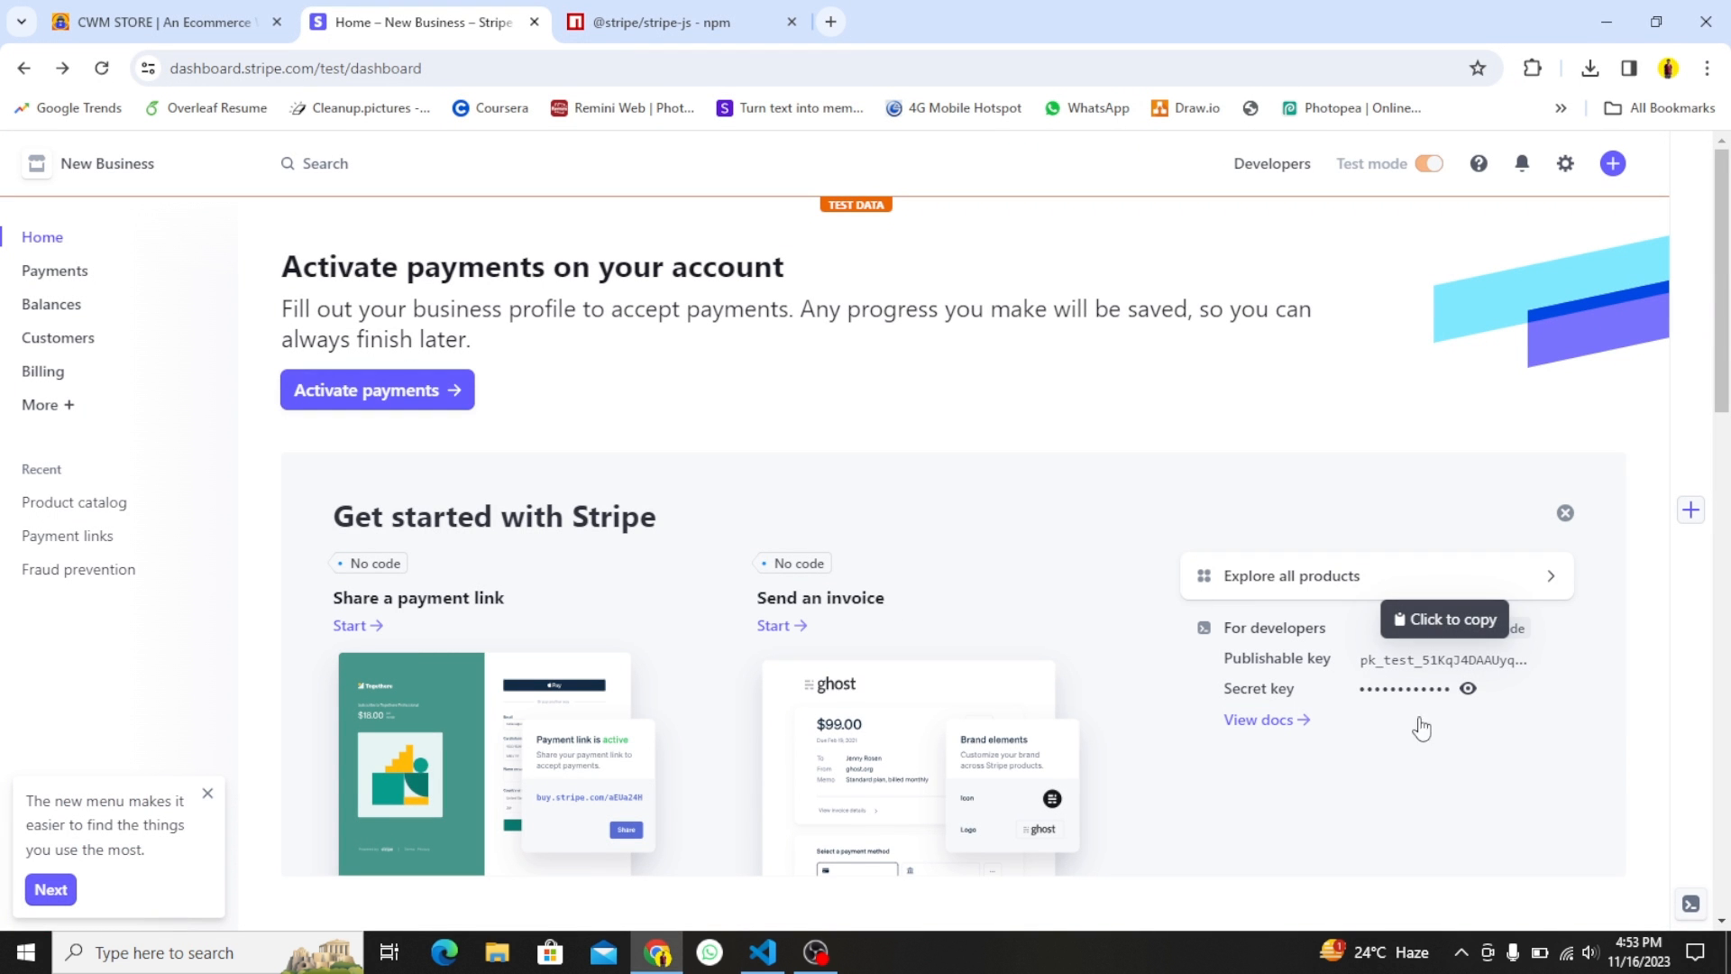
- Confirm the password, reveal the test secret key in the Stripe Dashboard and copy it
click(1468, 687)
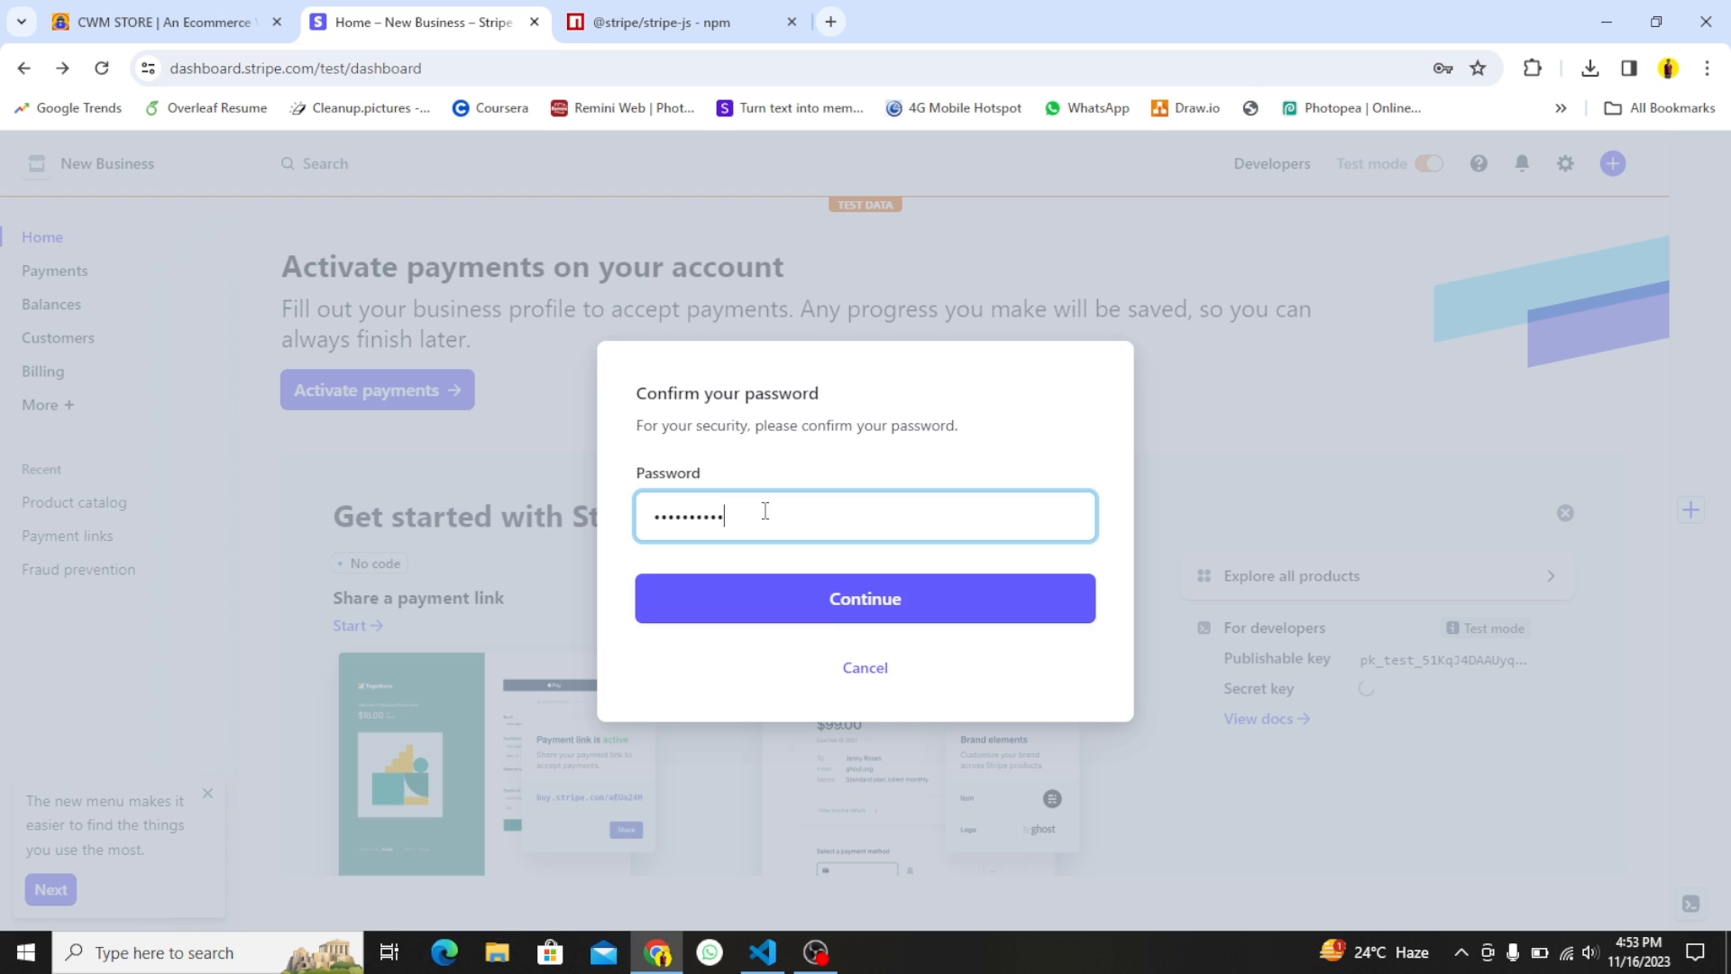
click(863, 597)
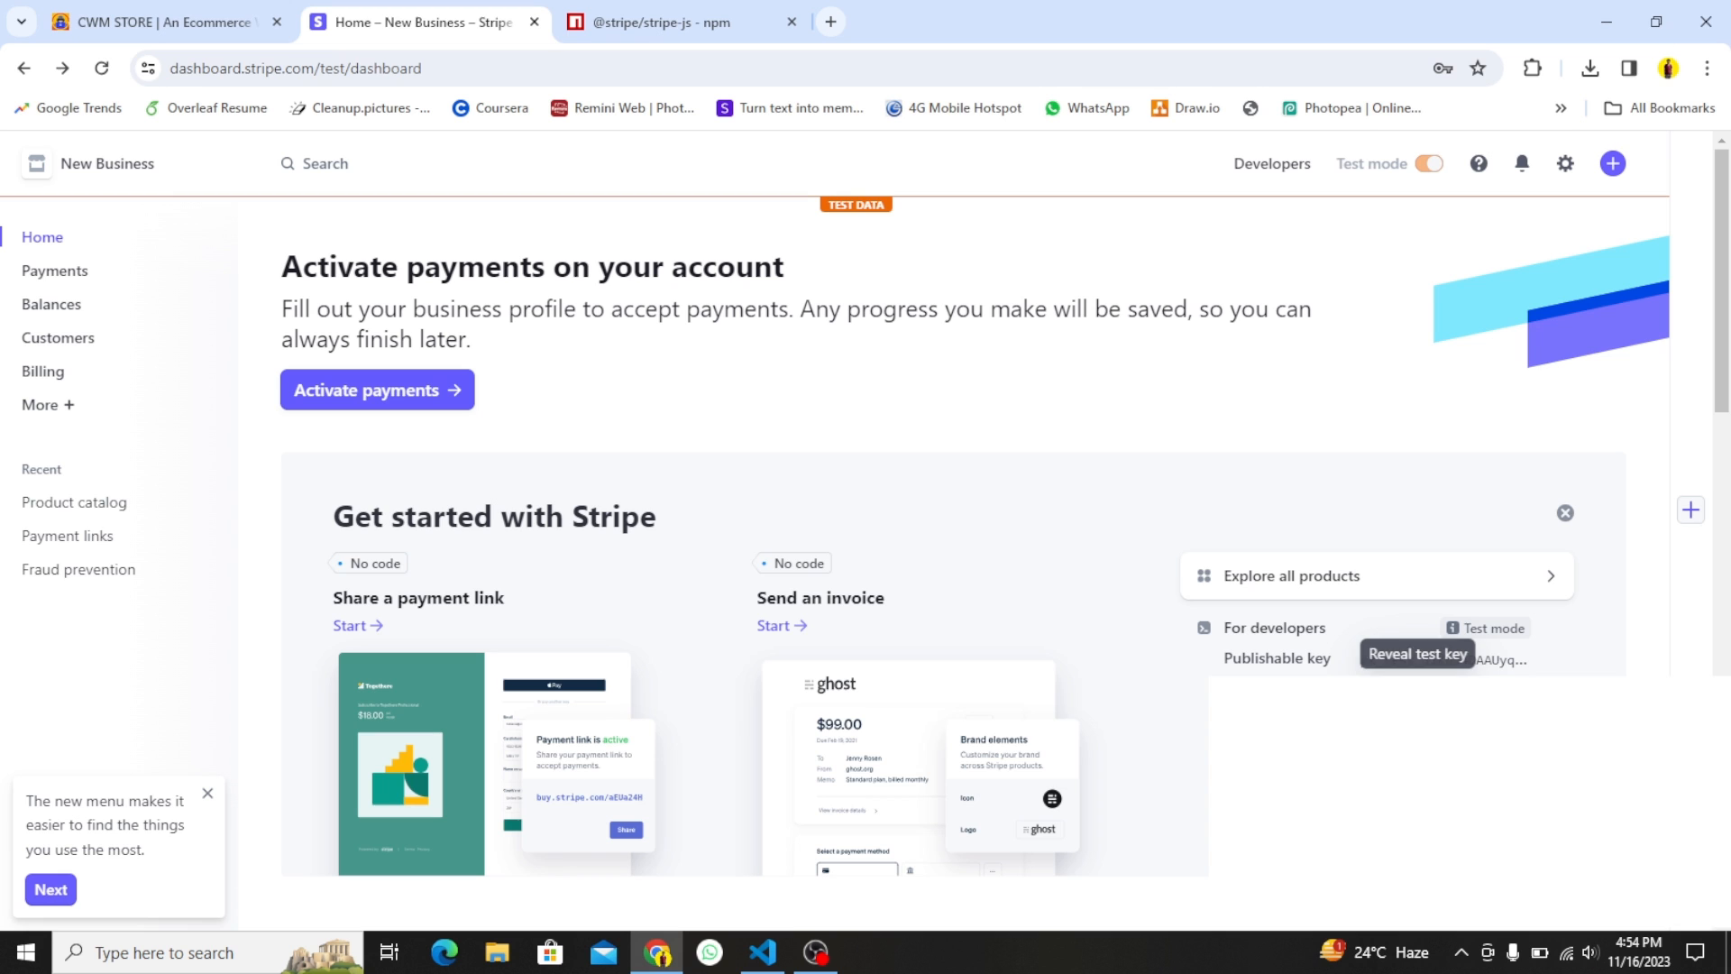
click(1435, 660)
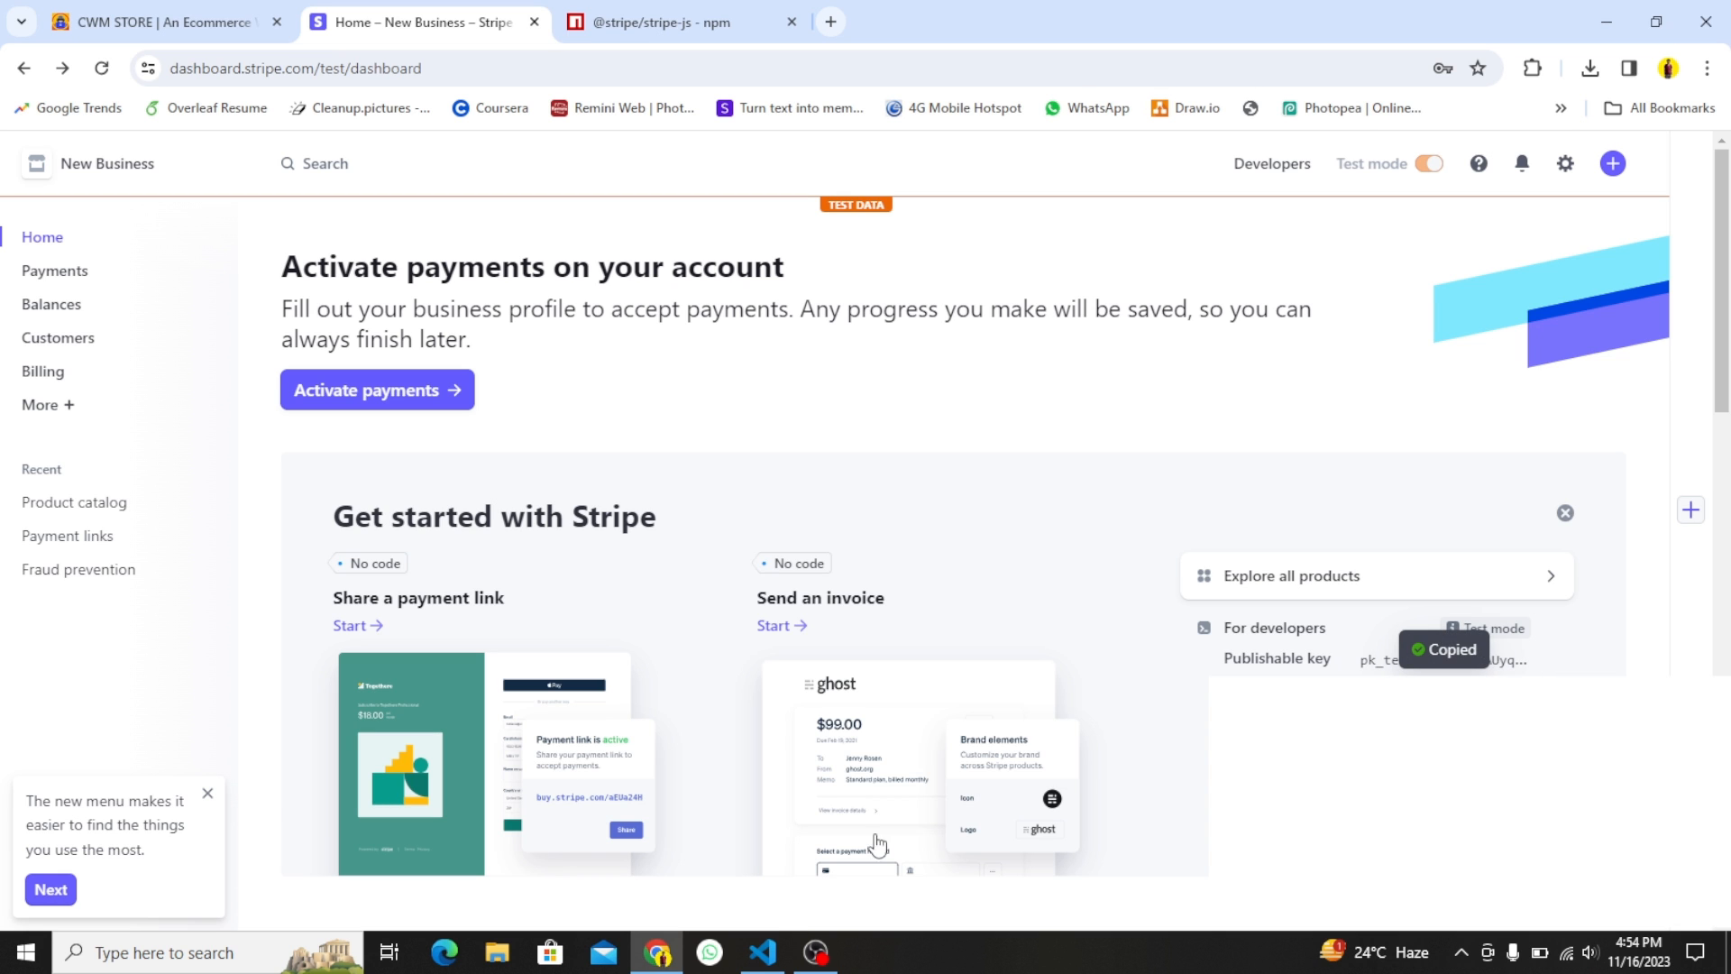
click(761, 952)
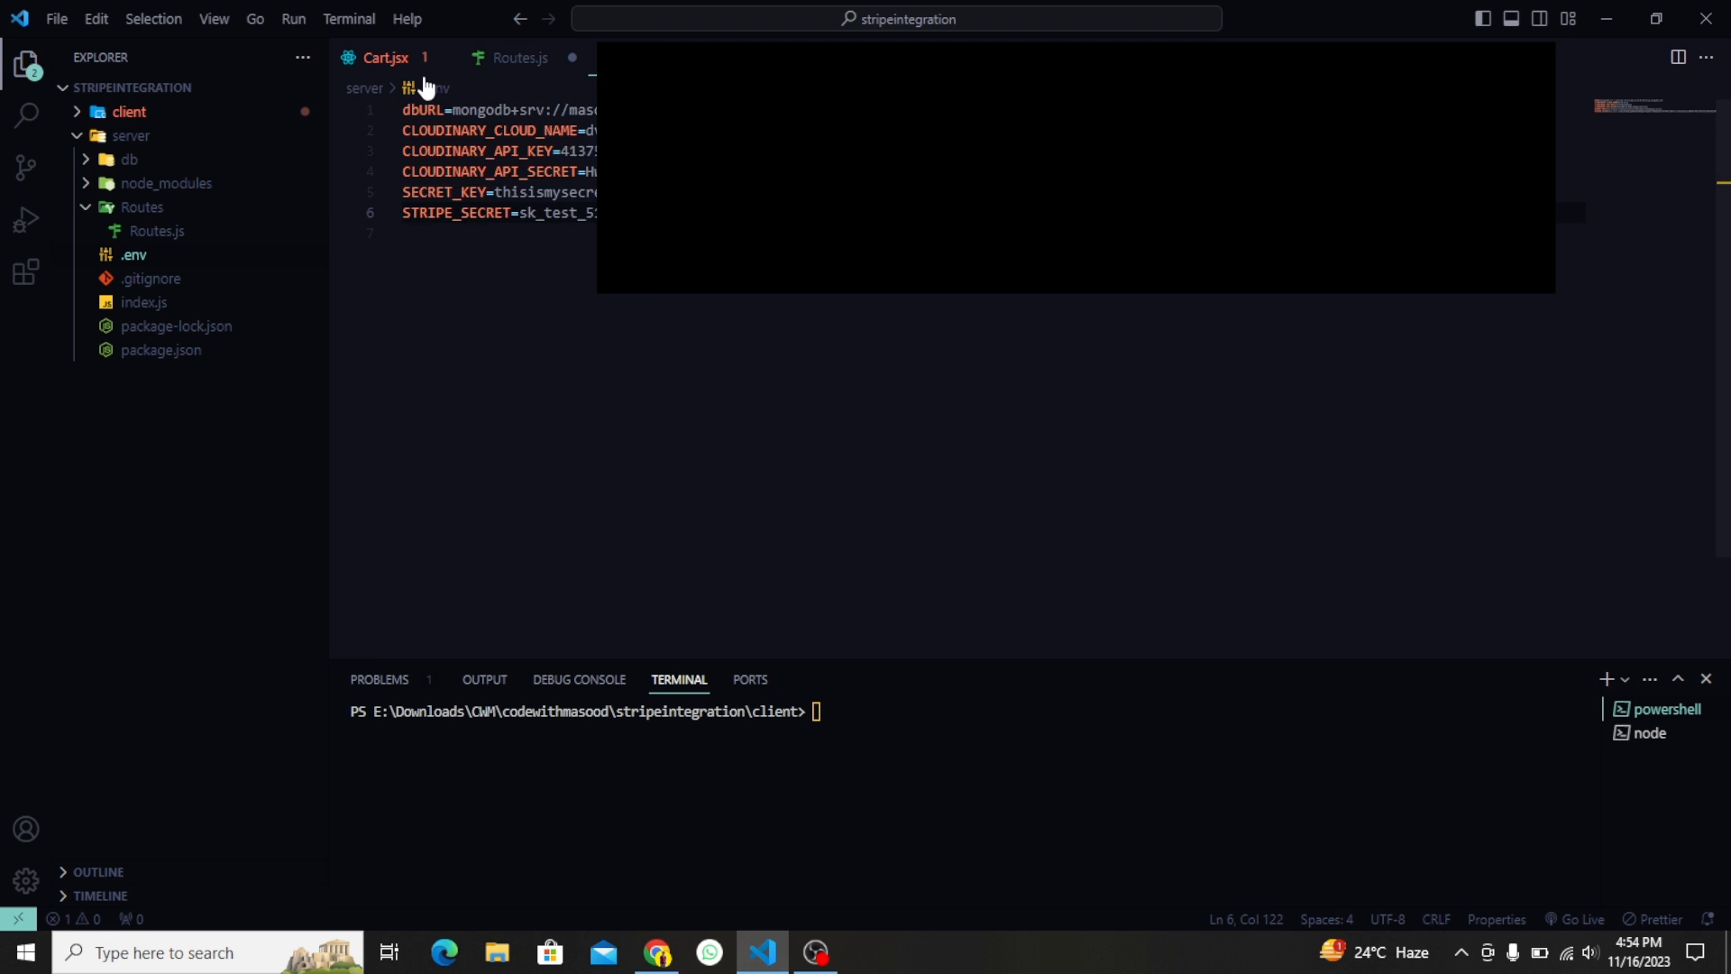
- Return to Routes.js and run npm i stripe in the server terminal
click(517, 58)
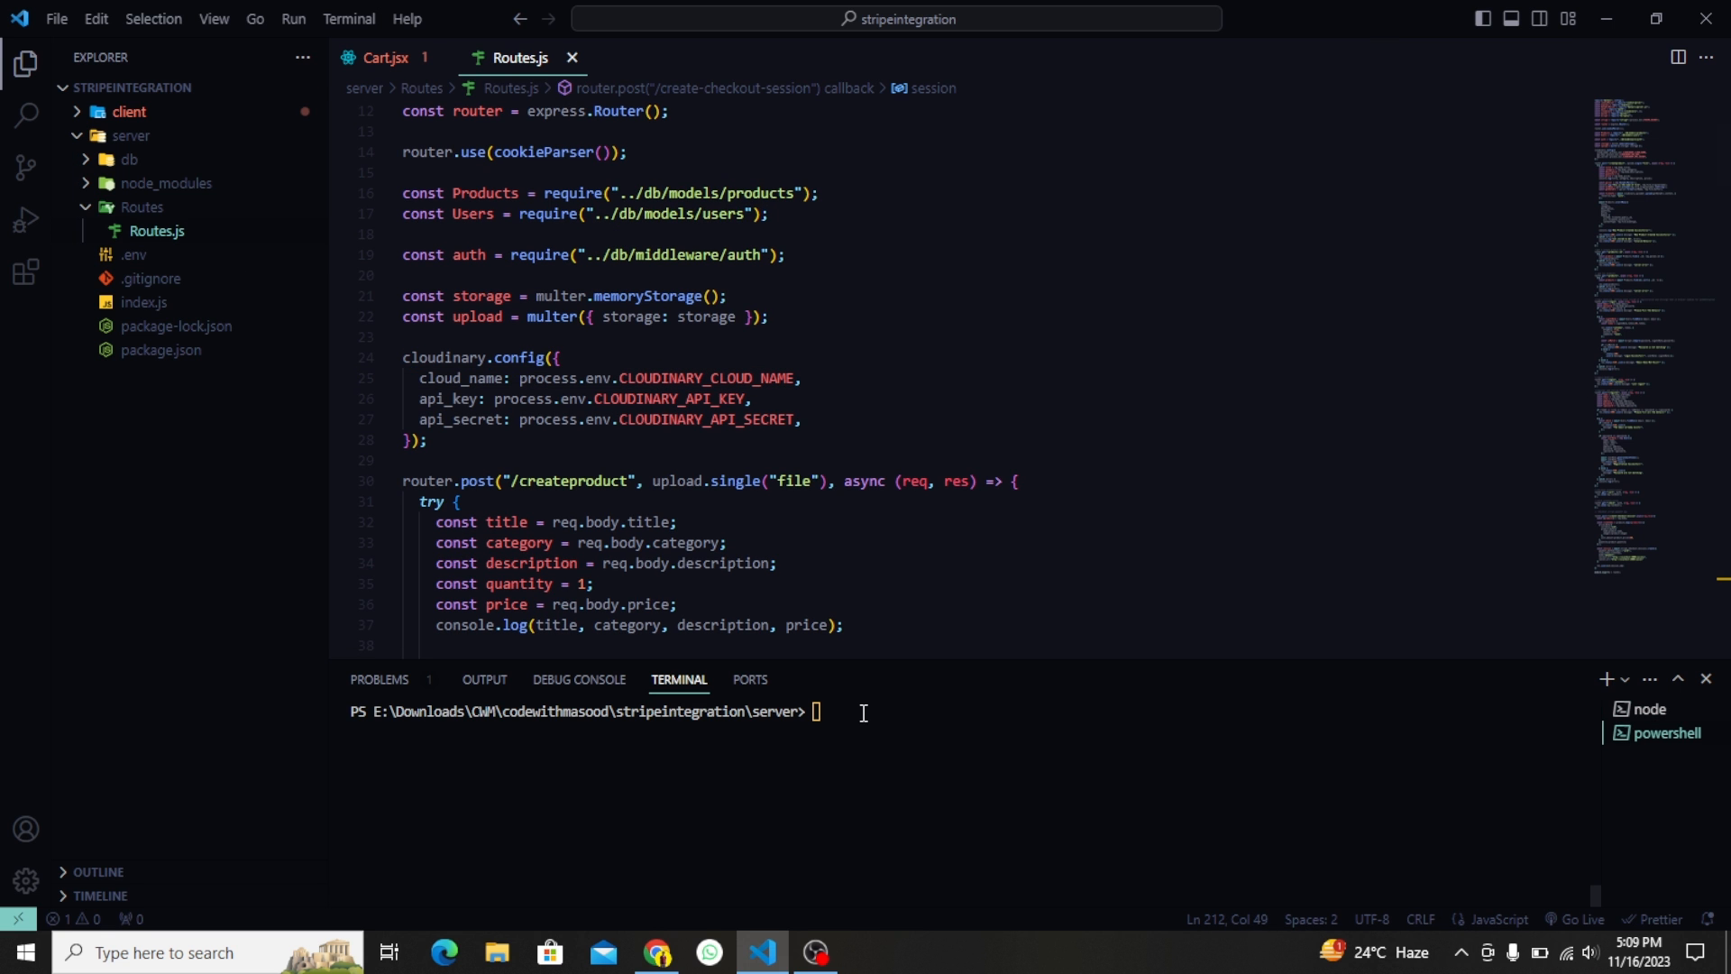
text(npm i)
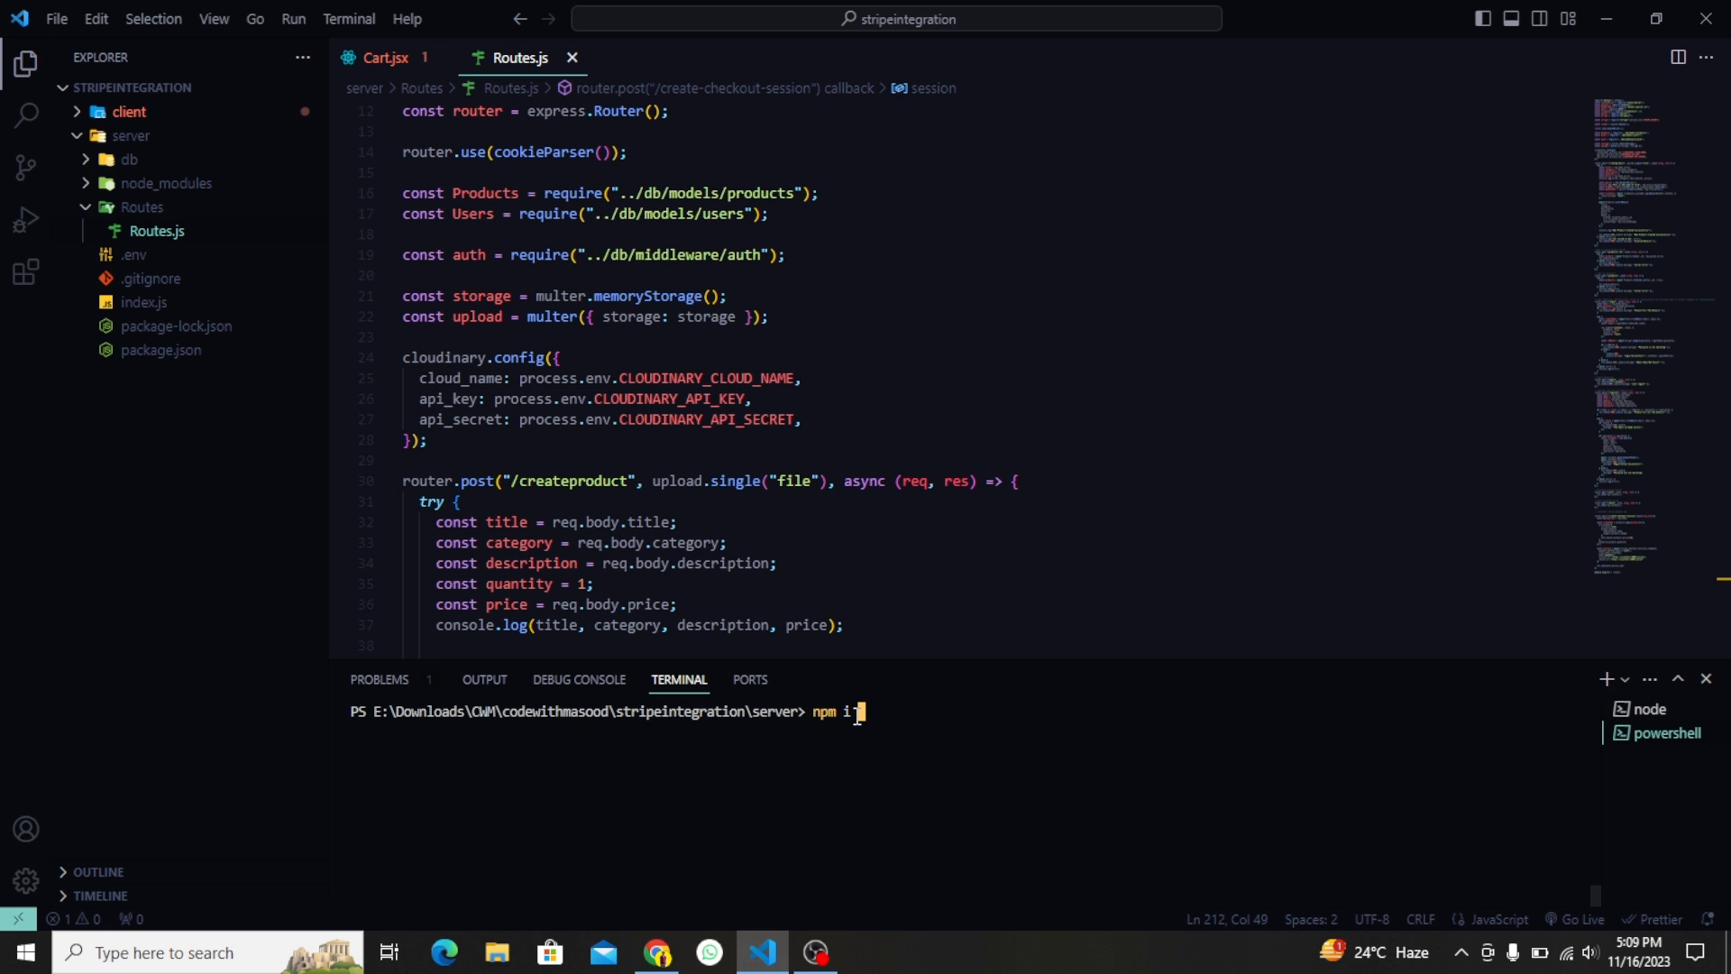
text(stripe)
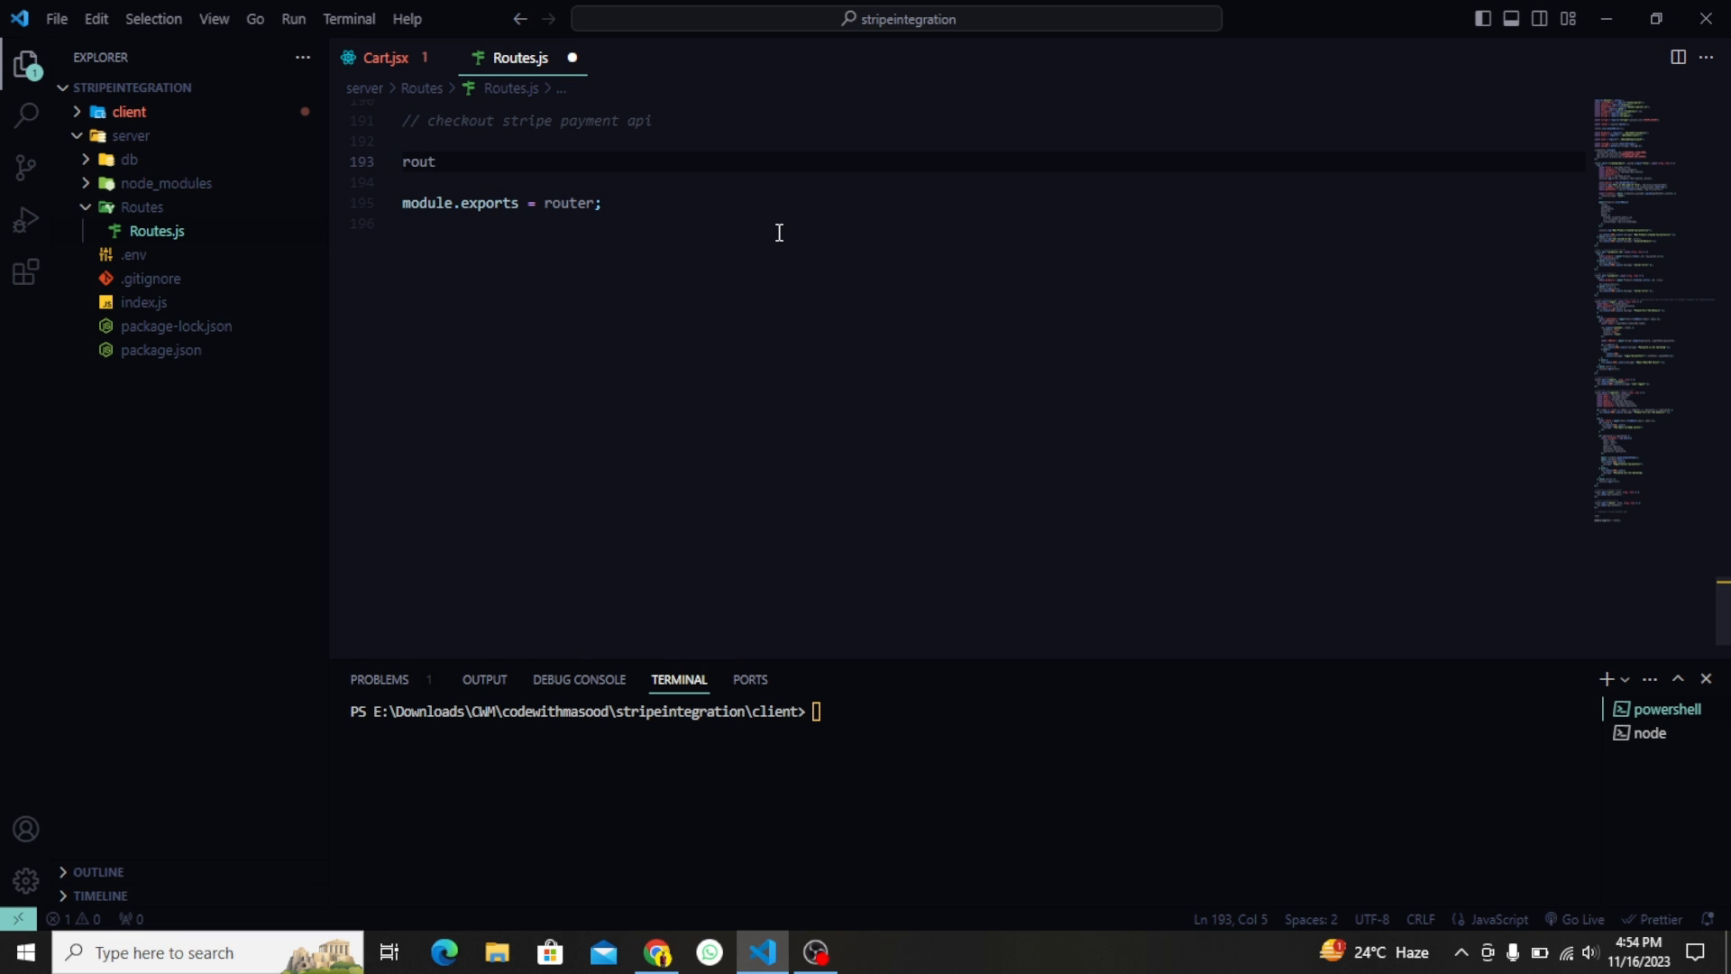
- Declare router.post("/create-checkout-session") and destructure products from req.body
text(er.)
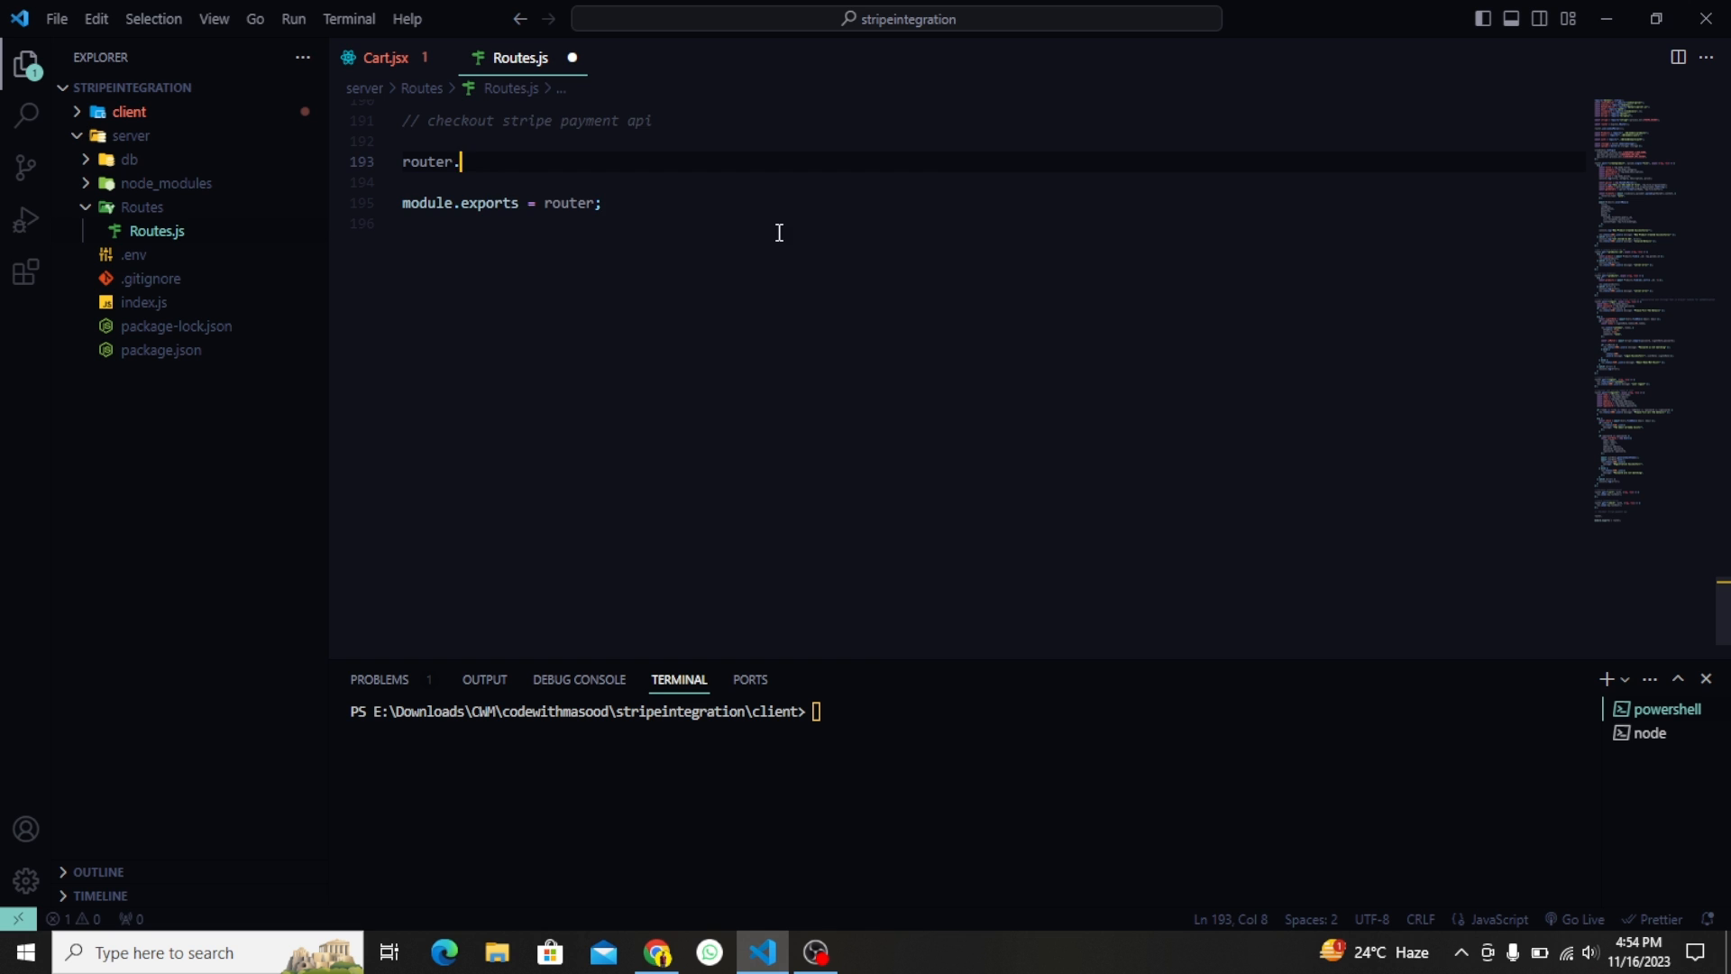
text(post("/create-checkout-session"))
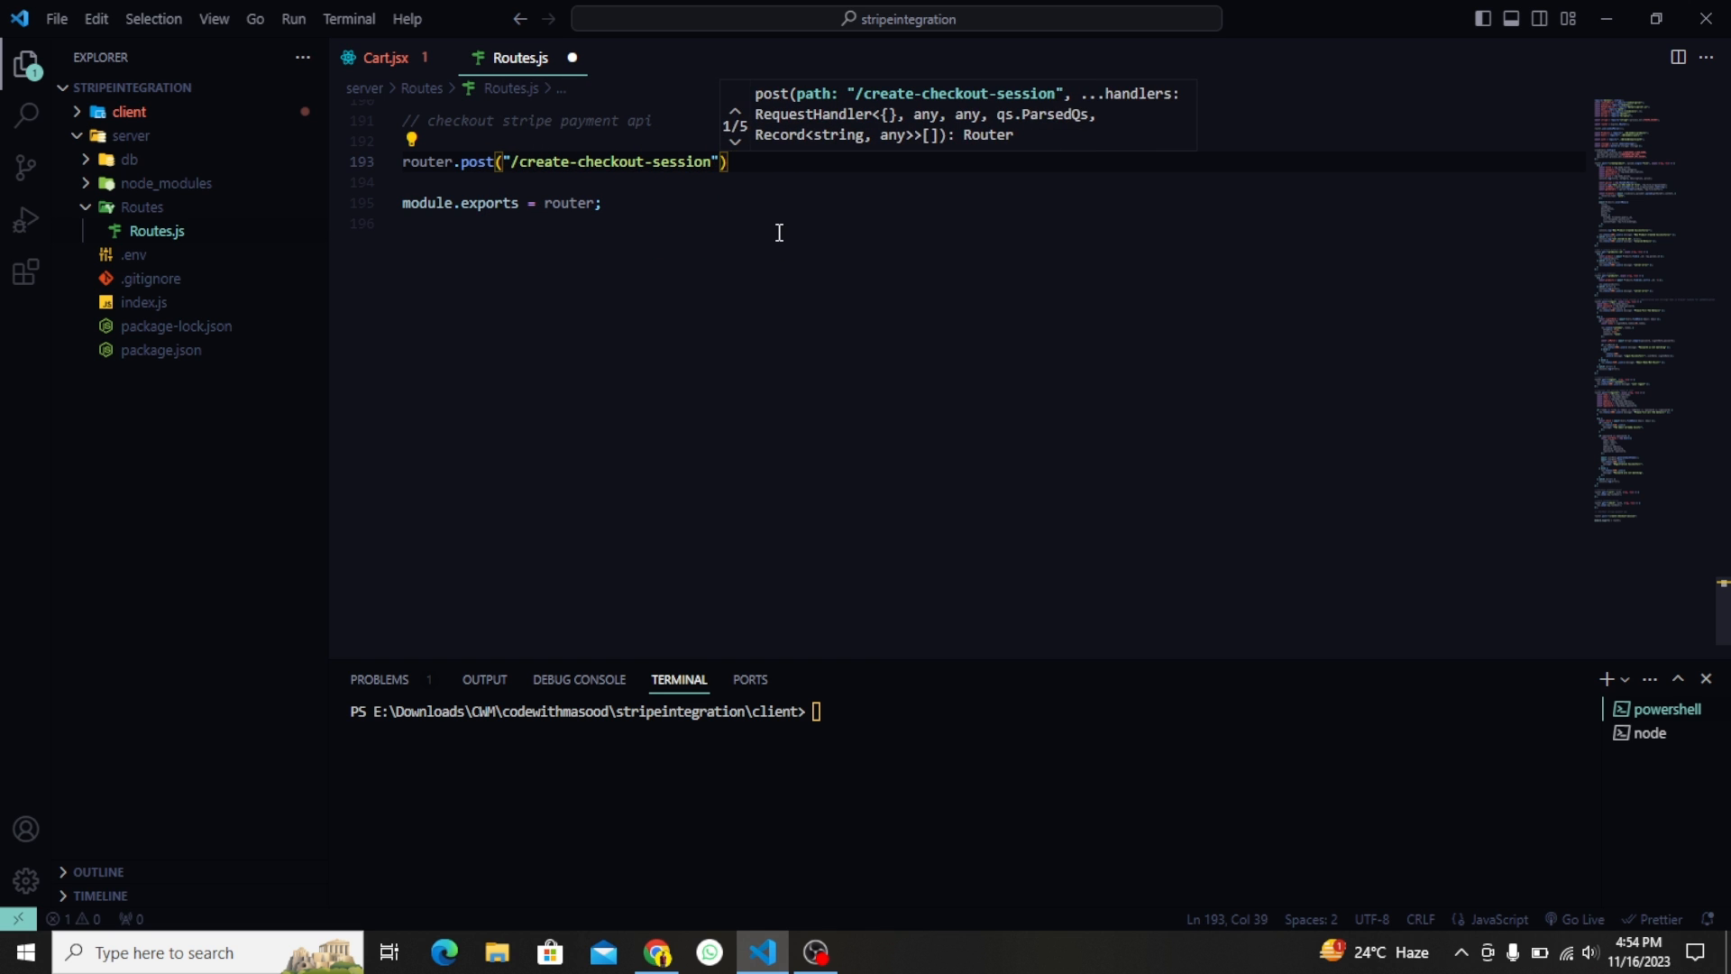
text(,async(req,res)=>{)
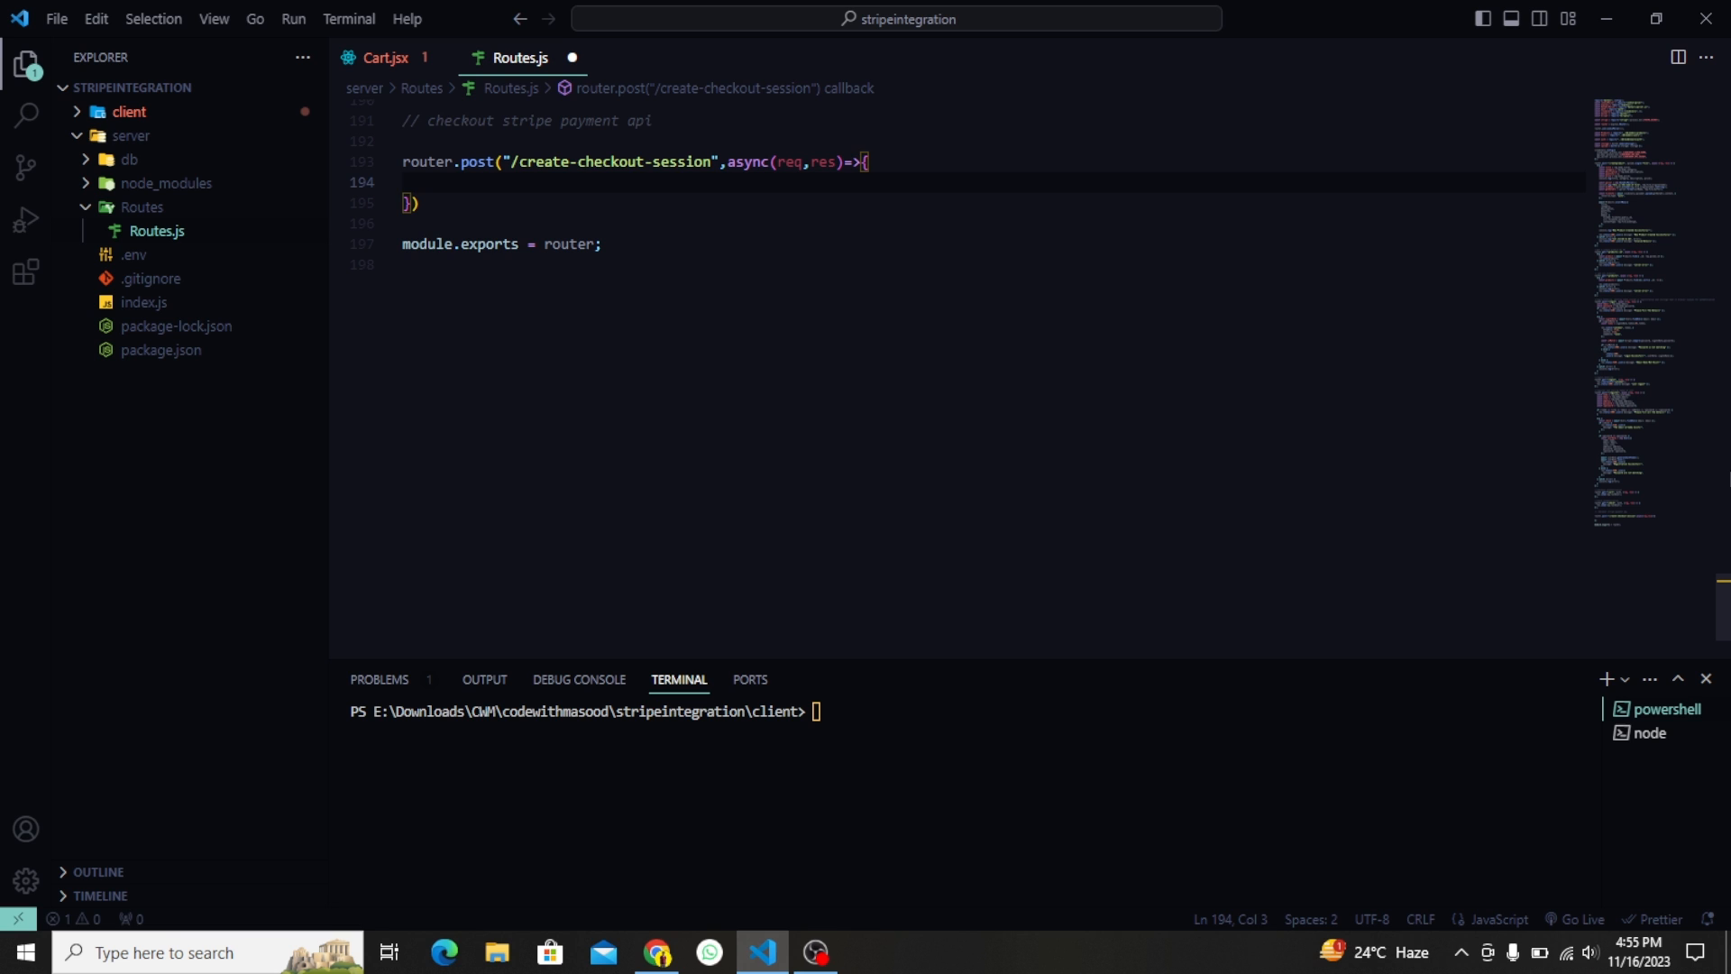
text(const {product)
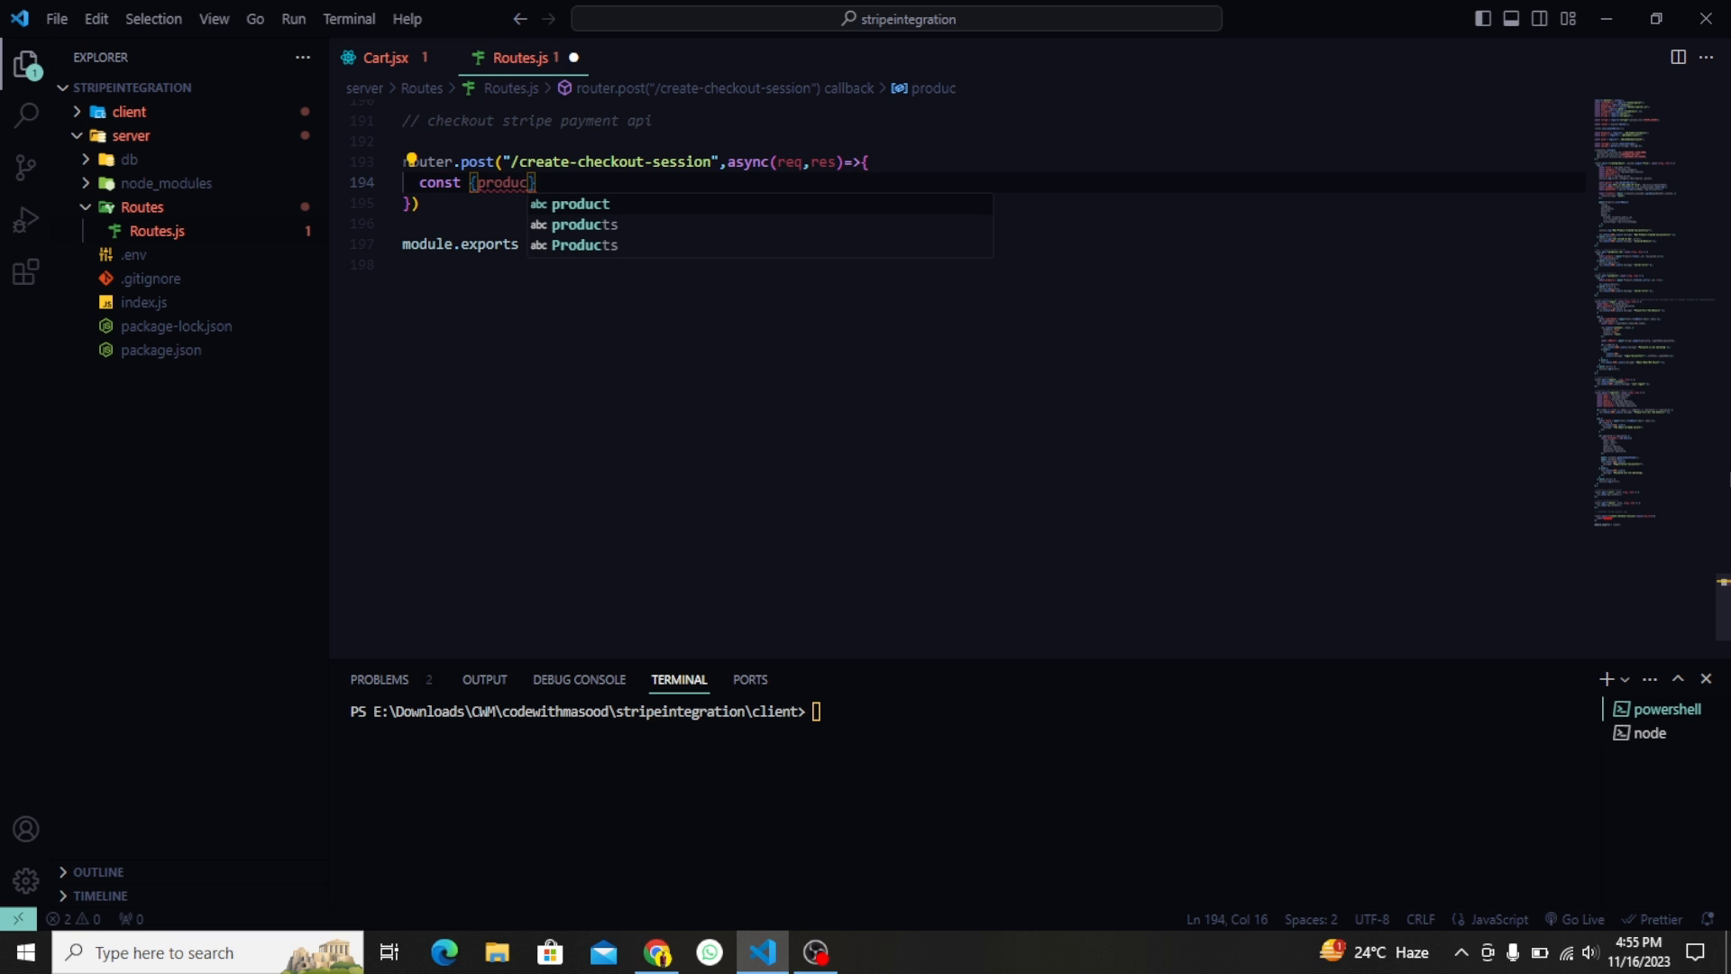
text(s} = req.bosdy;)
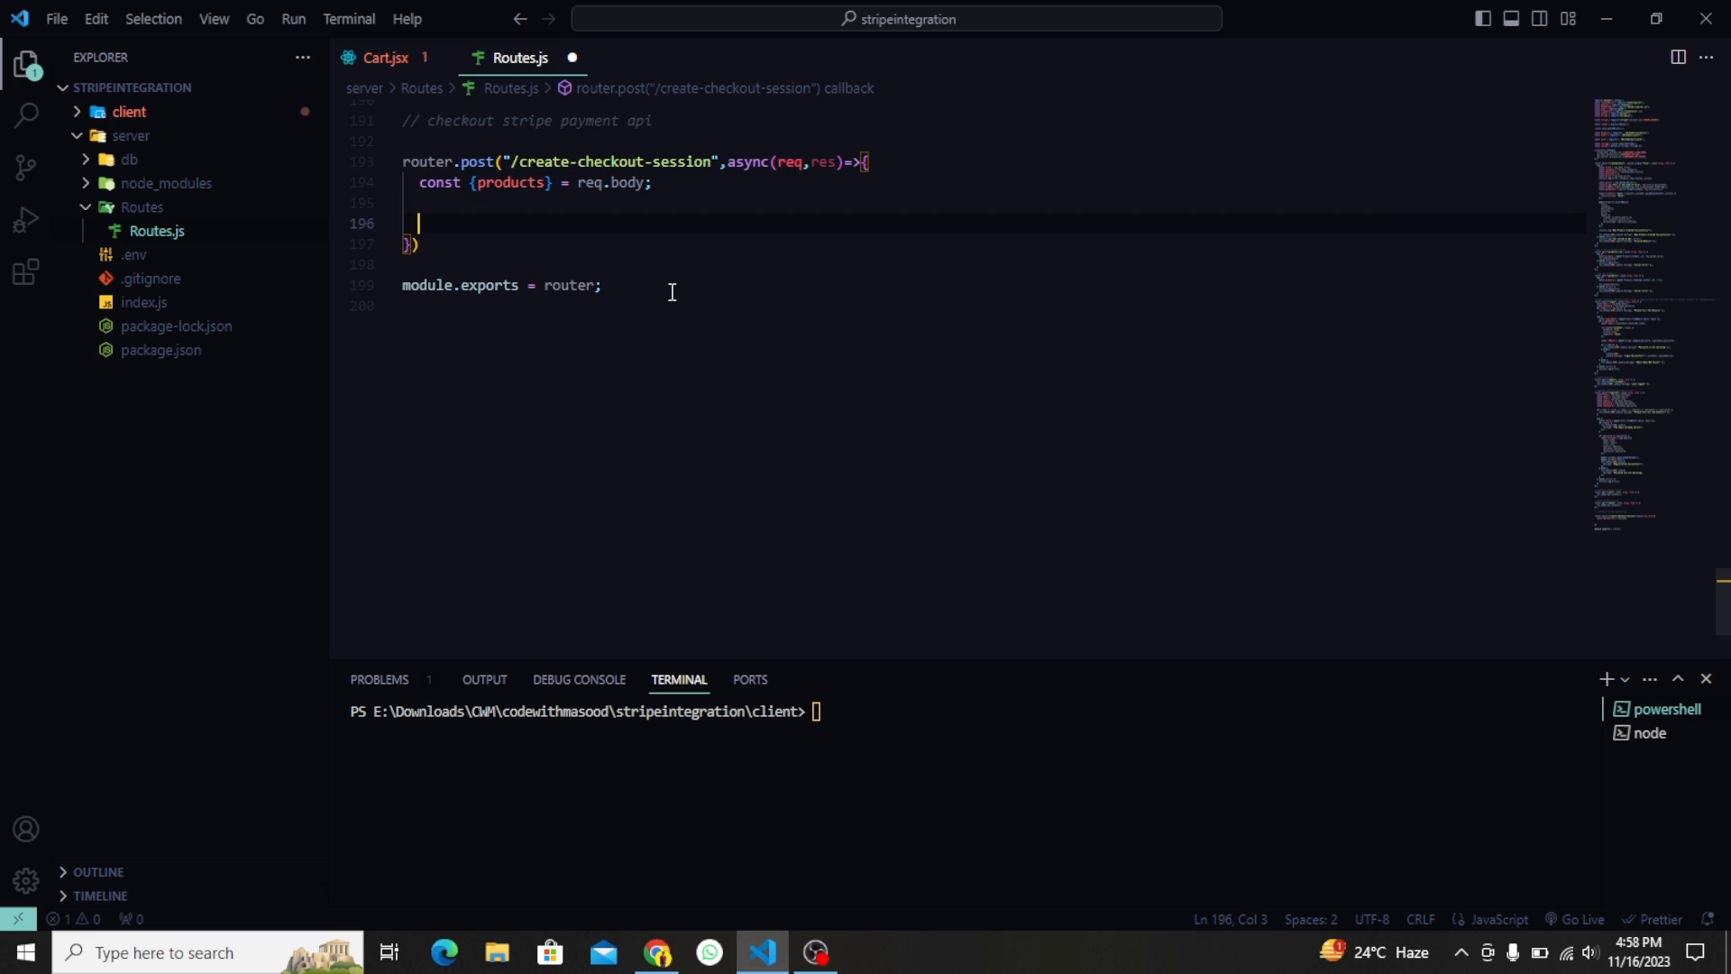
- Map products into lineItems with usd currency, product_data, unit_amount and quantity
text(const line)
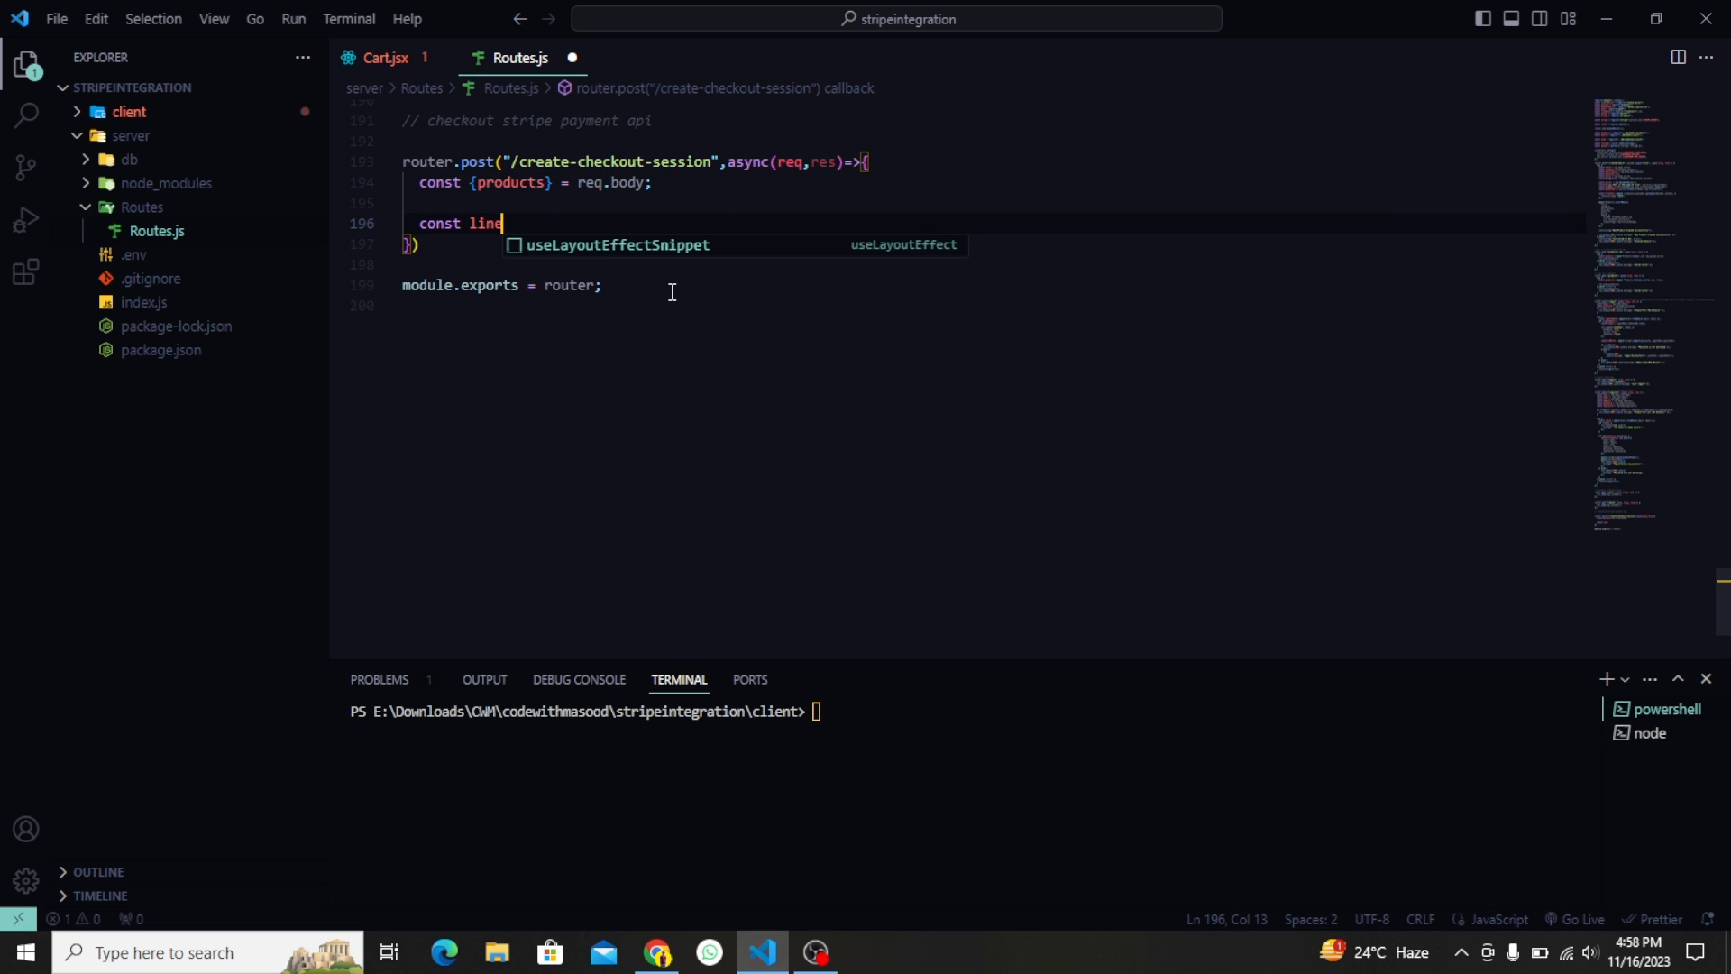
text(Items =)
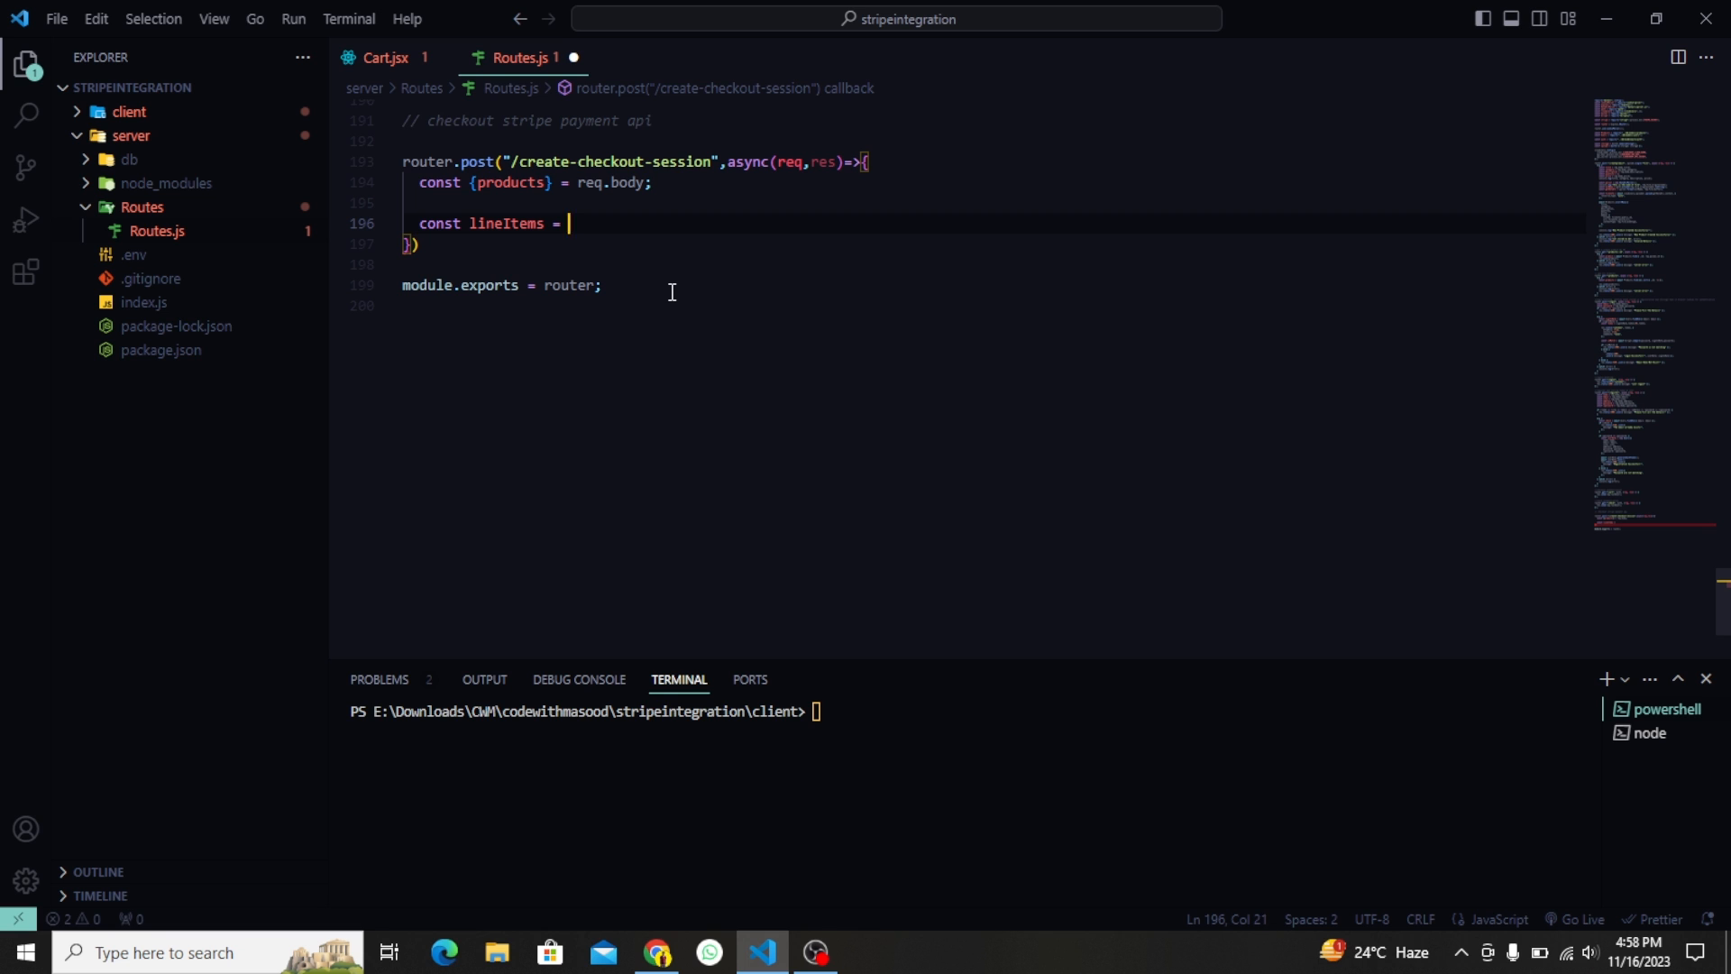
text(products.map((product)=>({)
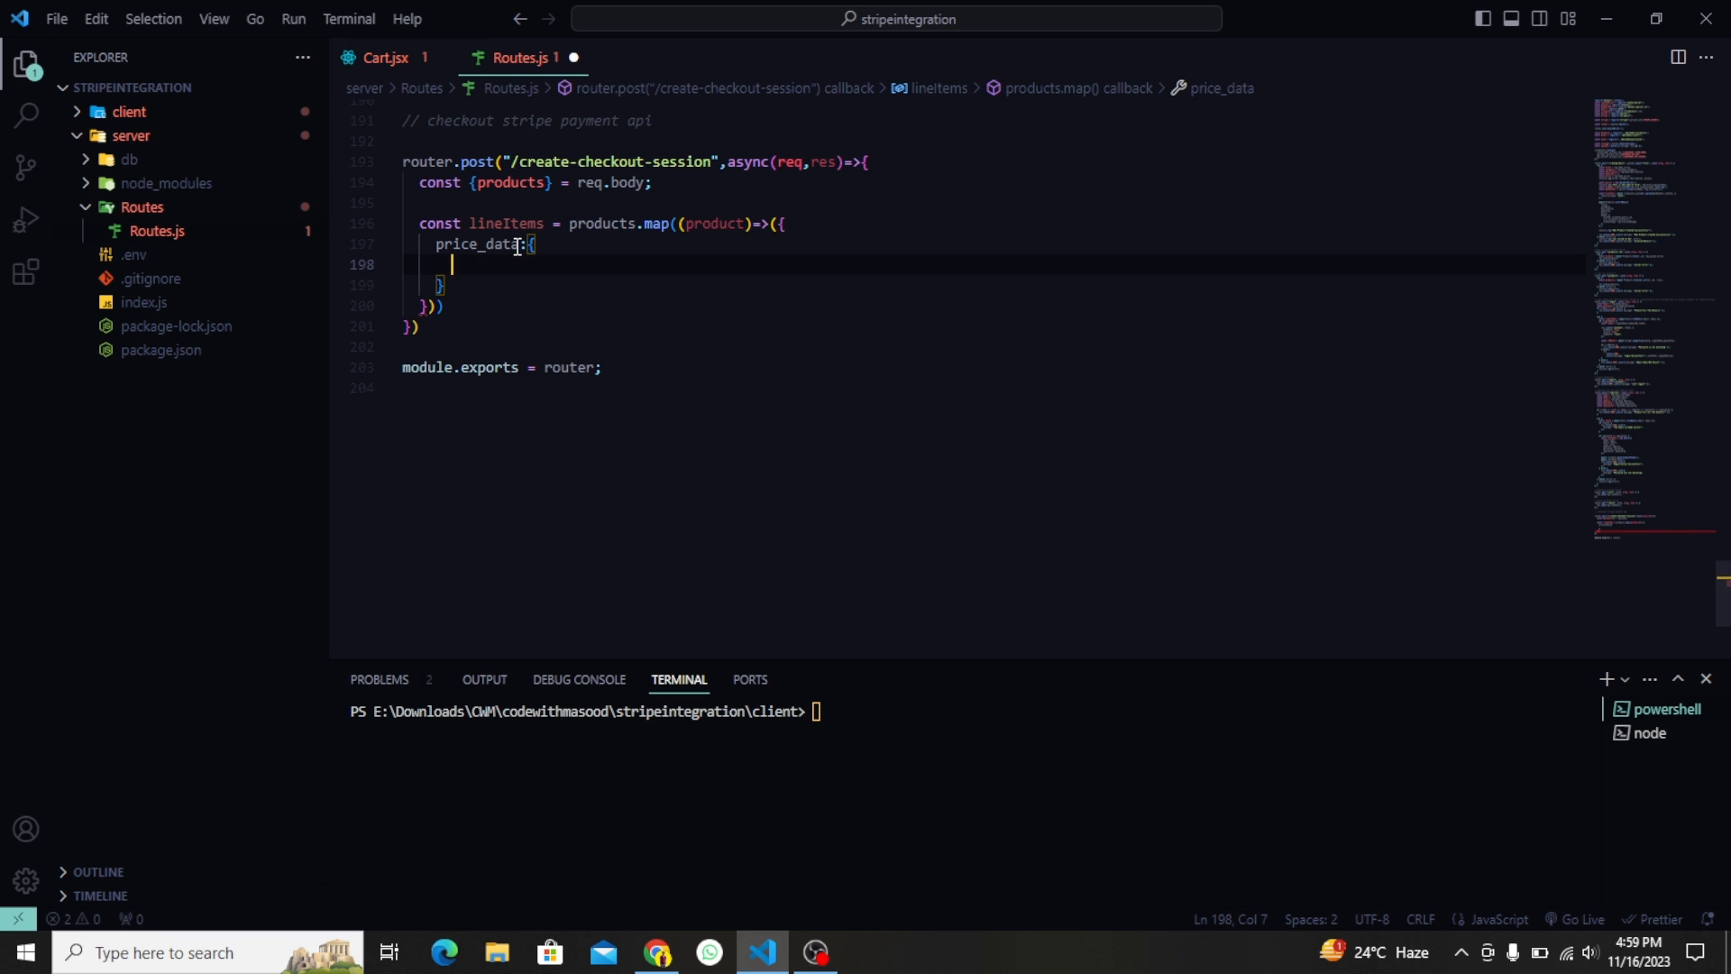
text(currency:"usd")
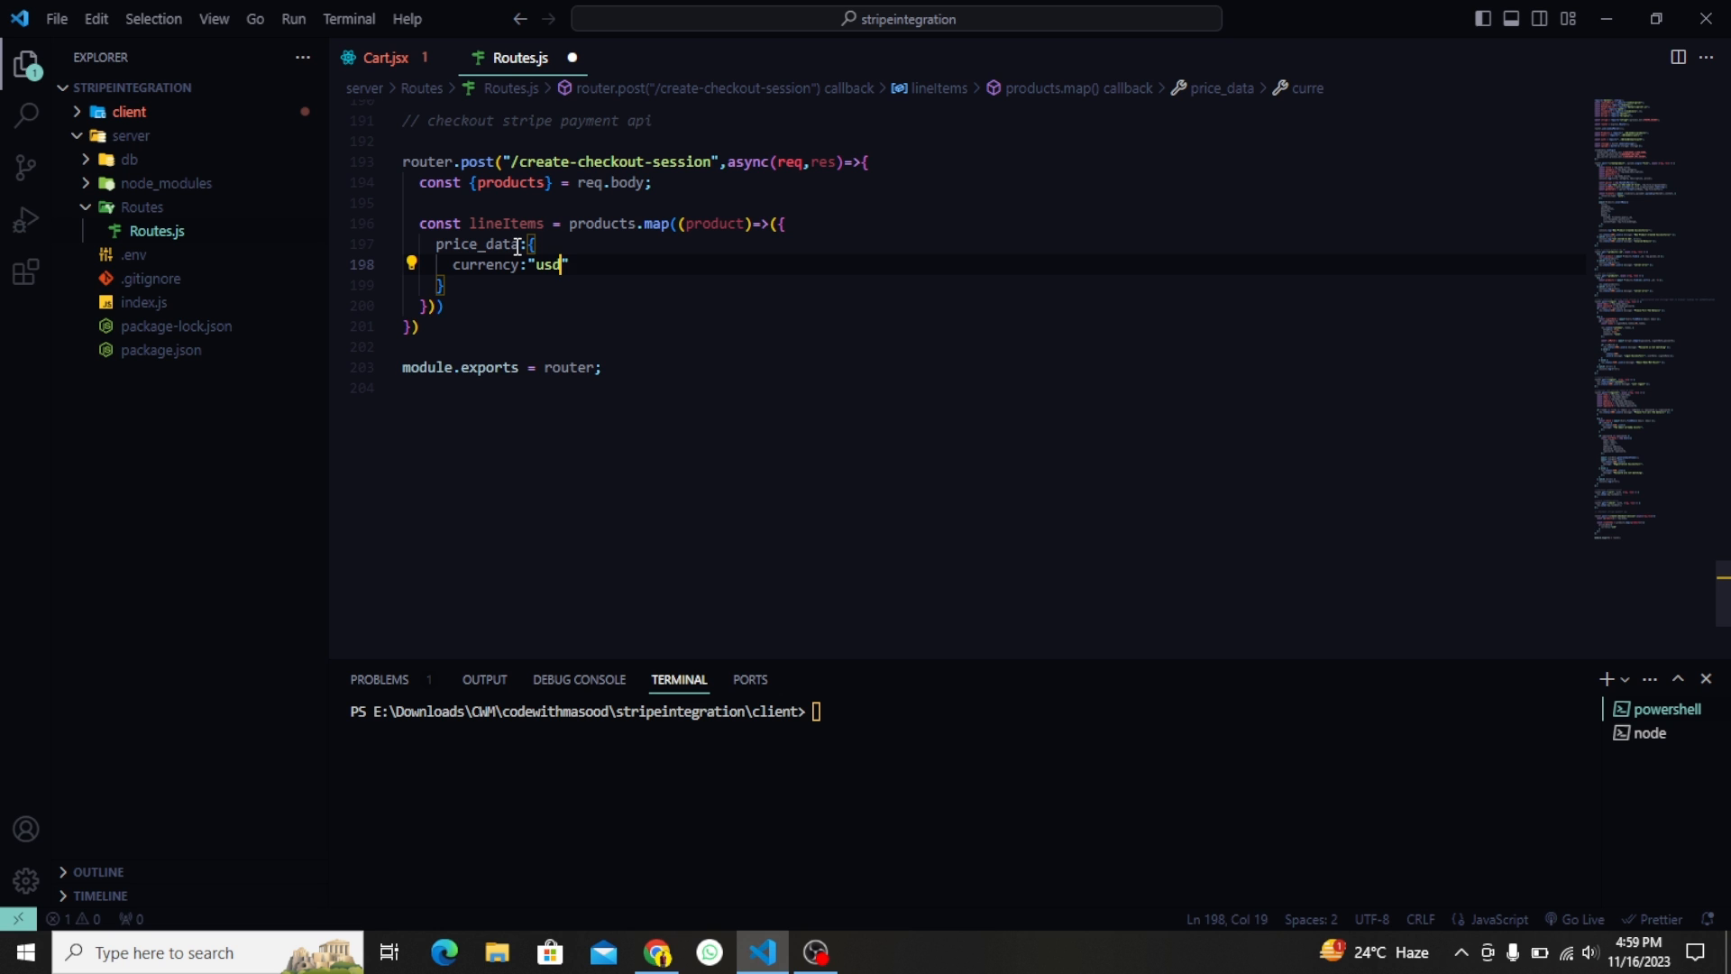
text(product_data)
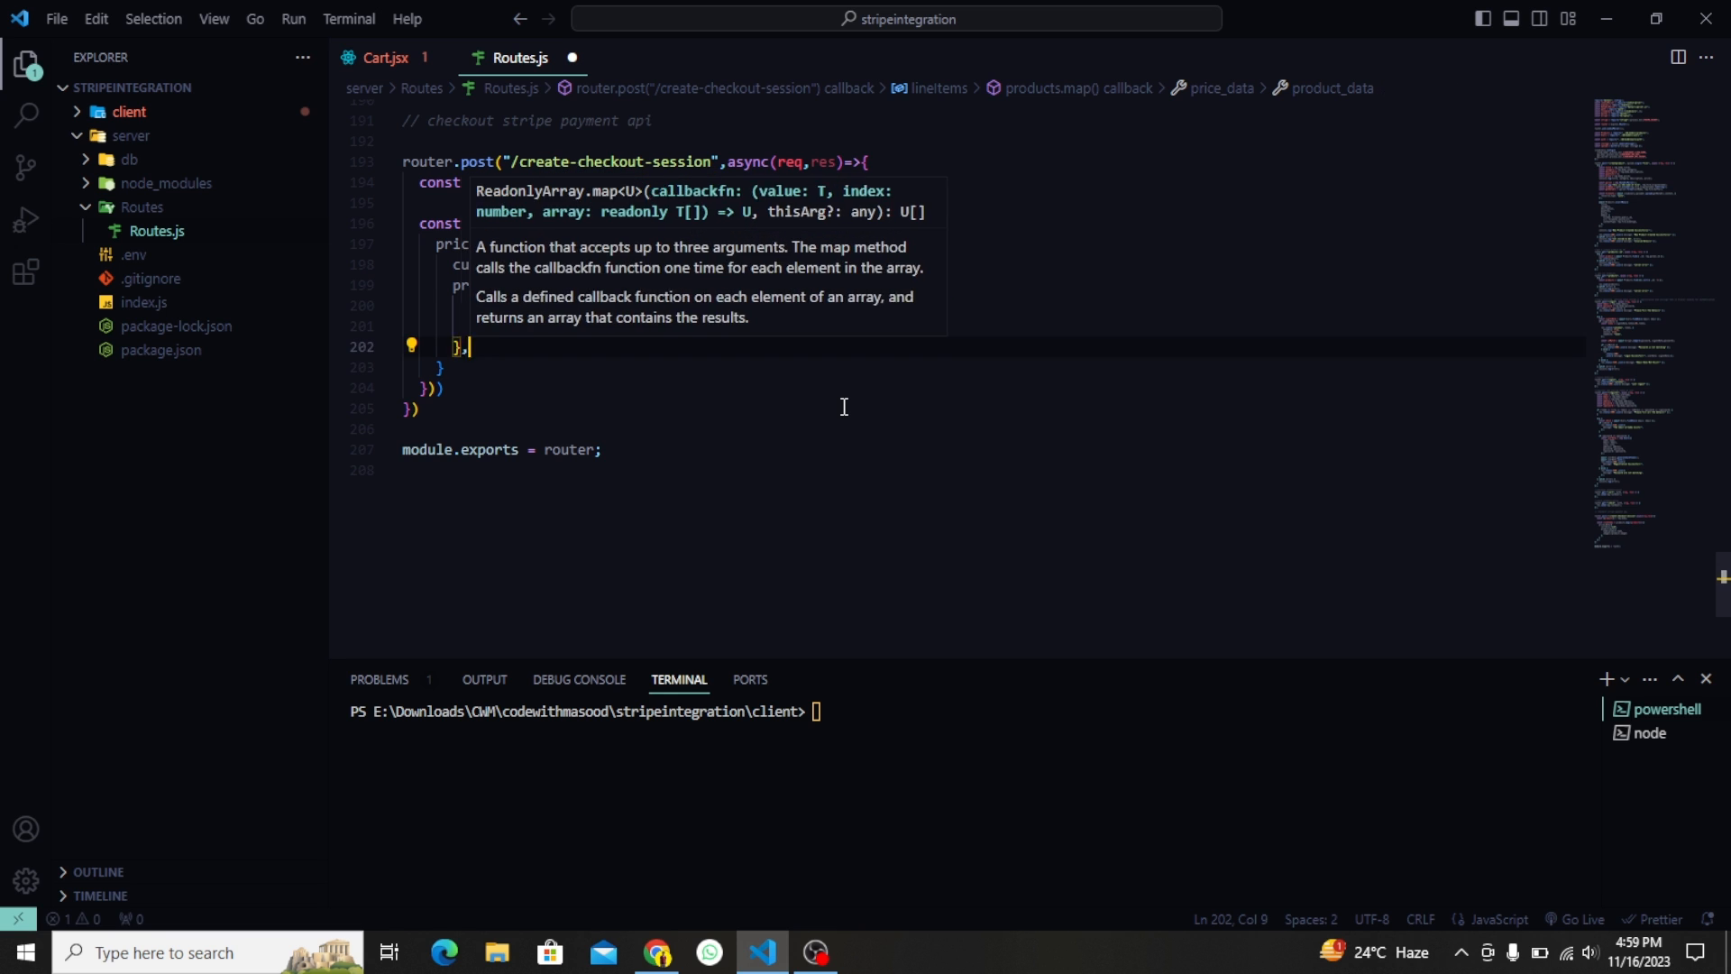
text(unit)
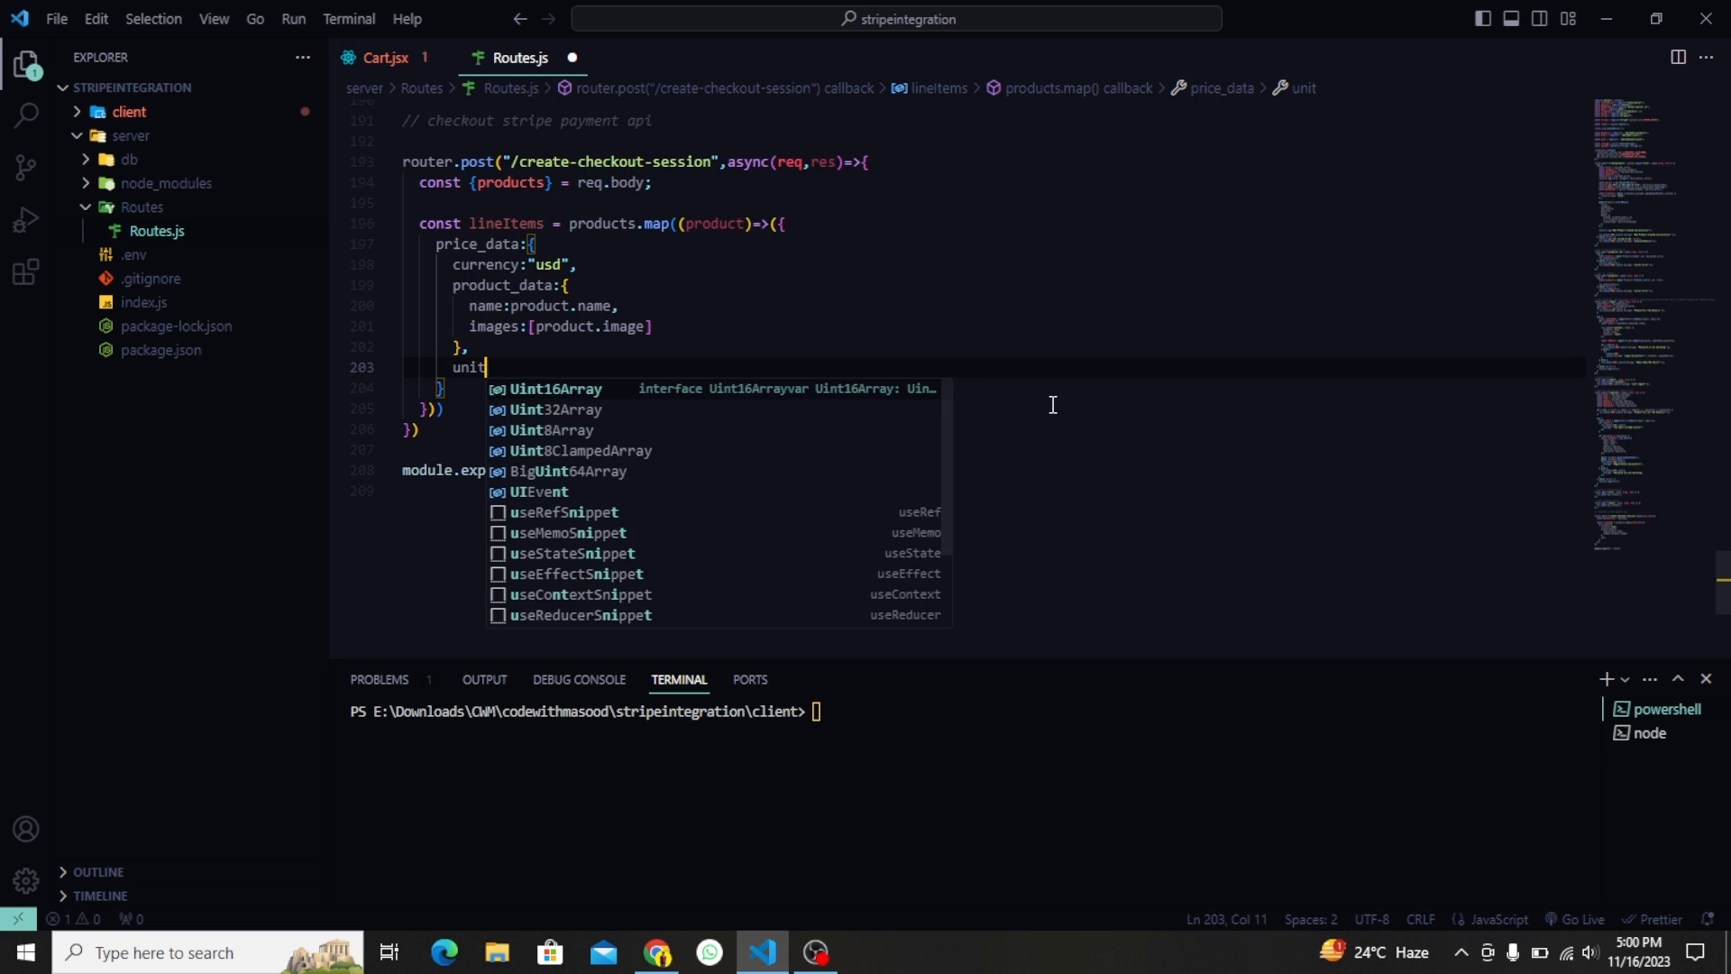
text(_amount:p)
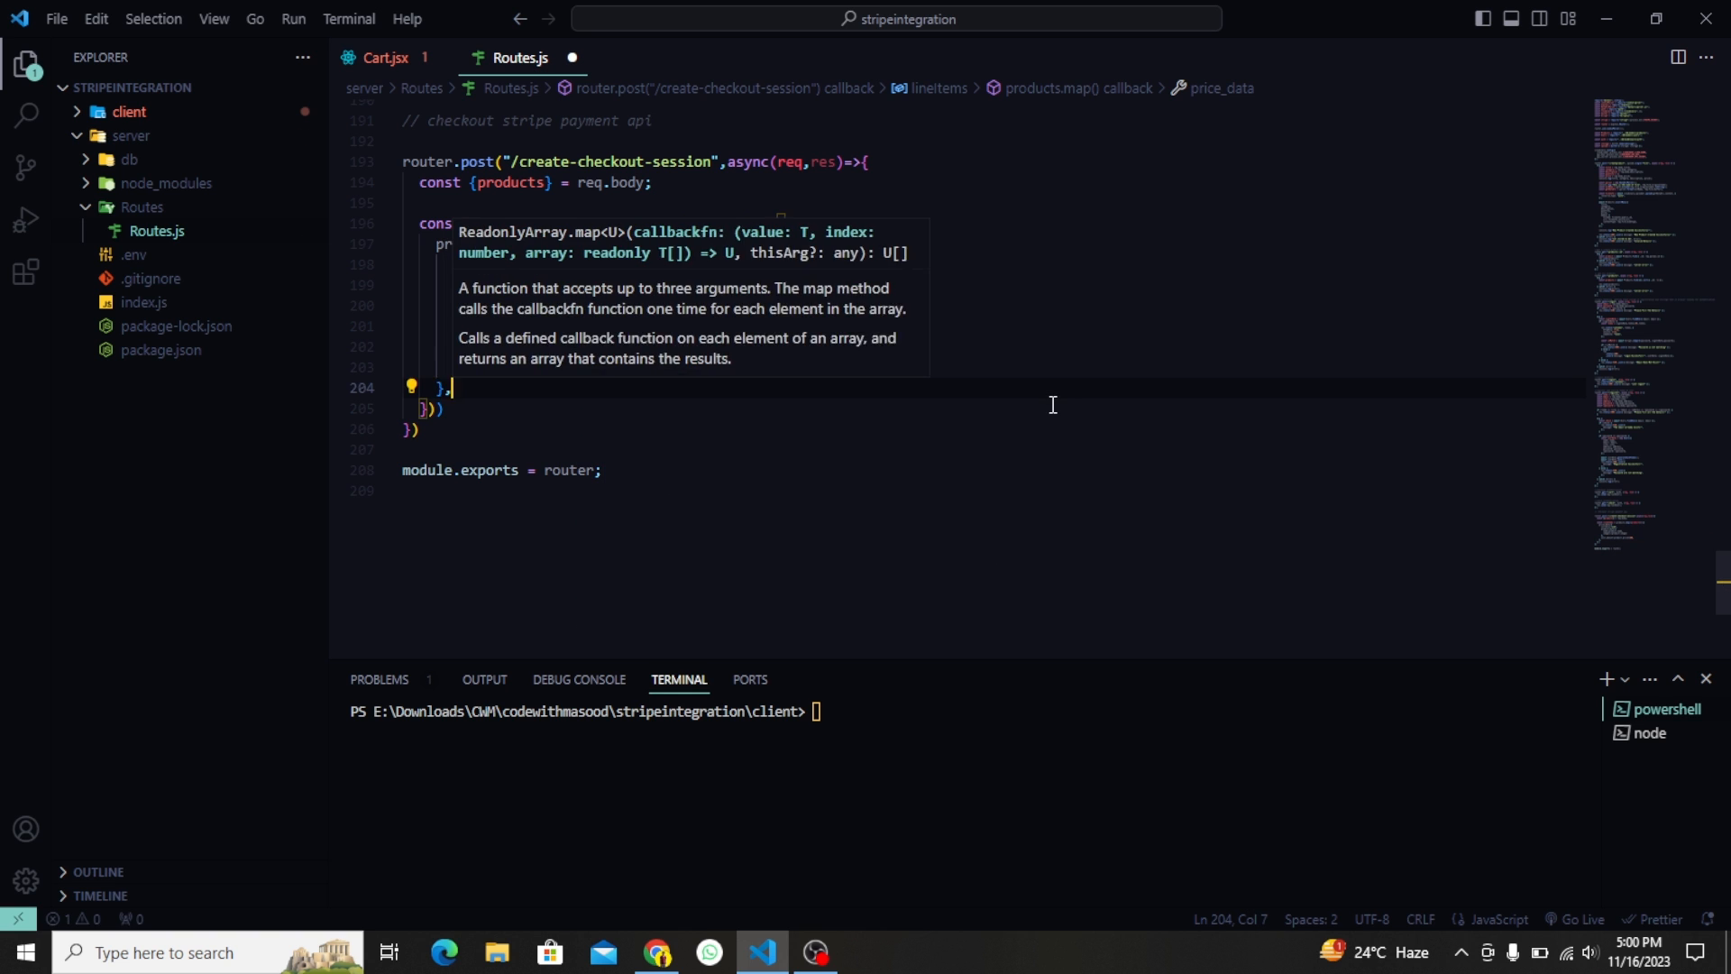
text(quantity)
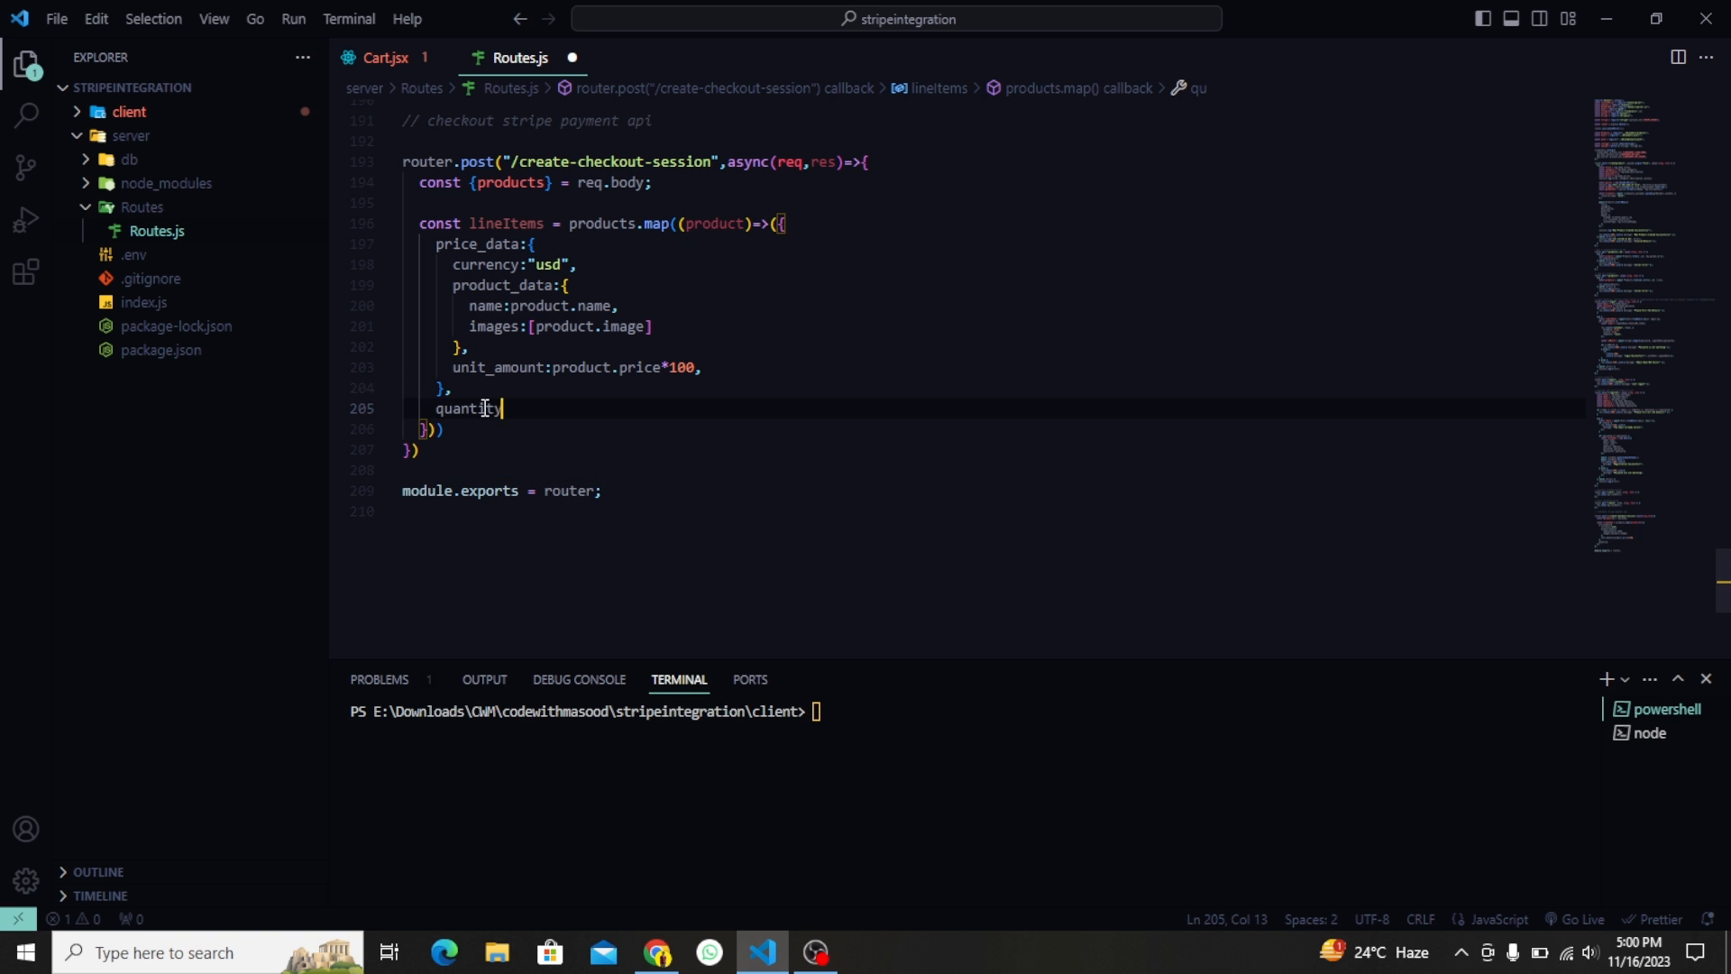
text(:product.quantity)
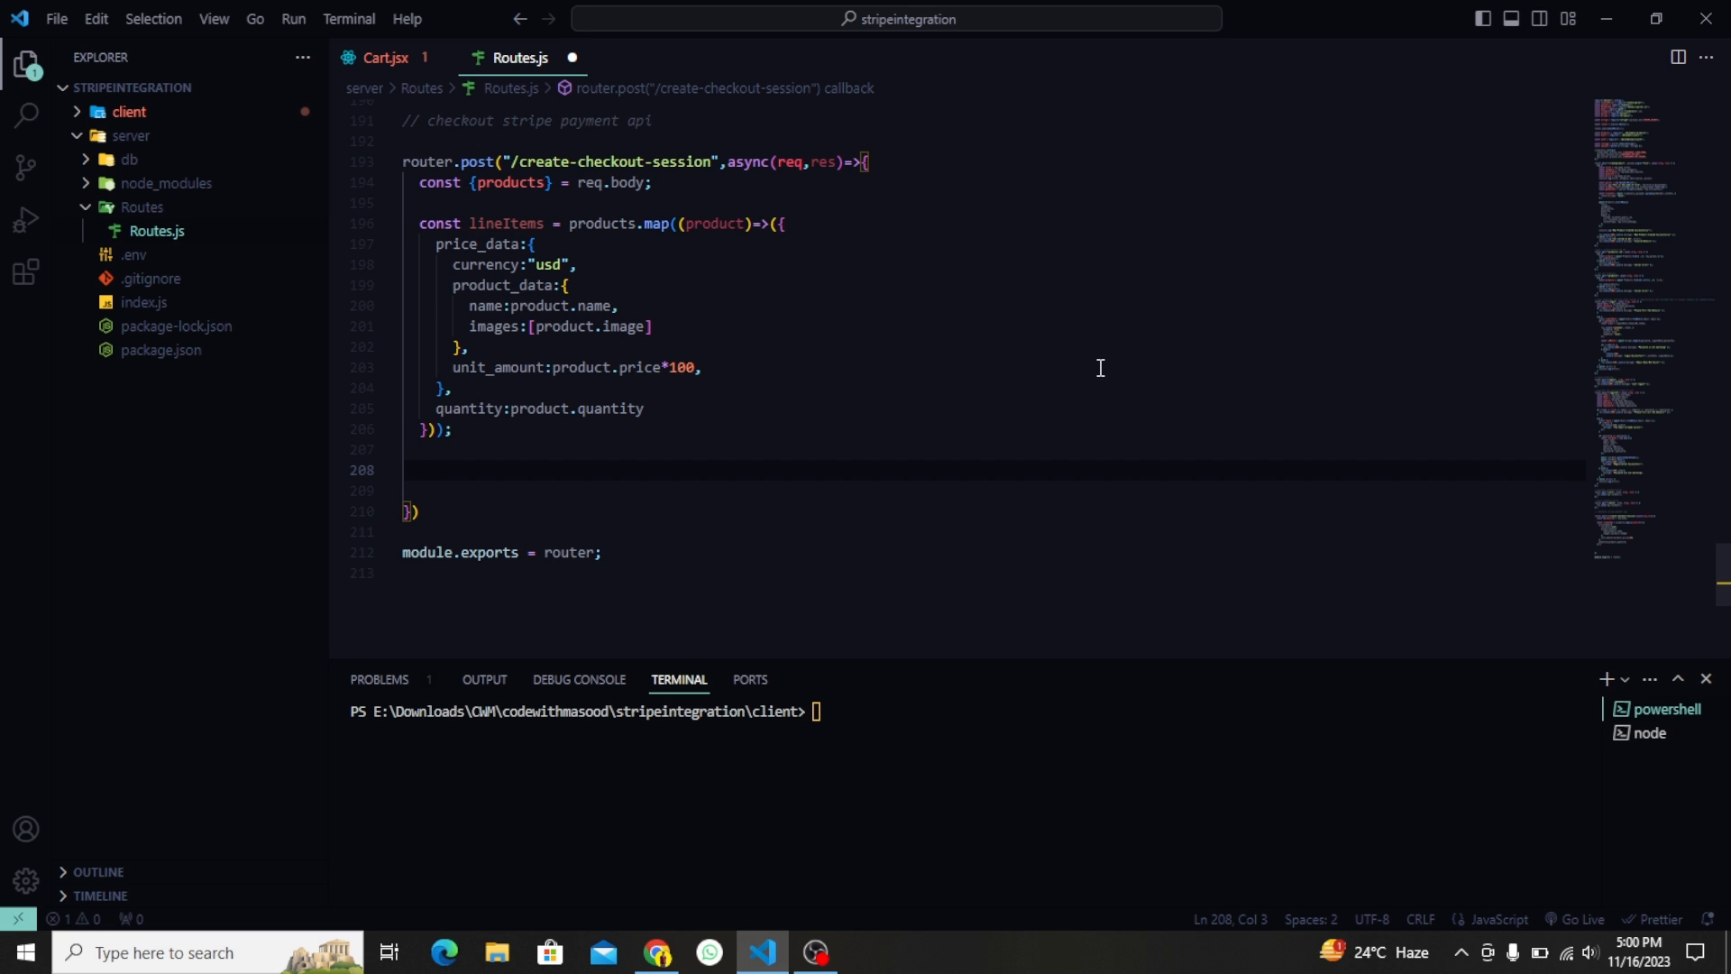
text(const session = await strip)
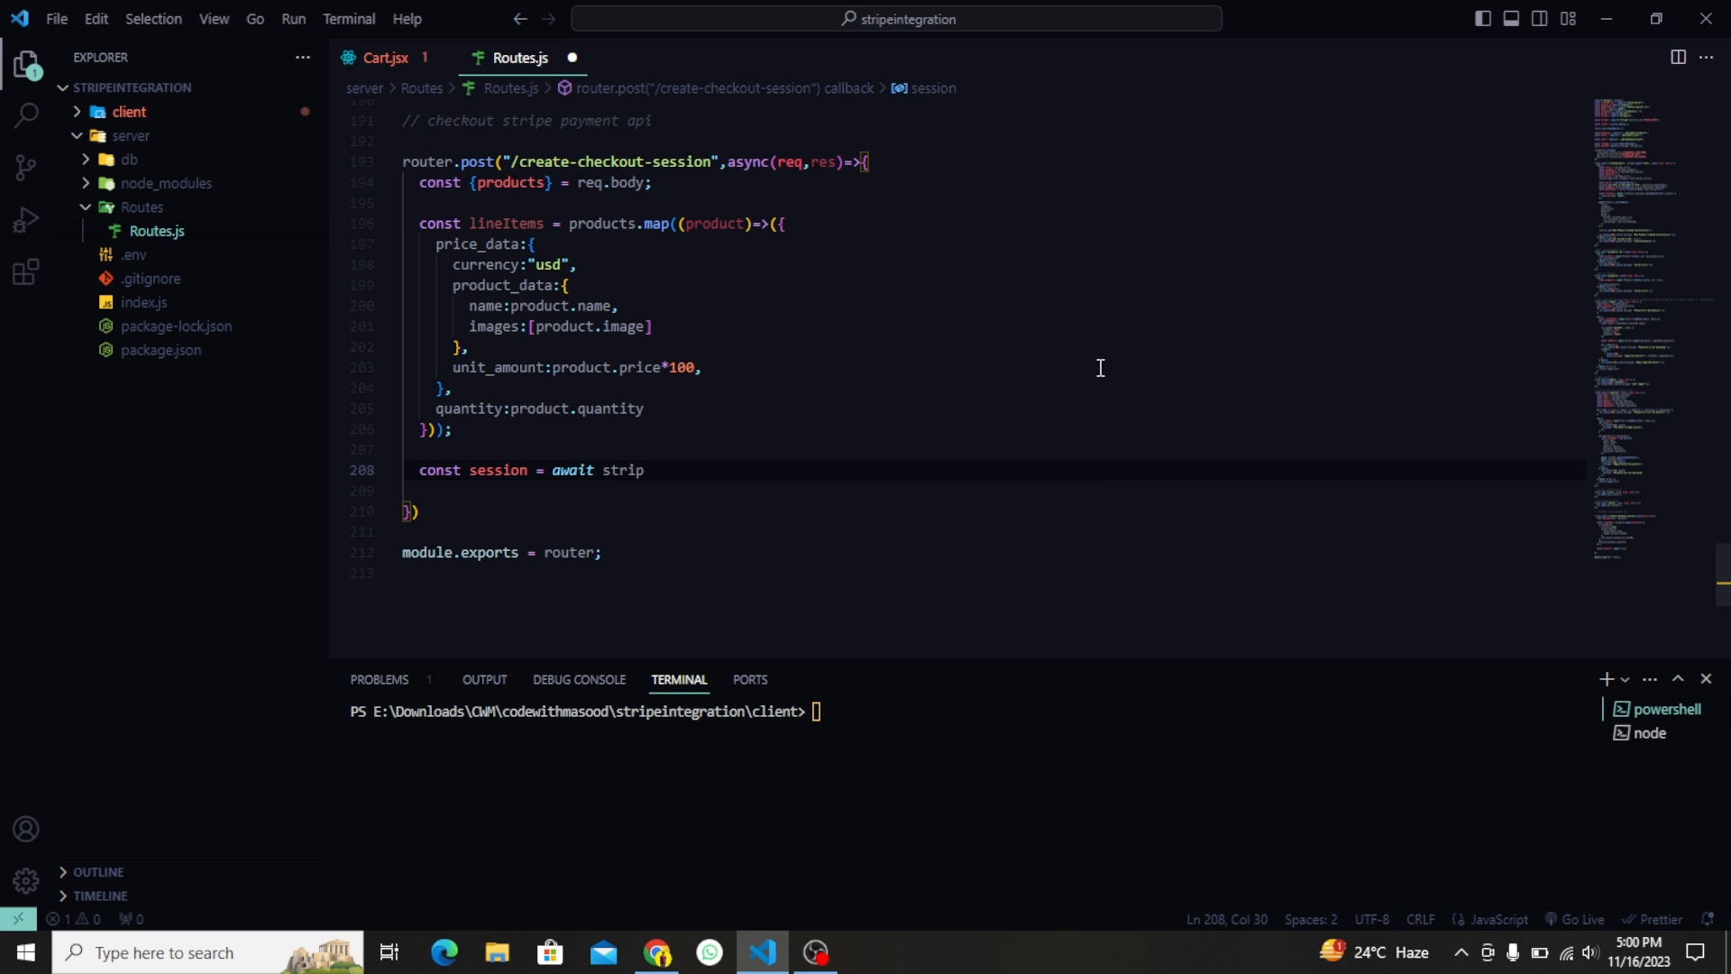
- Create stripe.checkout.sessions with line_items, mode "payment" and empty success and cancel URLs
text(e.checkout.sessions.create({)
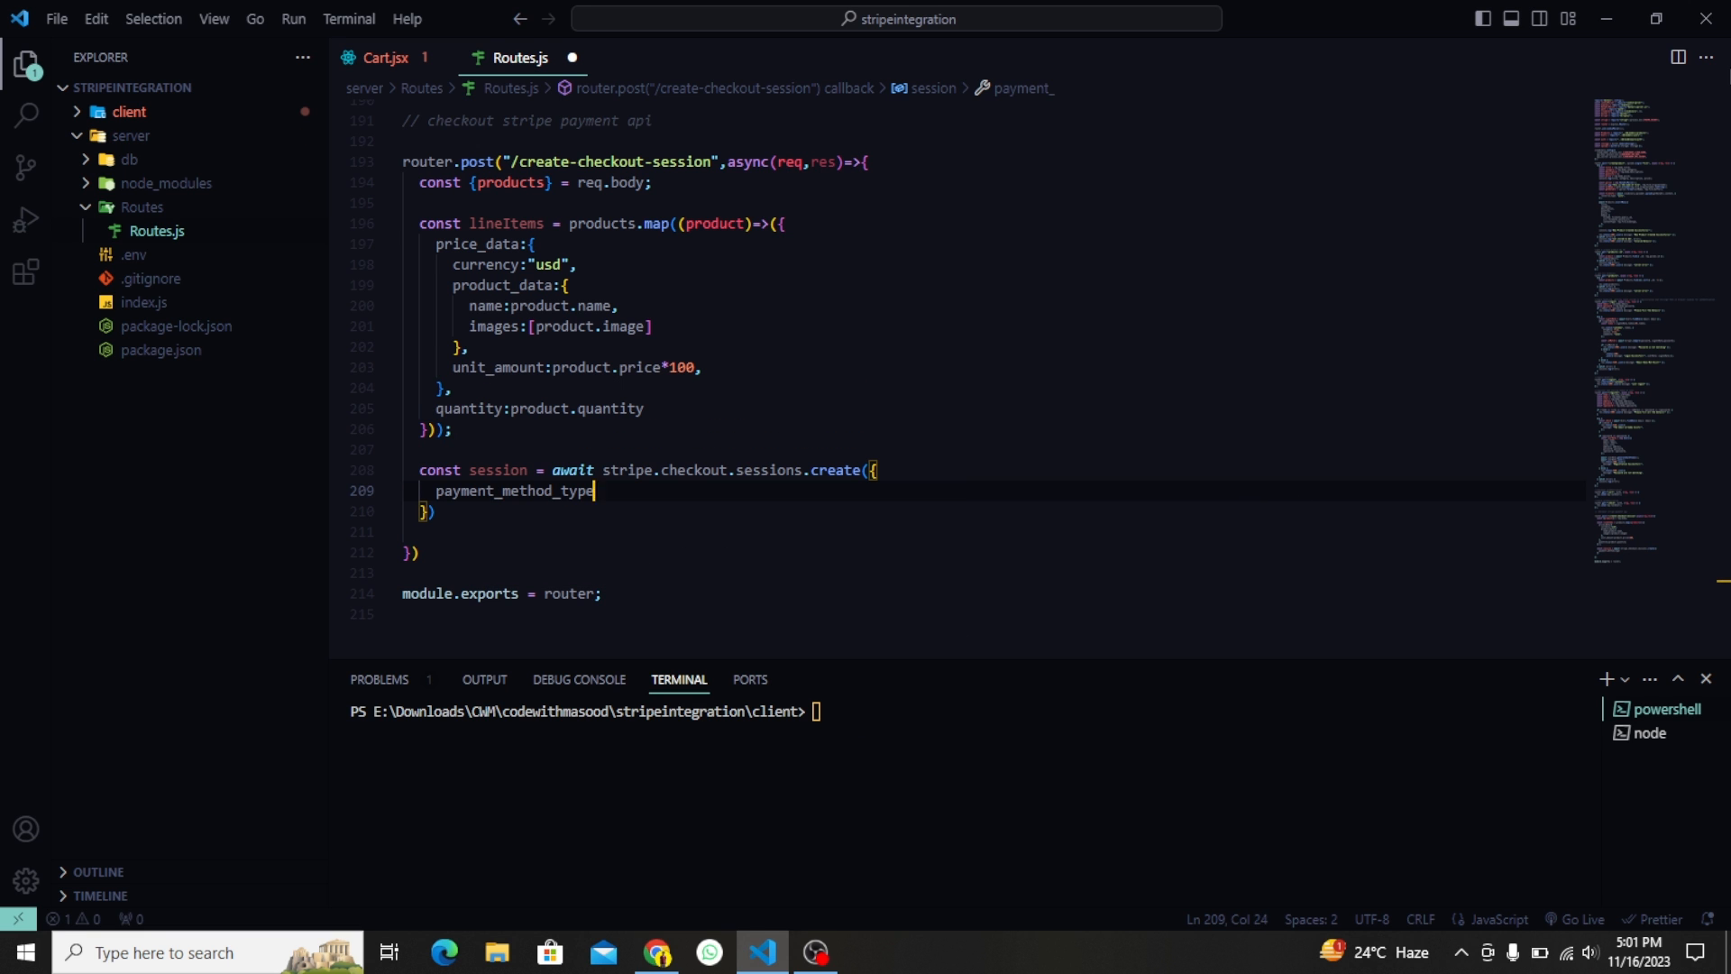
text(line_items:line)
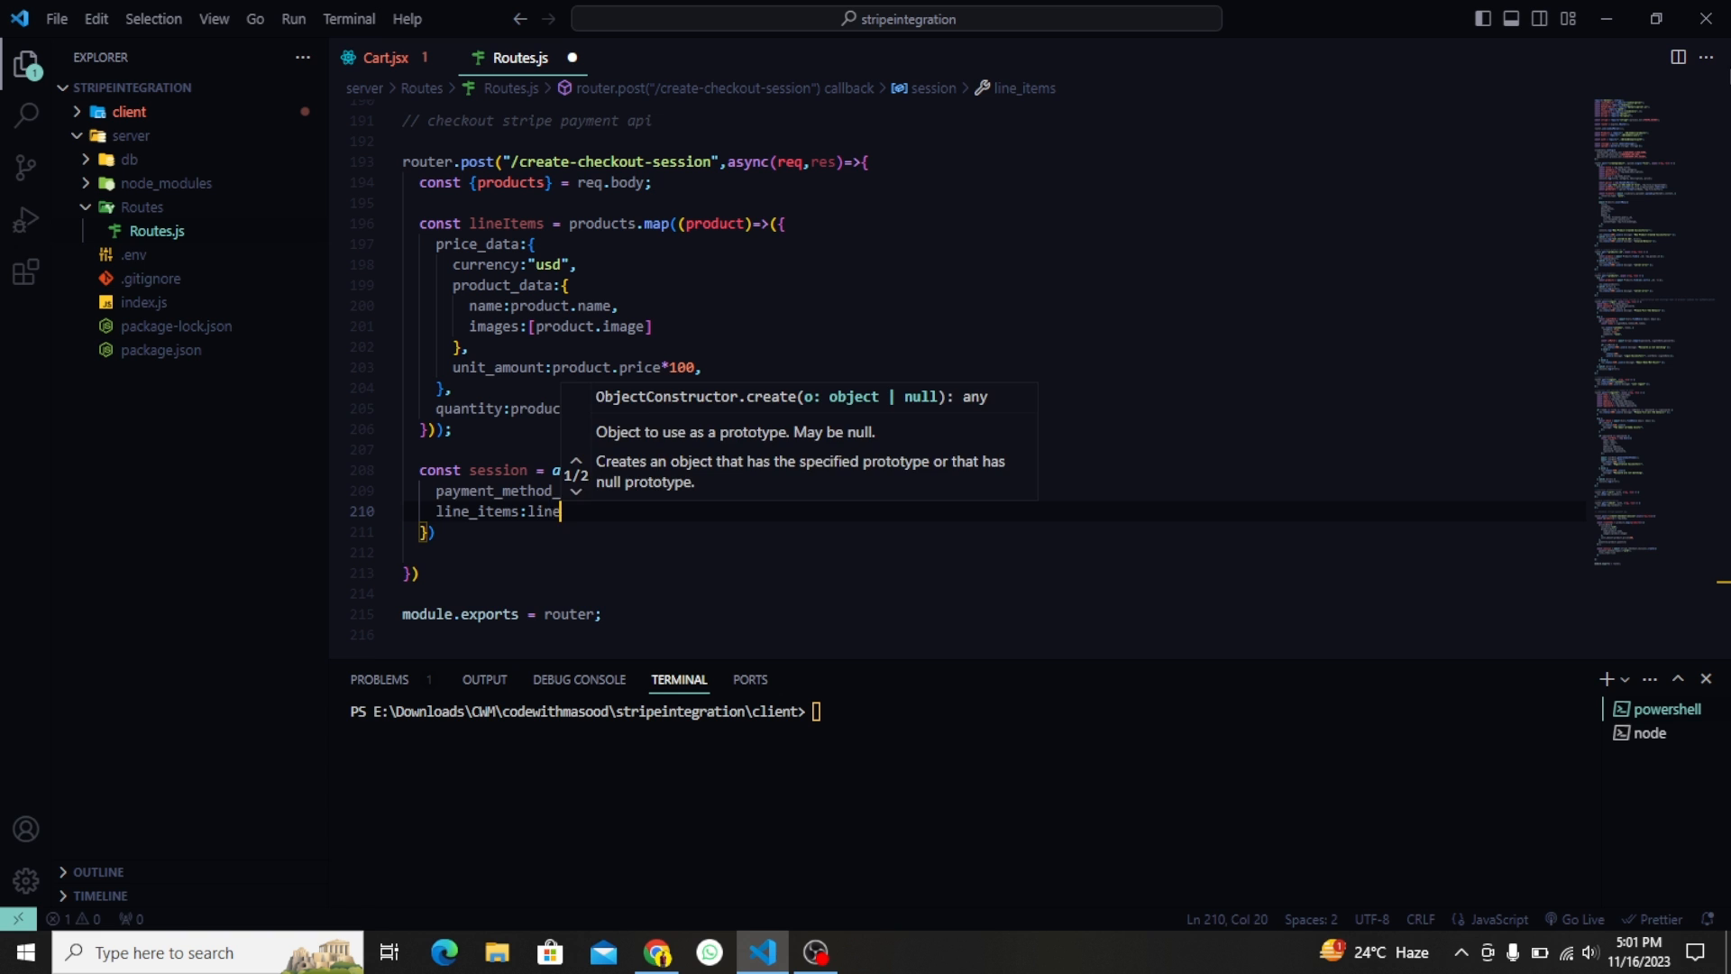
text(mode:"payment")
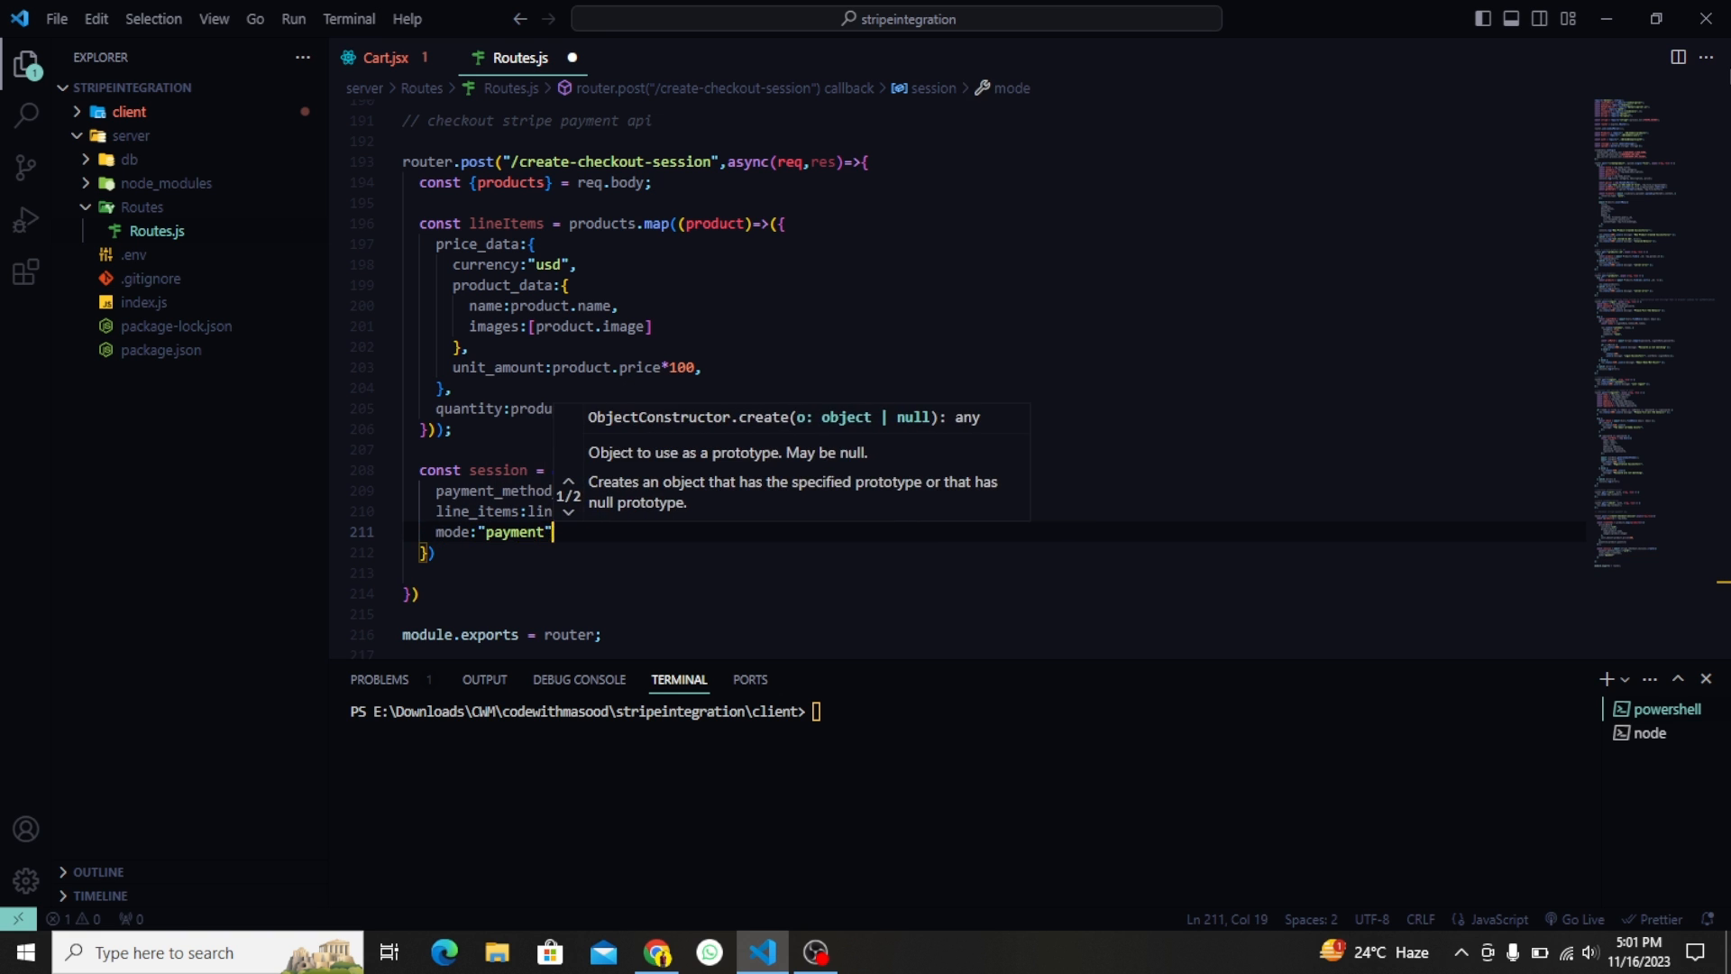
key(Enter)
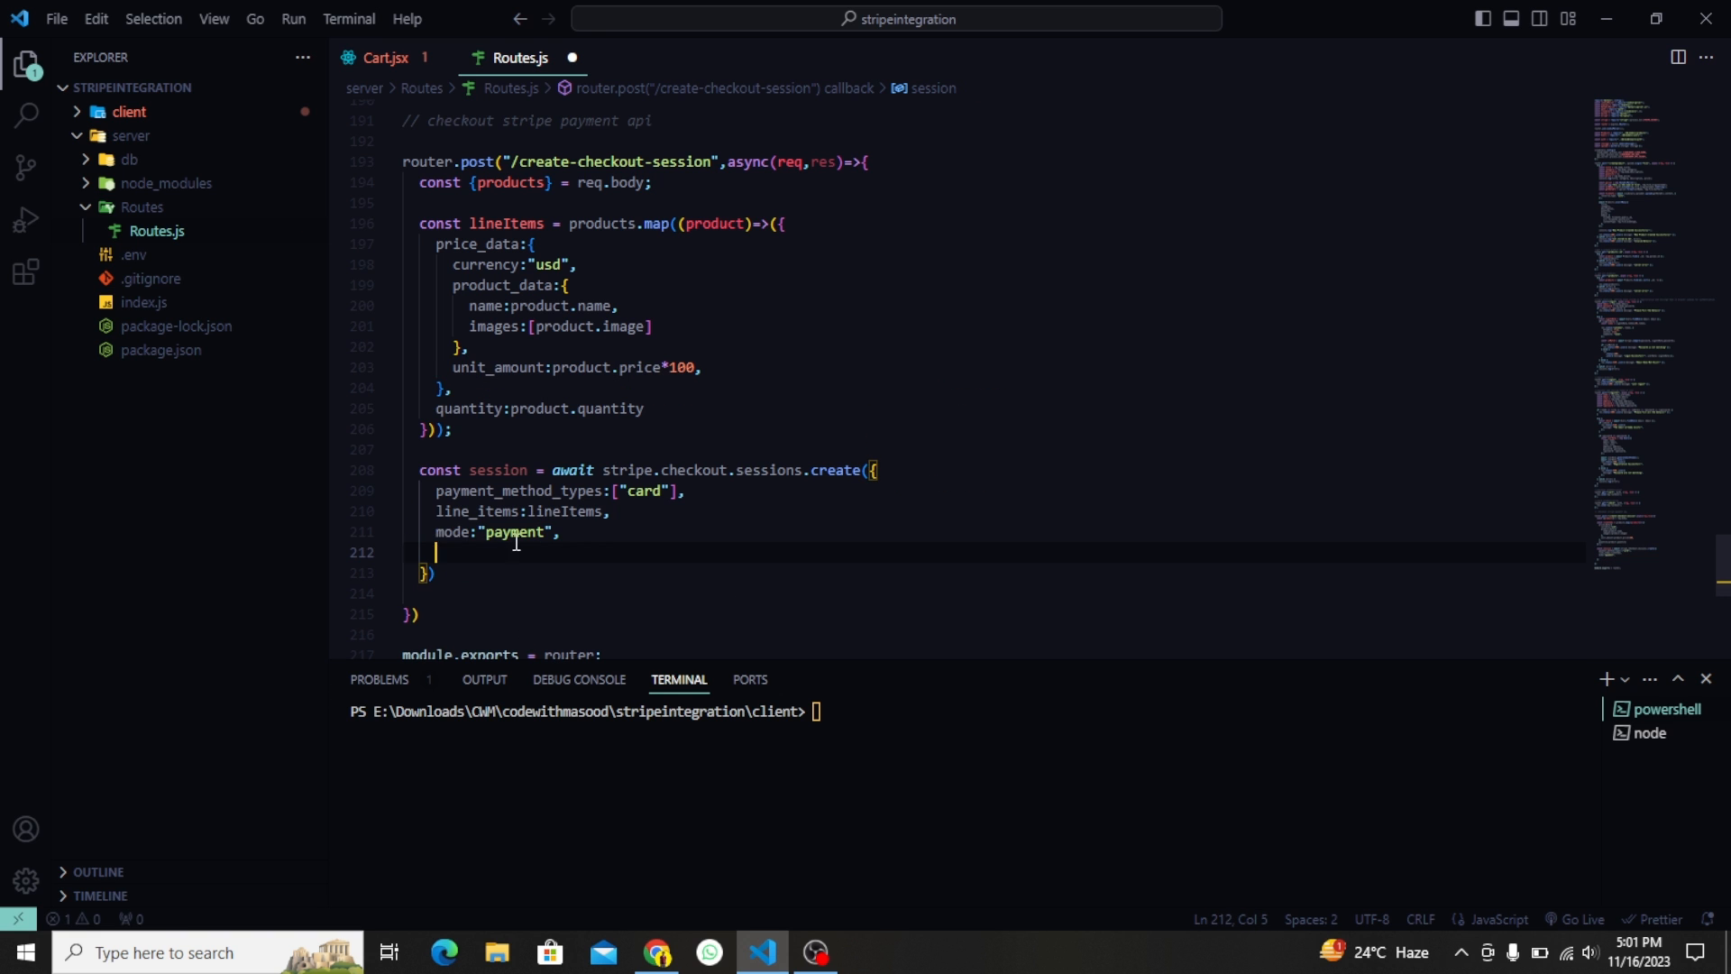
text(success_url:"",)
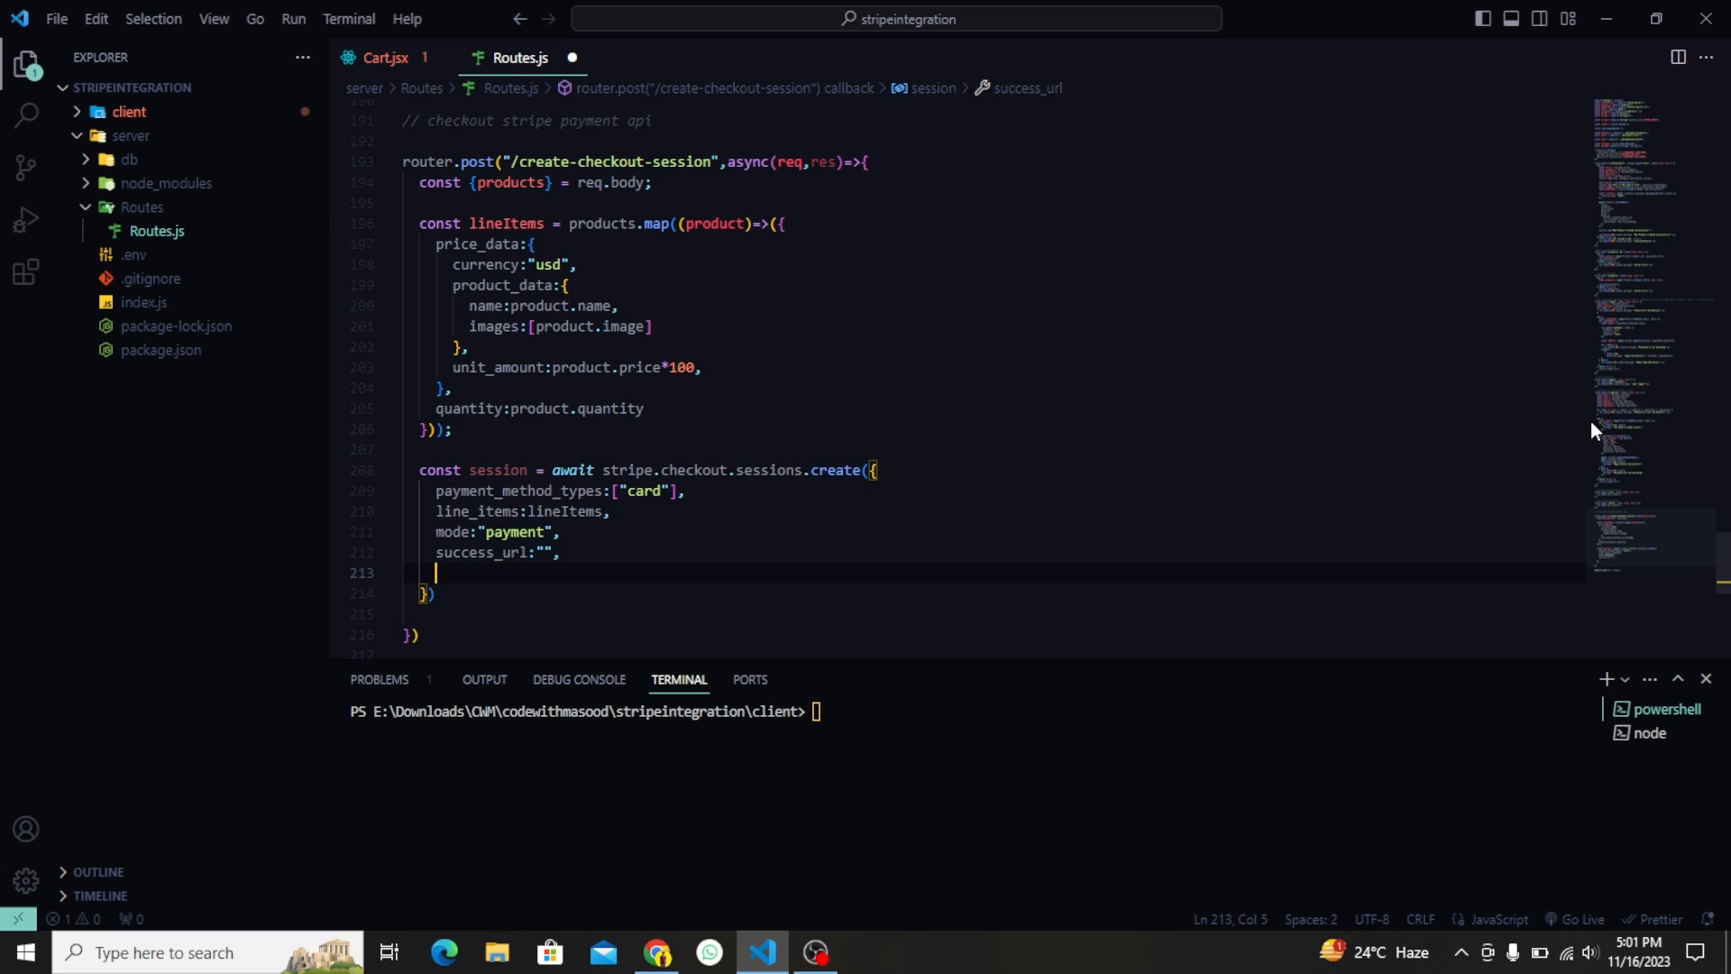
text(cancel_url:"")
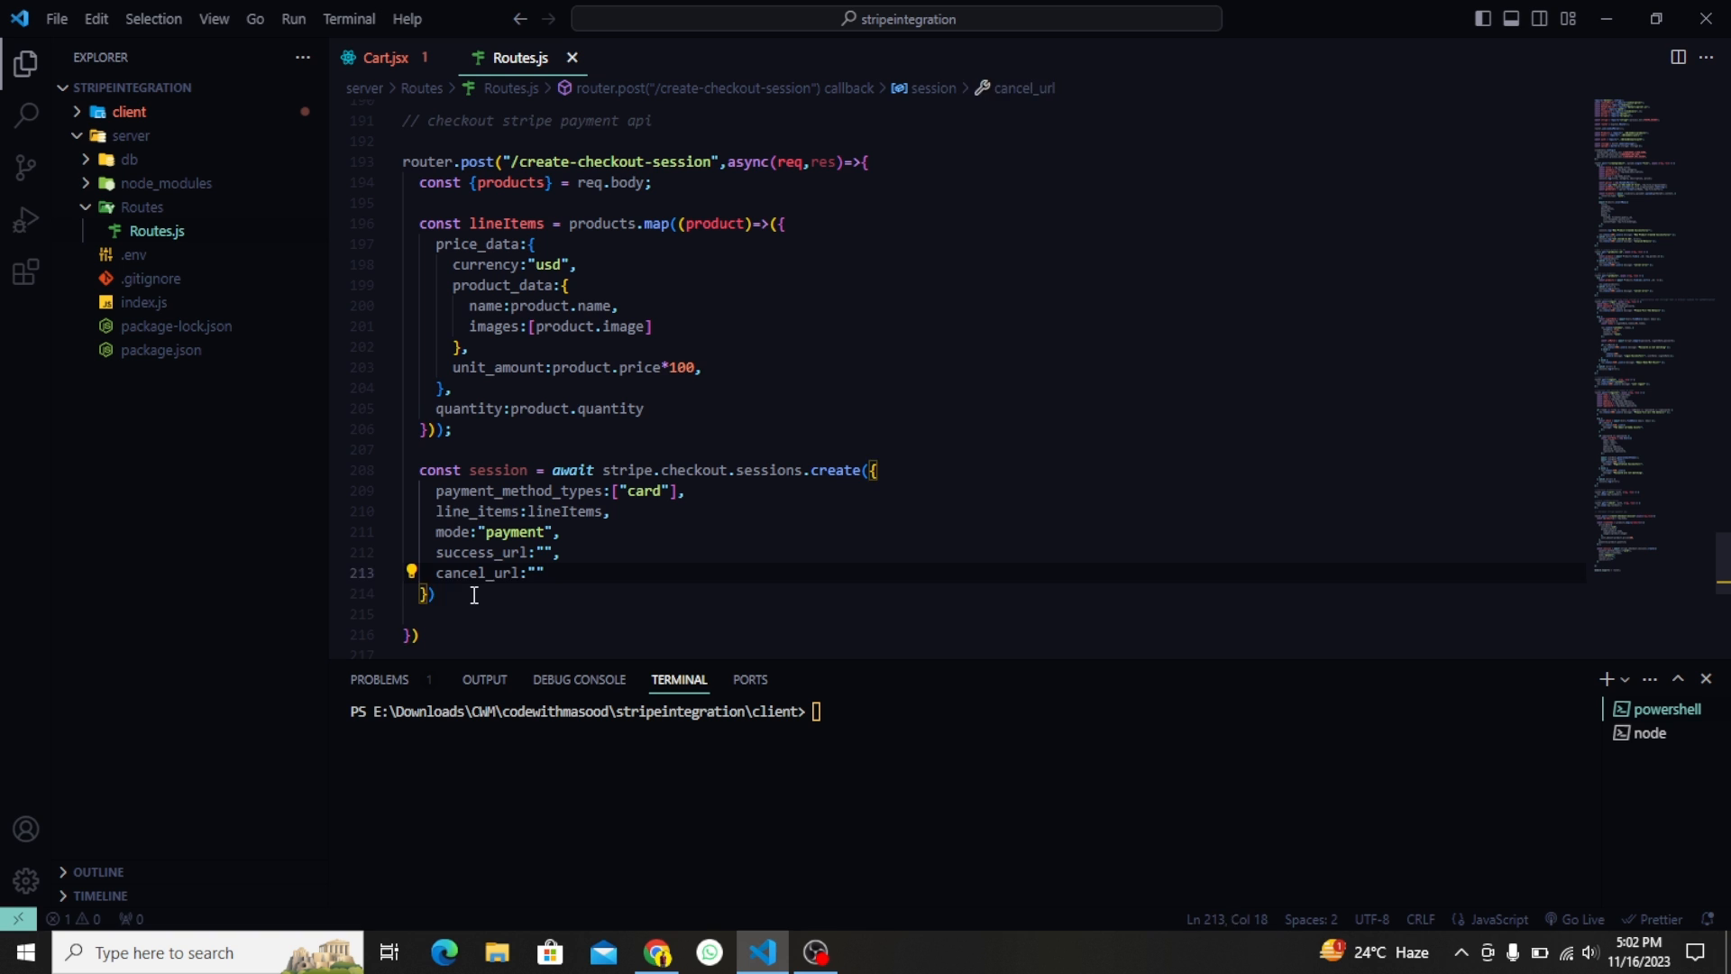
- Respond with res.json({ id: session.id })
text(res.json({id:)
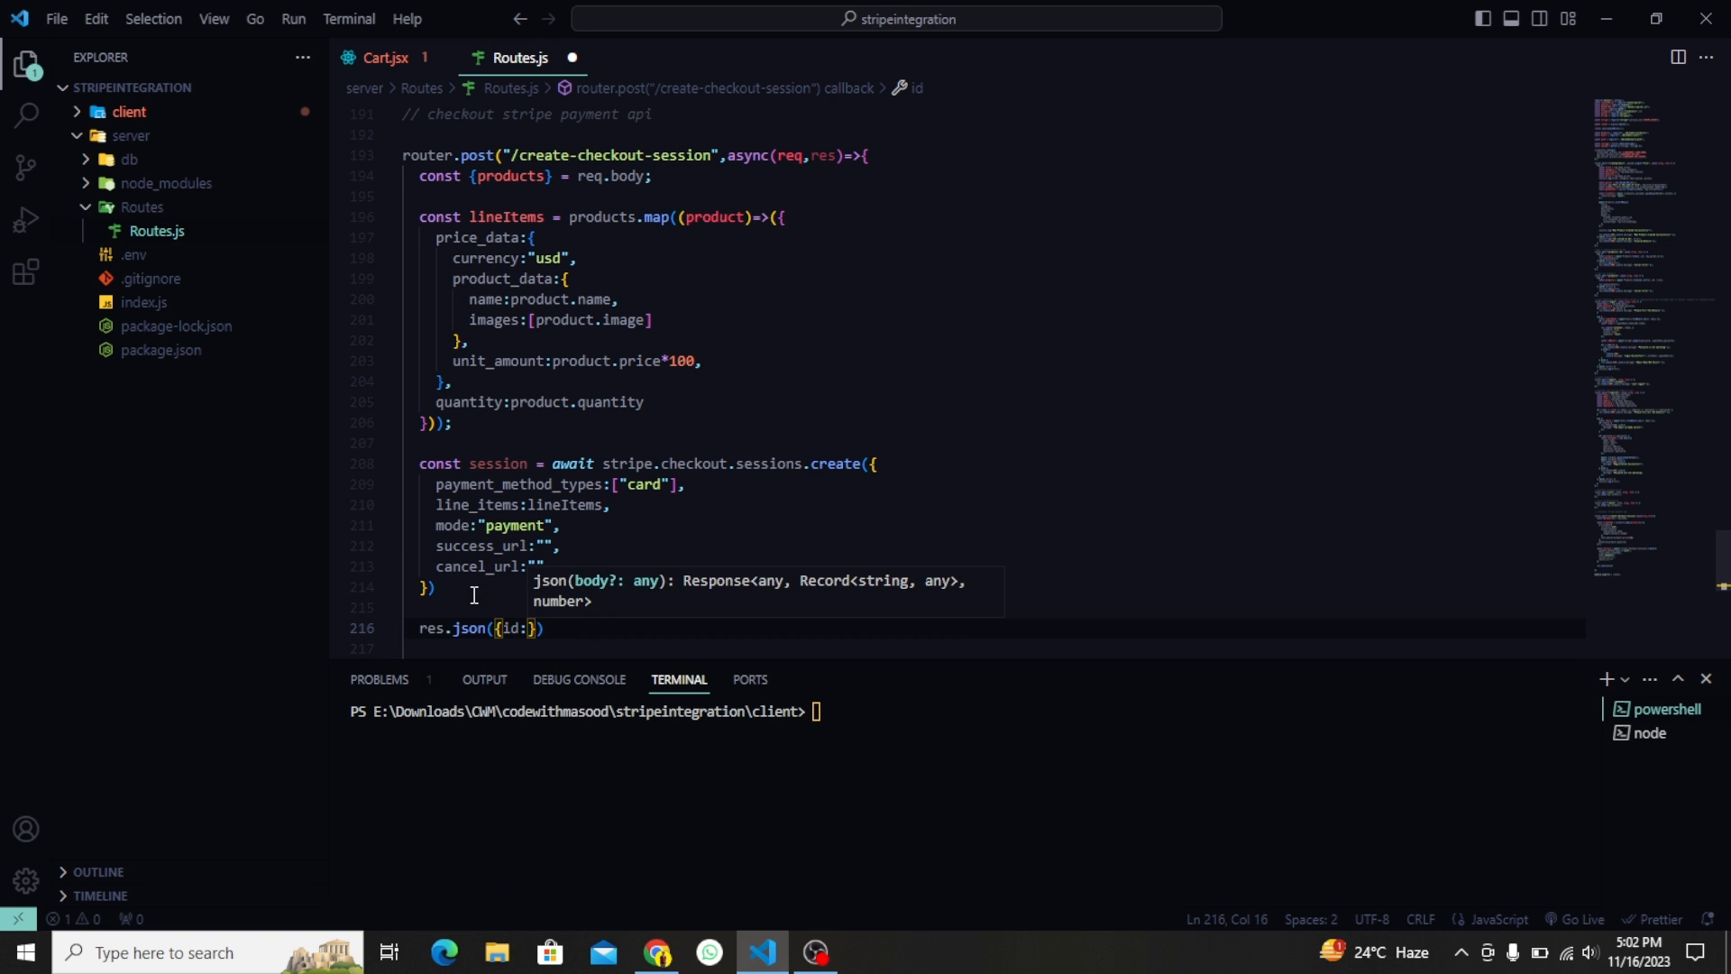
text(session.id)
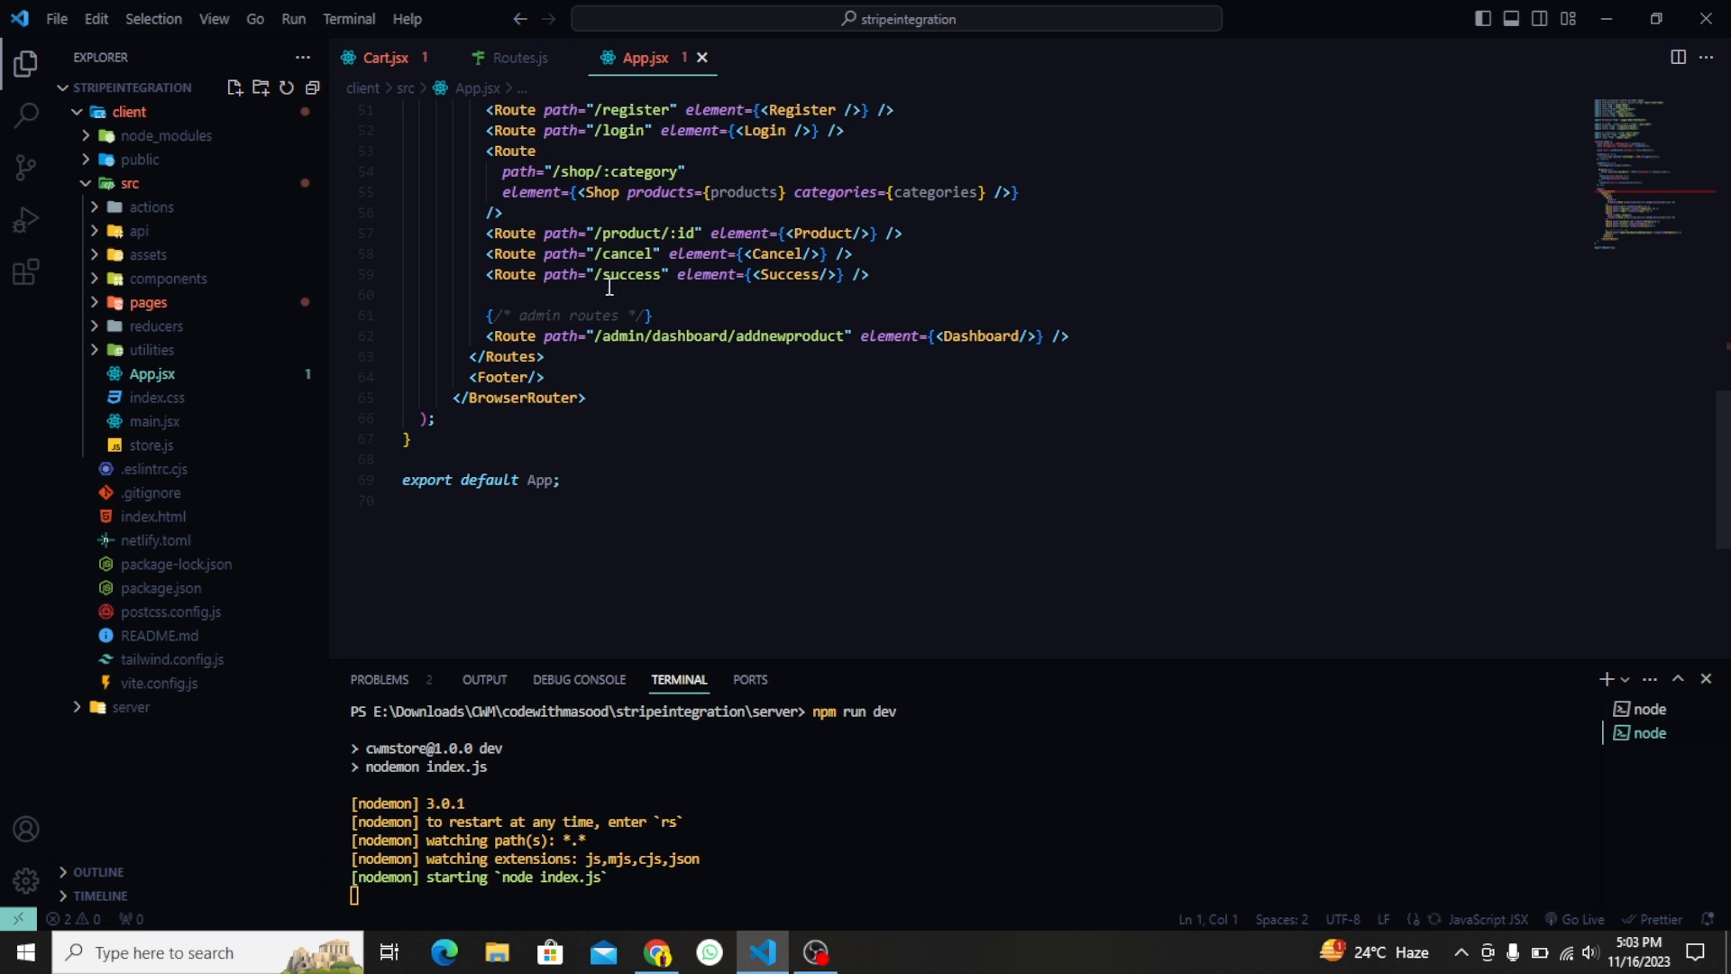
click(655, 951)
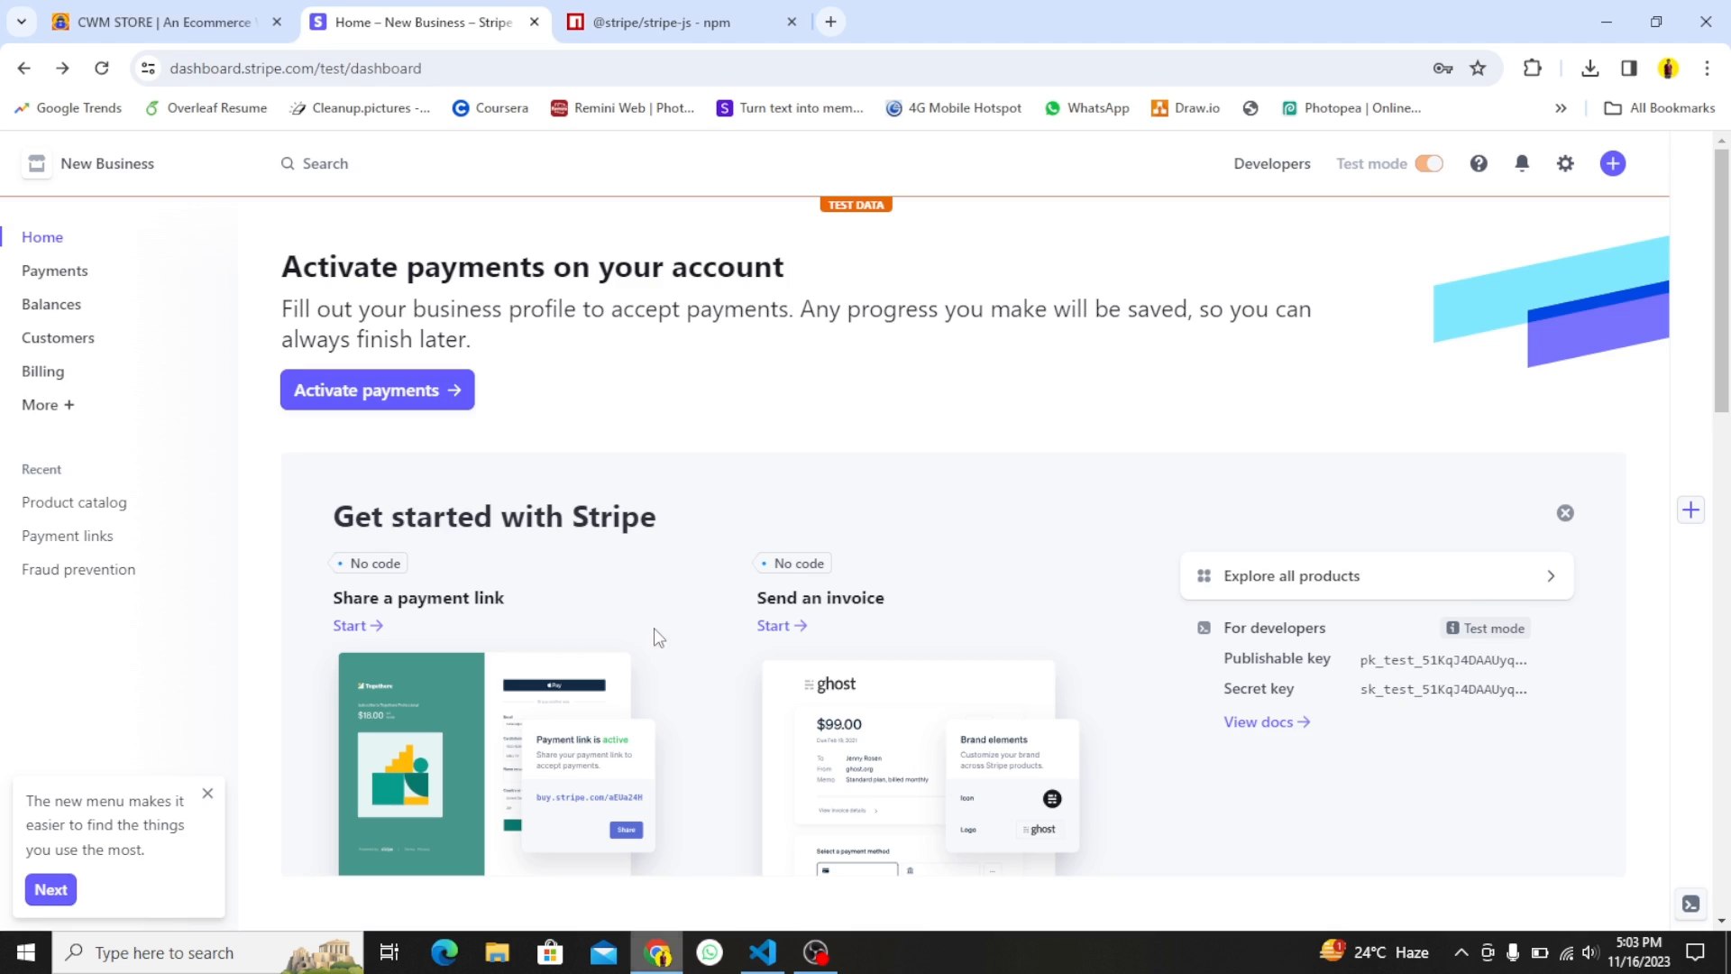
click(161, 21)
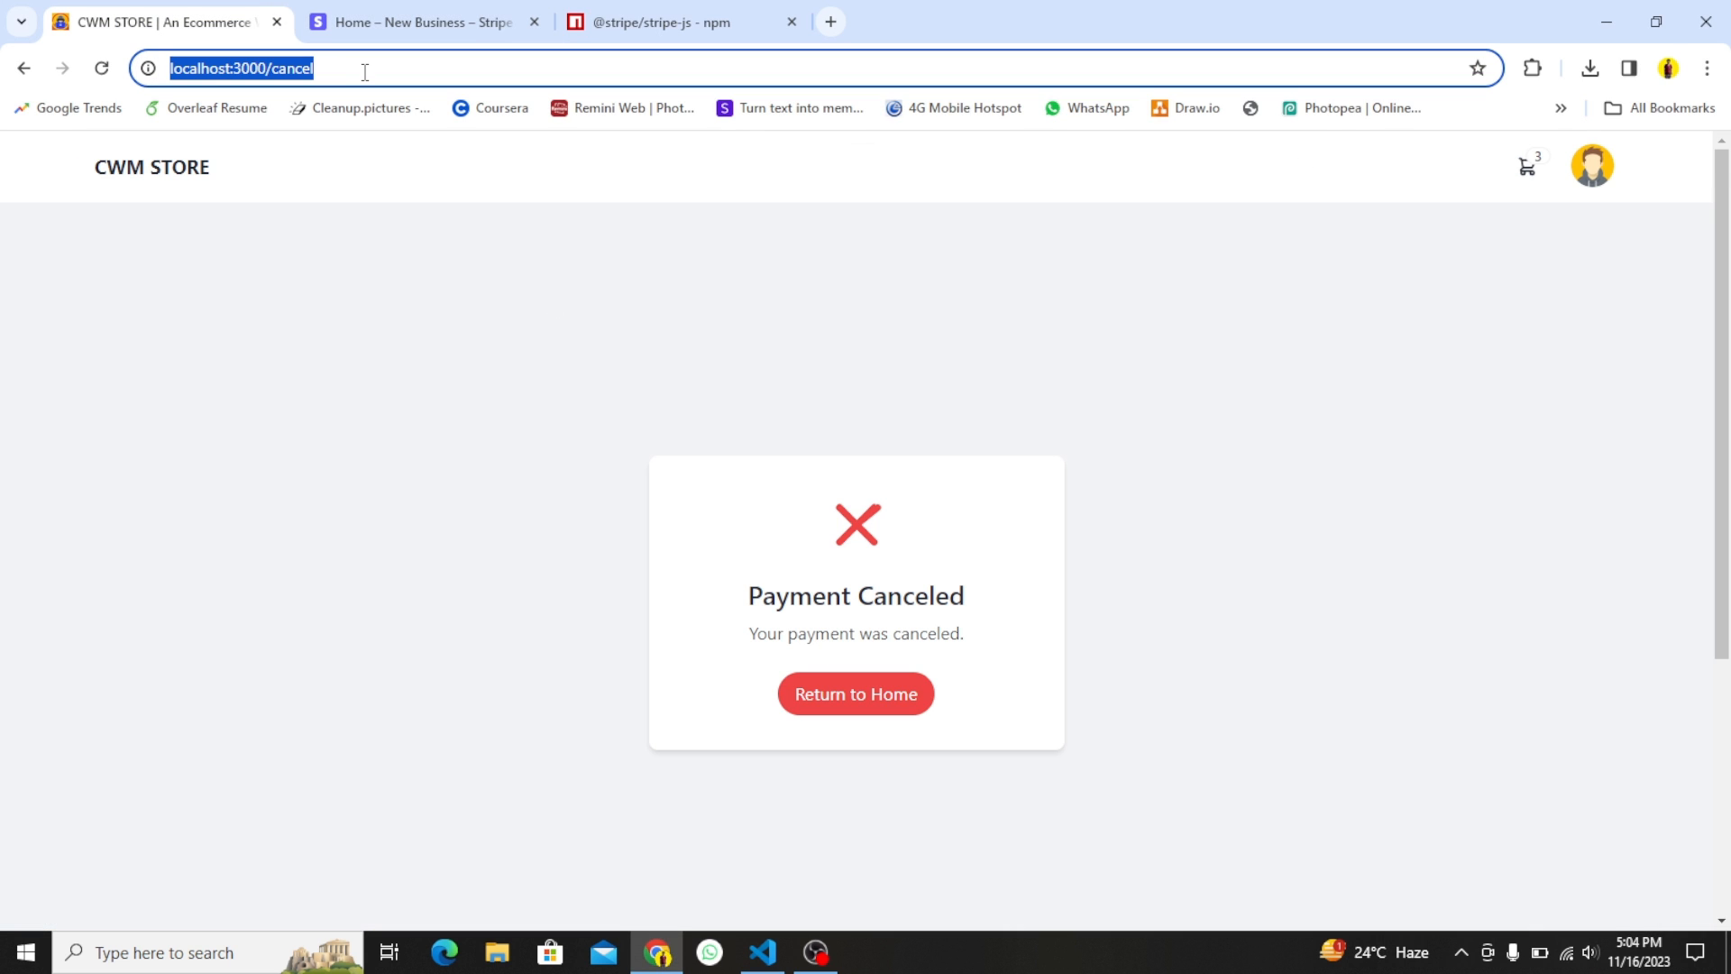
click(761, 952)
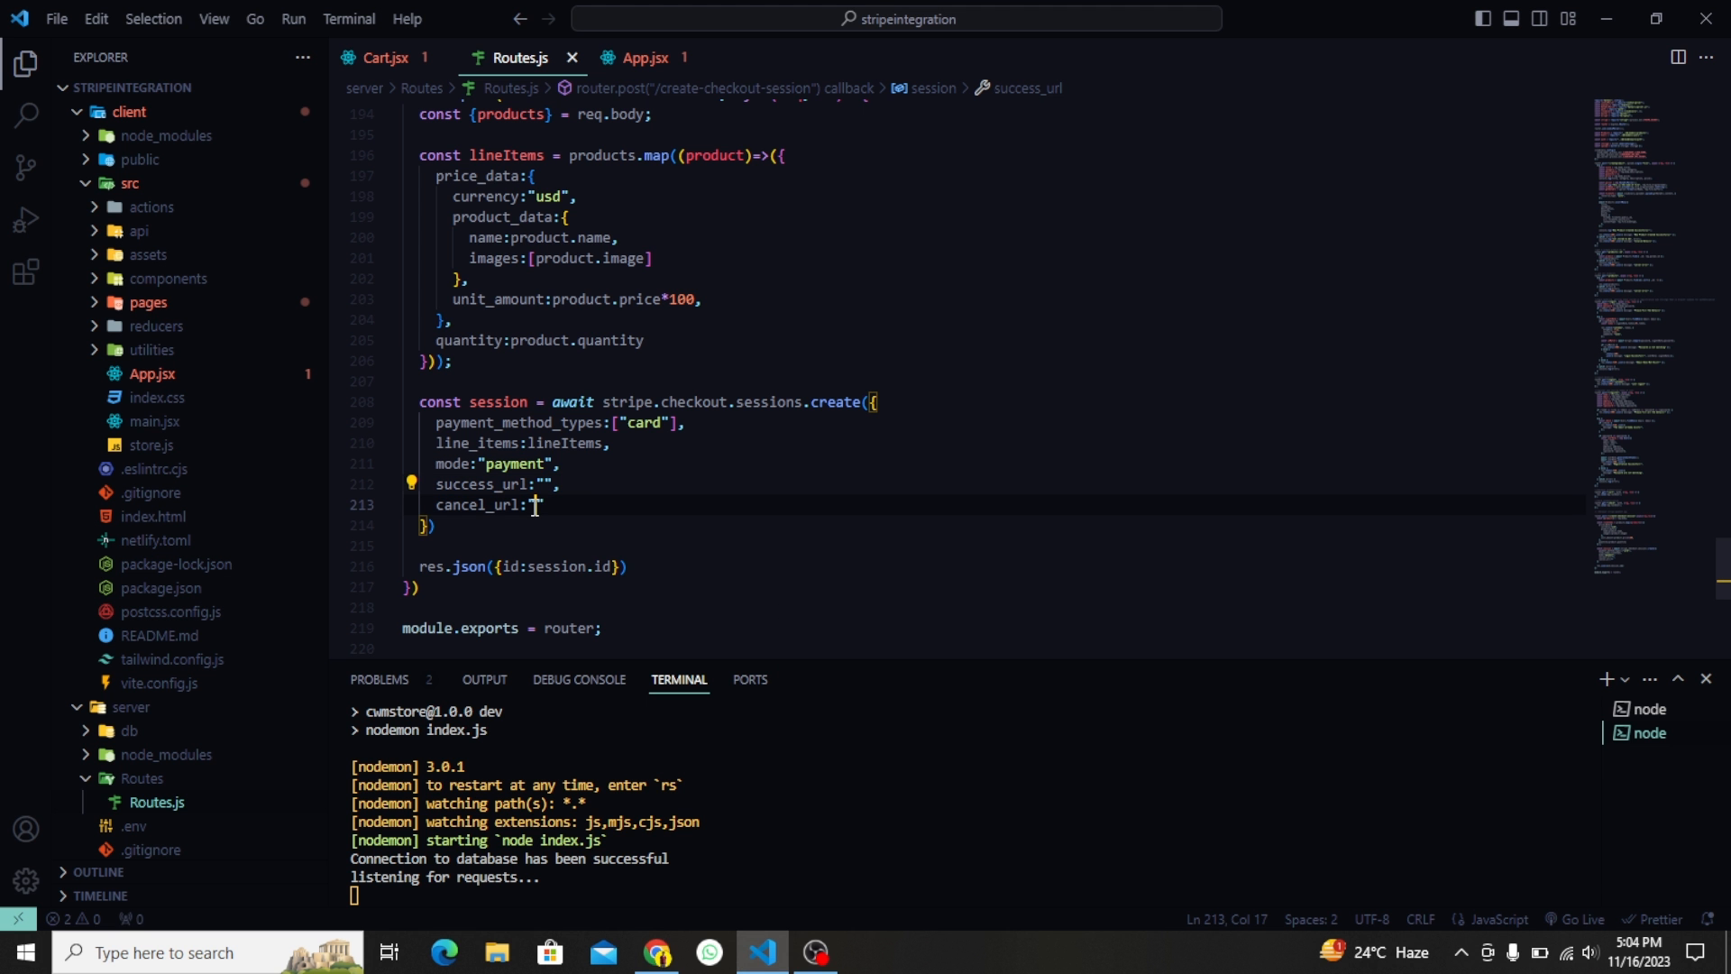
text(http://localhost:3000/cancel")
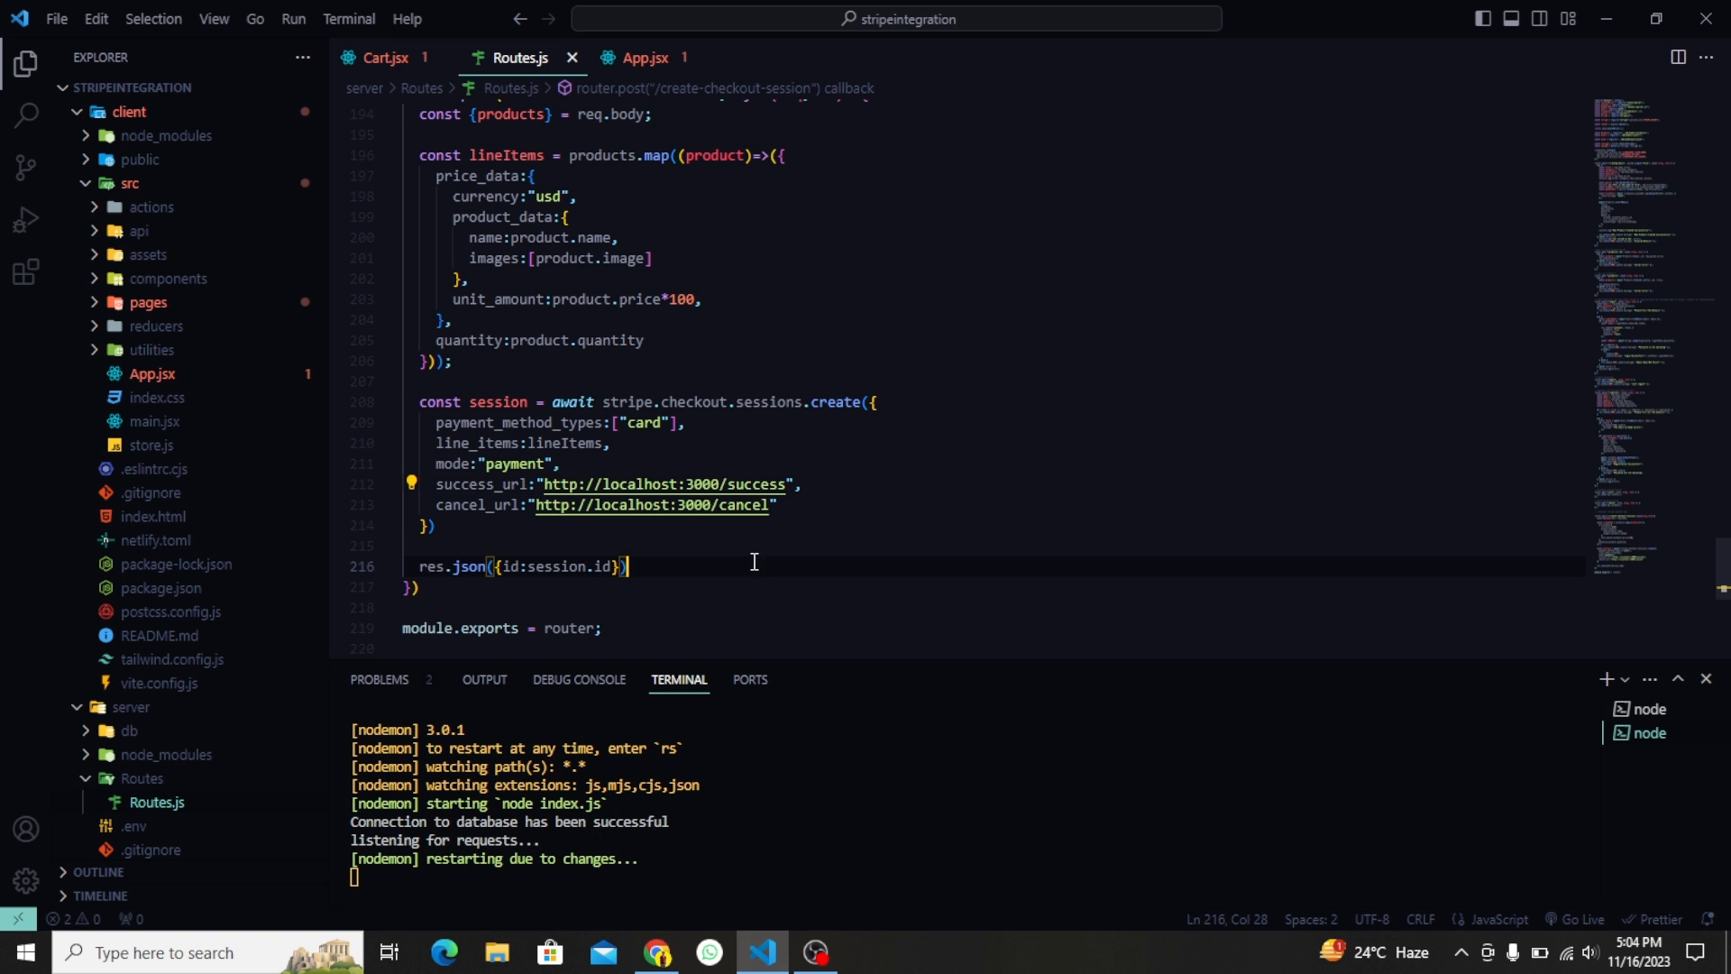
click(384, 58)
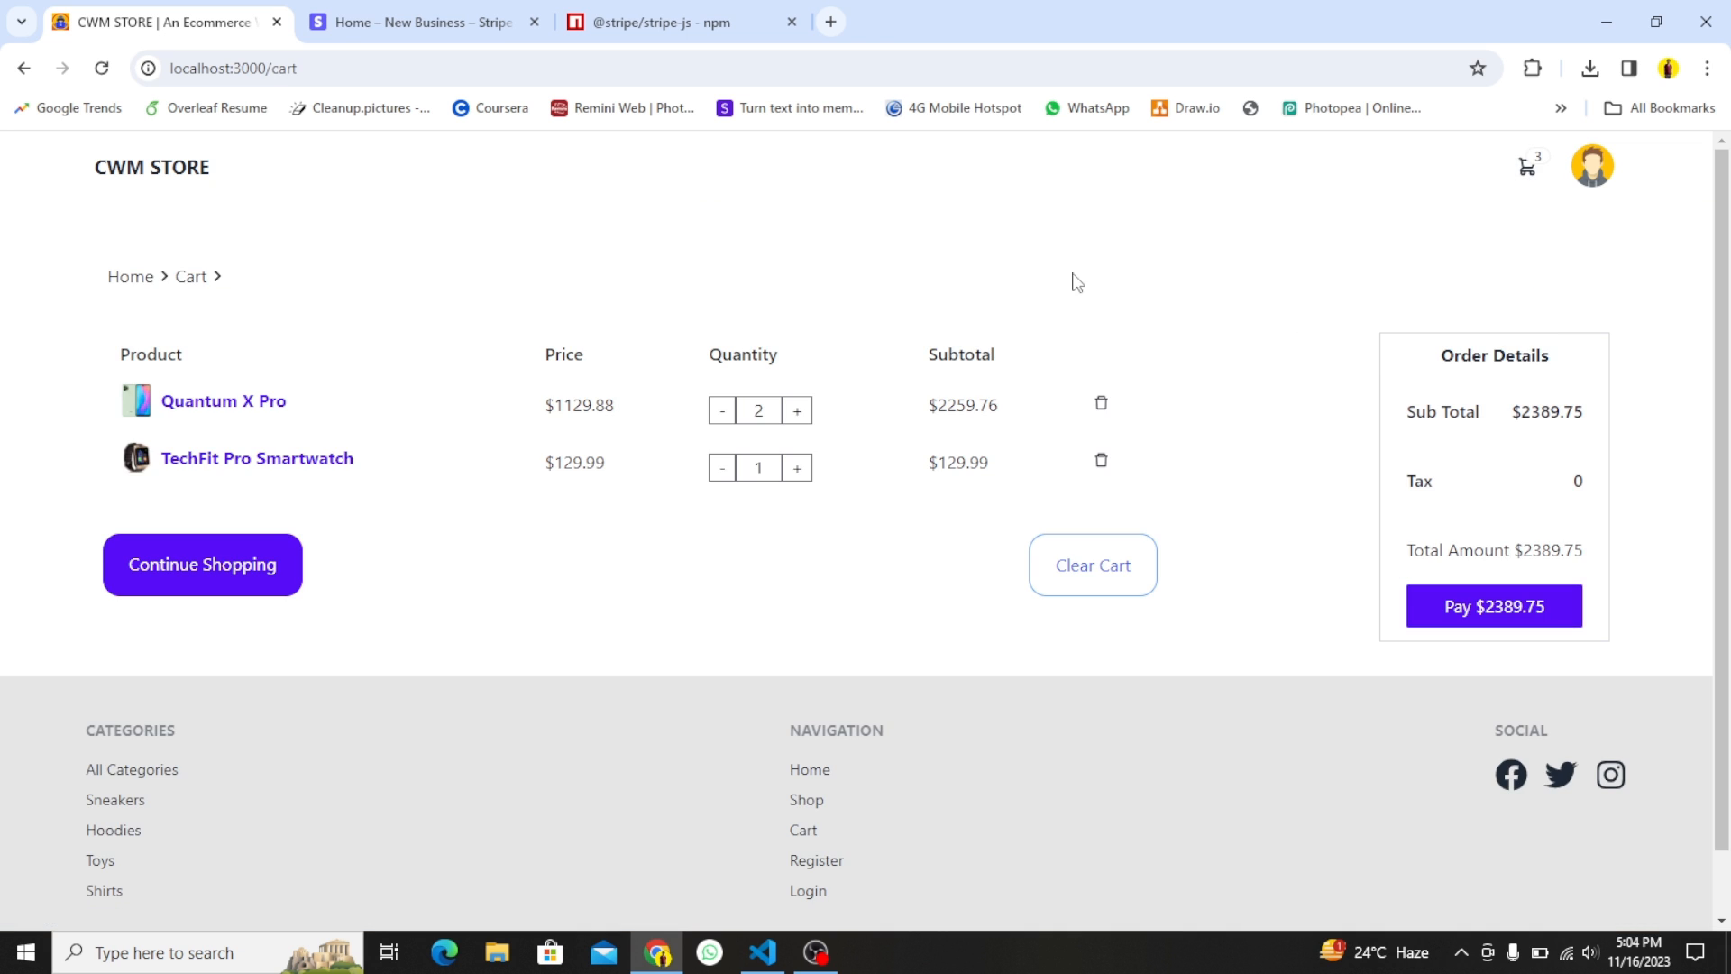
- Grow the cart to four products with two Fusion Flex Trainers, totaling $2679.72, then return to Routes.js
click(202, 564)
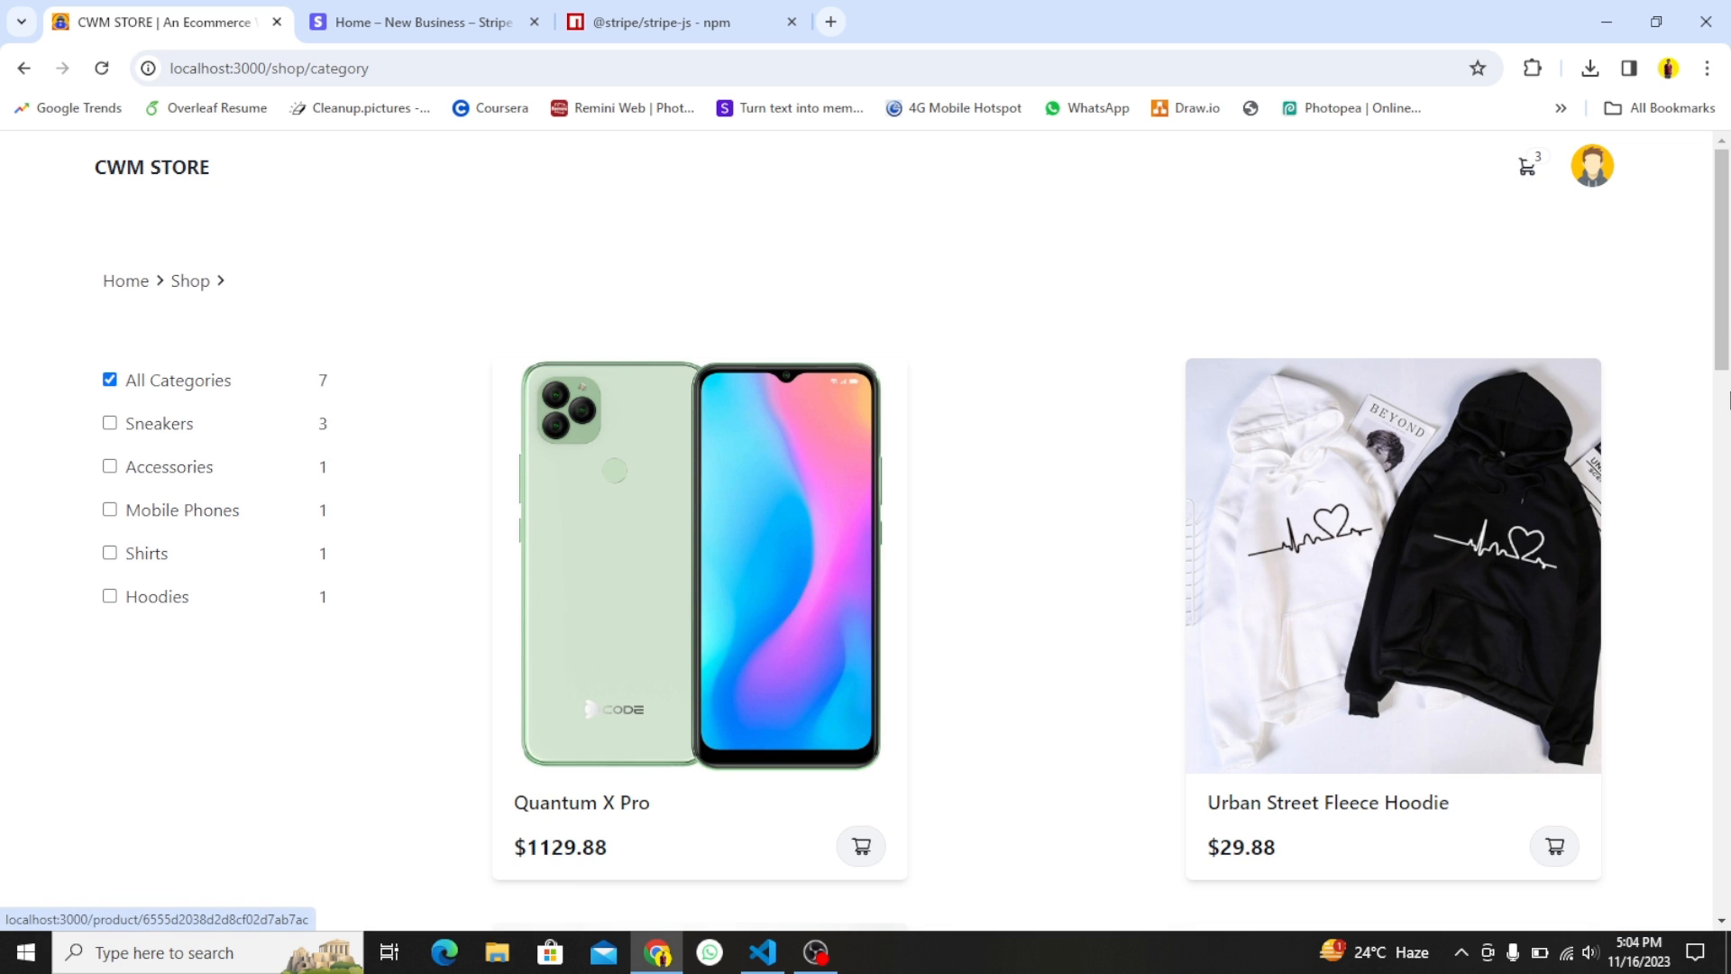
scroll(down, 3)
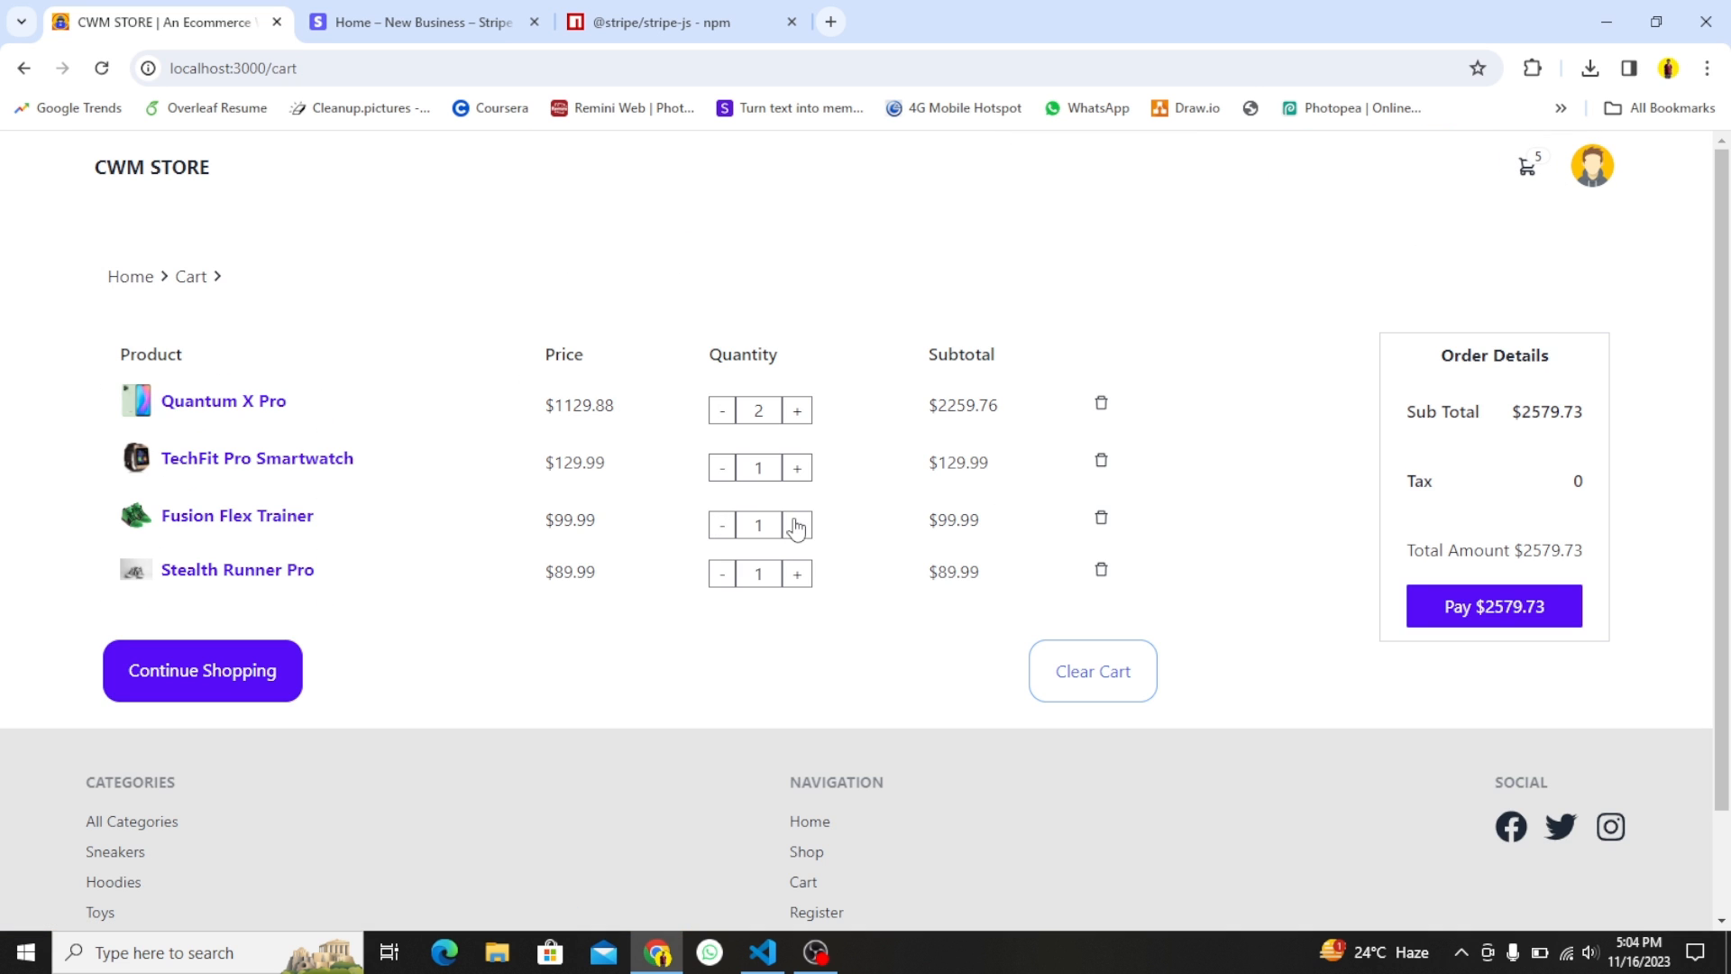
click(795, 525)
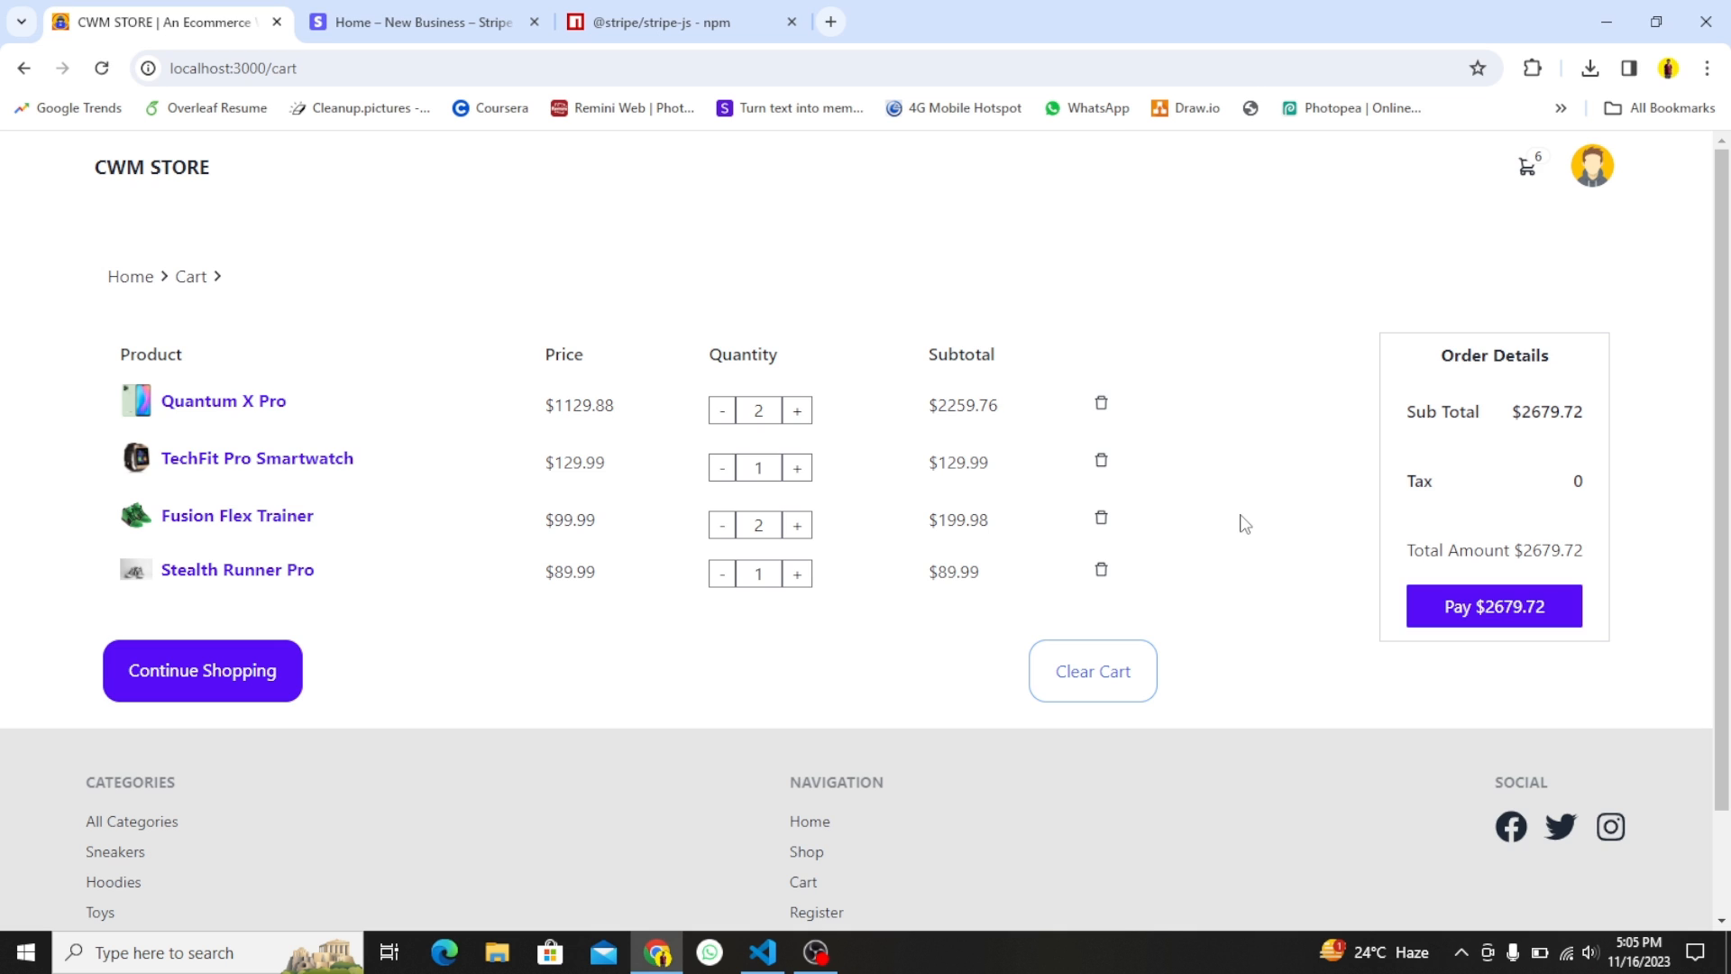
click(1493, 606)
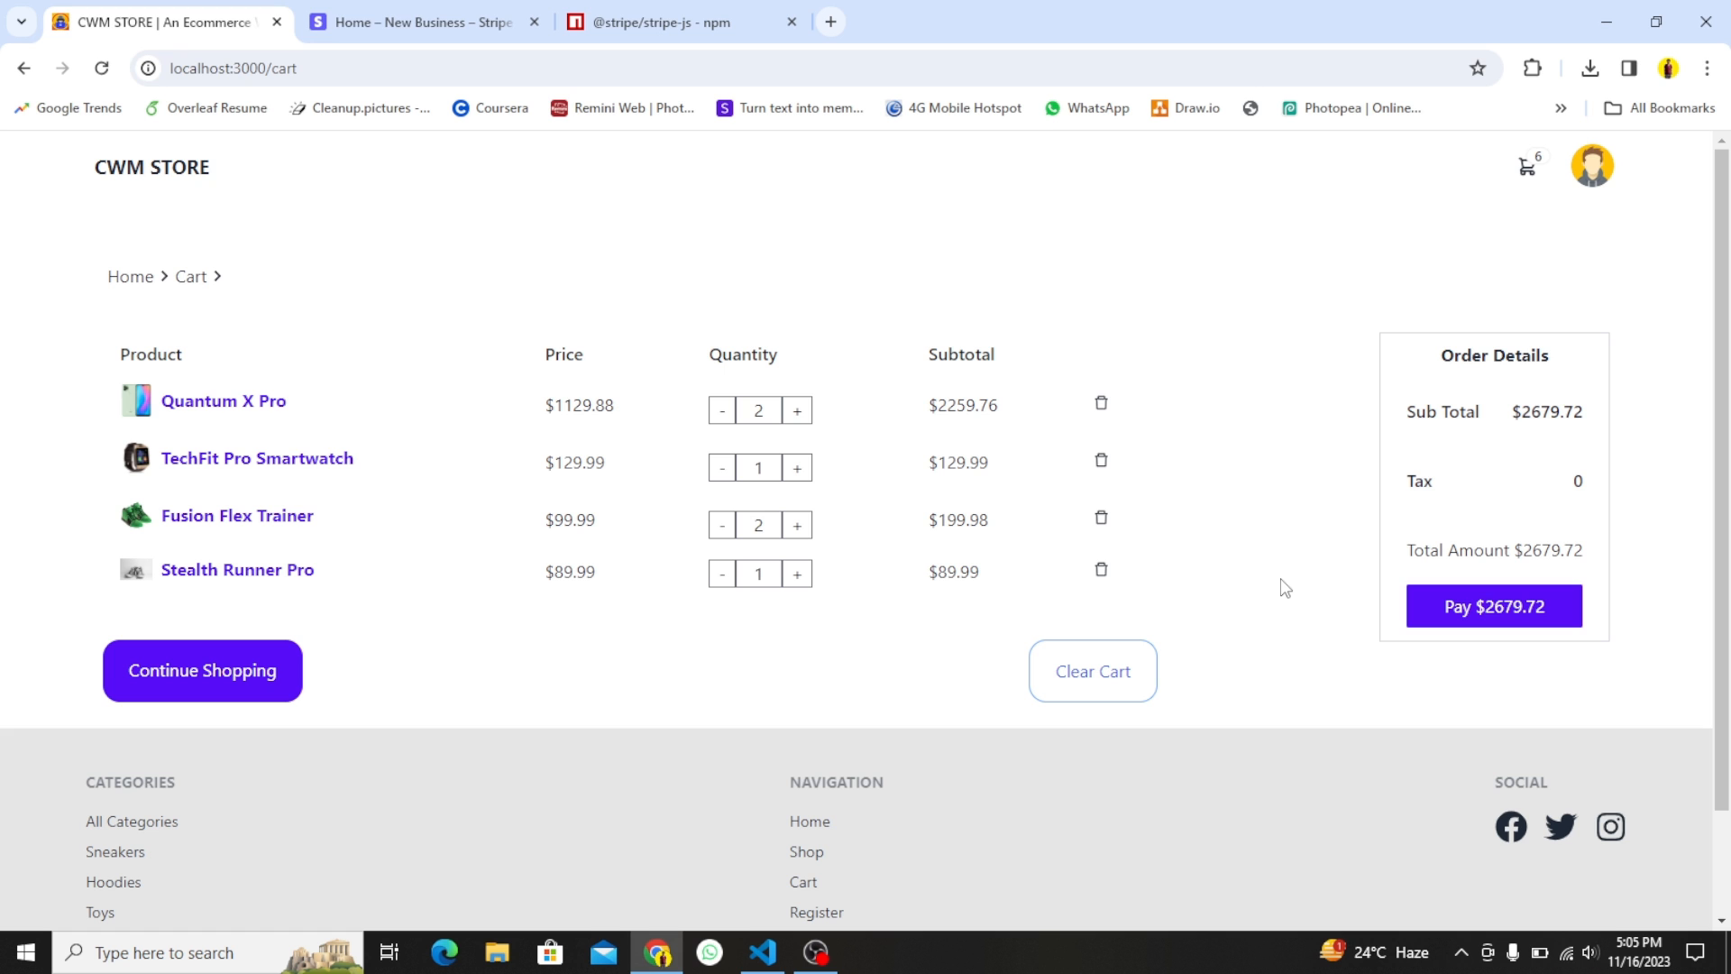
click(763, 952)
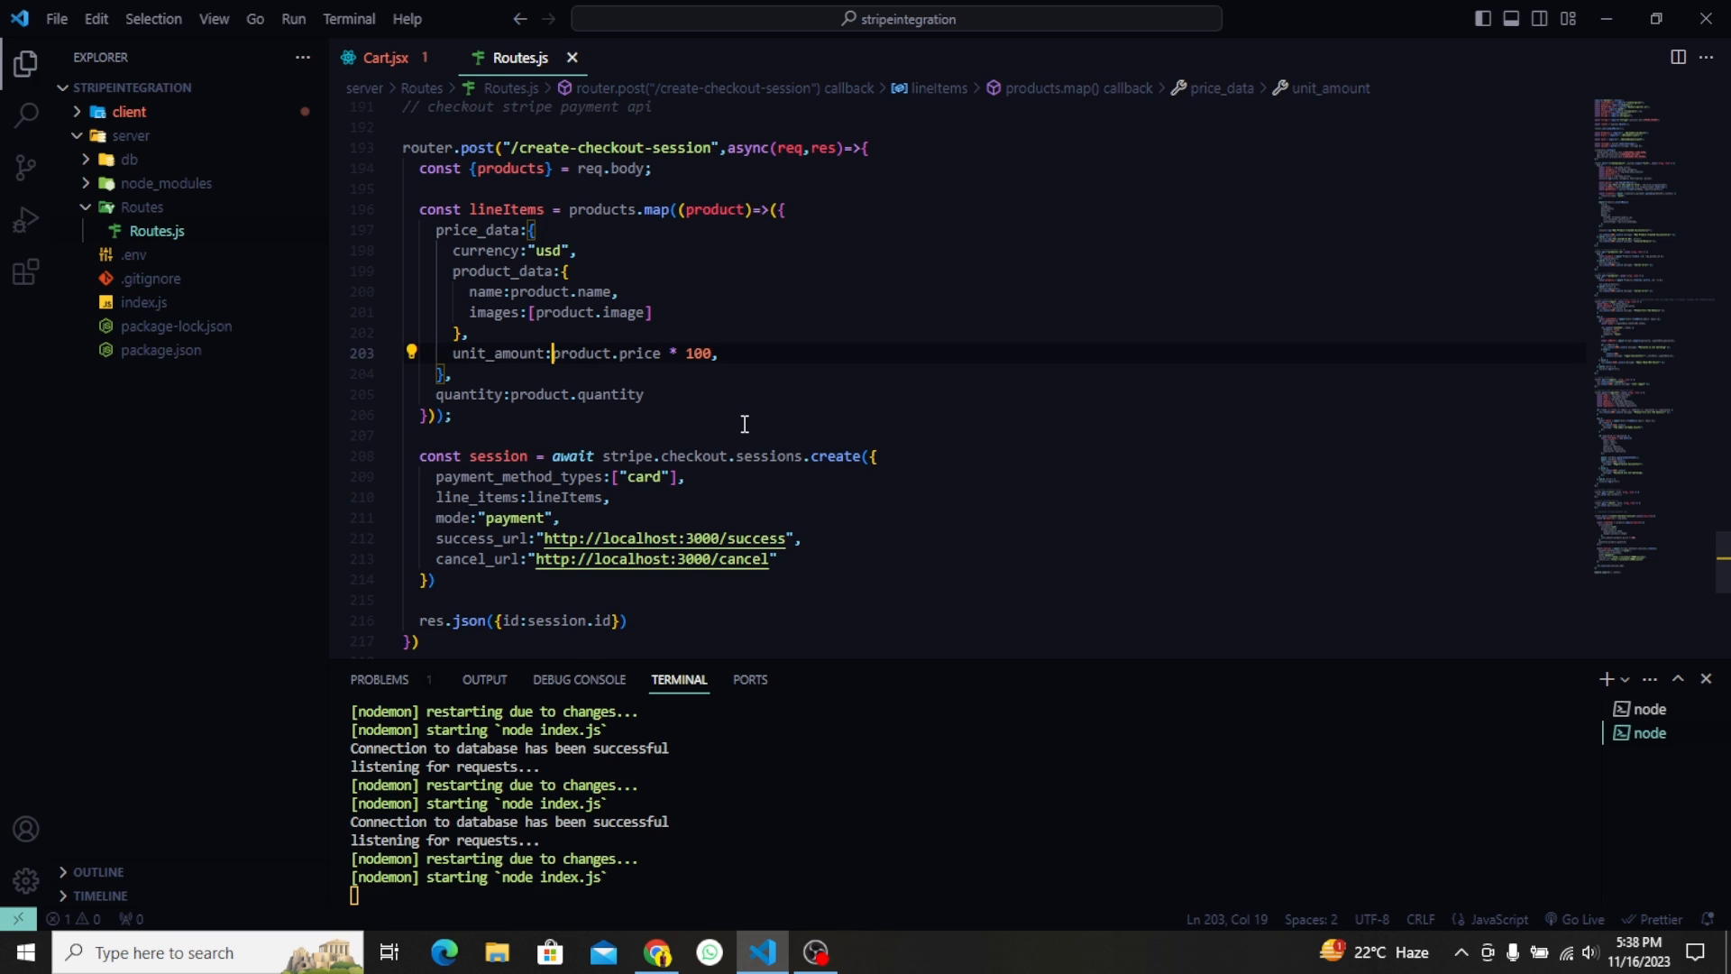
- Wrap the line item's unit_amount in Math.round so price times 100 yields whole cents
text(Math.round()
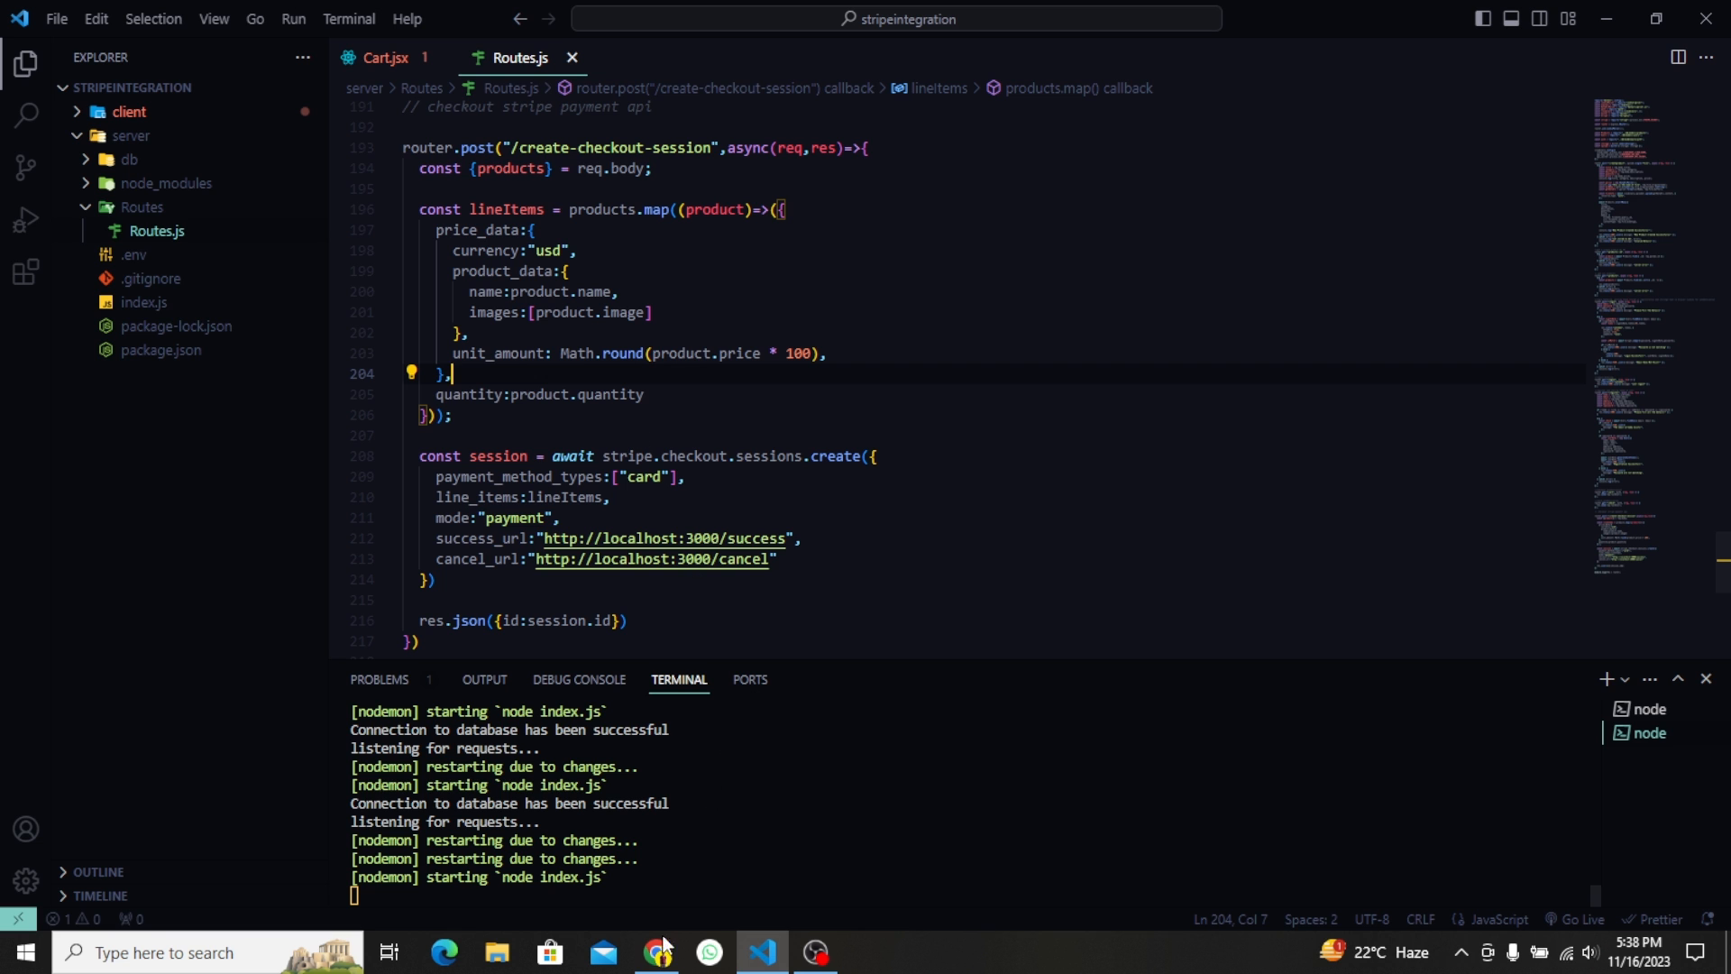
click(658, 952)
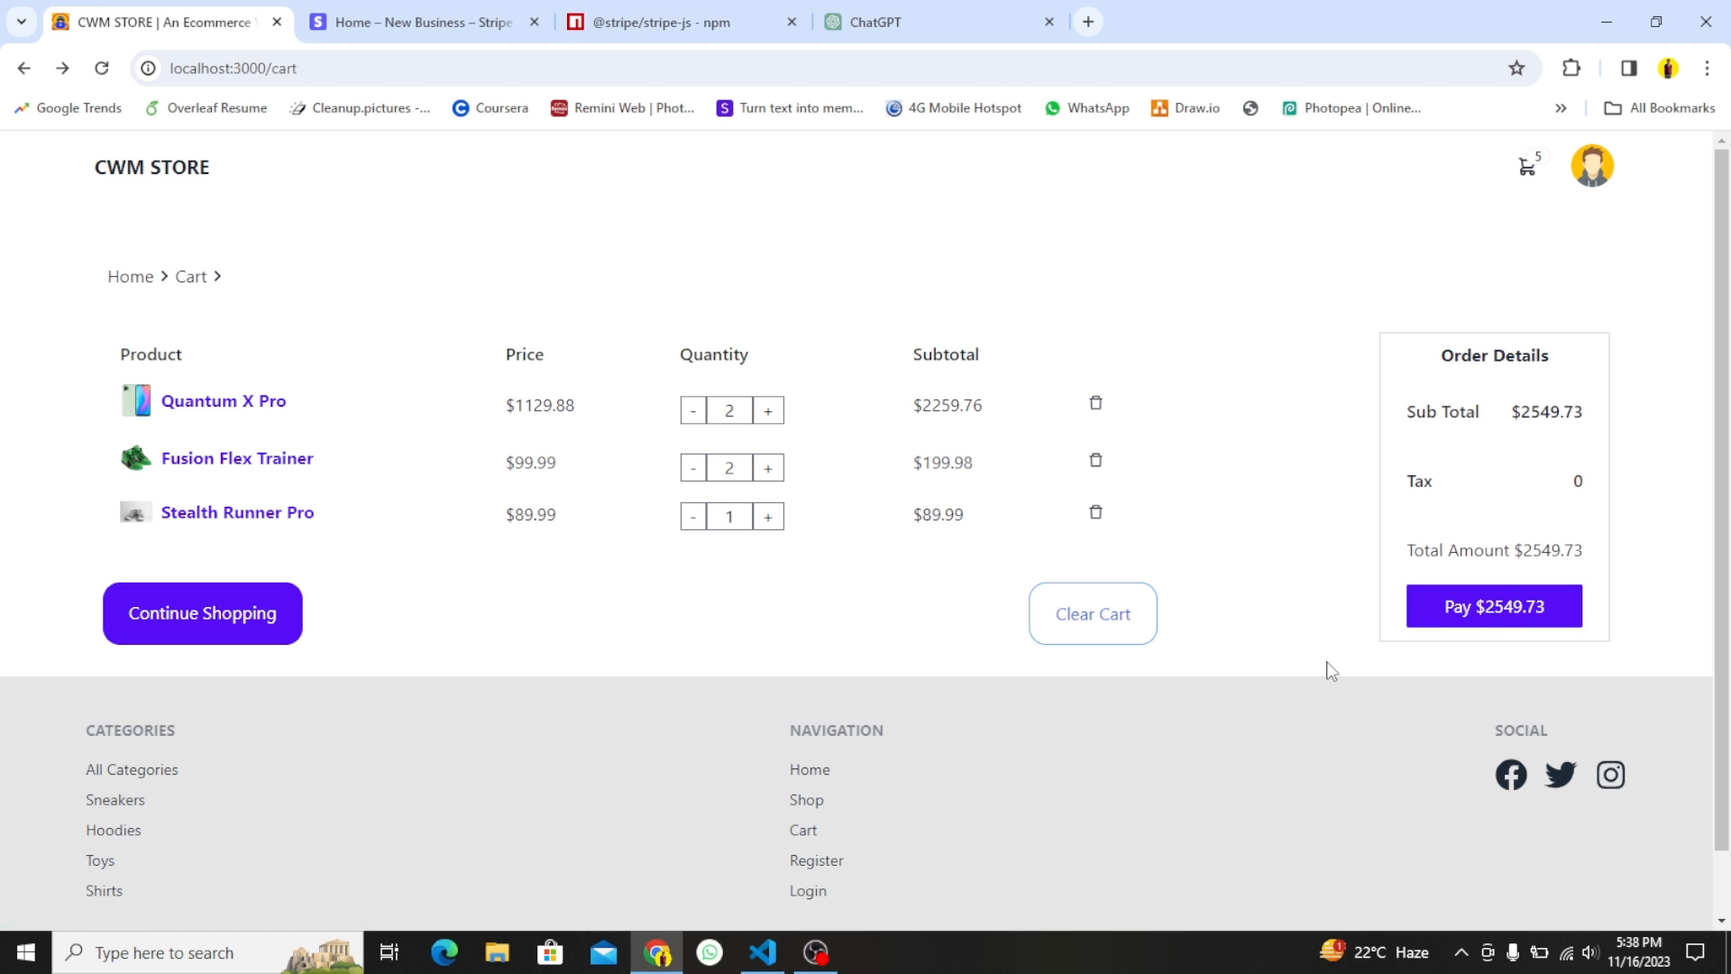
click(1493, 606)
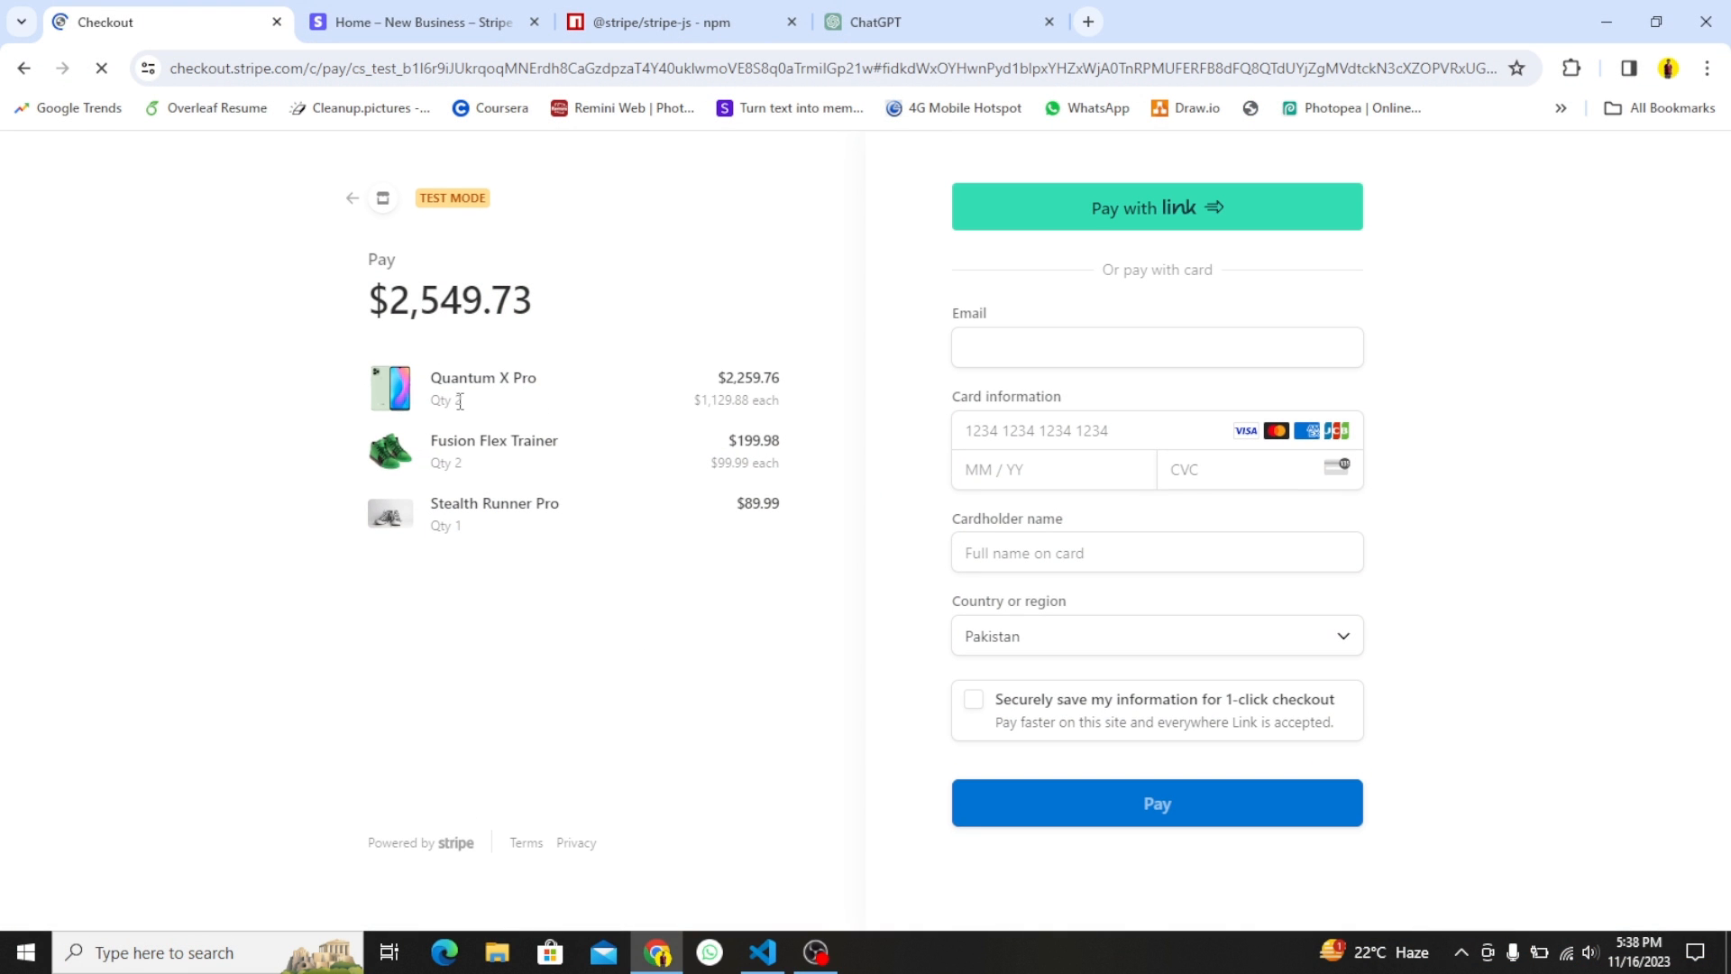
double_click(446, 400)
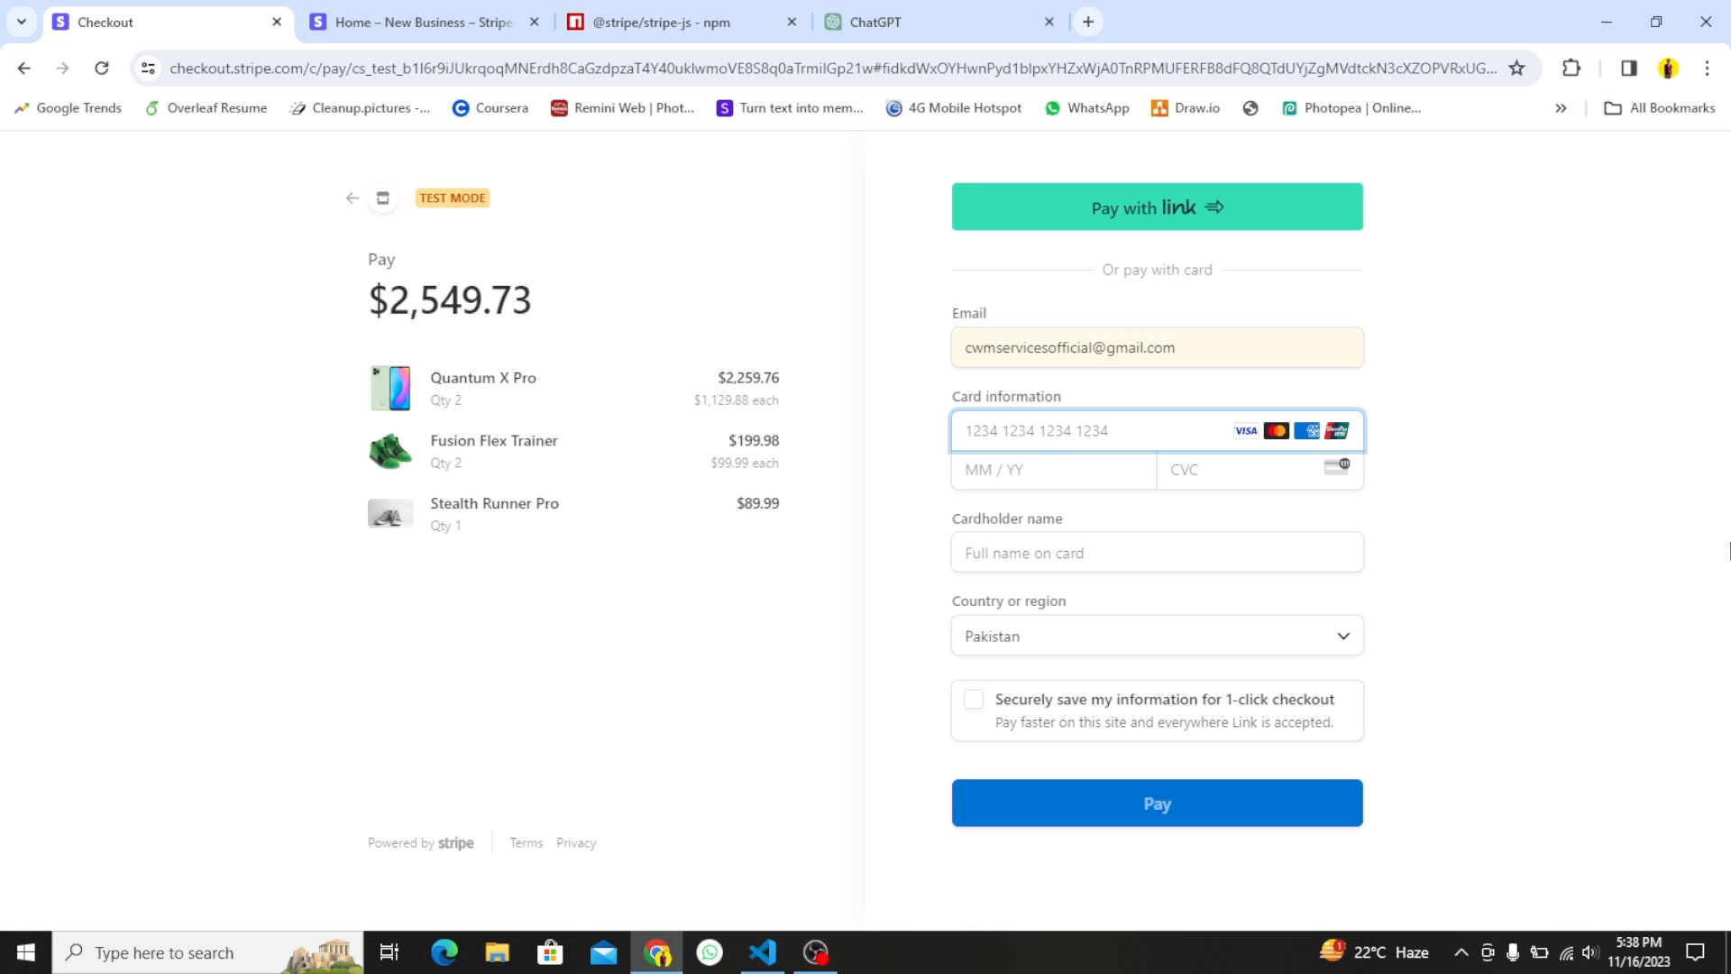
text(4242 4242 4242 4242)
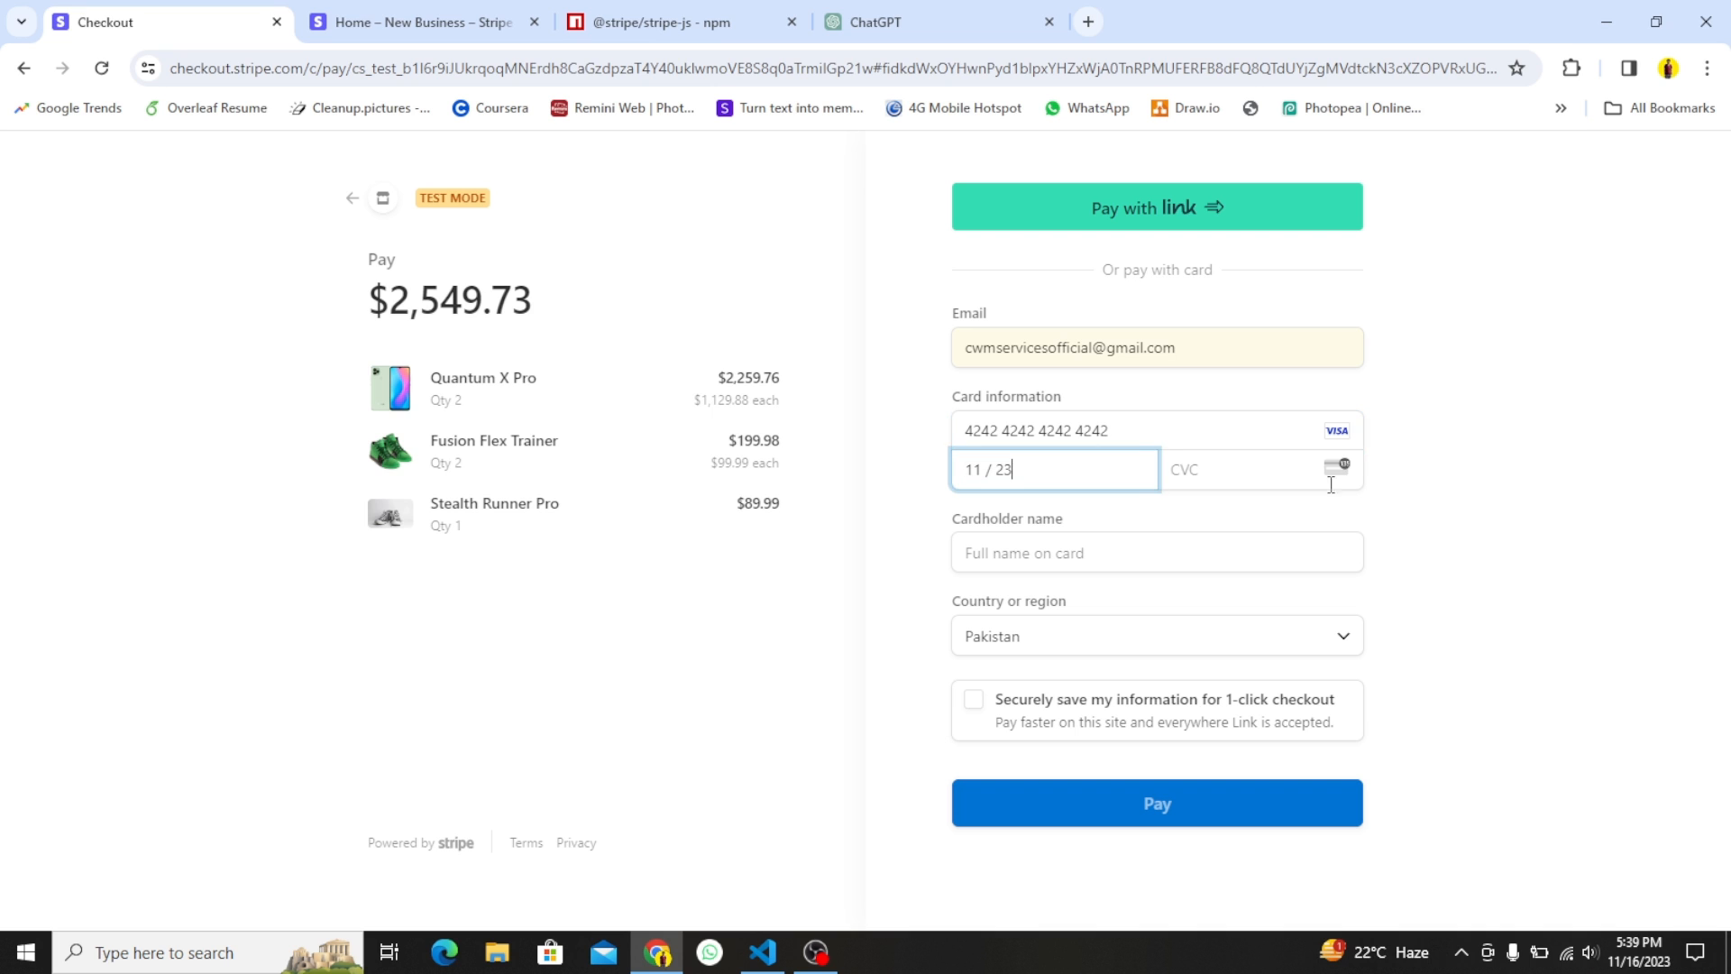
text(Masood)
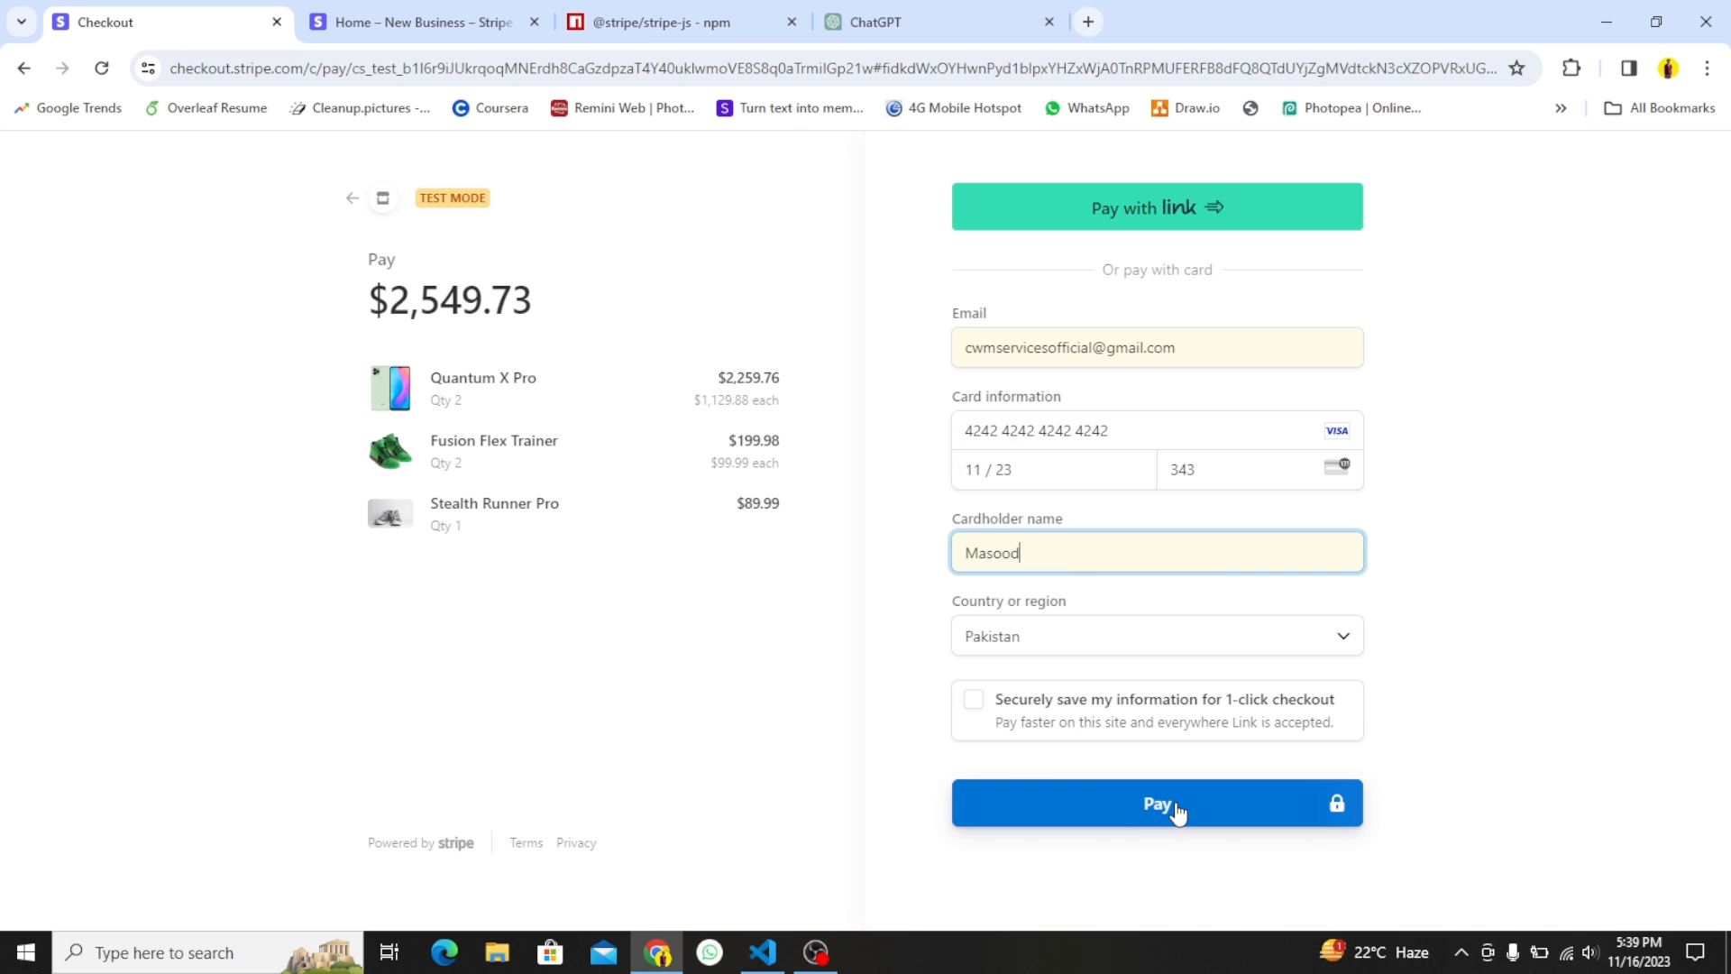
click(1156, 802)
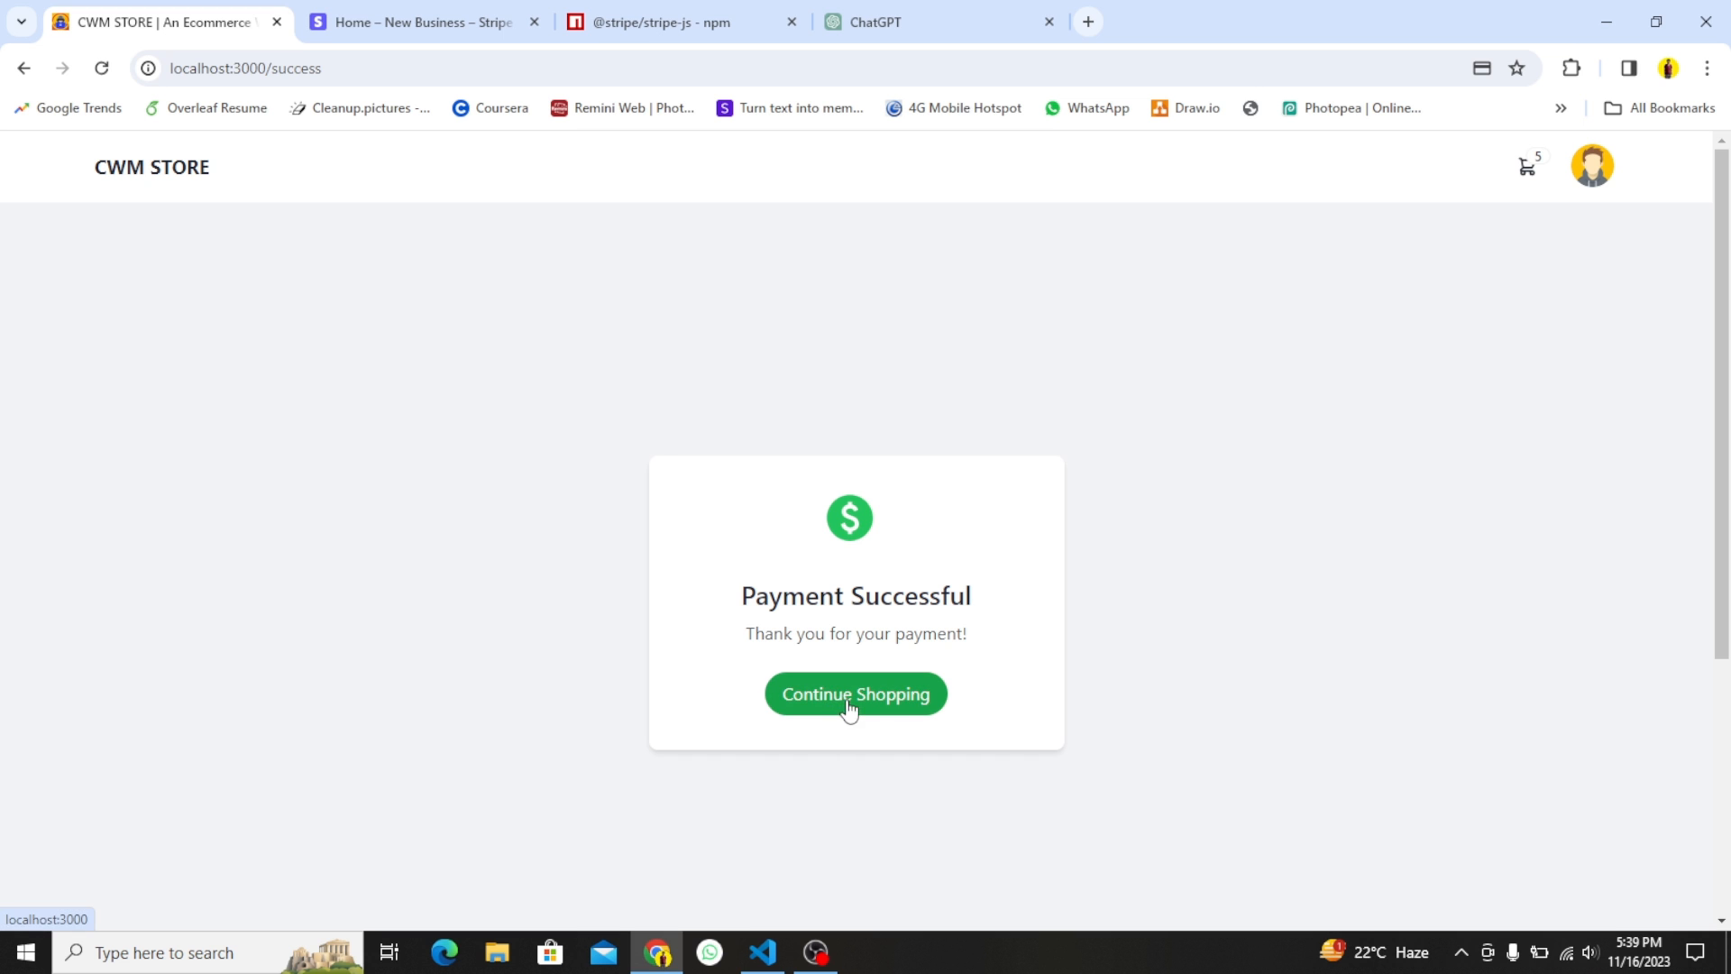
- Return to the store from the success page and view the succeeded $2,549.73 payment in the Stripe dashboard
click(855, 693)
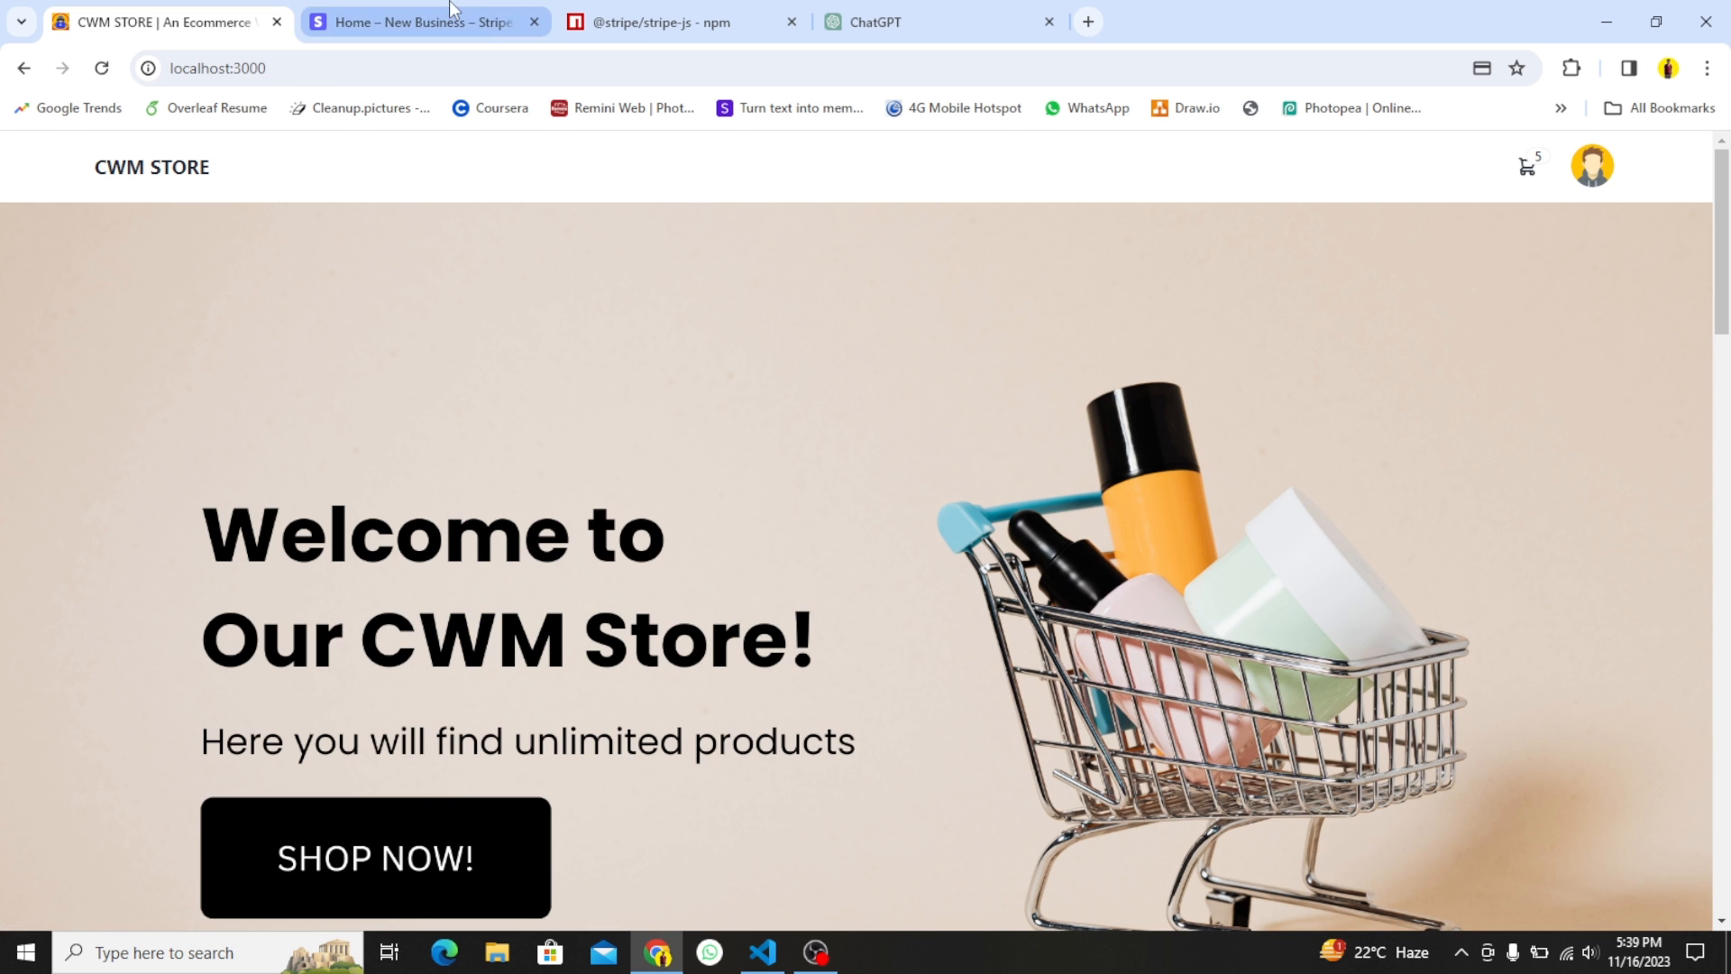
click(422, 22)
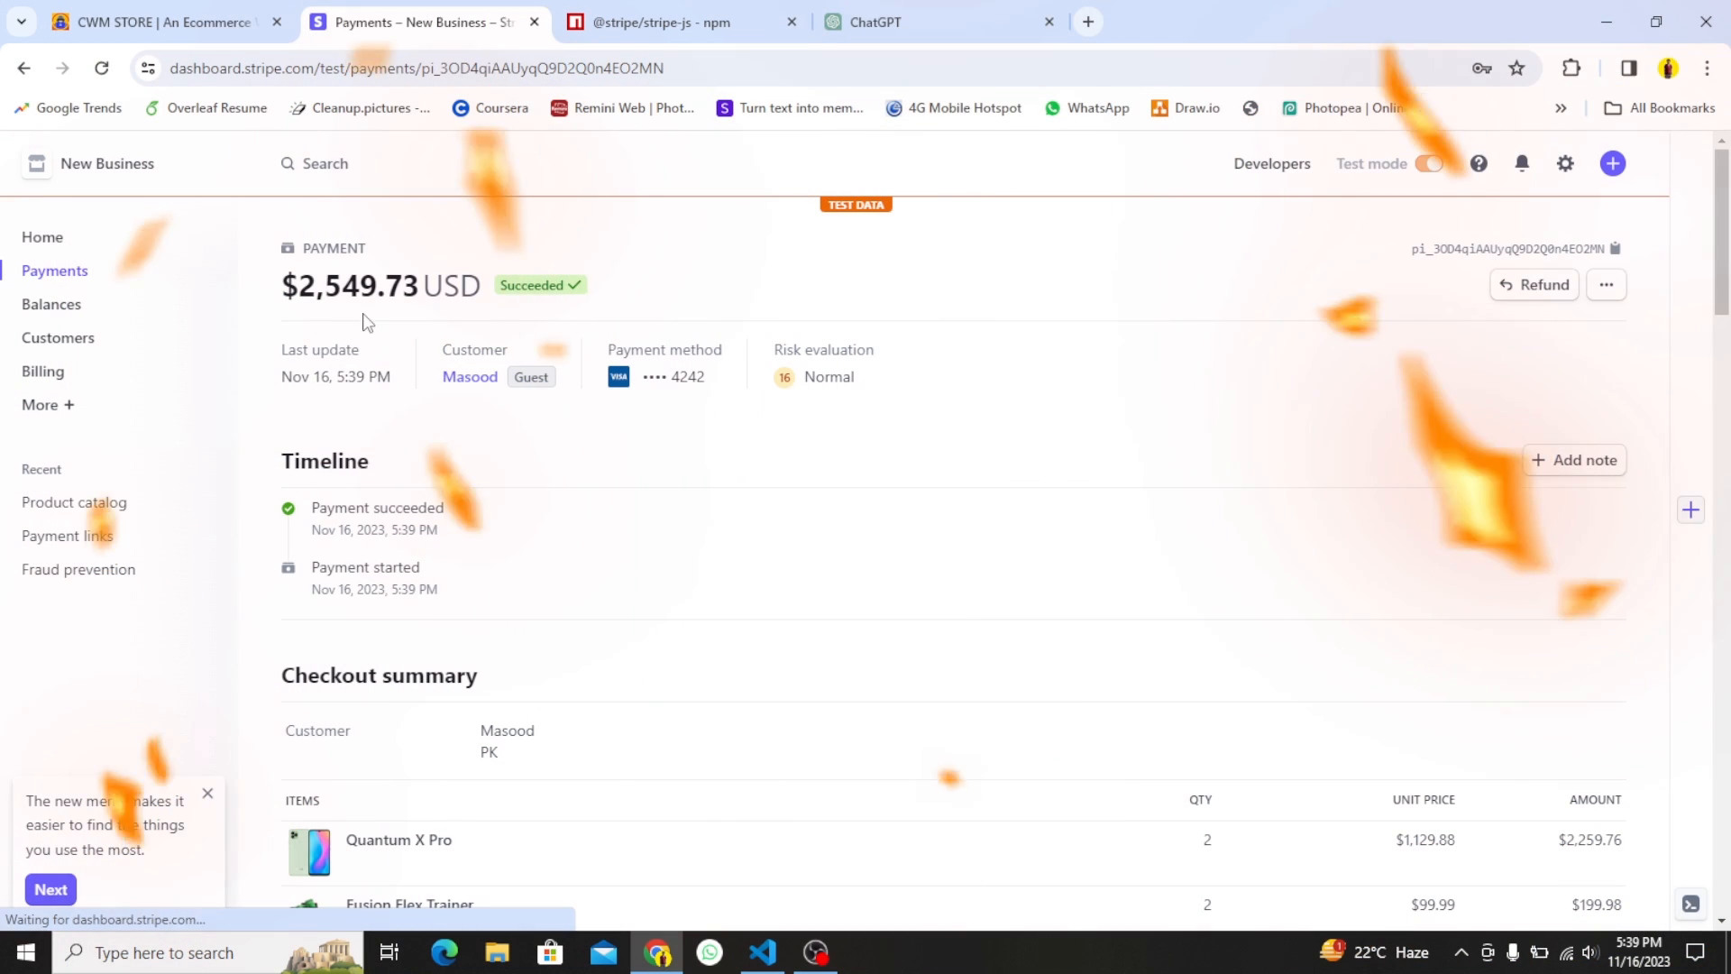
scroll(down, 3)
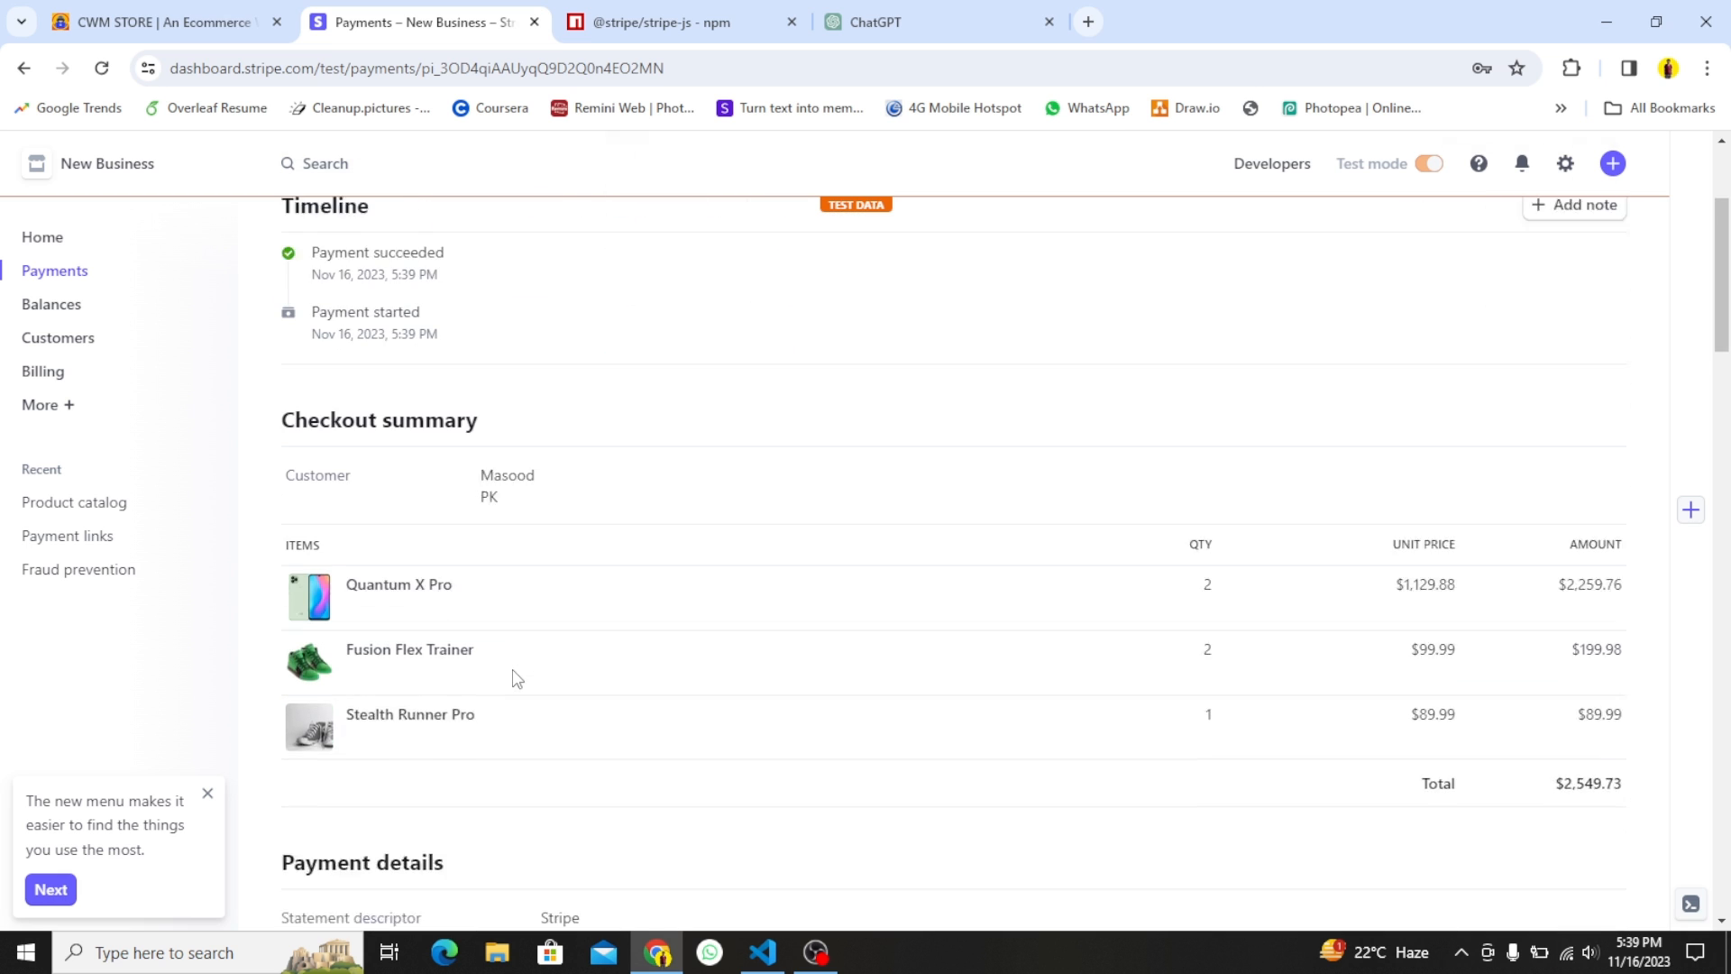
scroll(down, 3)
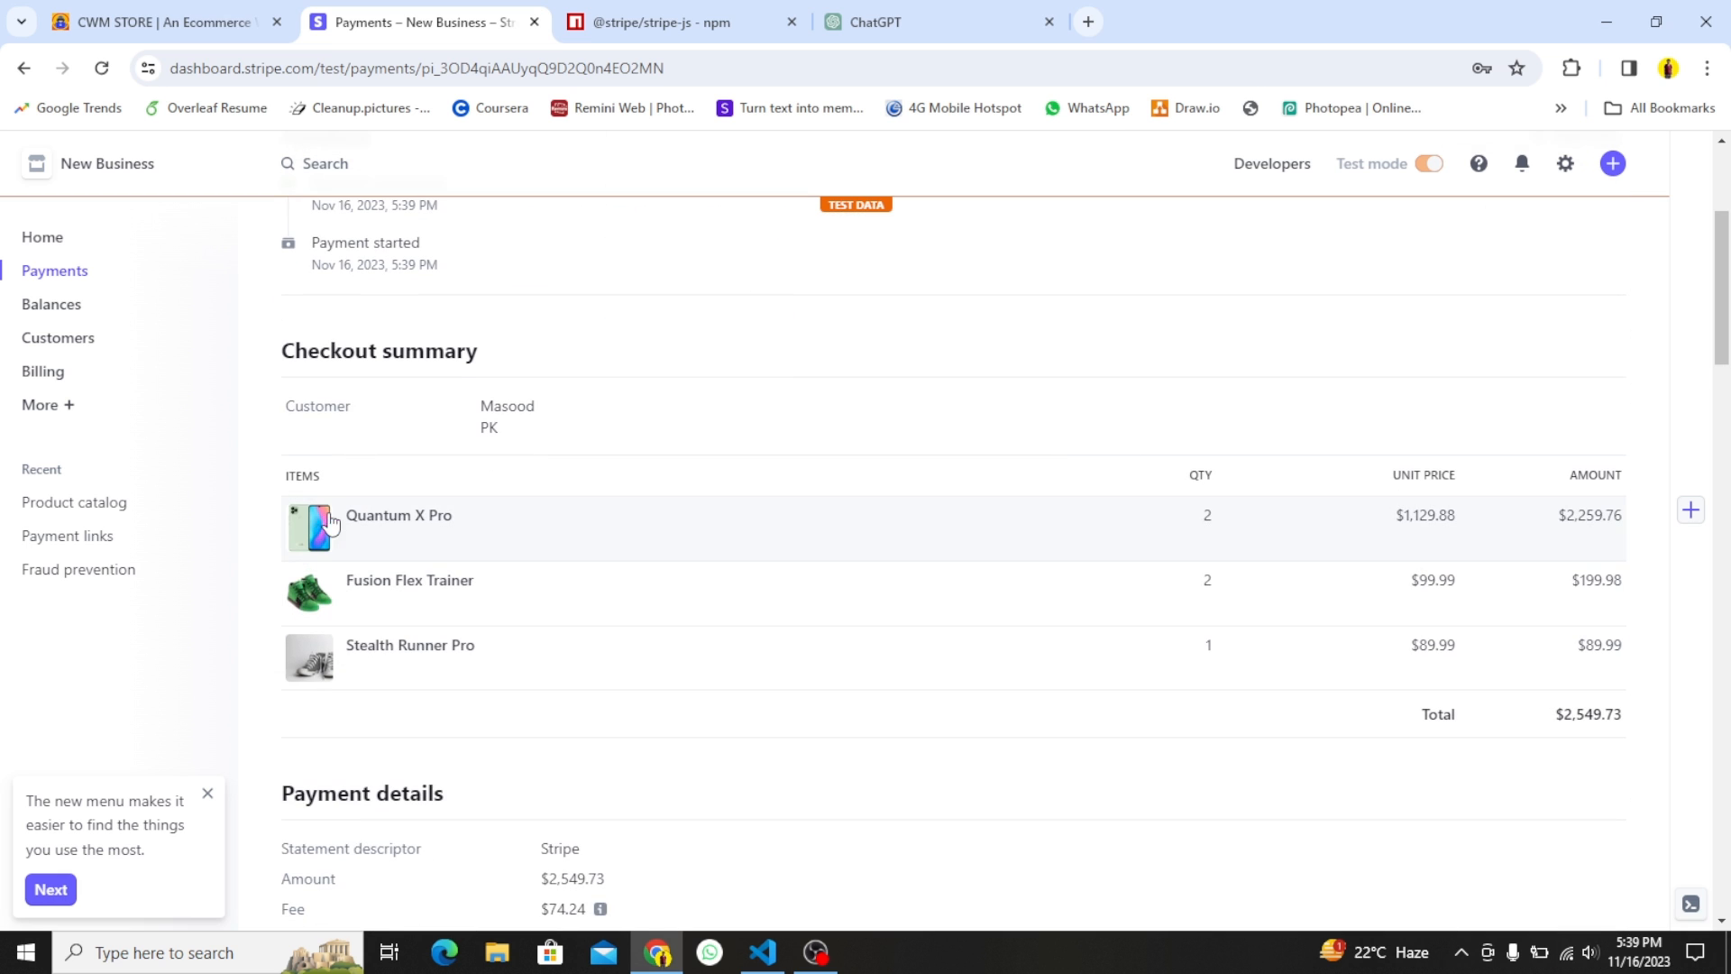
mouse_move(494, 584)
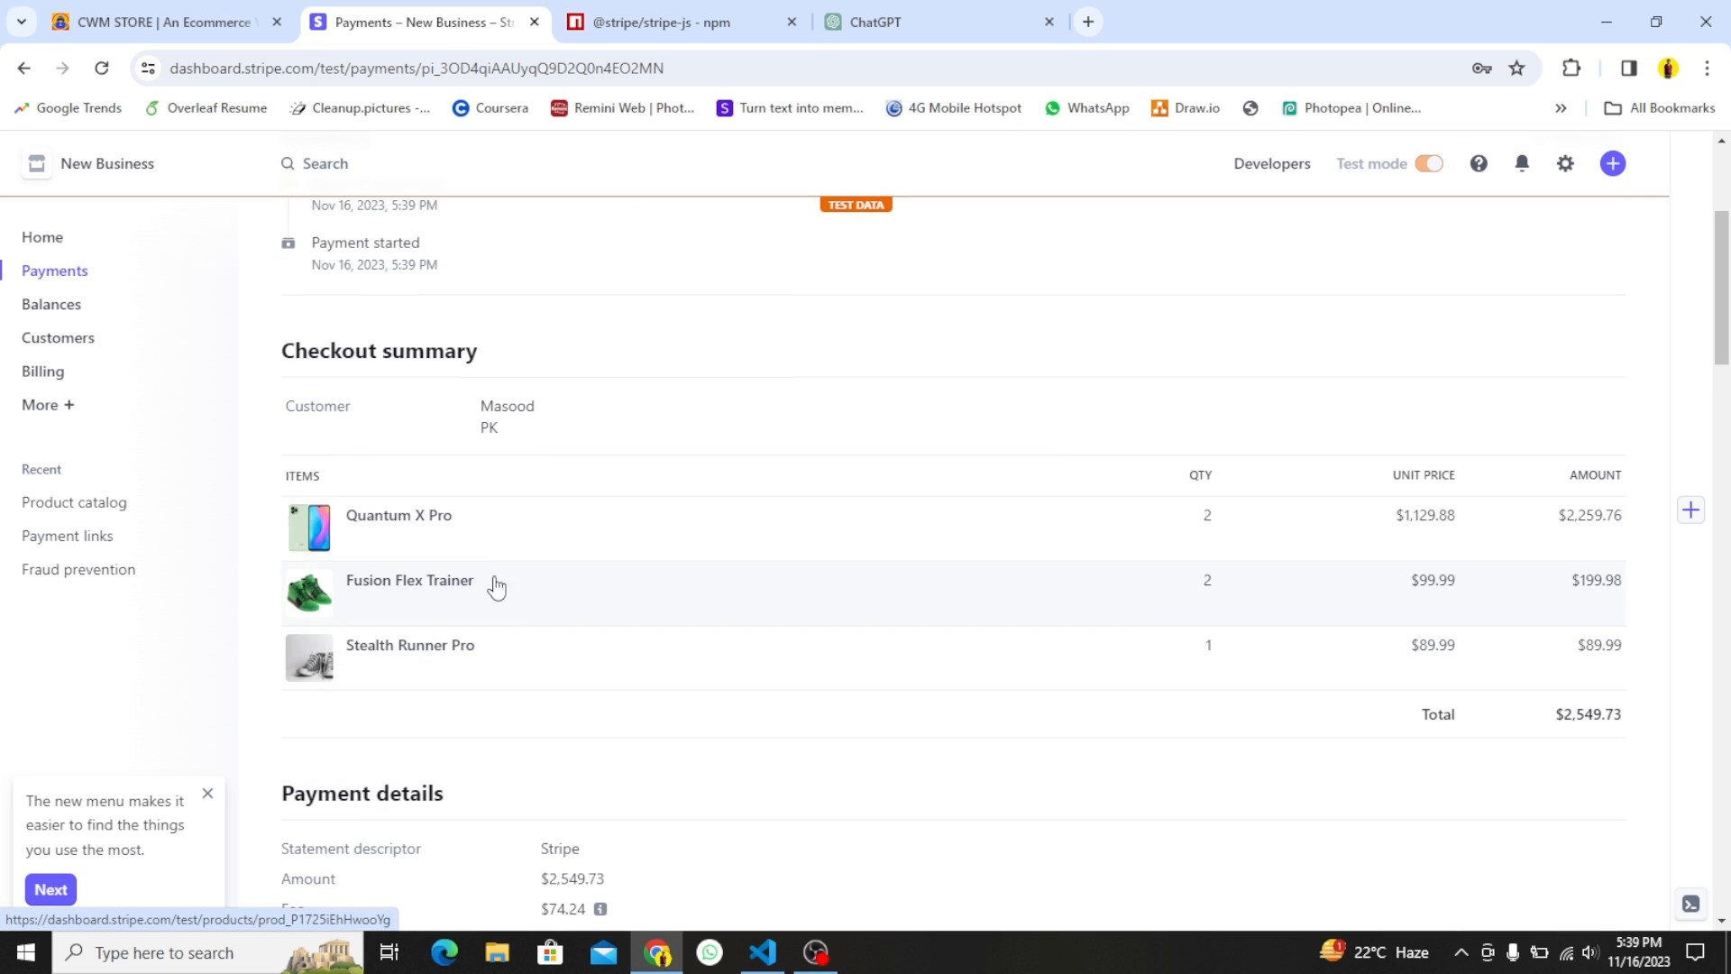
scroll(up, 3)
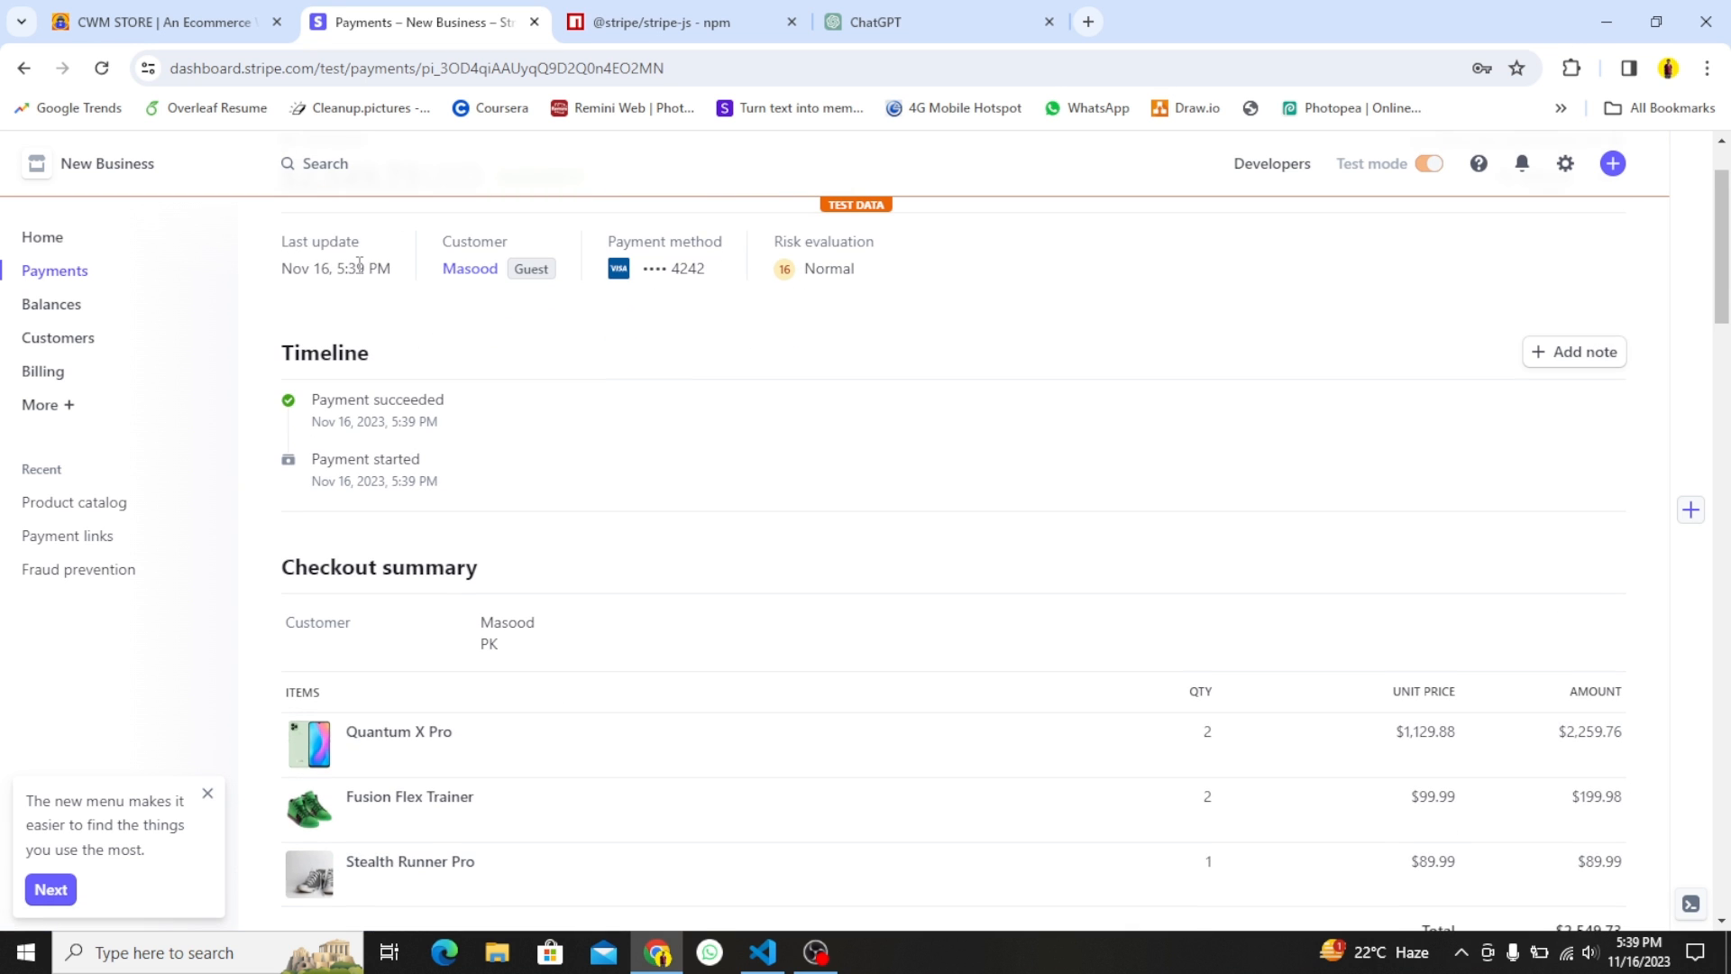
scroll(down, 3)
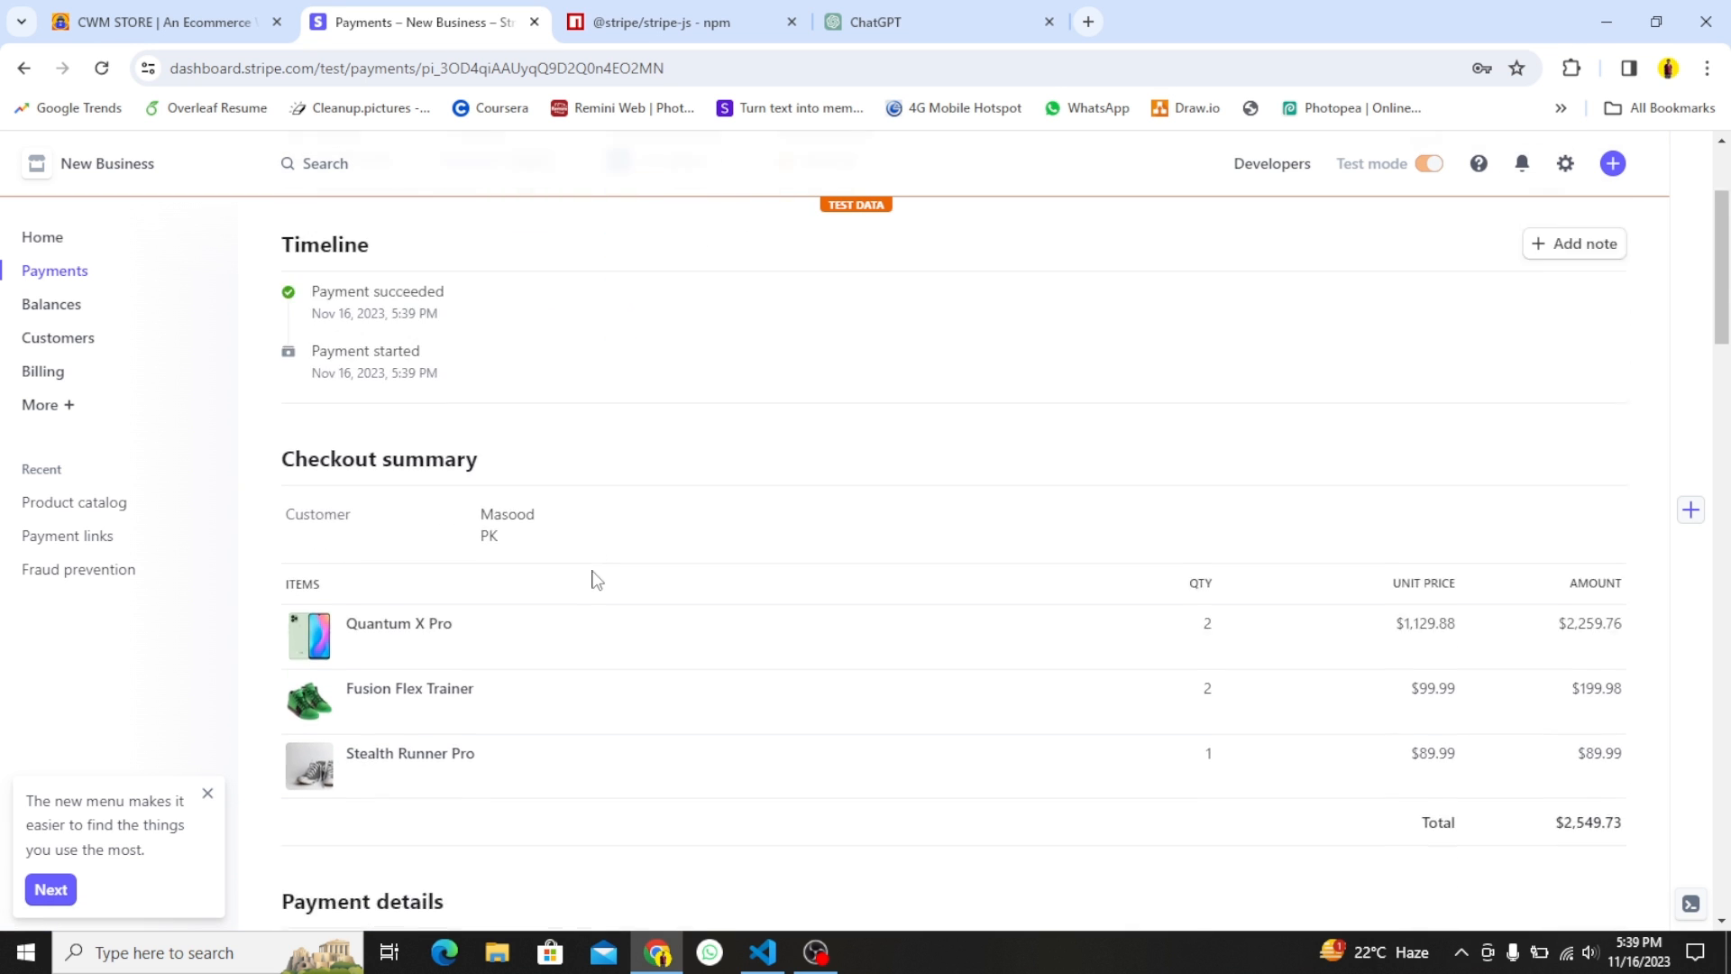
scroll(down, 3)
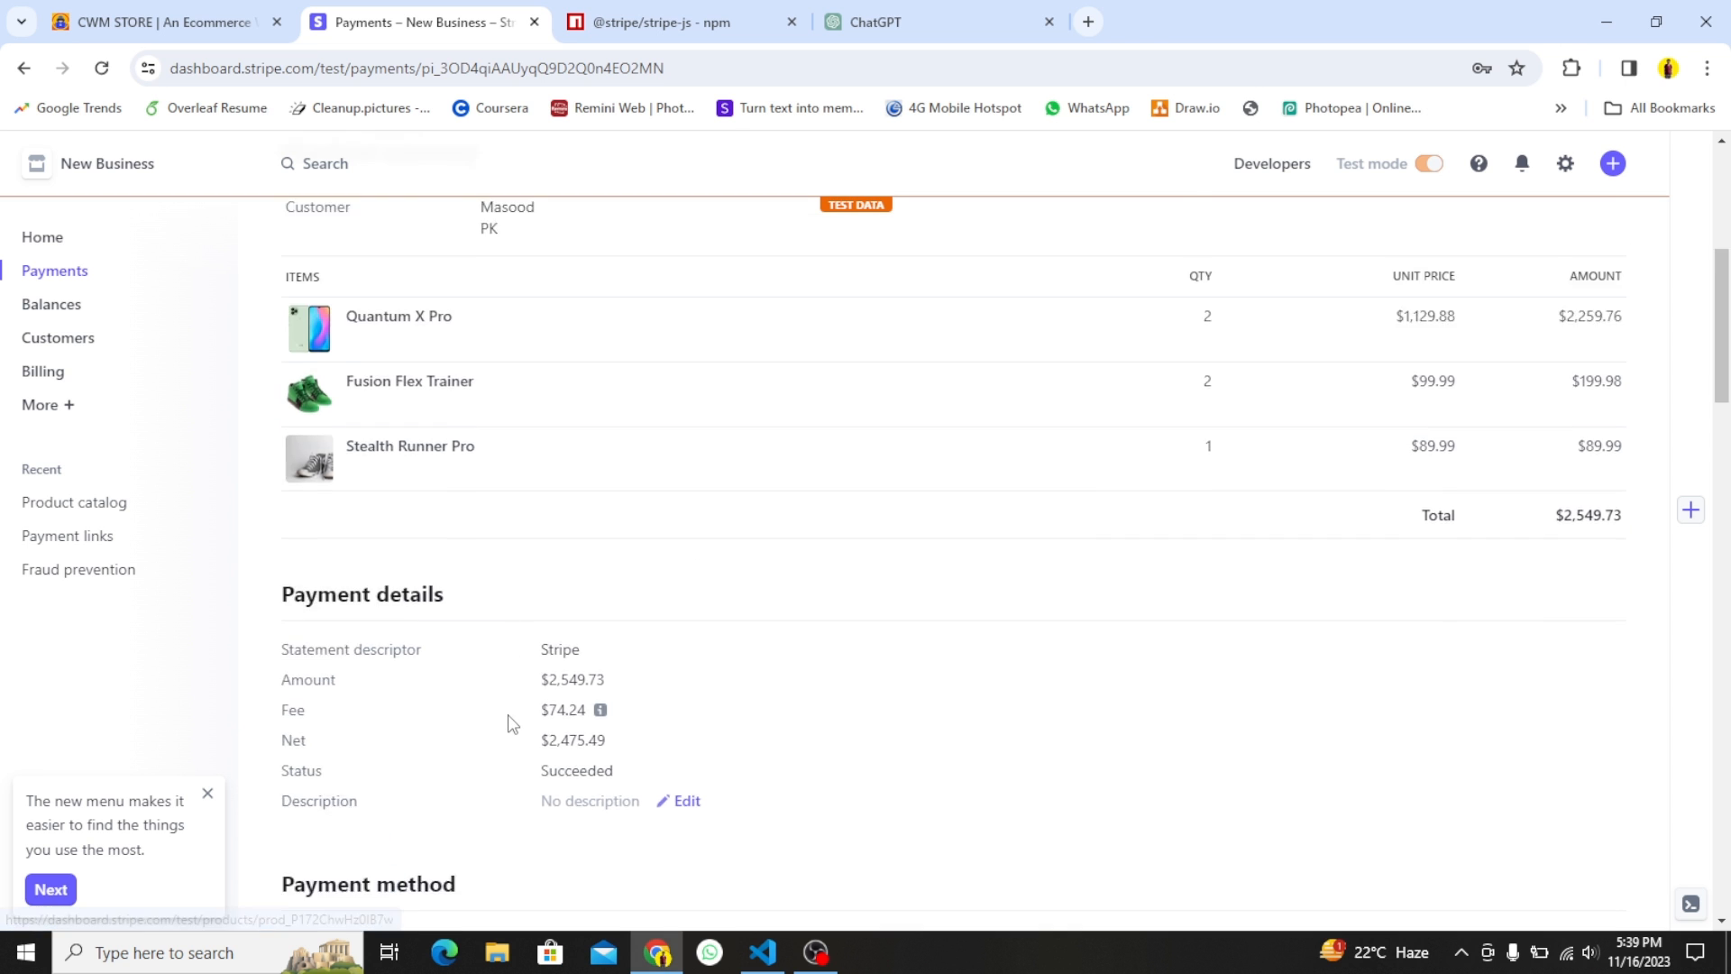
scroll(down, 3)
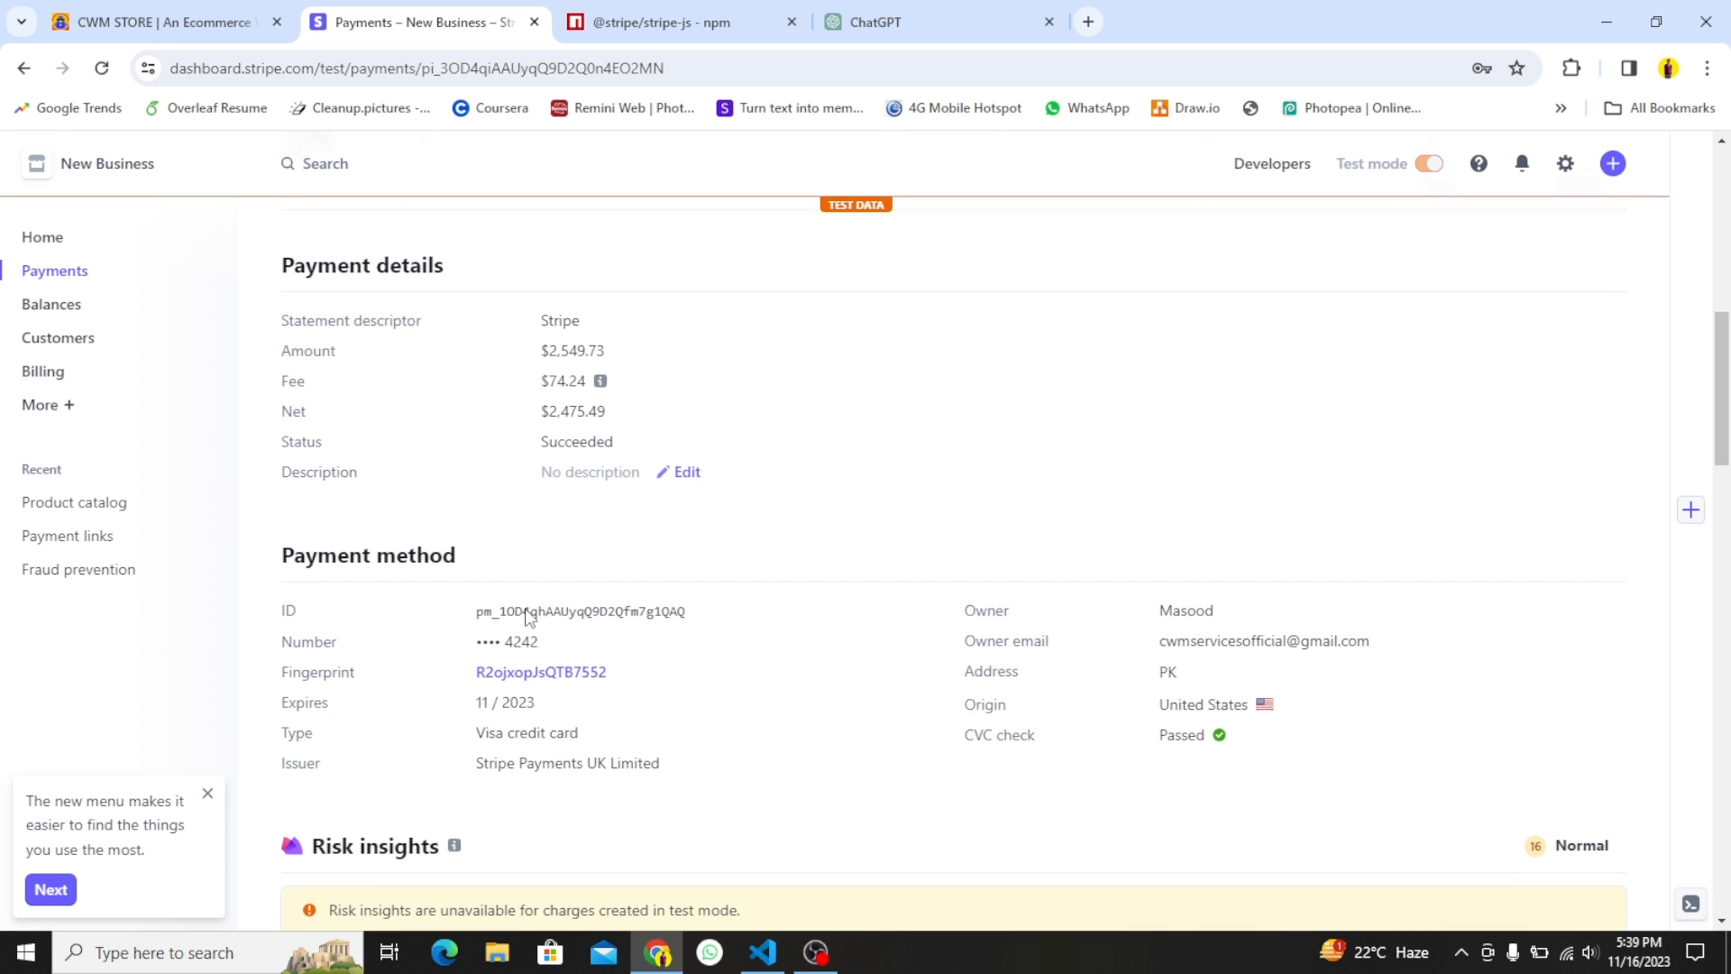
click(761, 952)
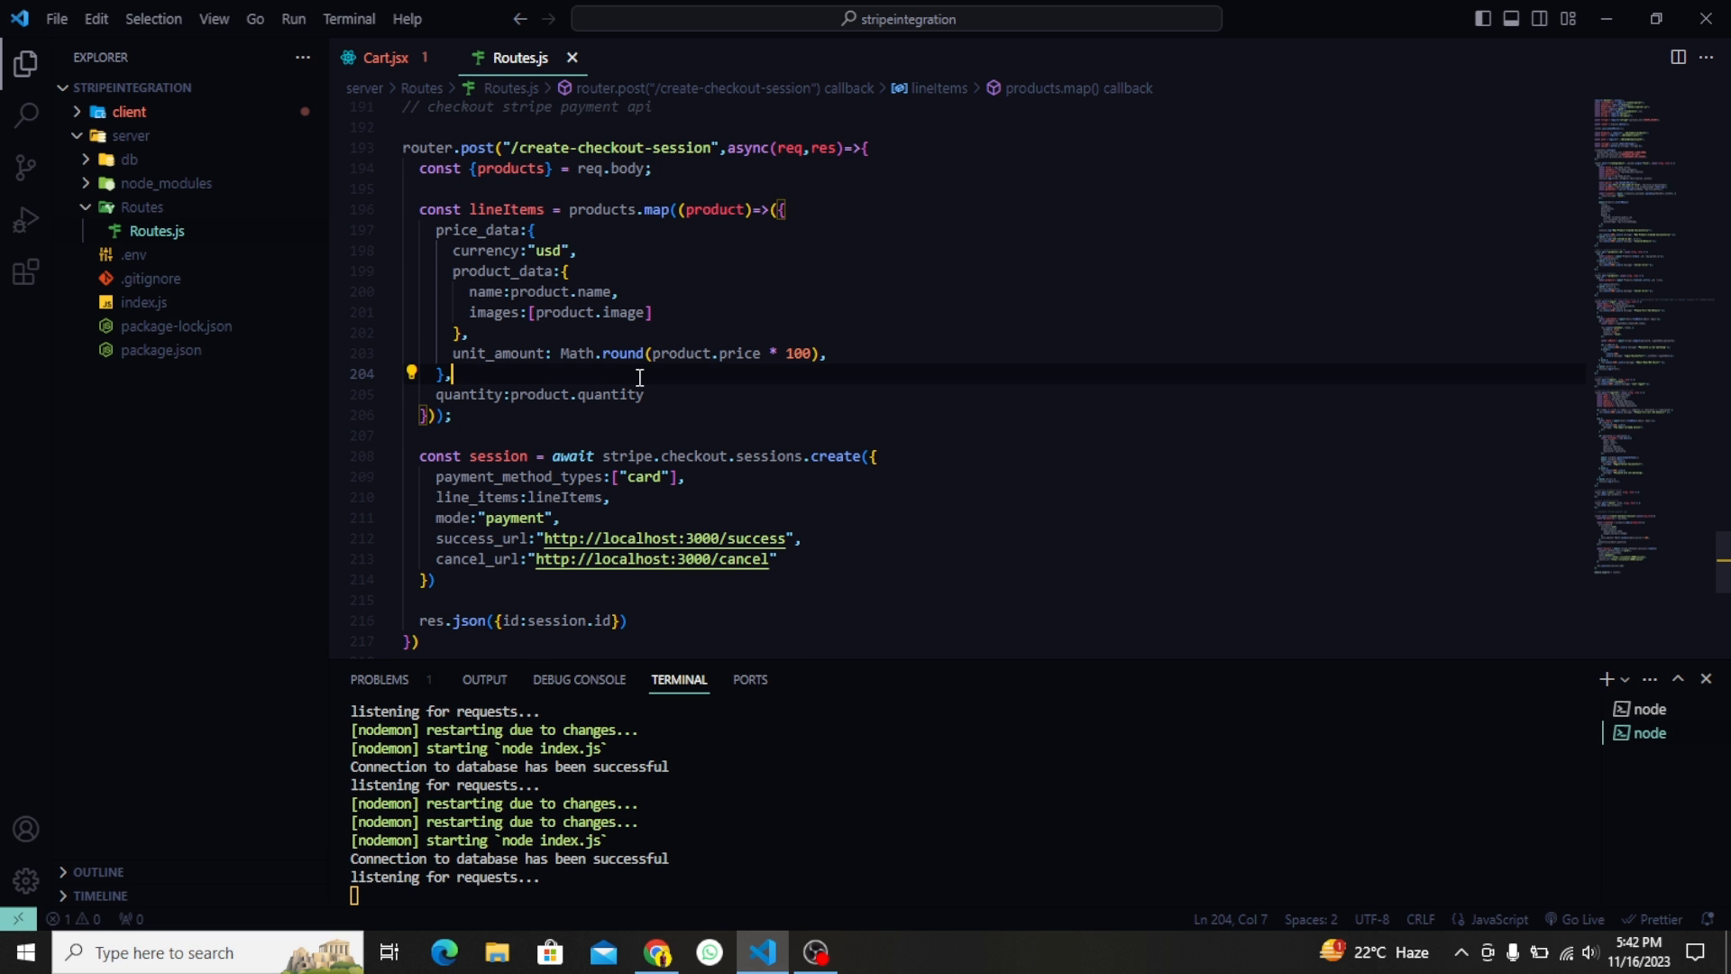
- Review Cart.jsx's makePayment function that posts products to the checkout route
click(386, 58)
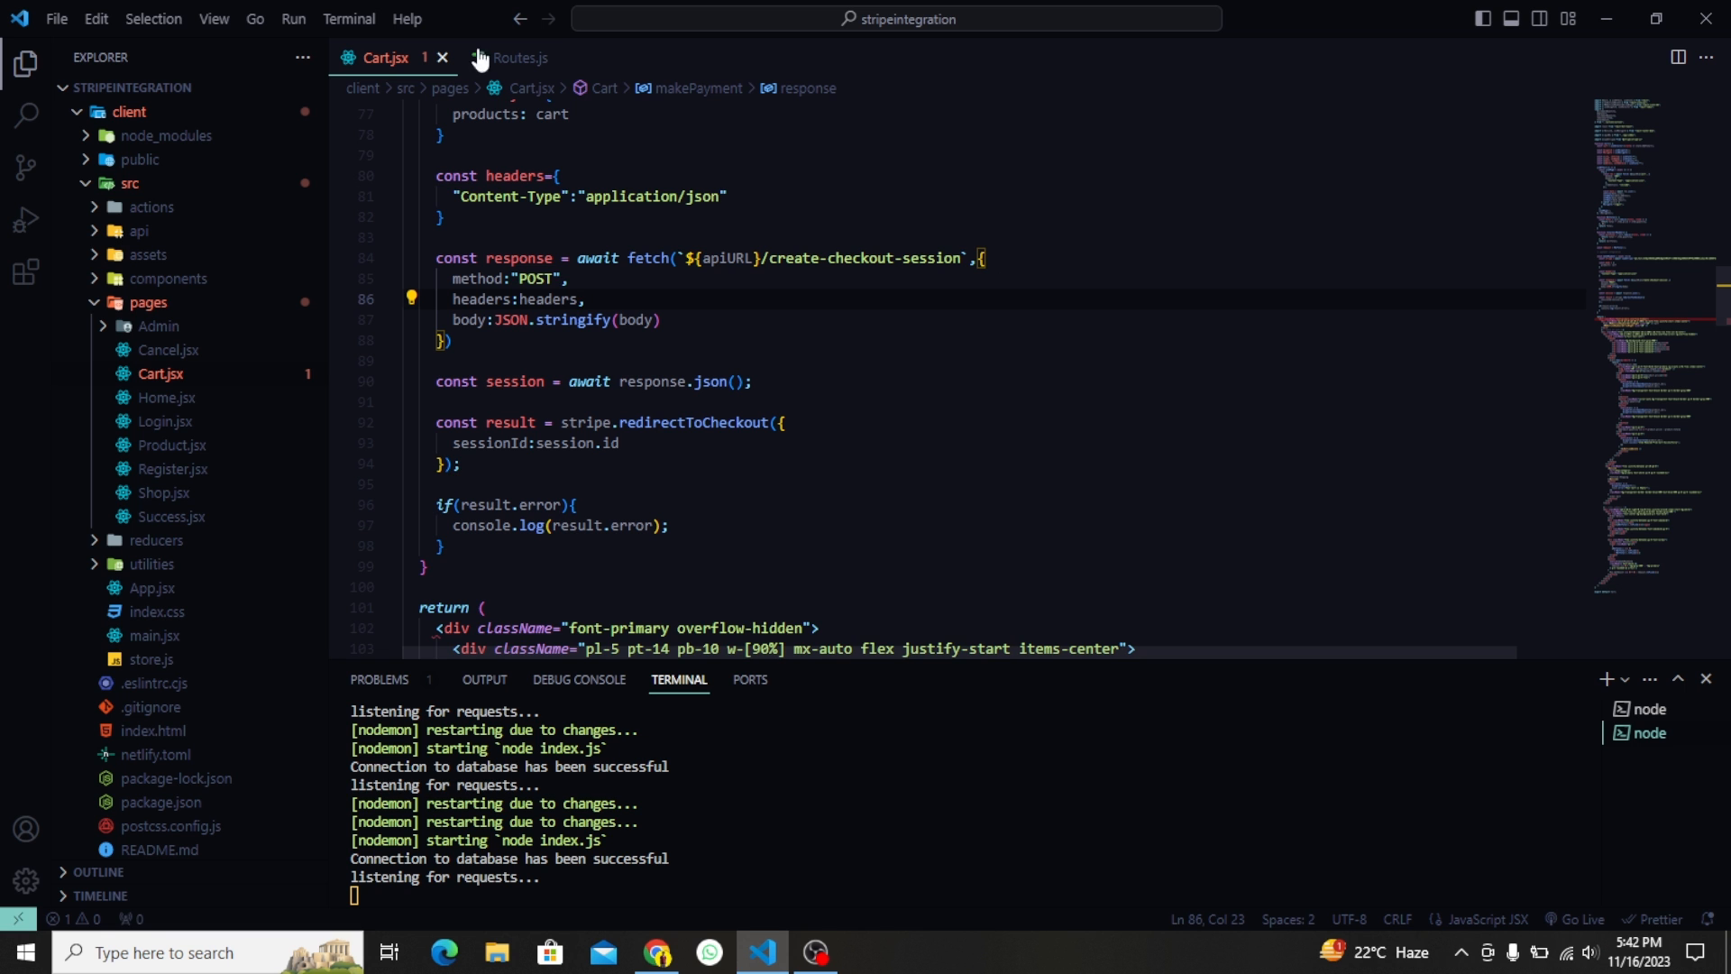
click(518, 57)
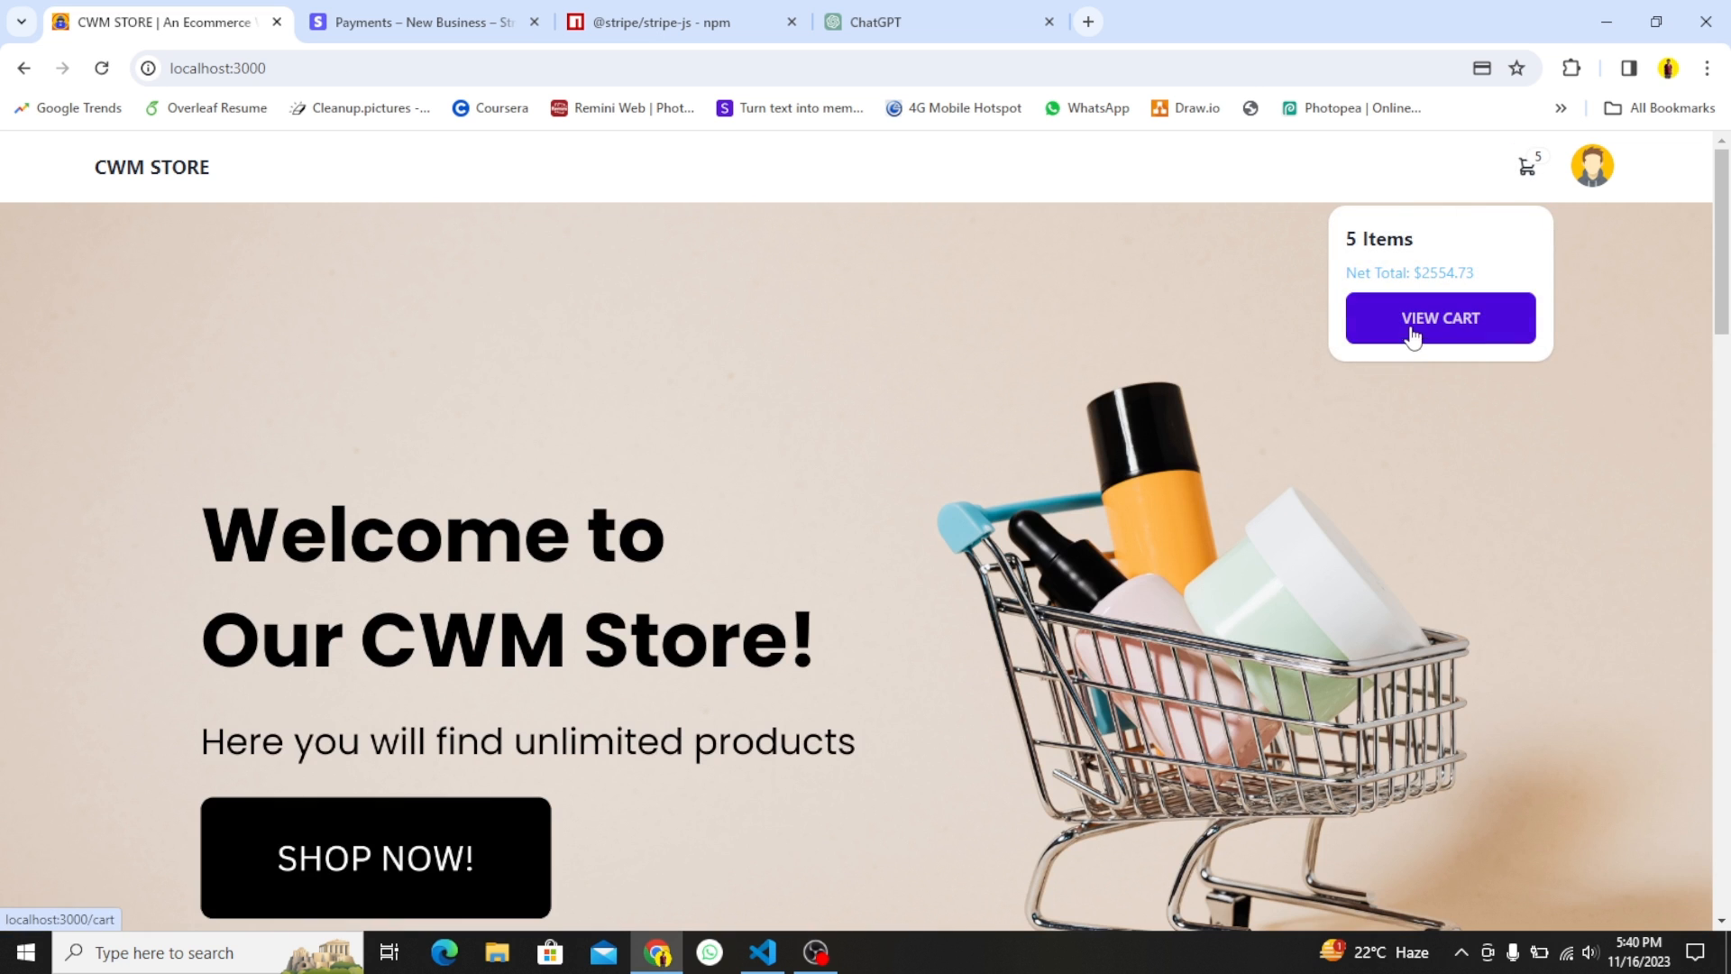
- Add Classic Cotton Crewneck from the shop and raise its cart quantity to six
click(1439, 318)
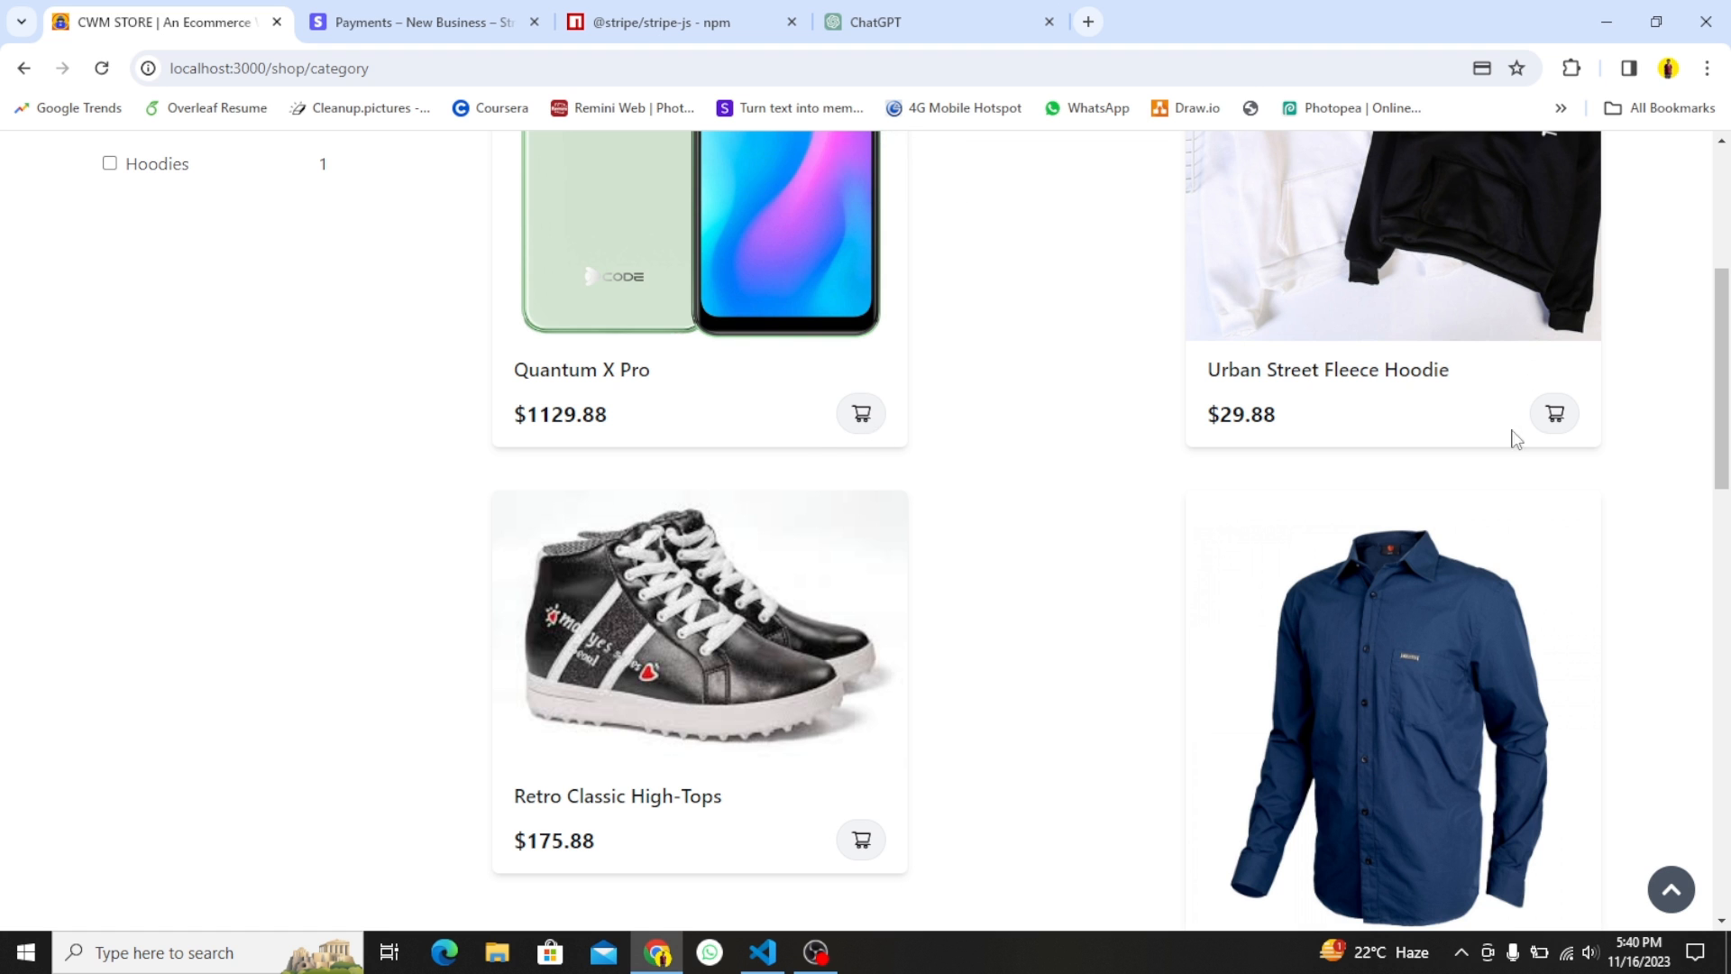
scroll(down, 3)
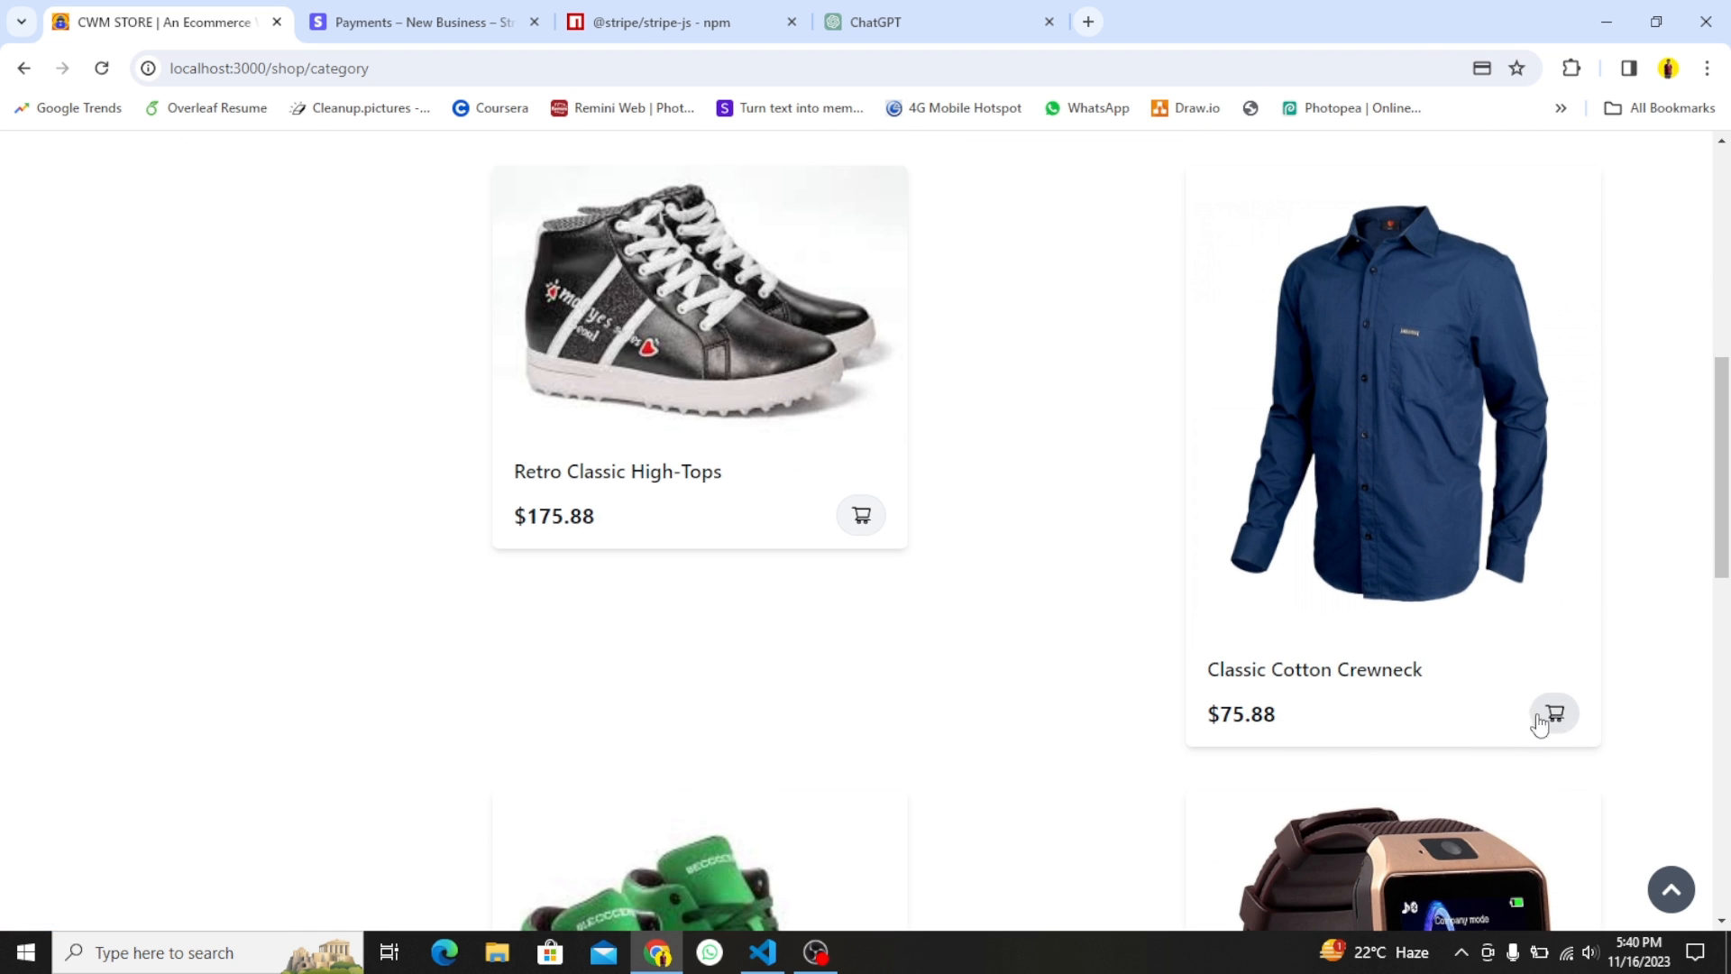
click(1553, 714)
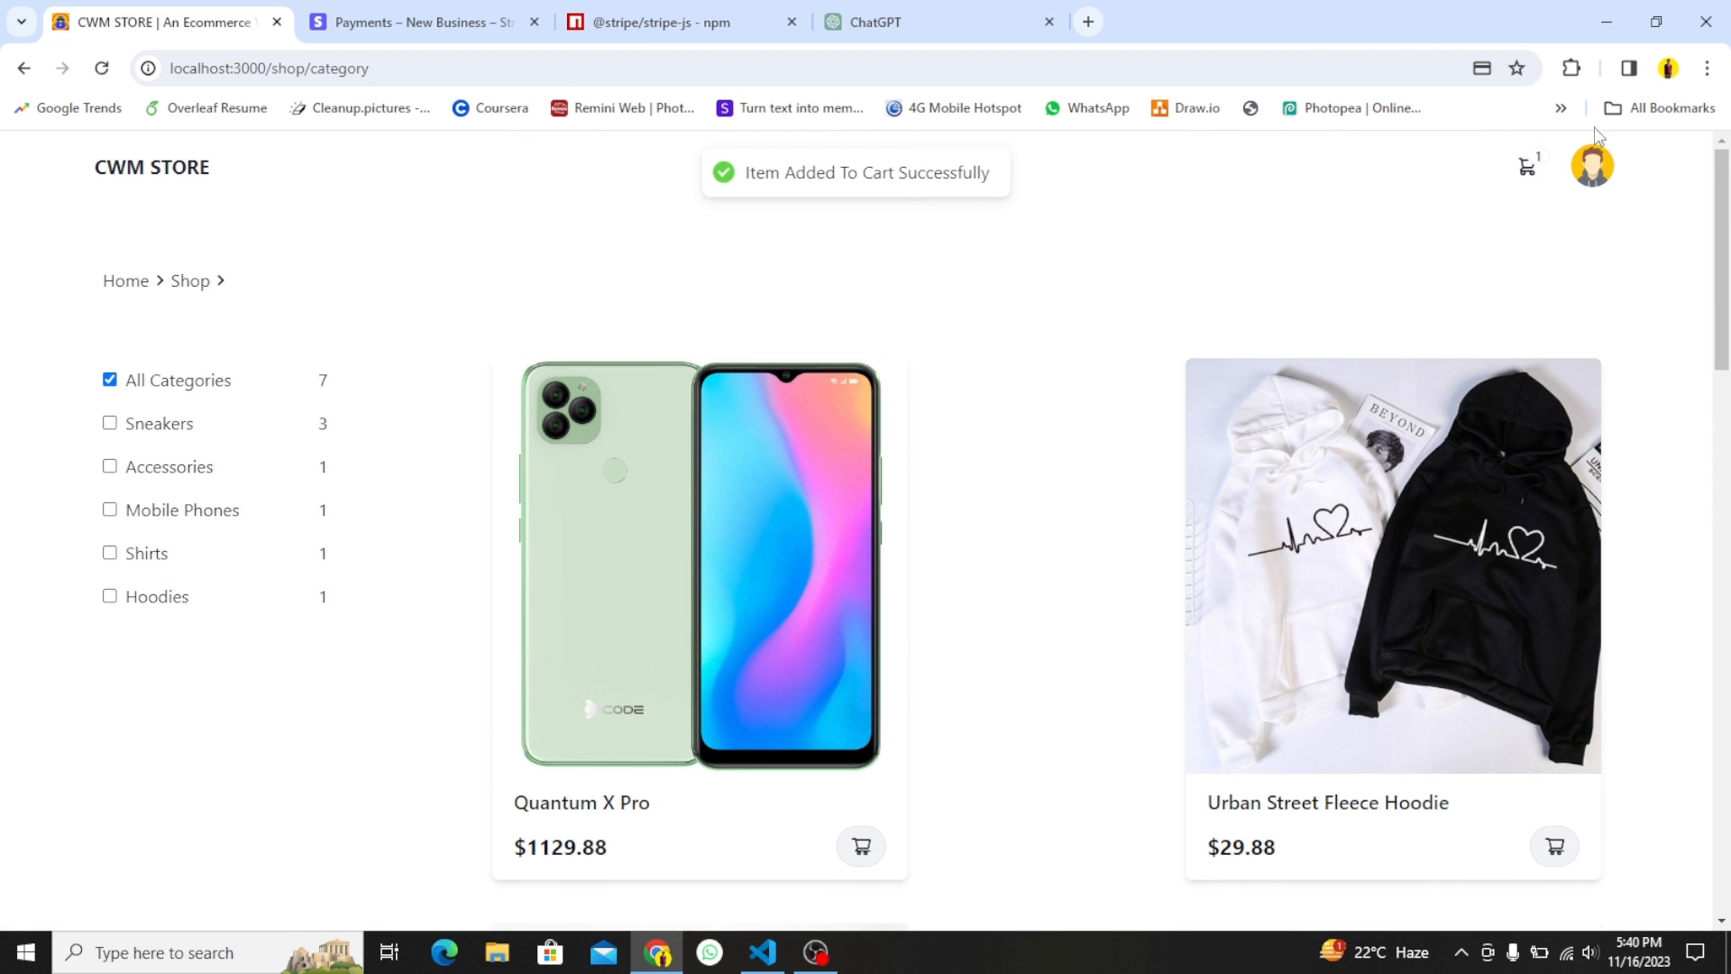
click(1528, 166)
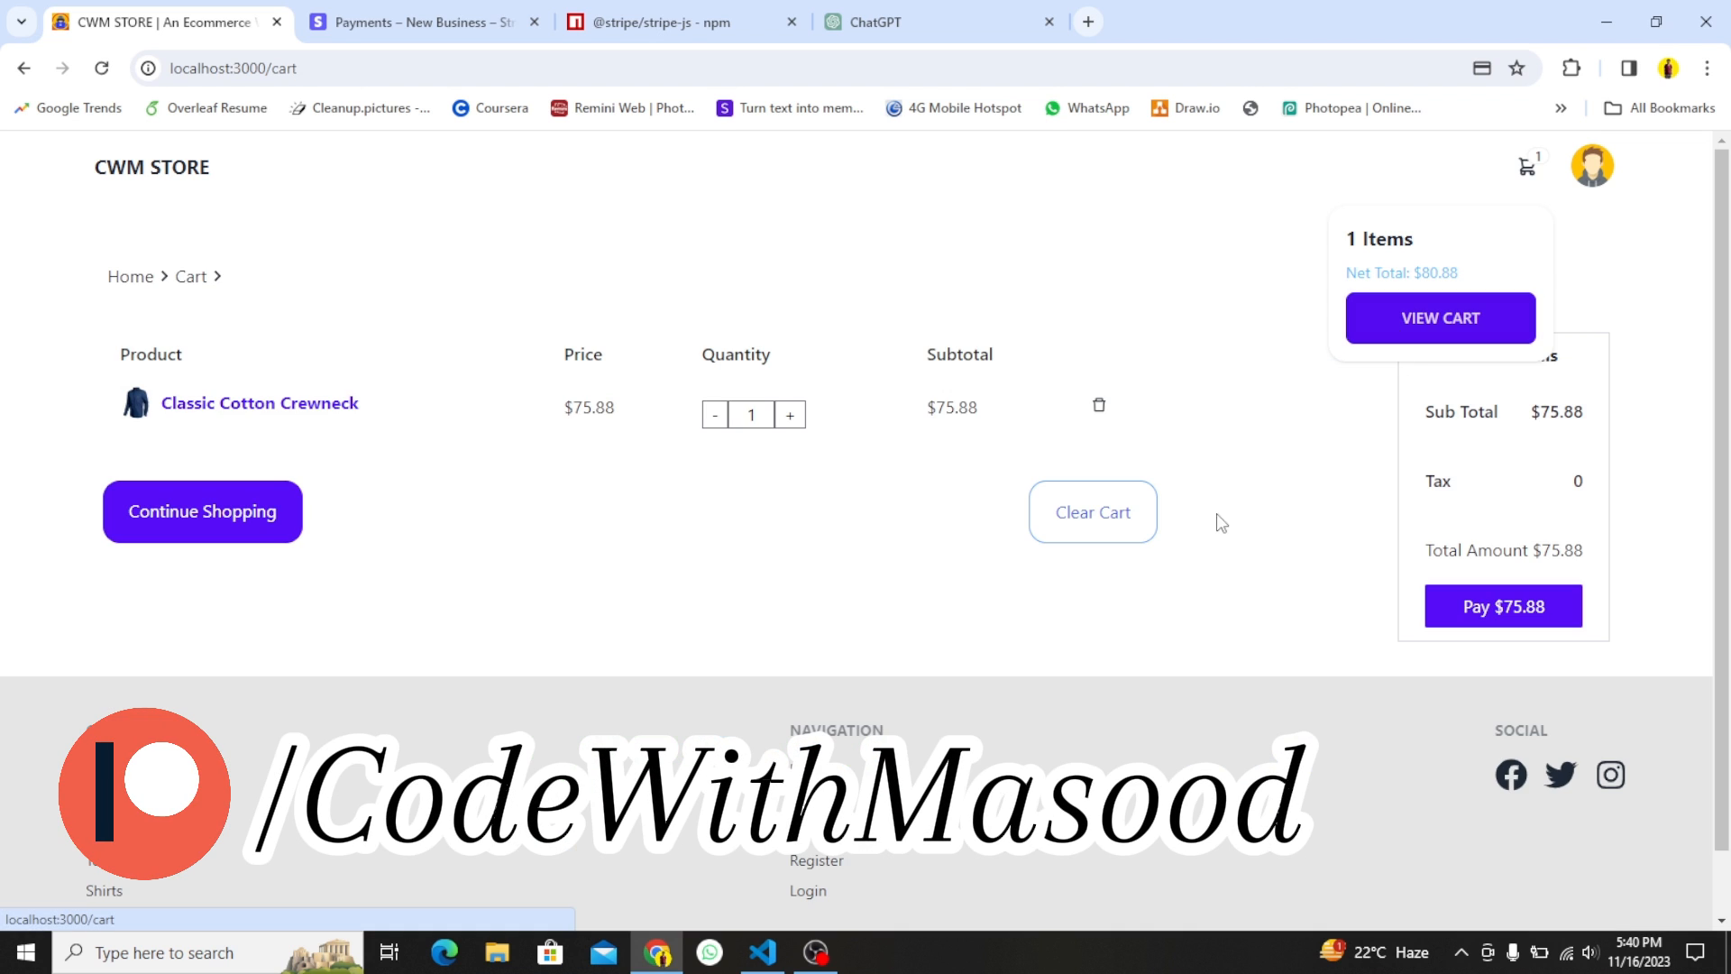
click(788, 414)
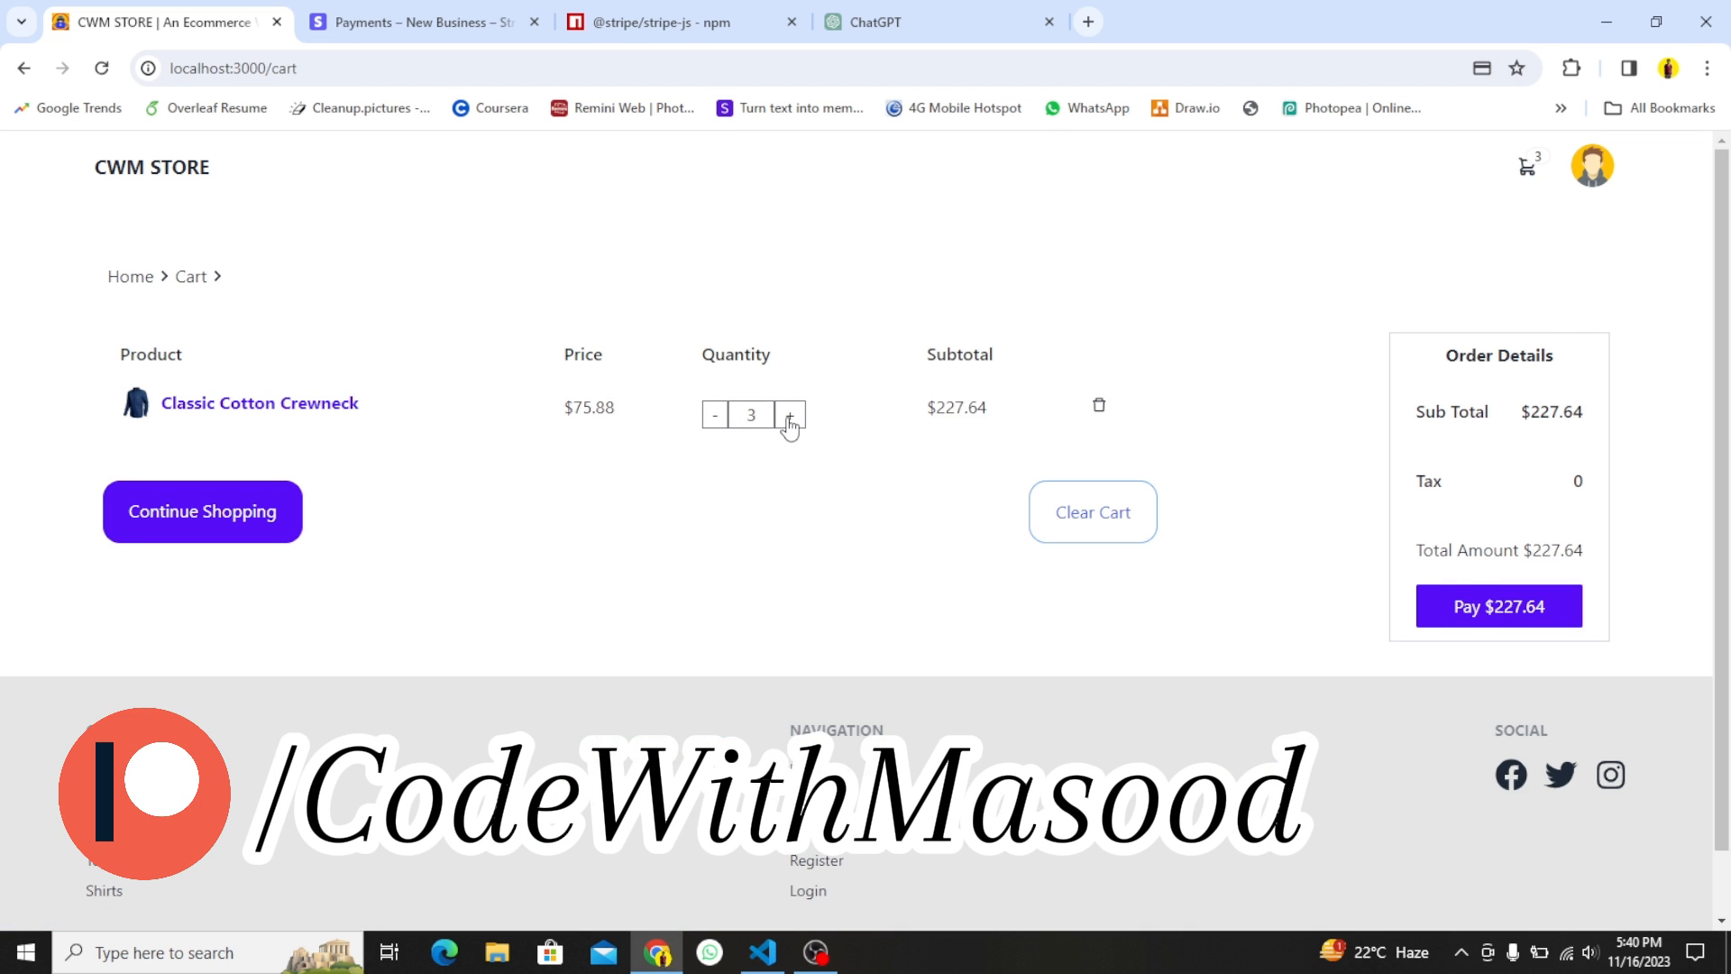
click(788, 415)
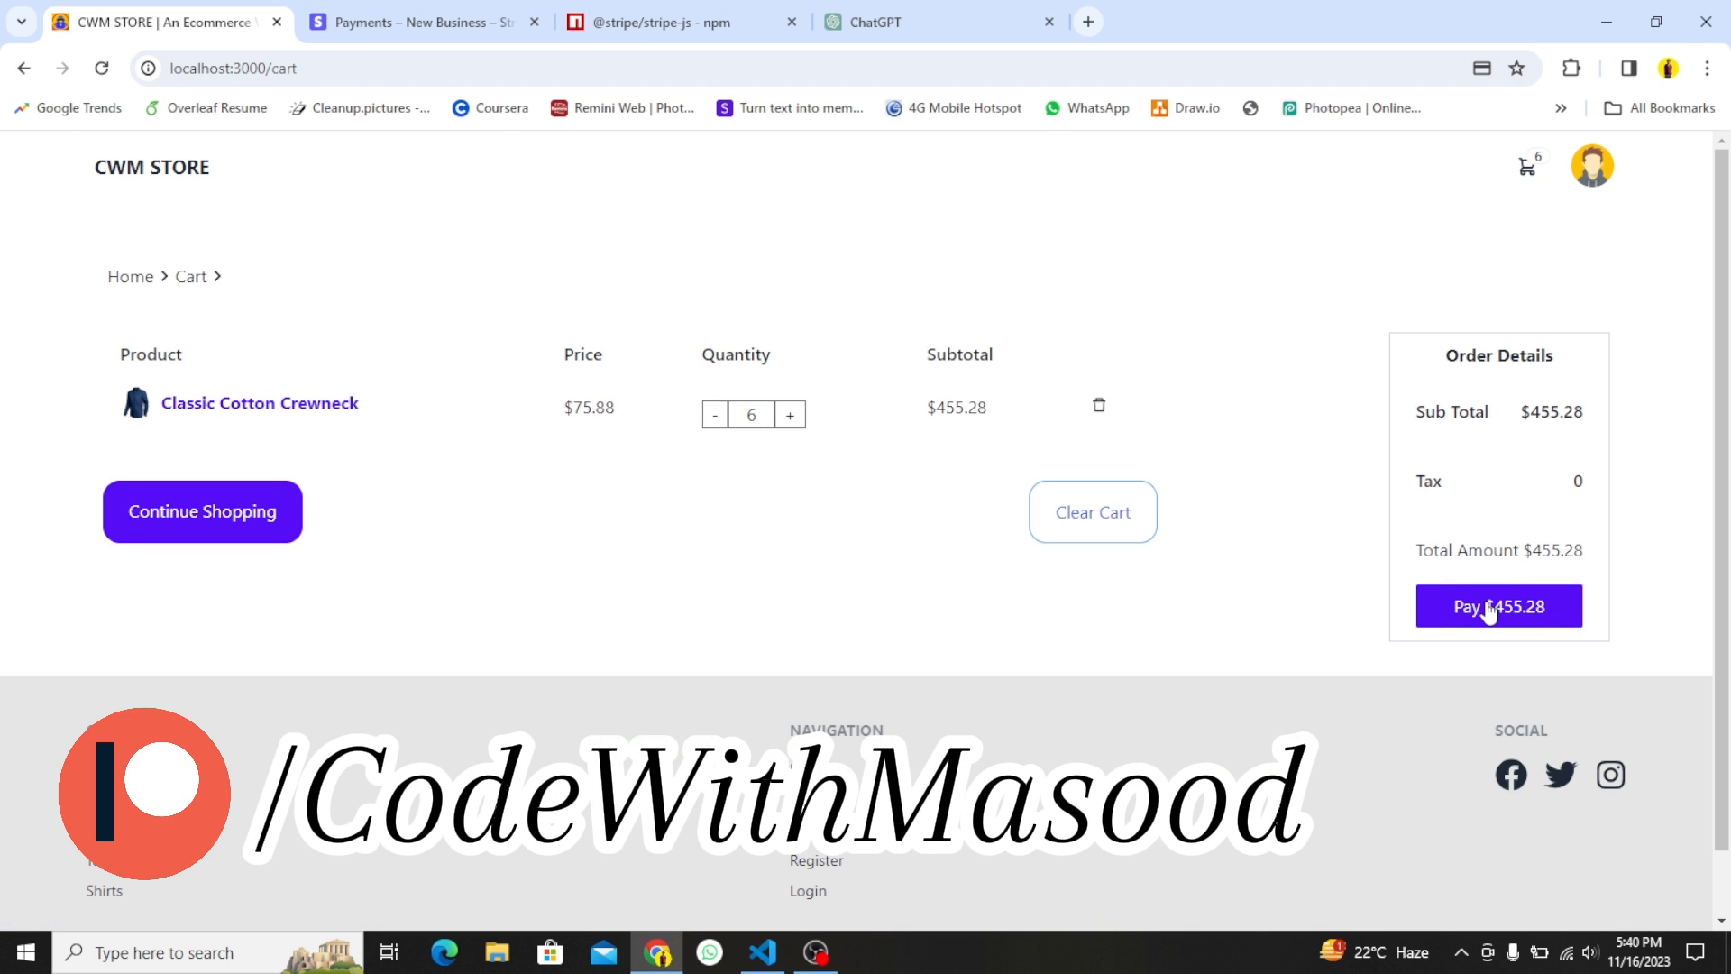
- Start checkout for the $455.28 crewneck cart, reaching Stripe Checkout
click(1499, 606)
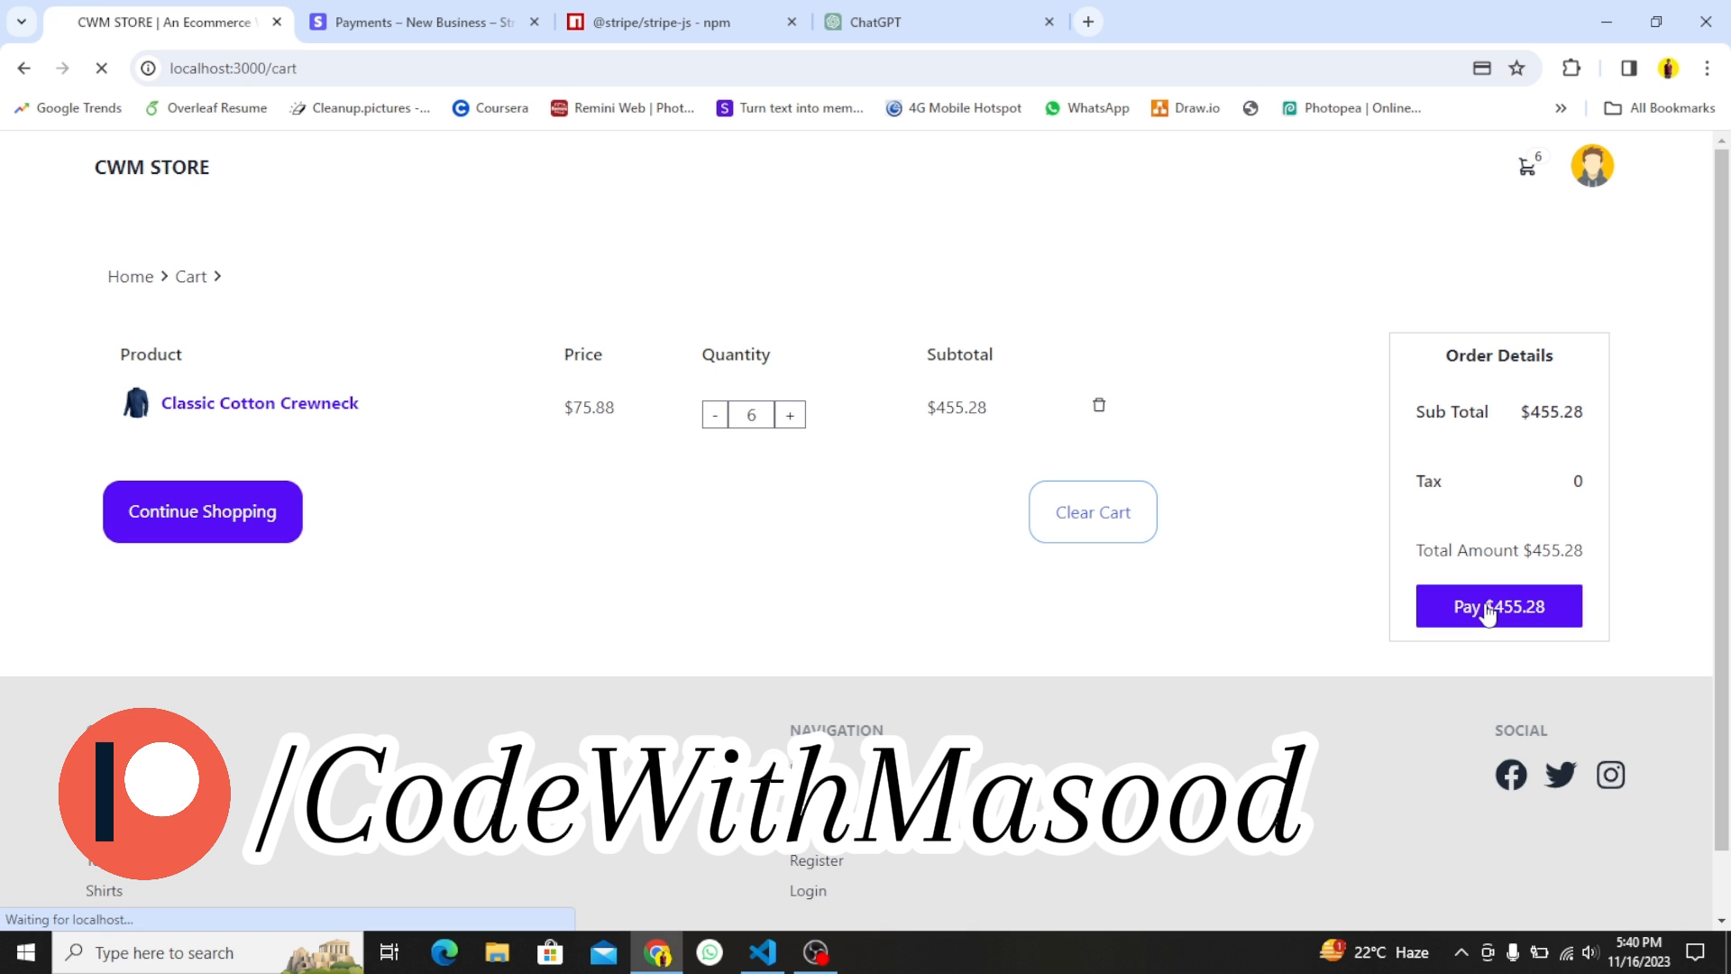
click(1499, 606)
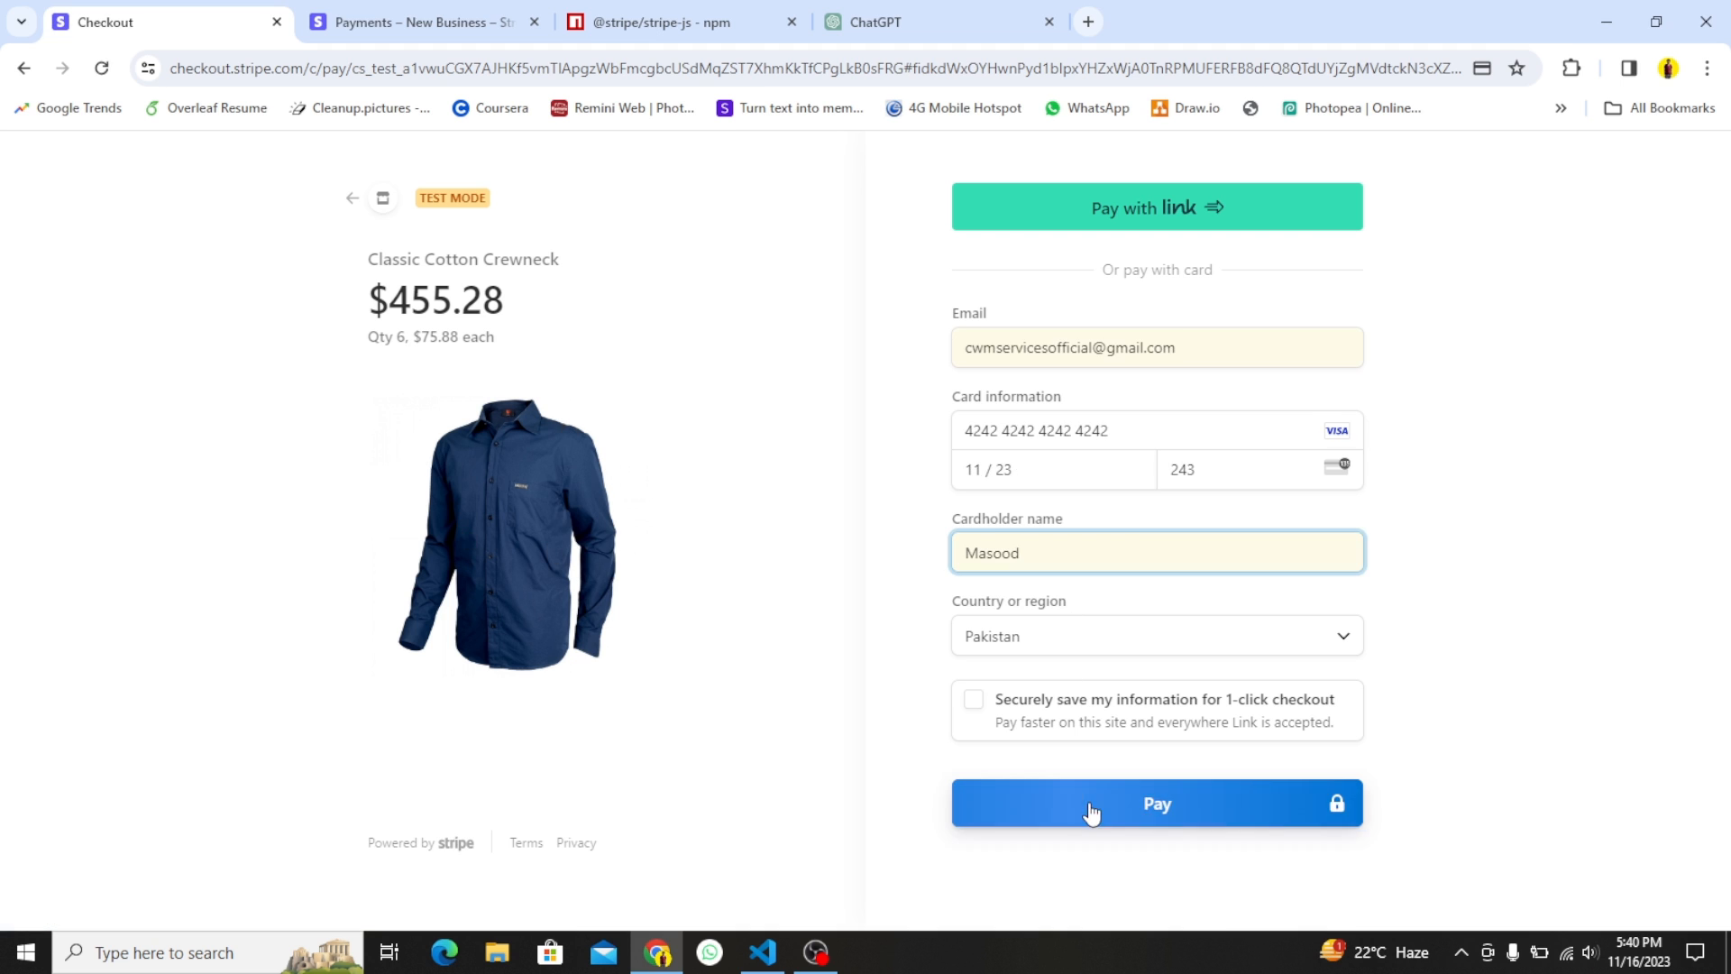
- Submit the $455.28 test card payment for the six Classic Cotton Crewnecks
click(1154, 803)
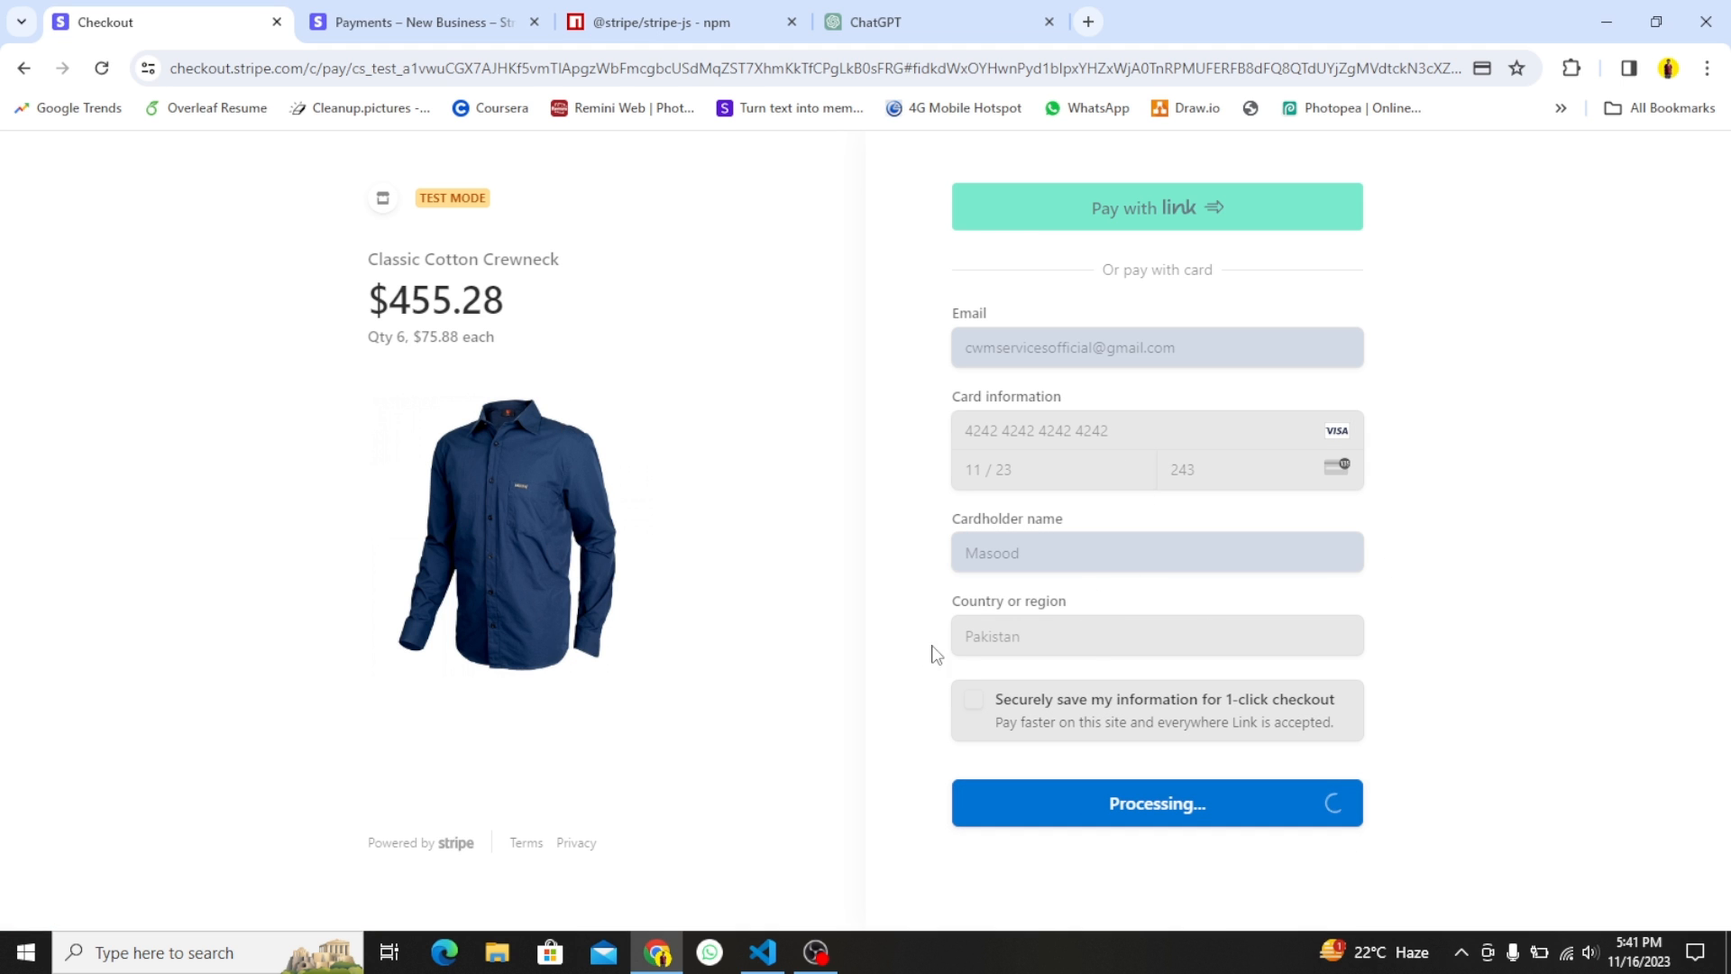